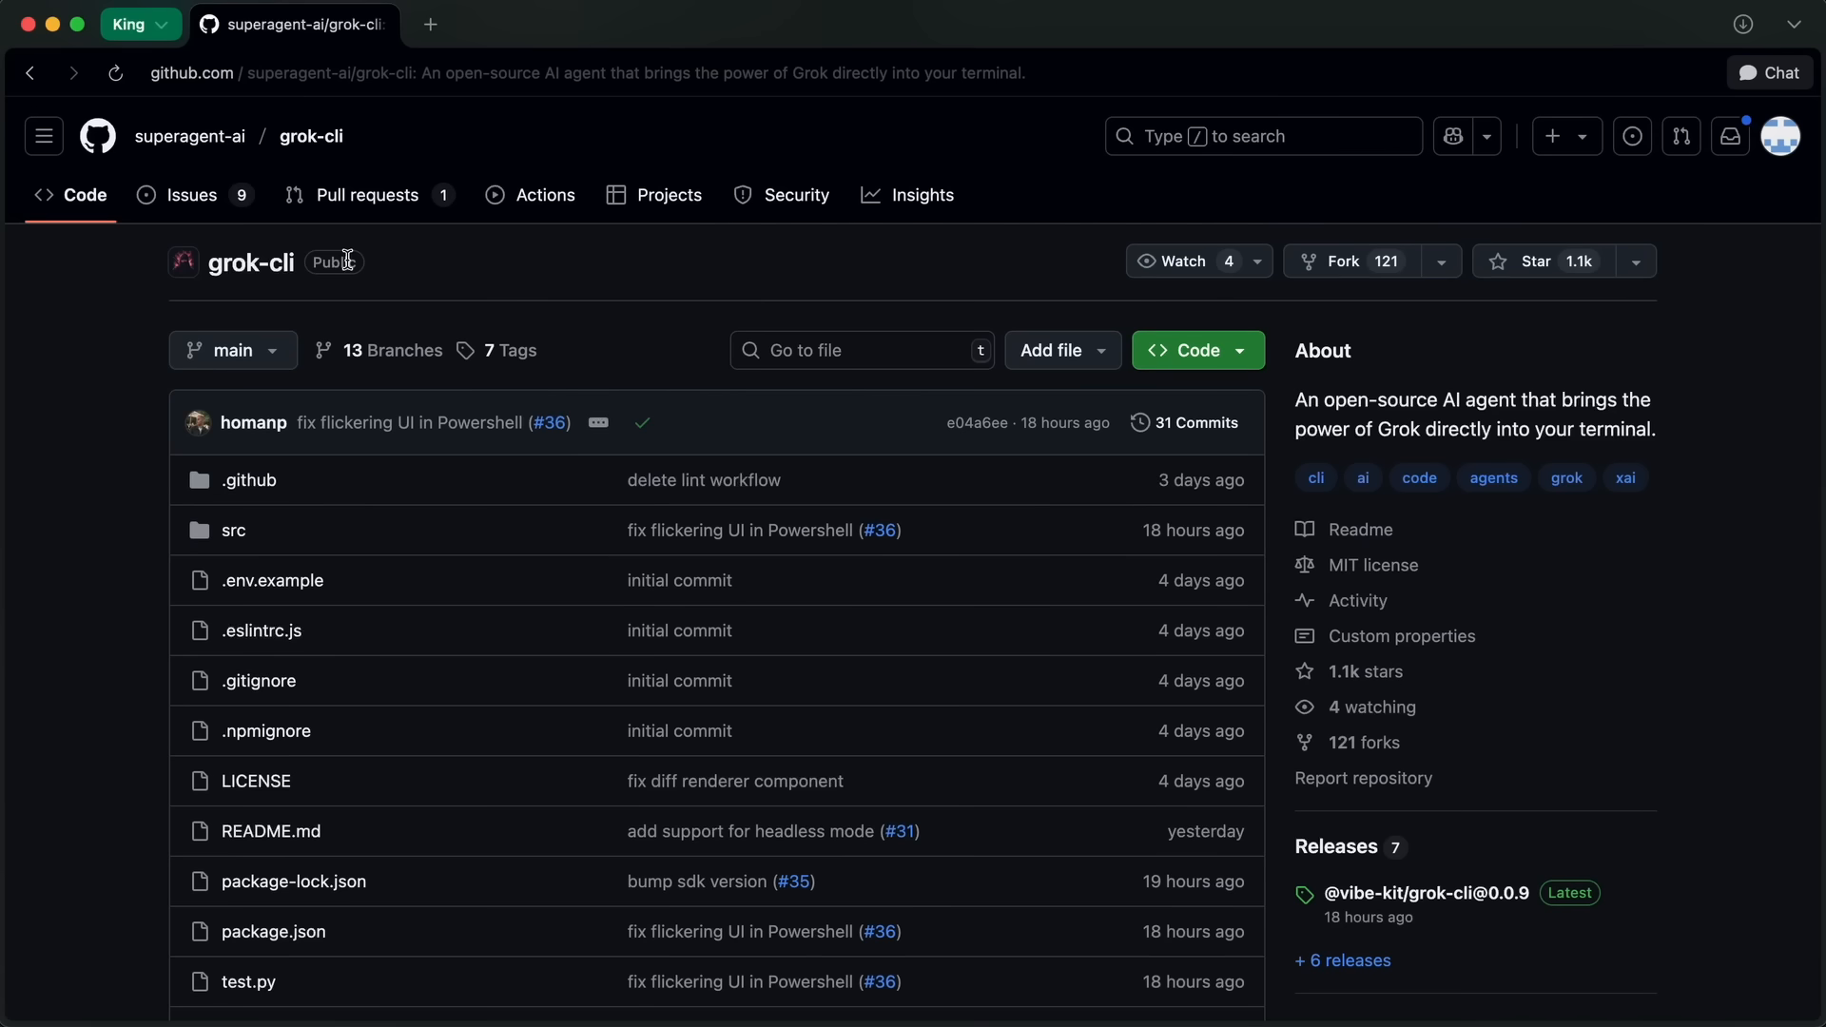
# Scroll the grok-cli README and select the word CLI in its title
pyautogui.scroll(-3)
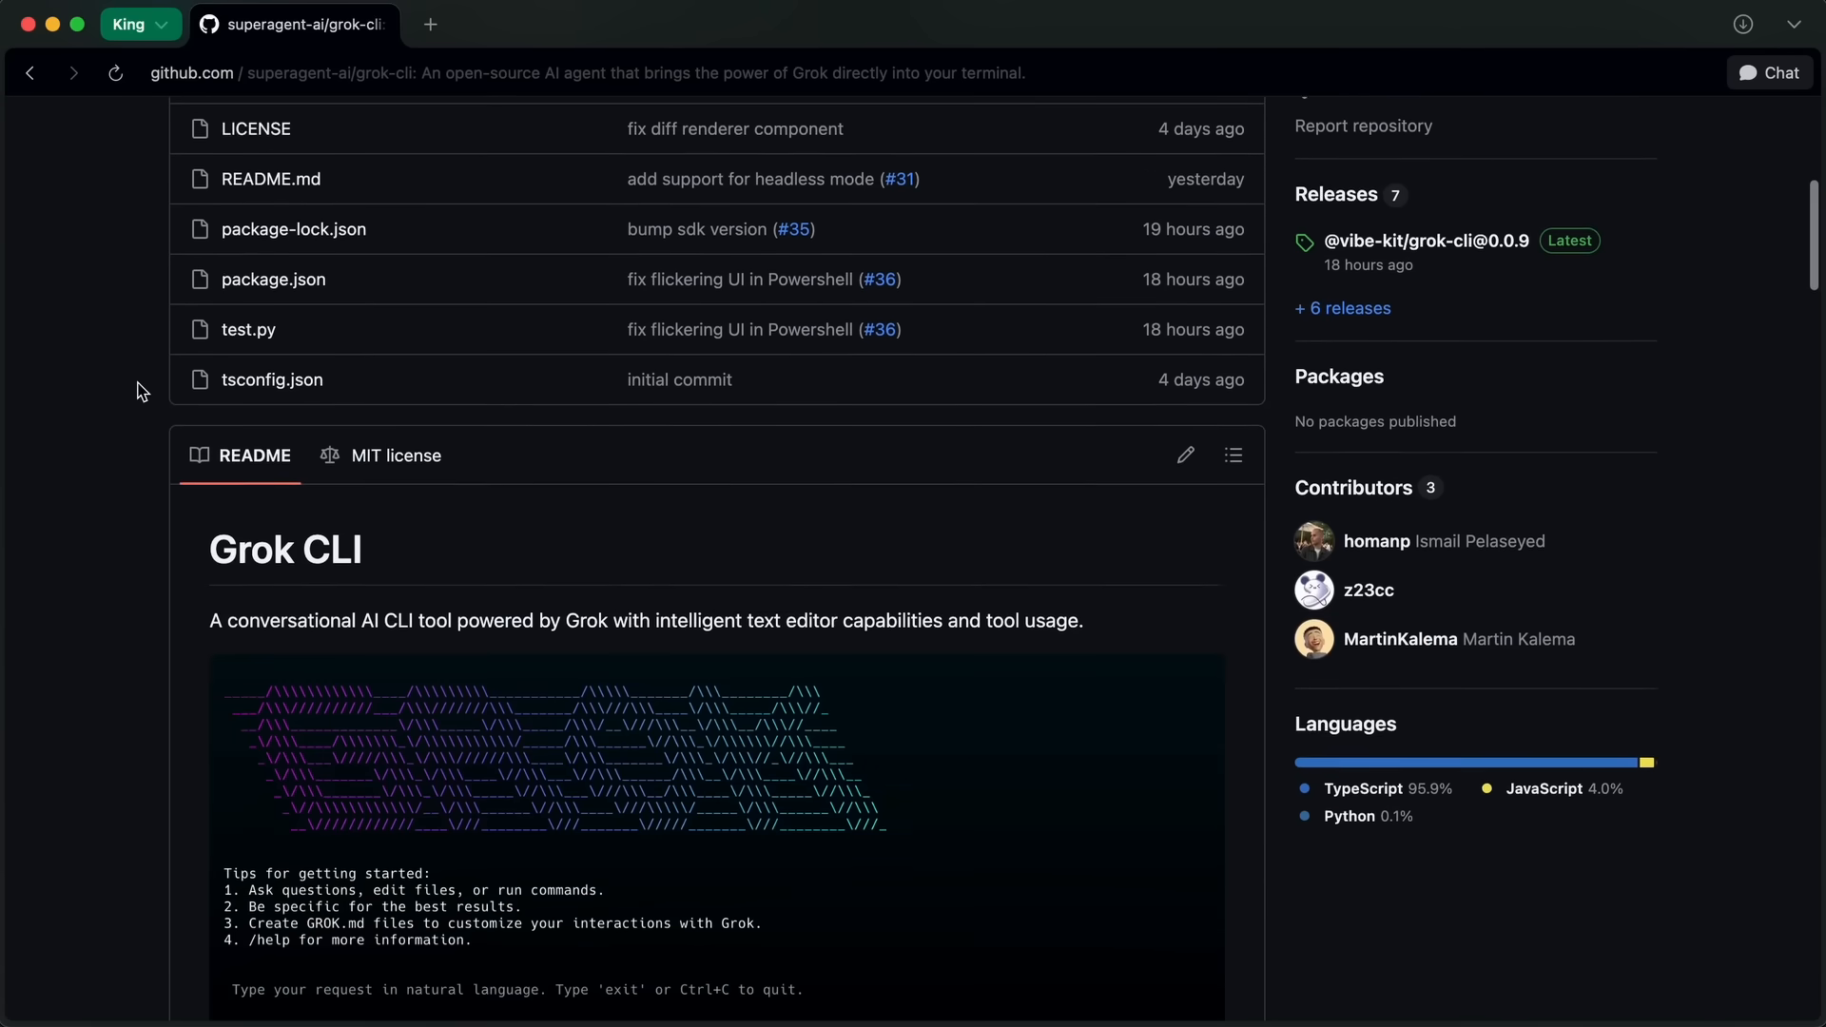
pyautogui.scroll(-3)
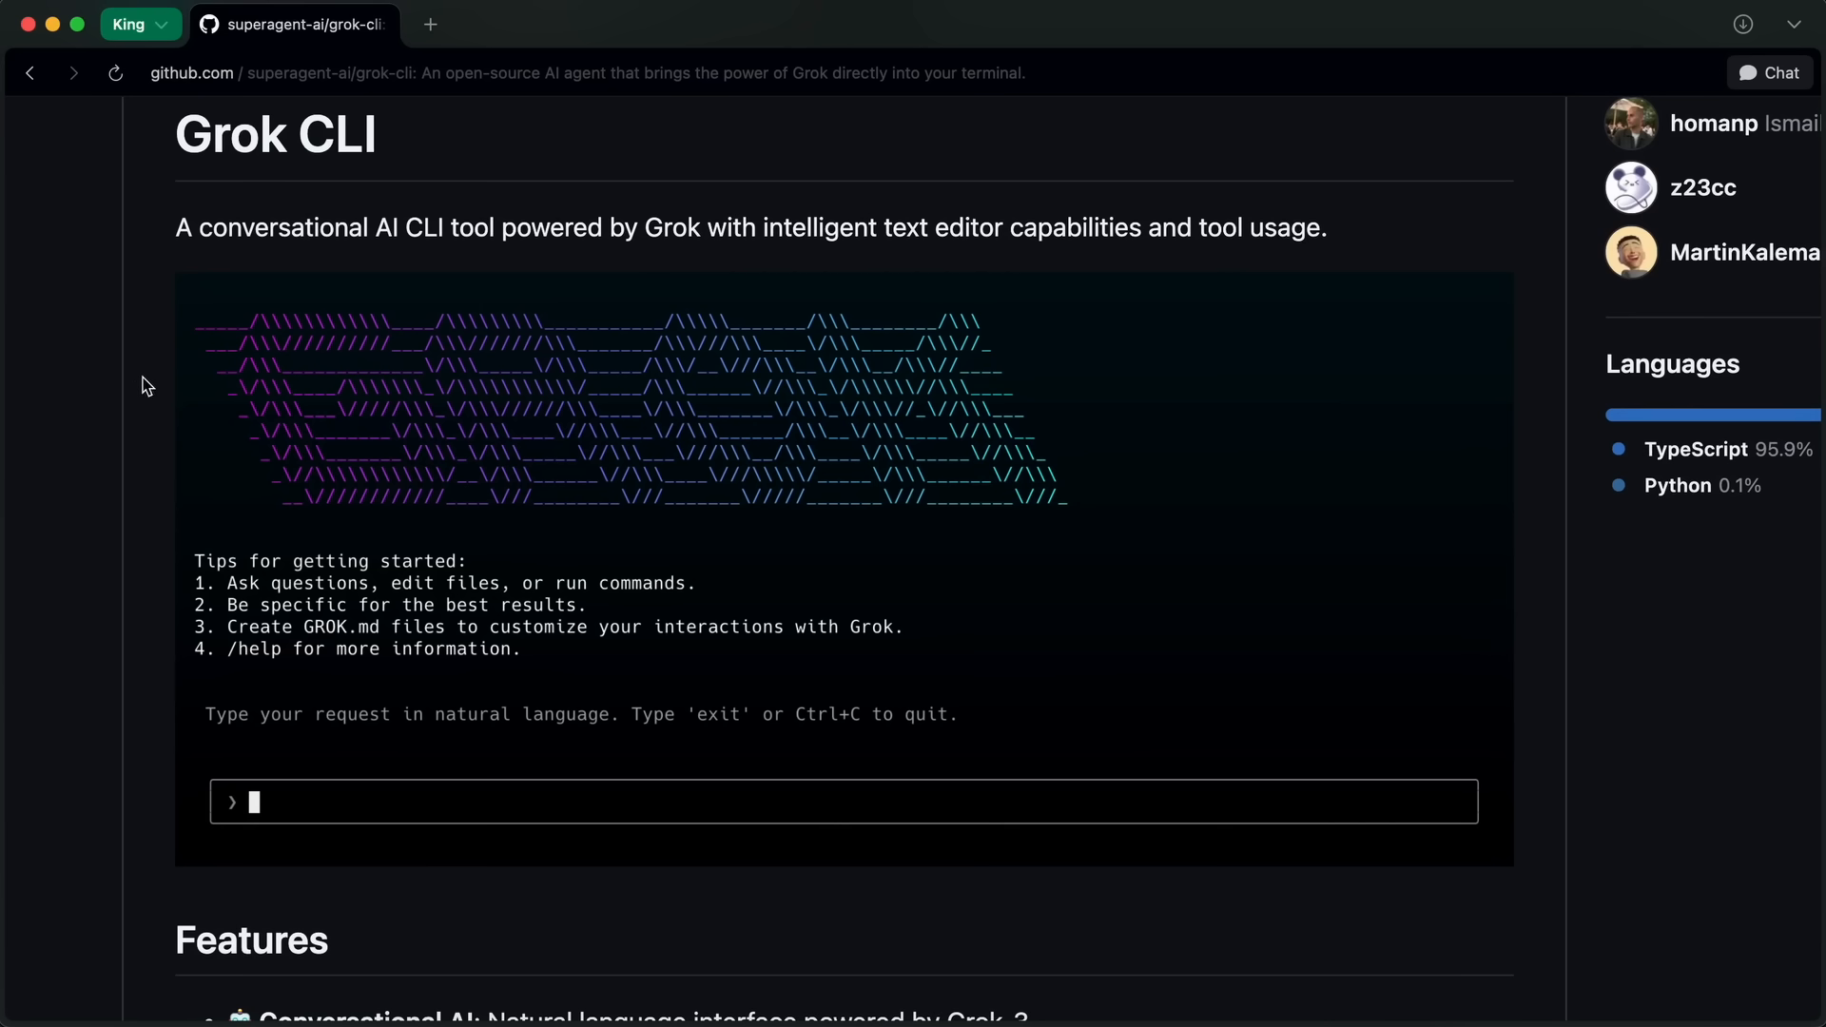
pyautogui.moveTo(163, 467)
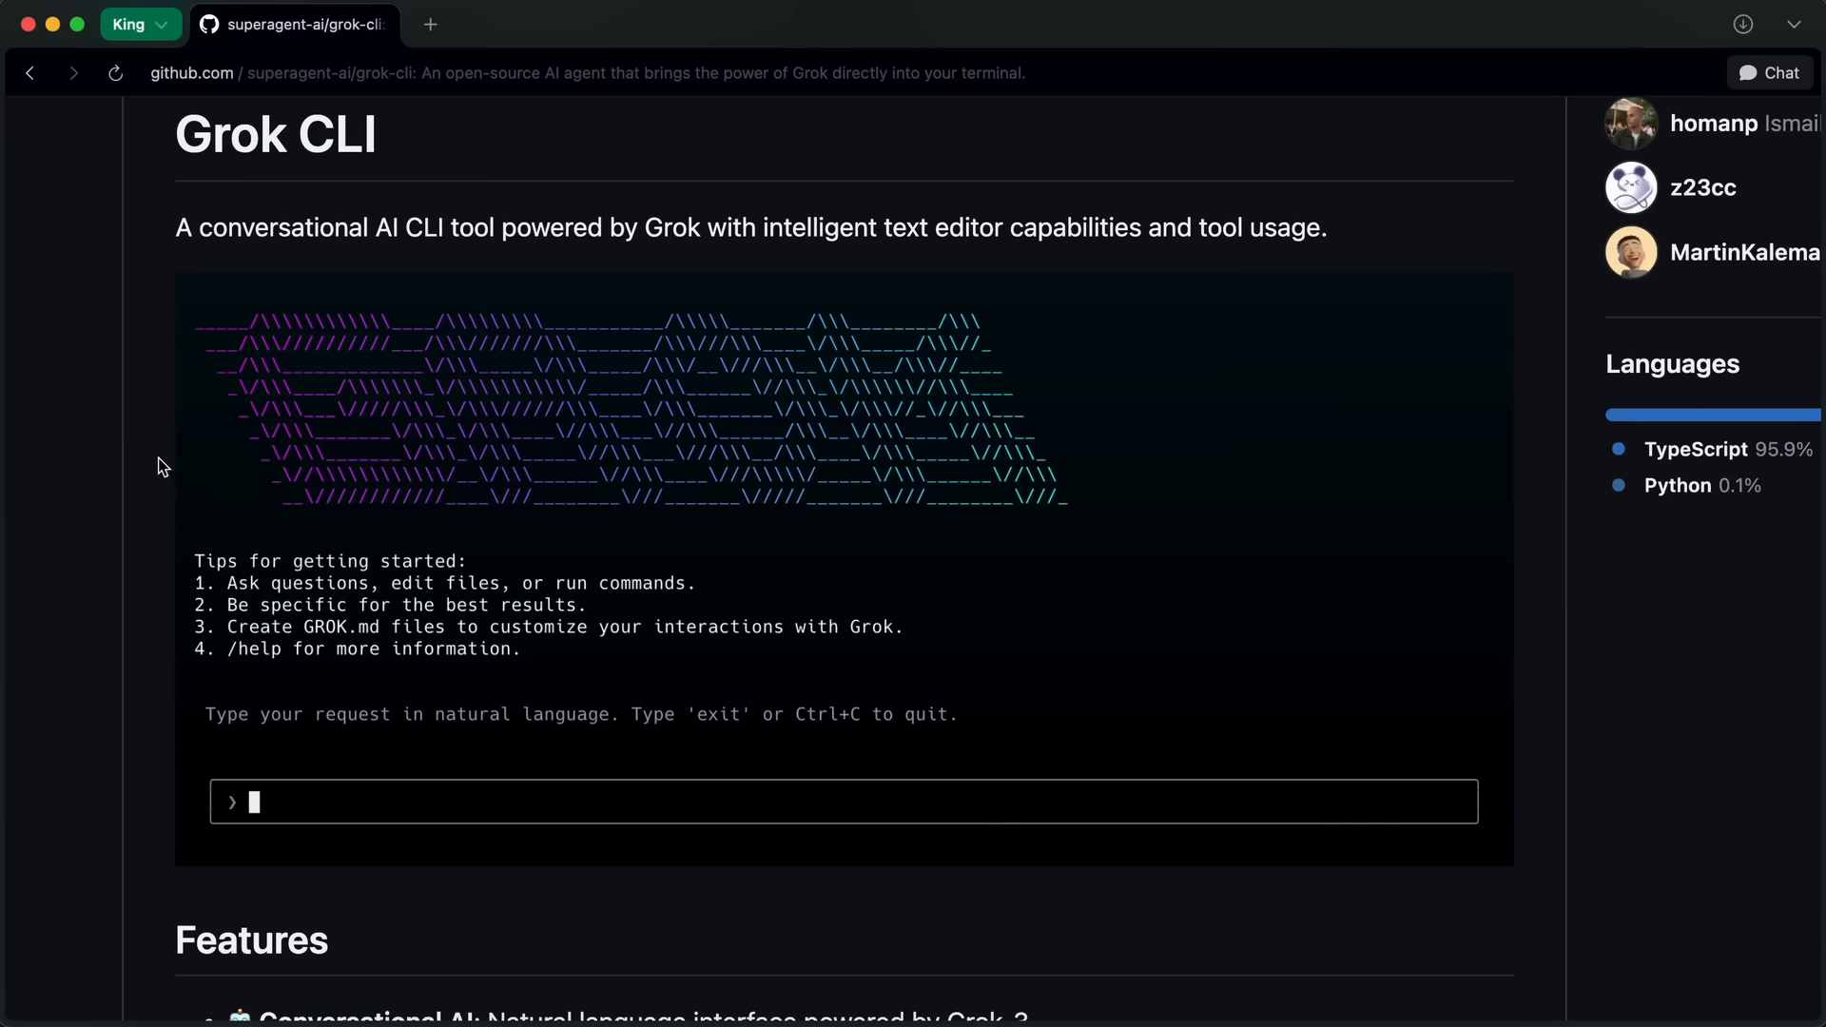
pyautogui.moveTo(140, 452)
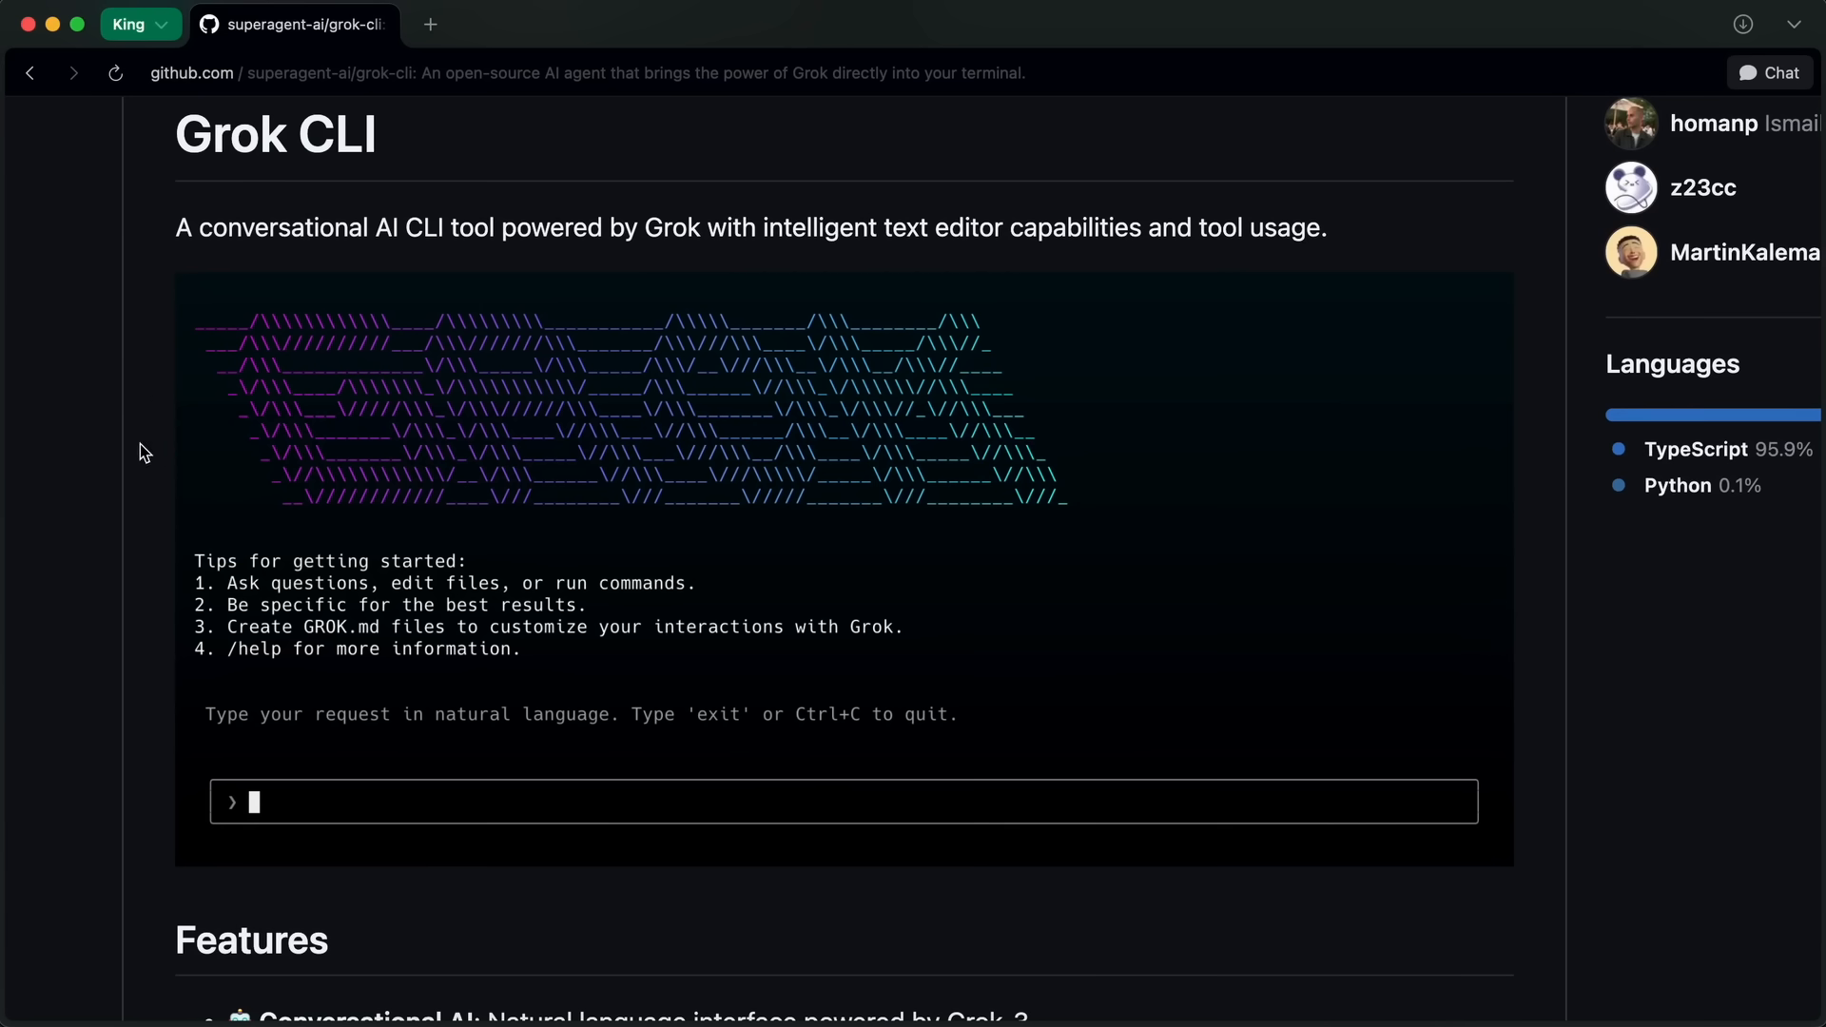
pyautogui.moveTo(148, 411)
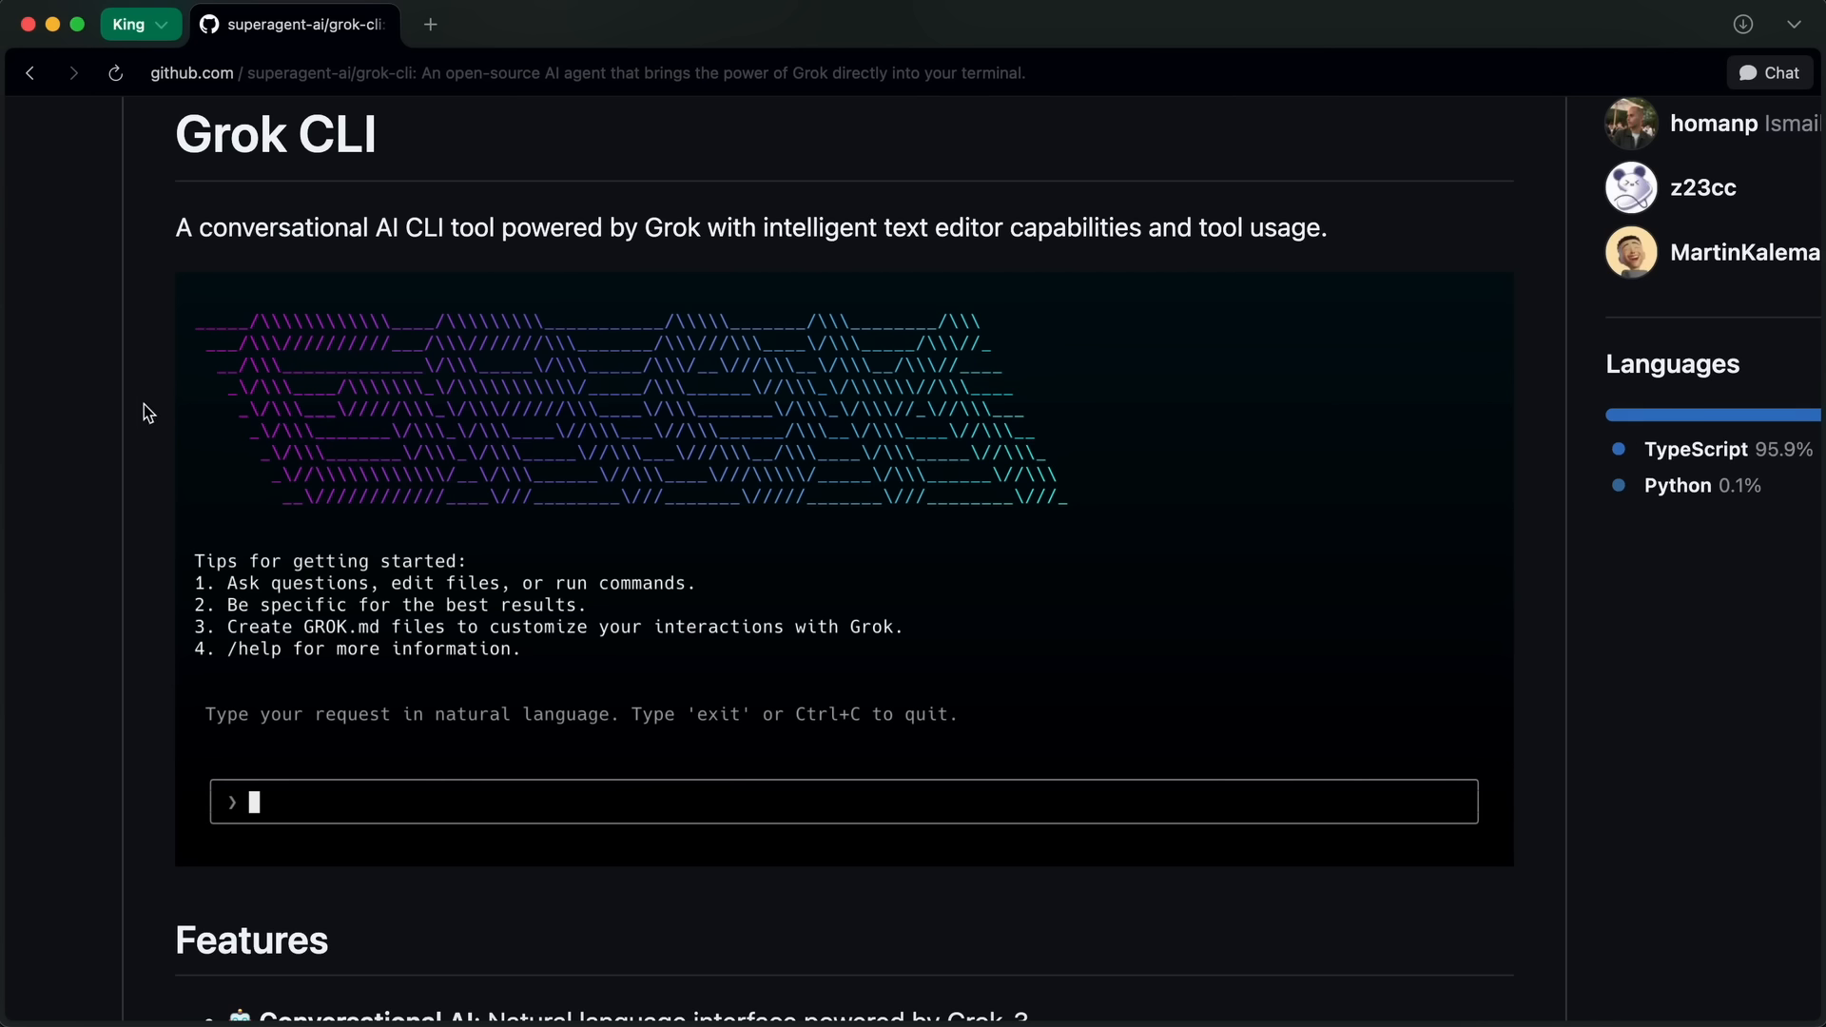
pyautogui.moveTo(155, 398)
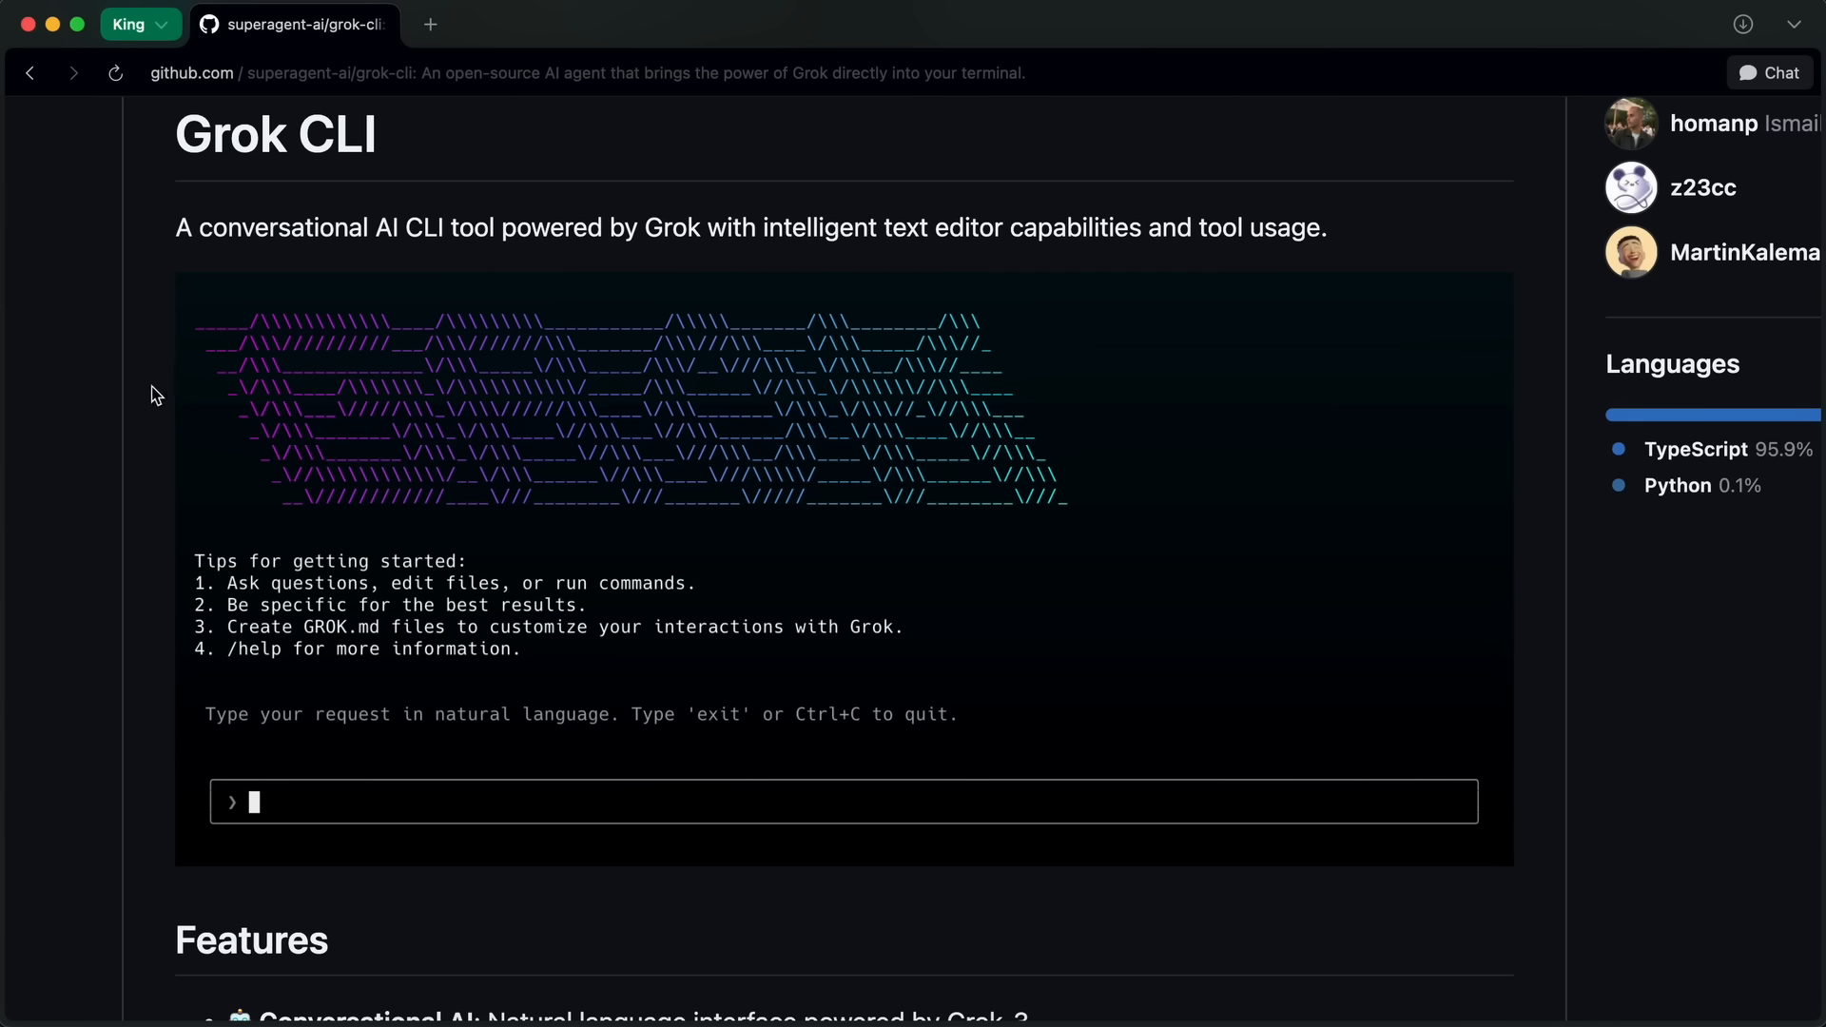
pyautogui.moveTo(634, 484)
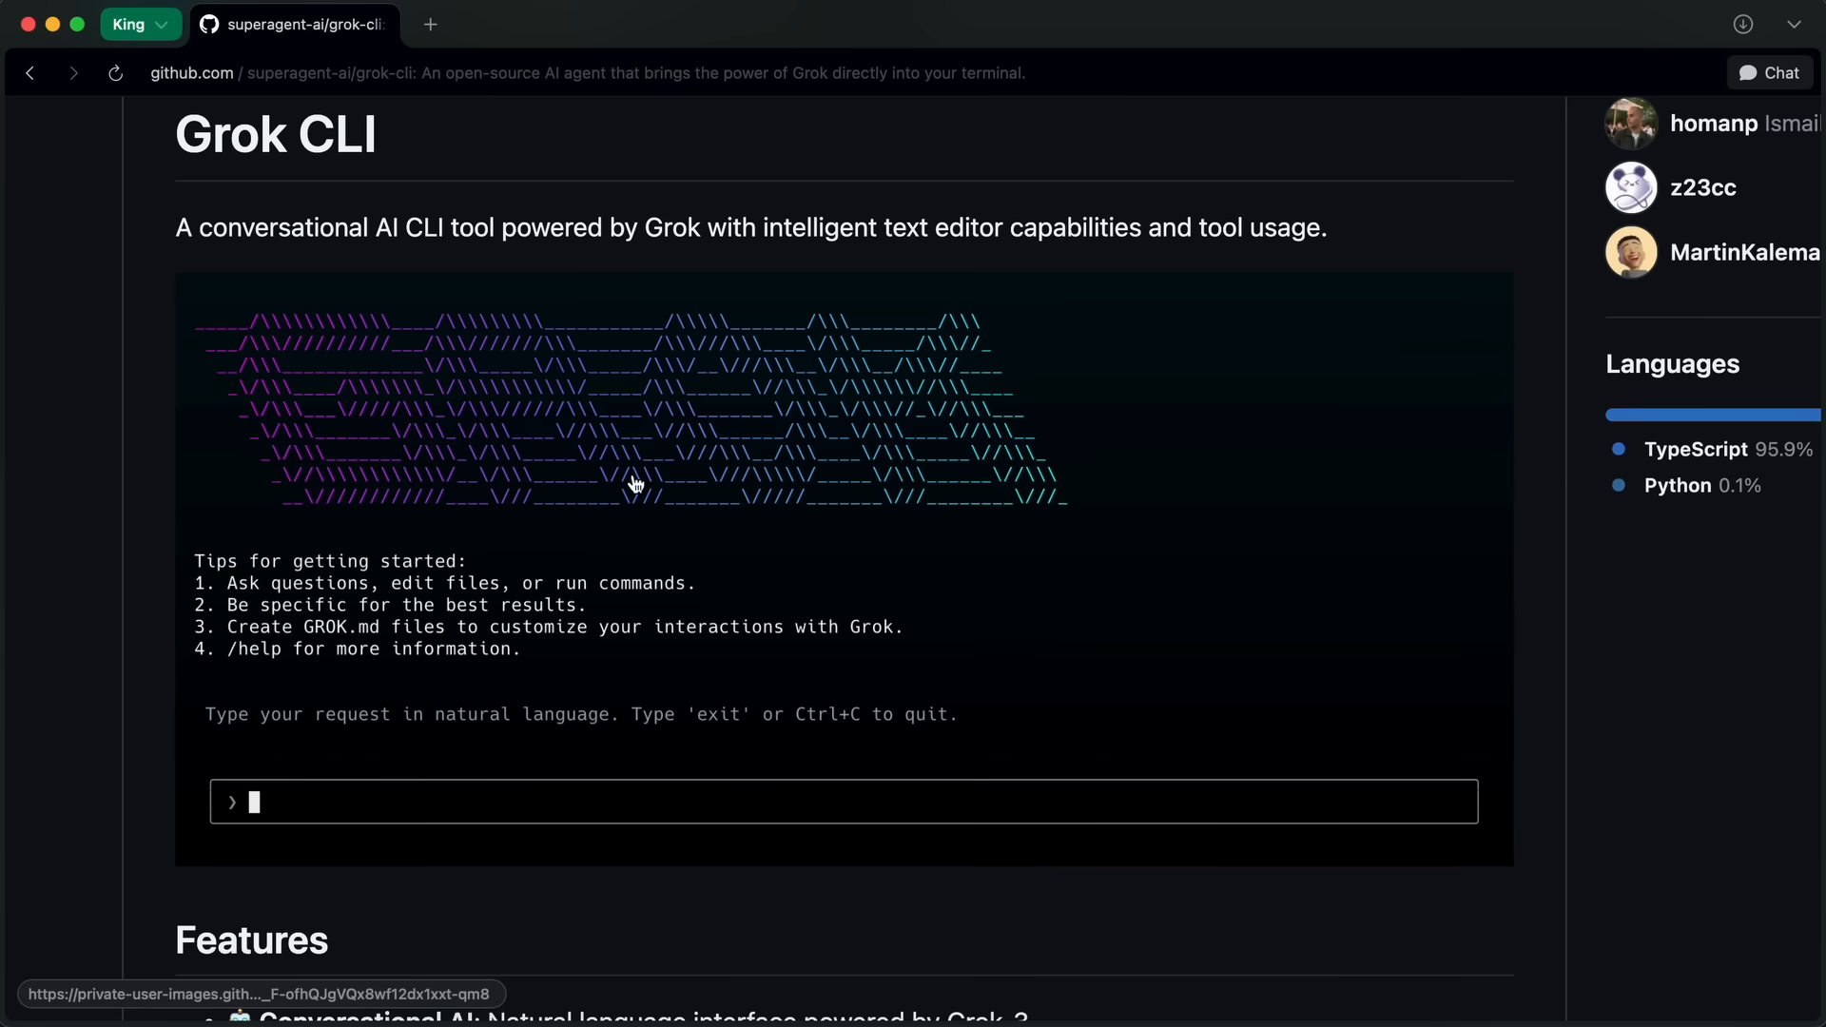
pyautogui.moveTo(454, 409)
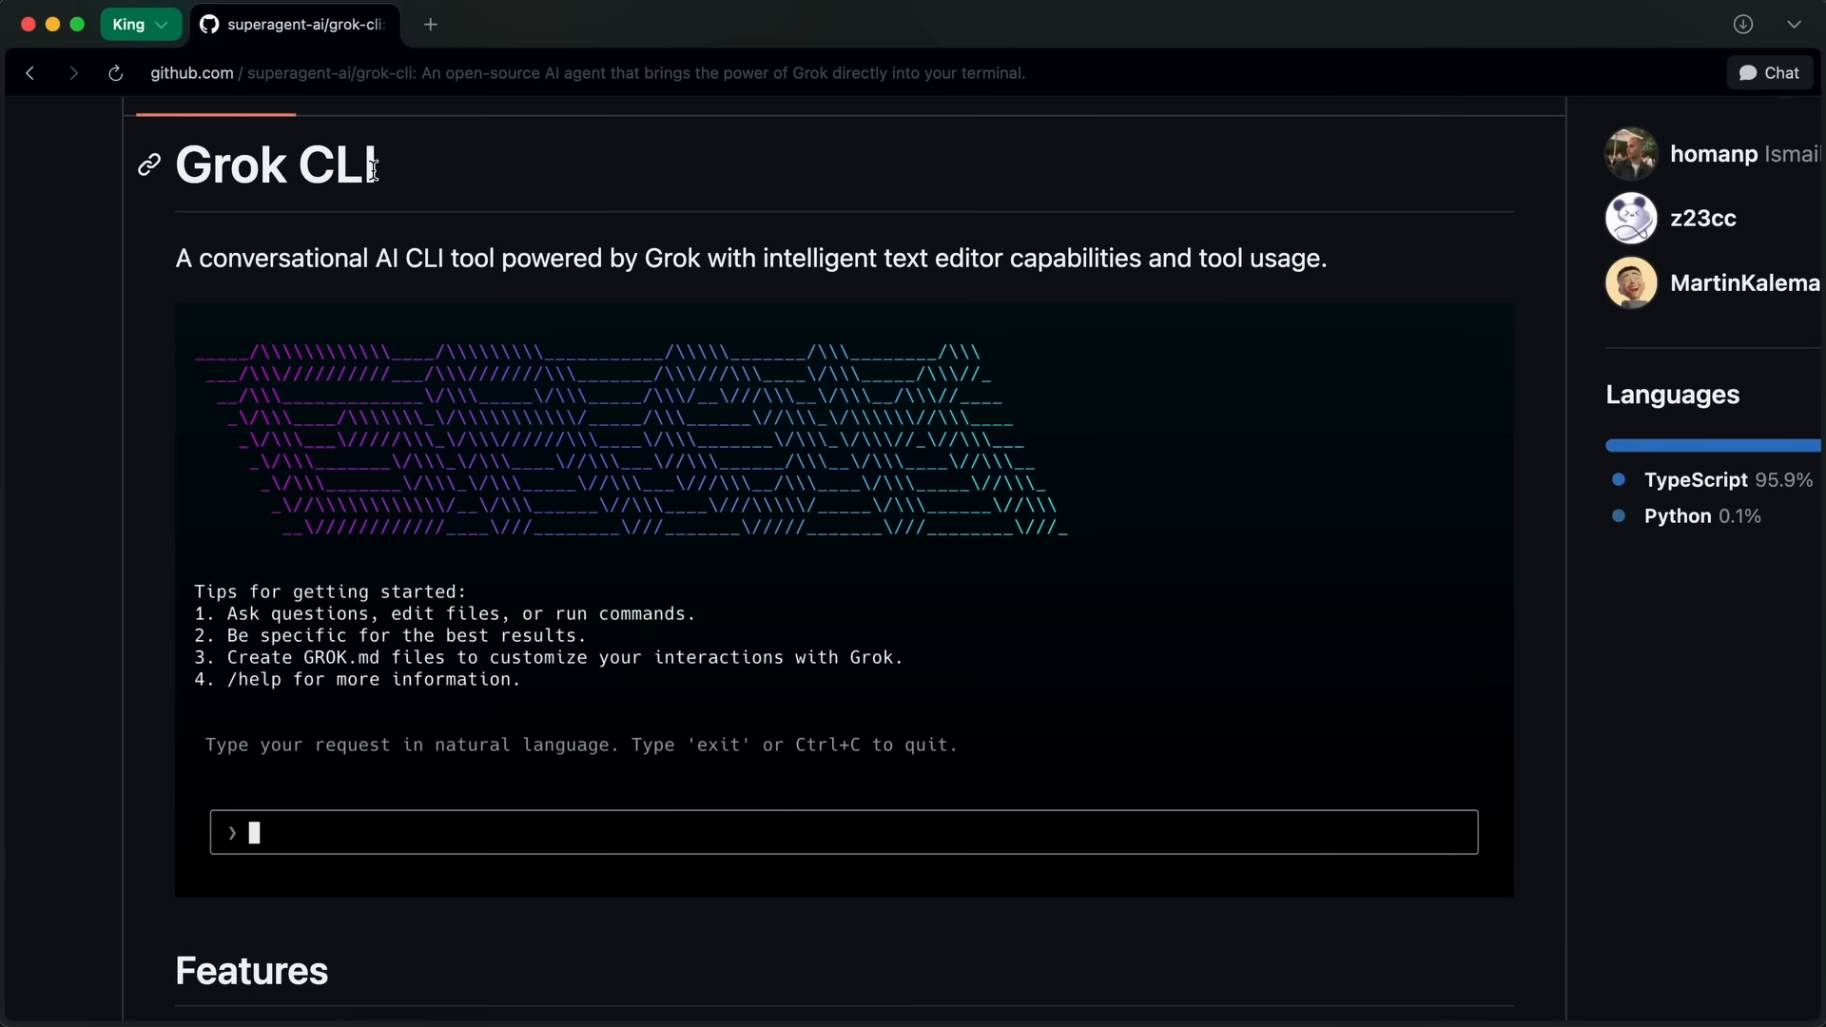
pyautogui.doubleClick(342, 165)
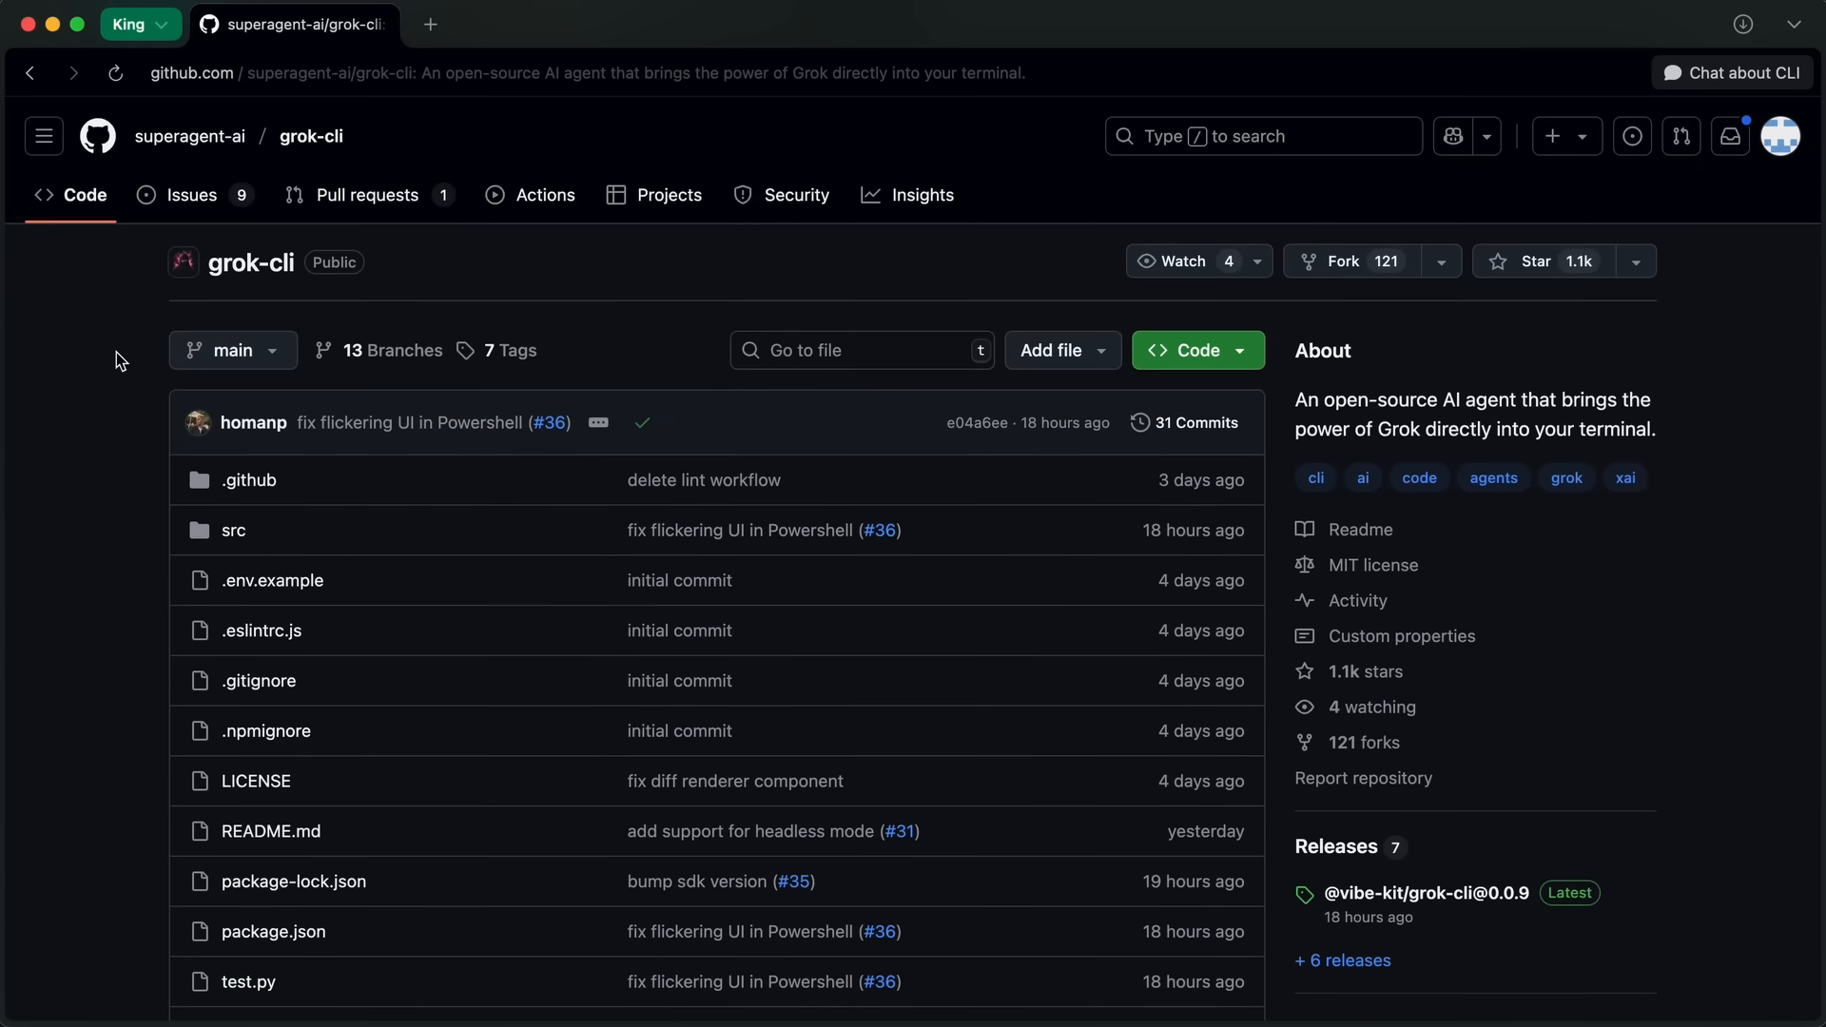
# Highlight the Bash Integration and Interactive UI feature descriptions
pyautogui.scroll(-3)
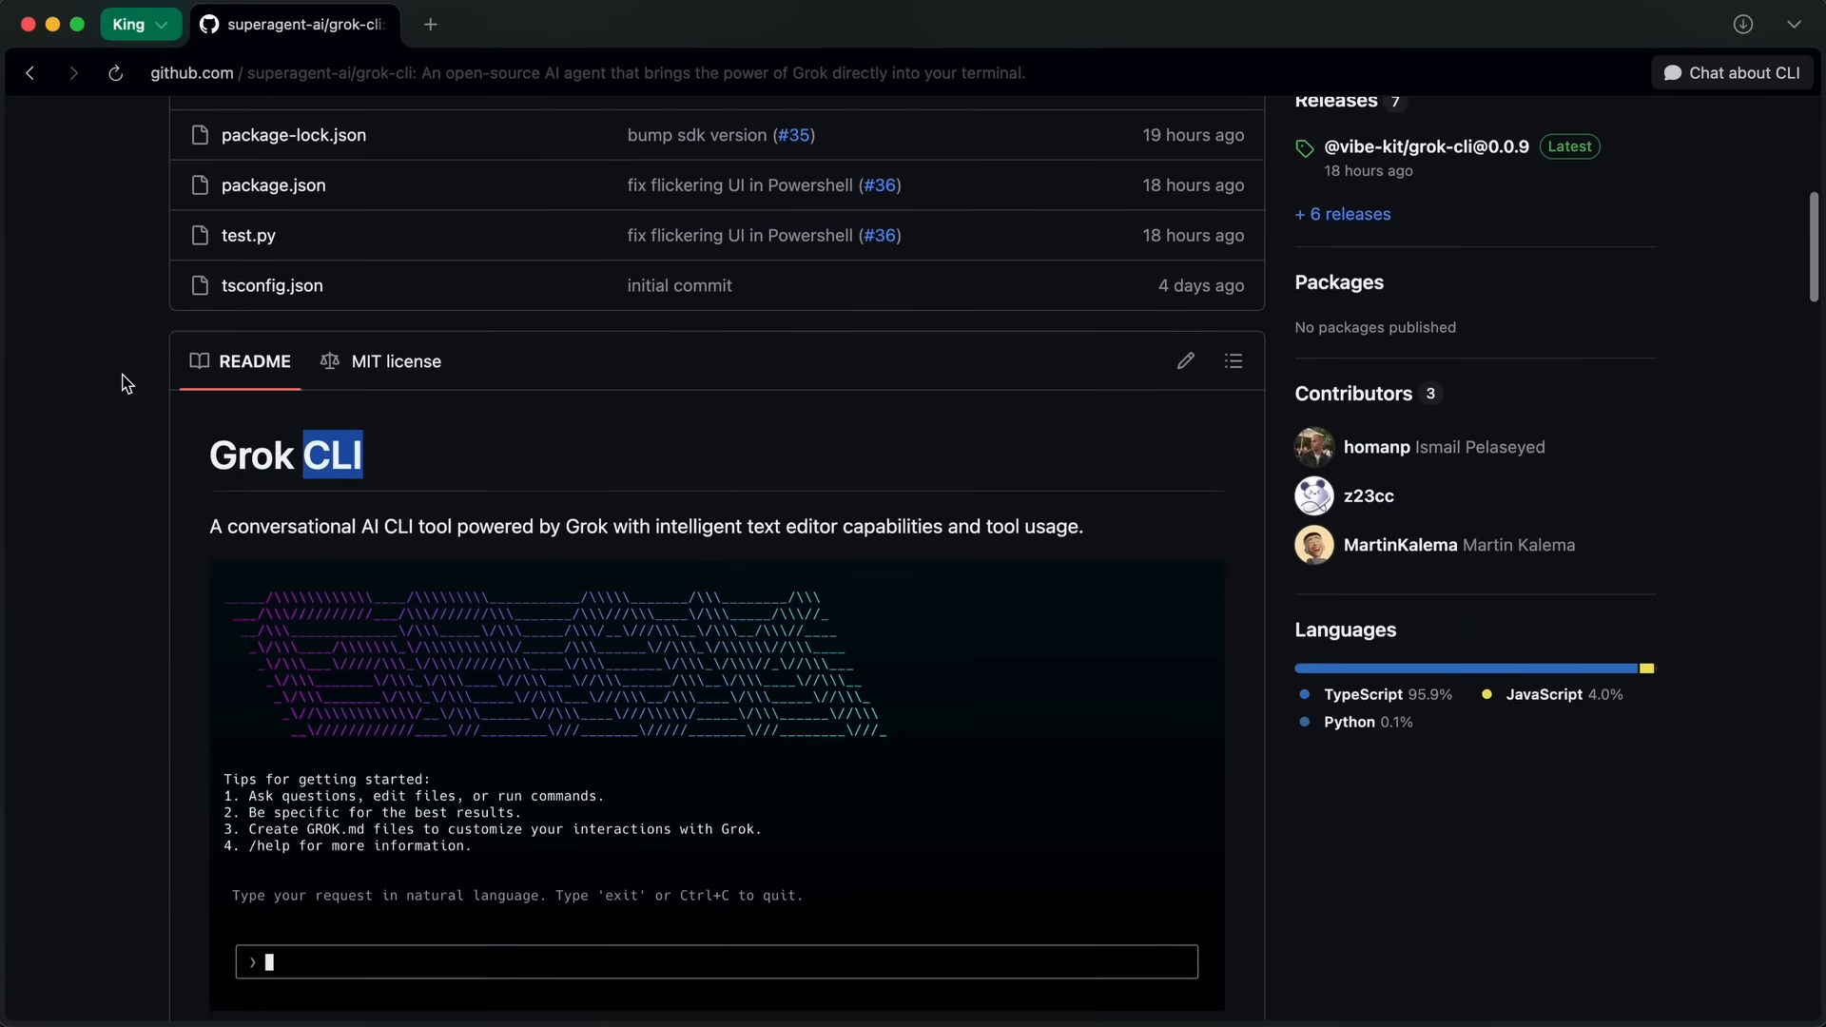
pyautogui.scroll(-3)
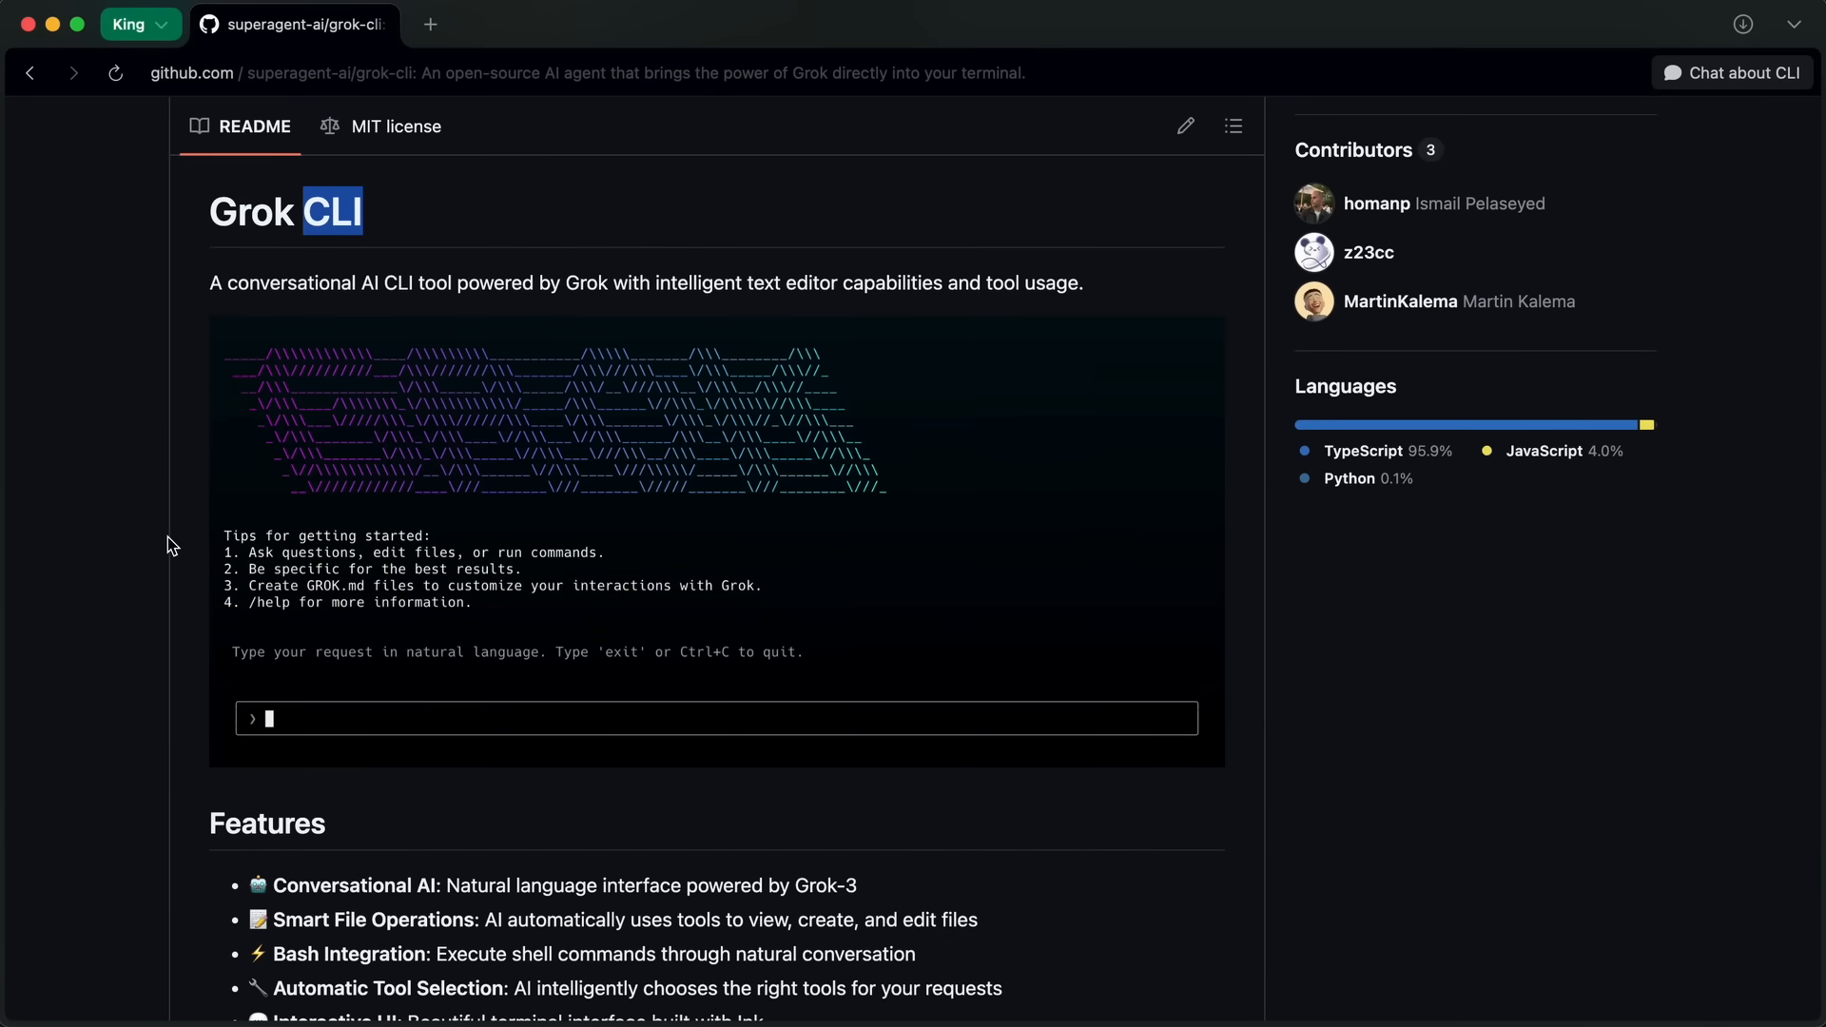
pyautogui.scroll(-3)
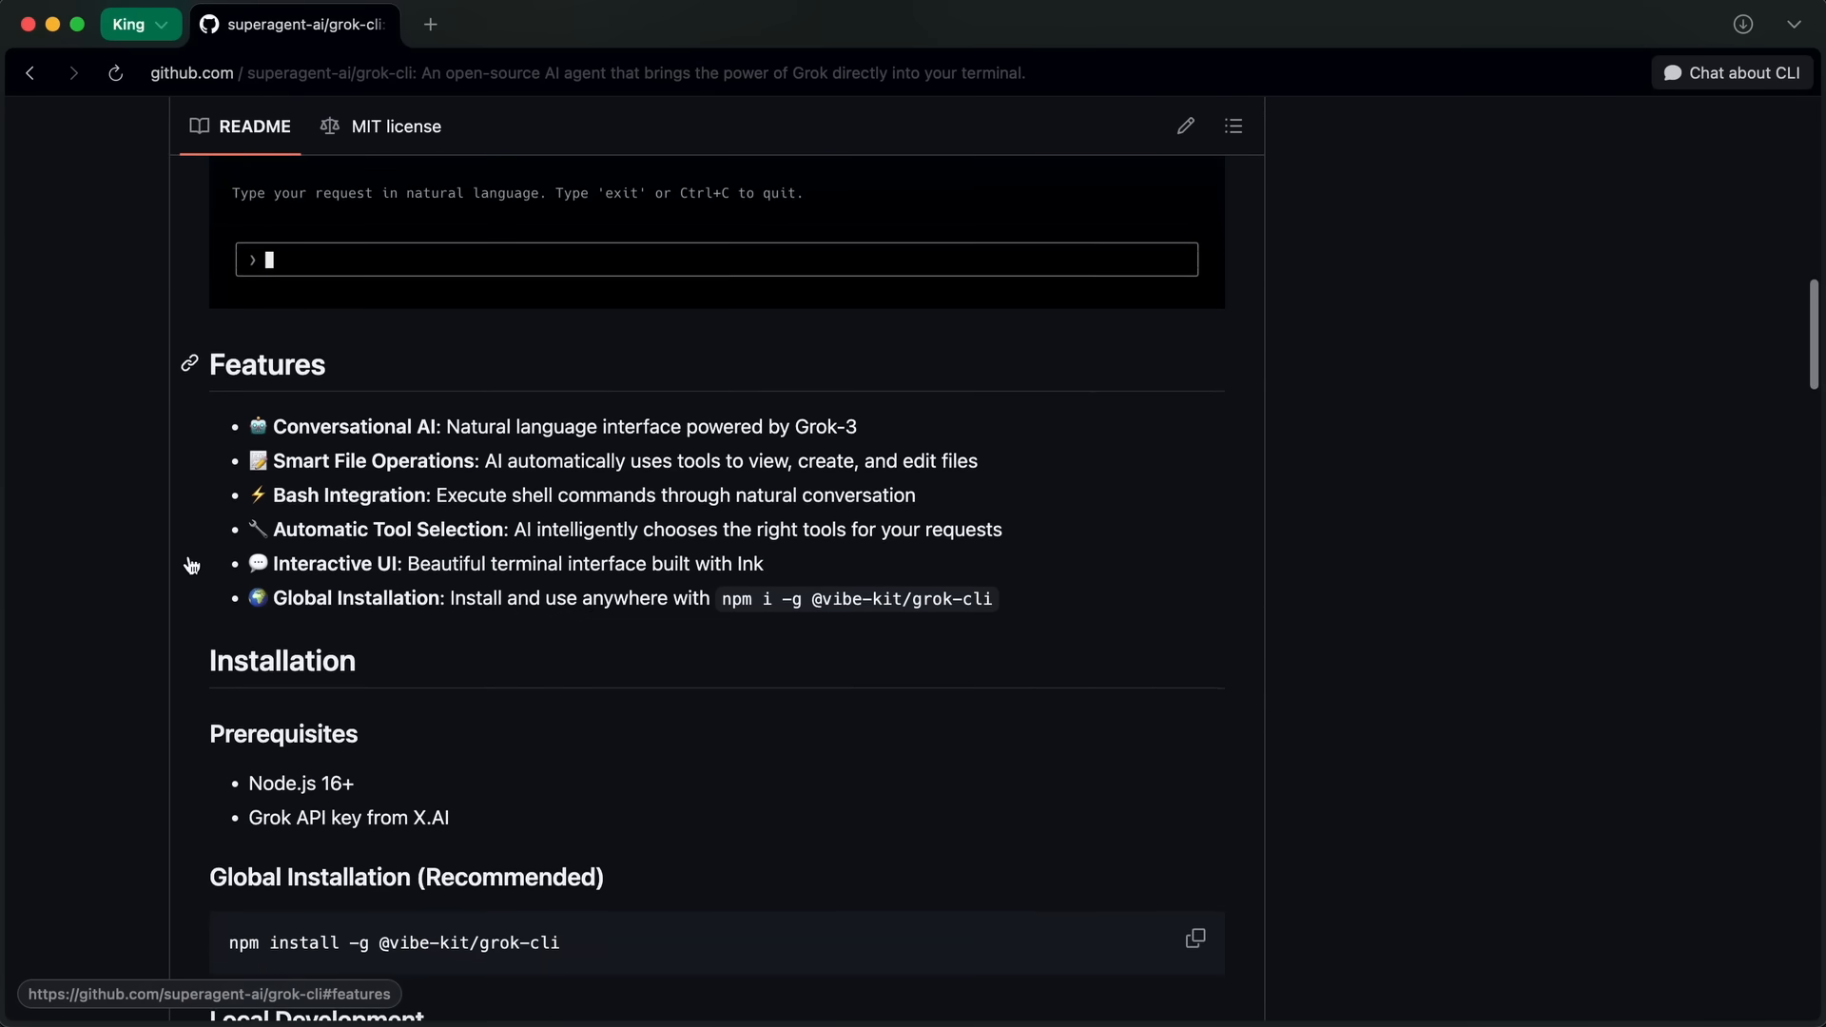
pyautogui.scroll(-3)
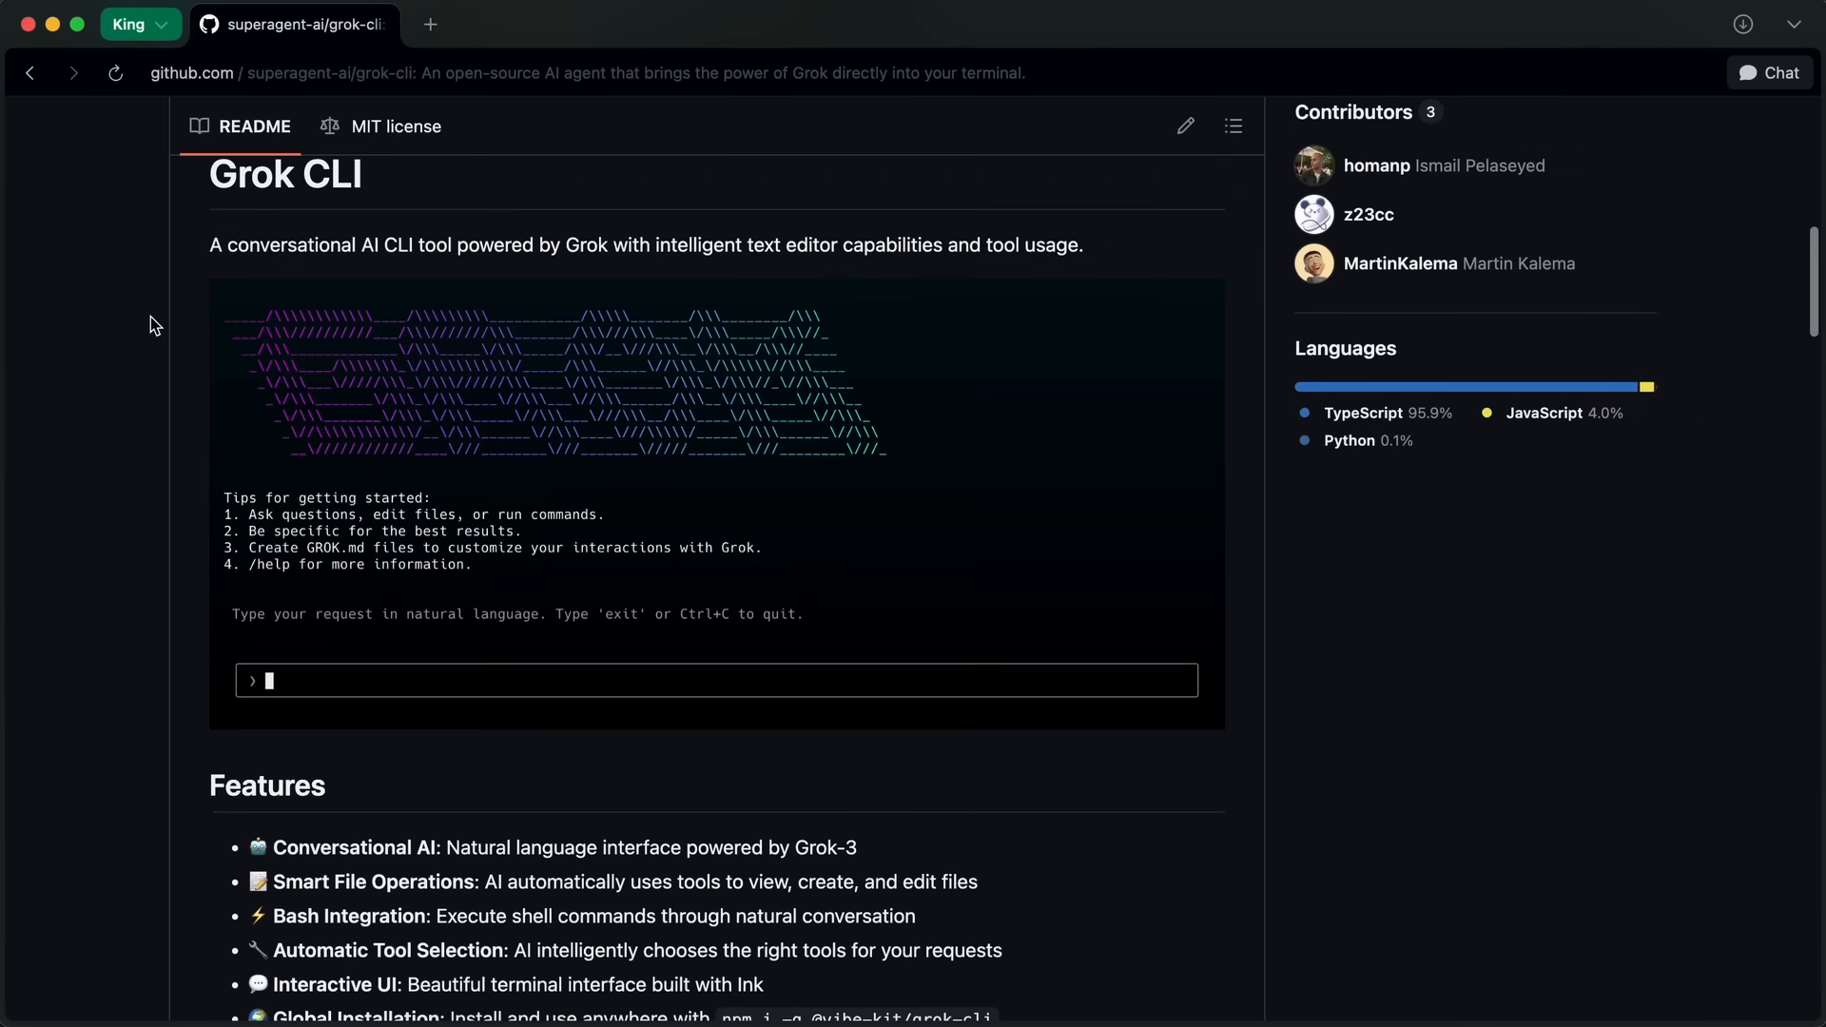
pyautogui.scroll(-3)
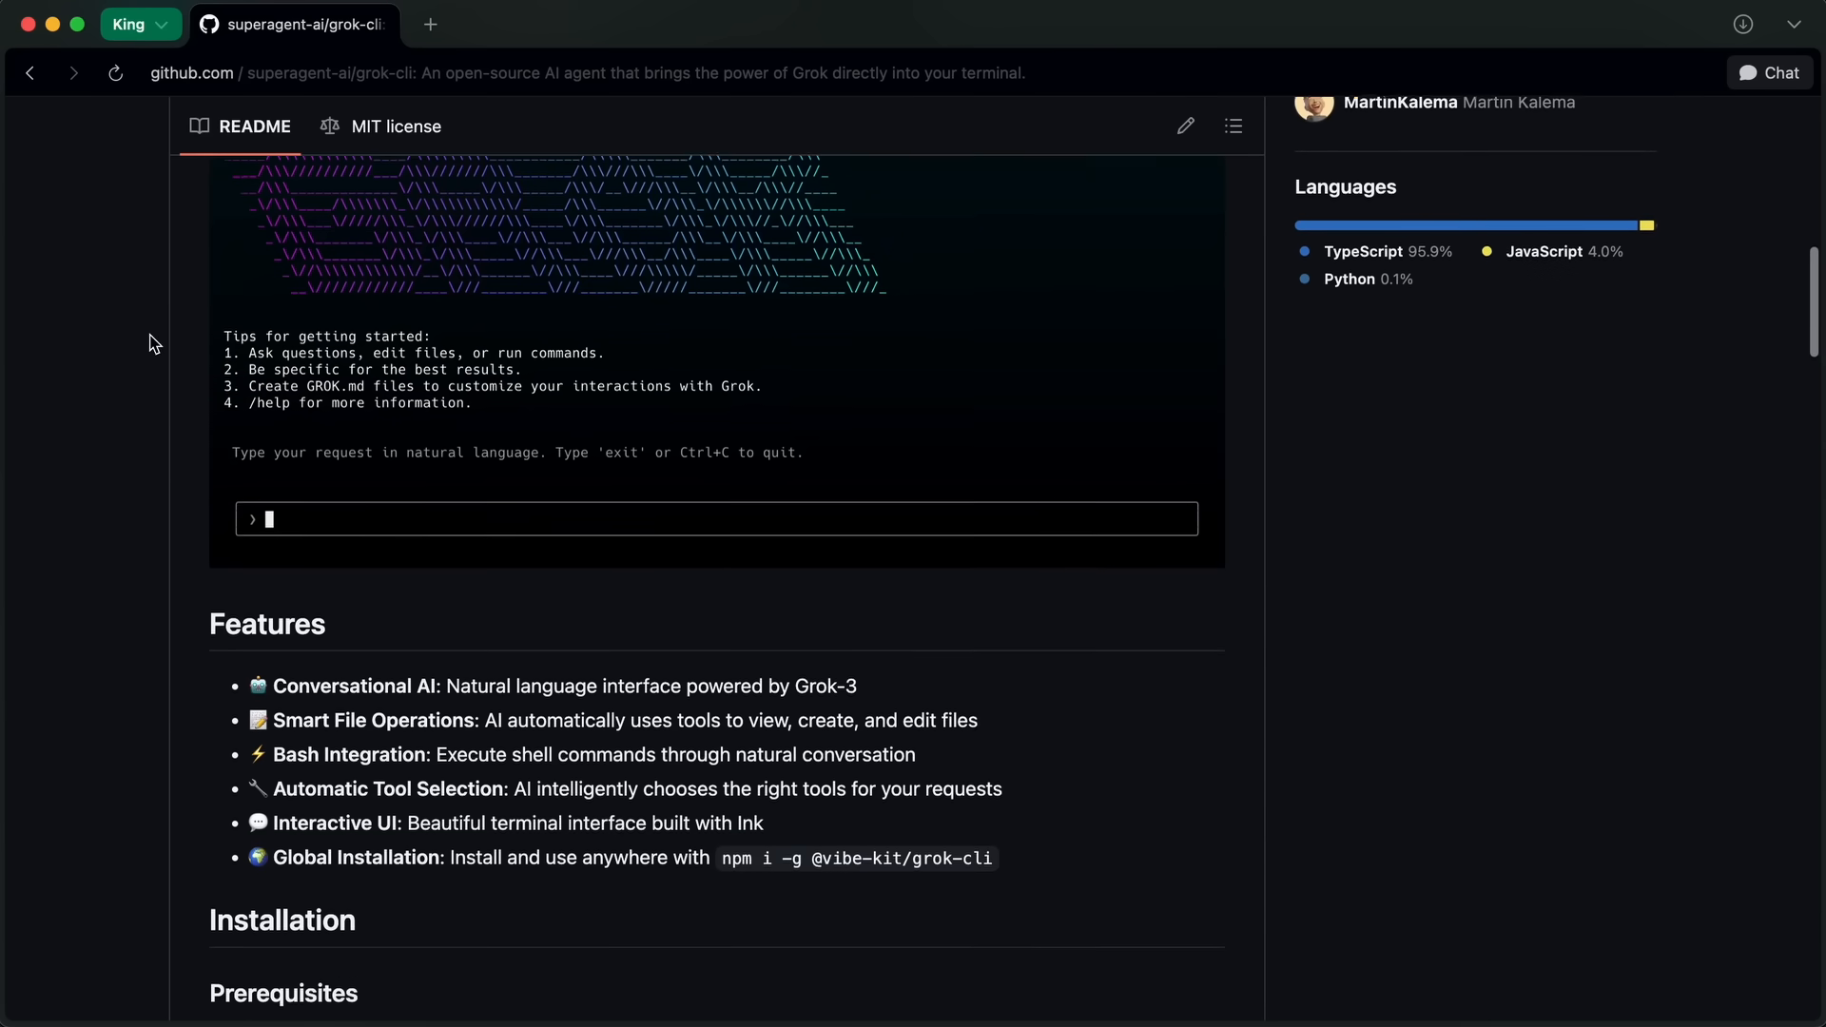
pyautogui.scroll(-3)
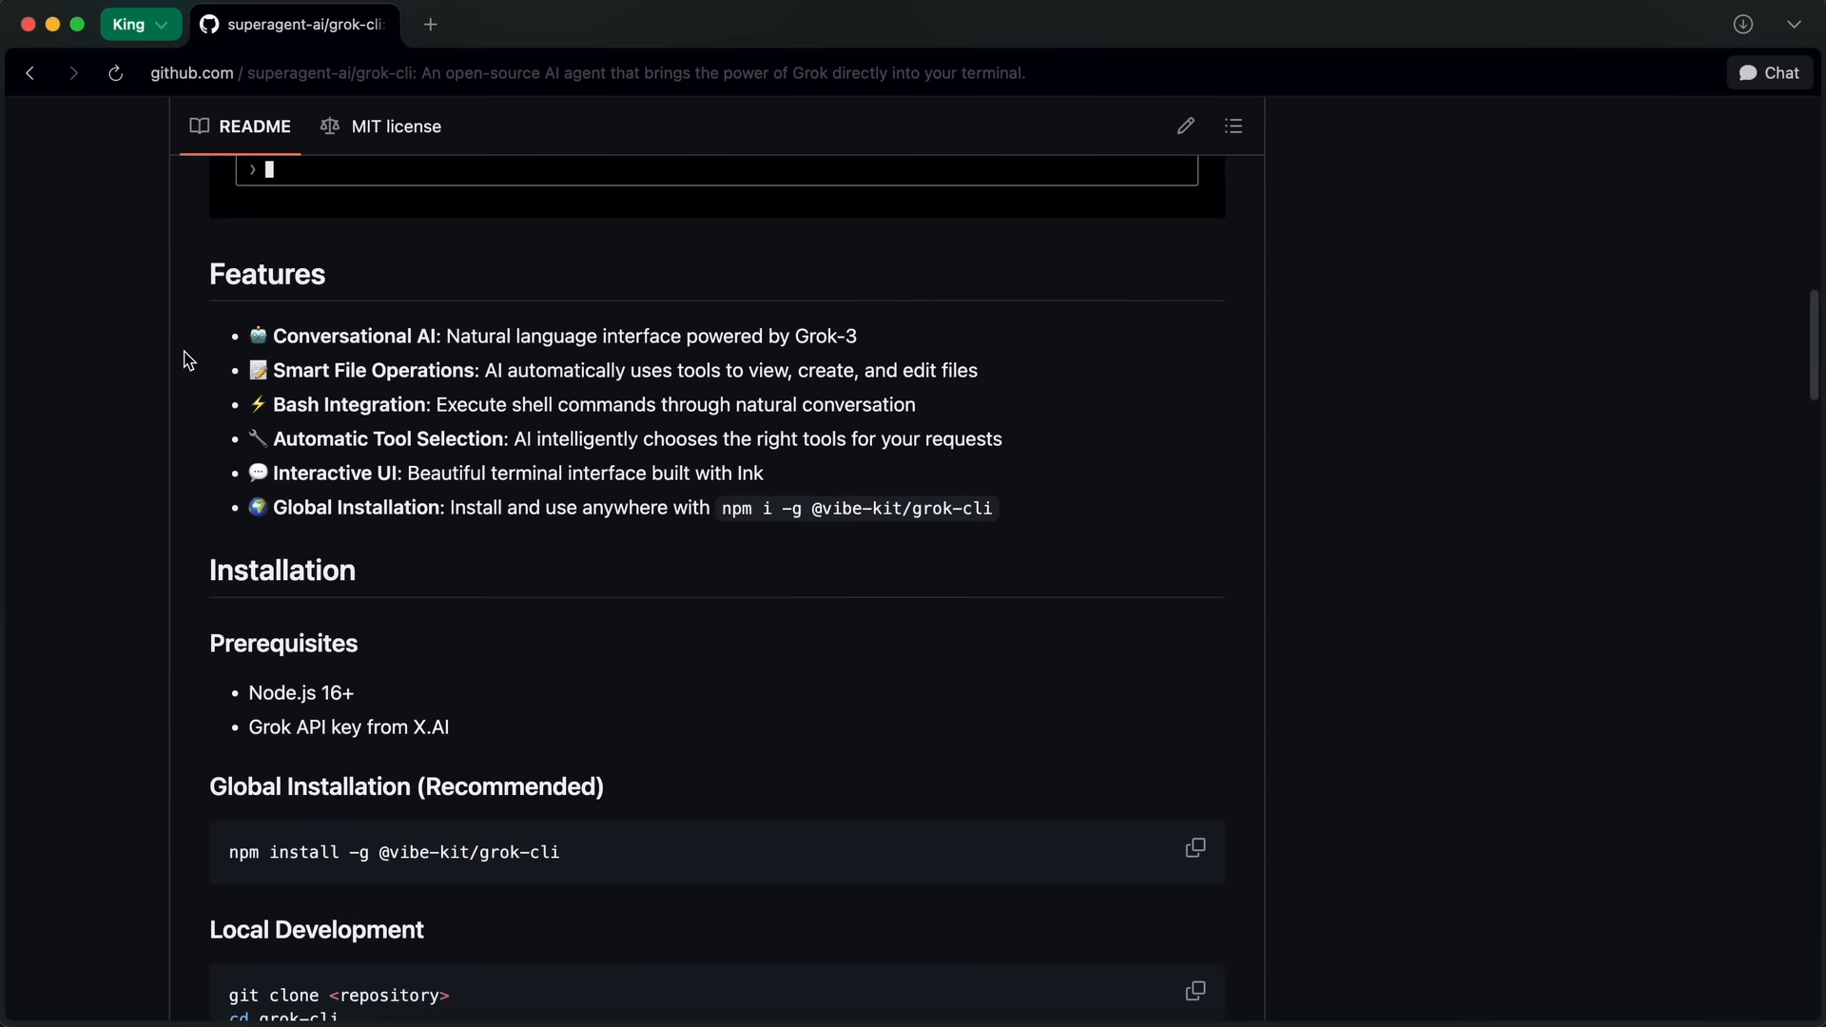
pyautogui.moveTo(248, 336); pyautogui.dragTo(979, 370)
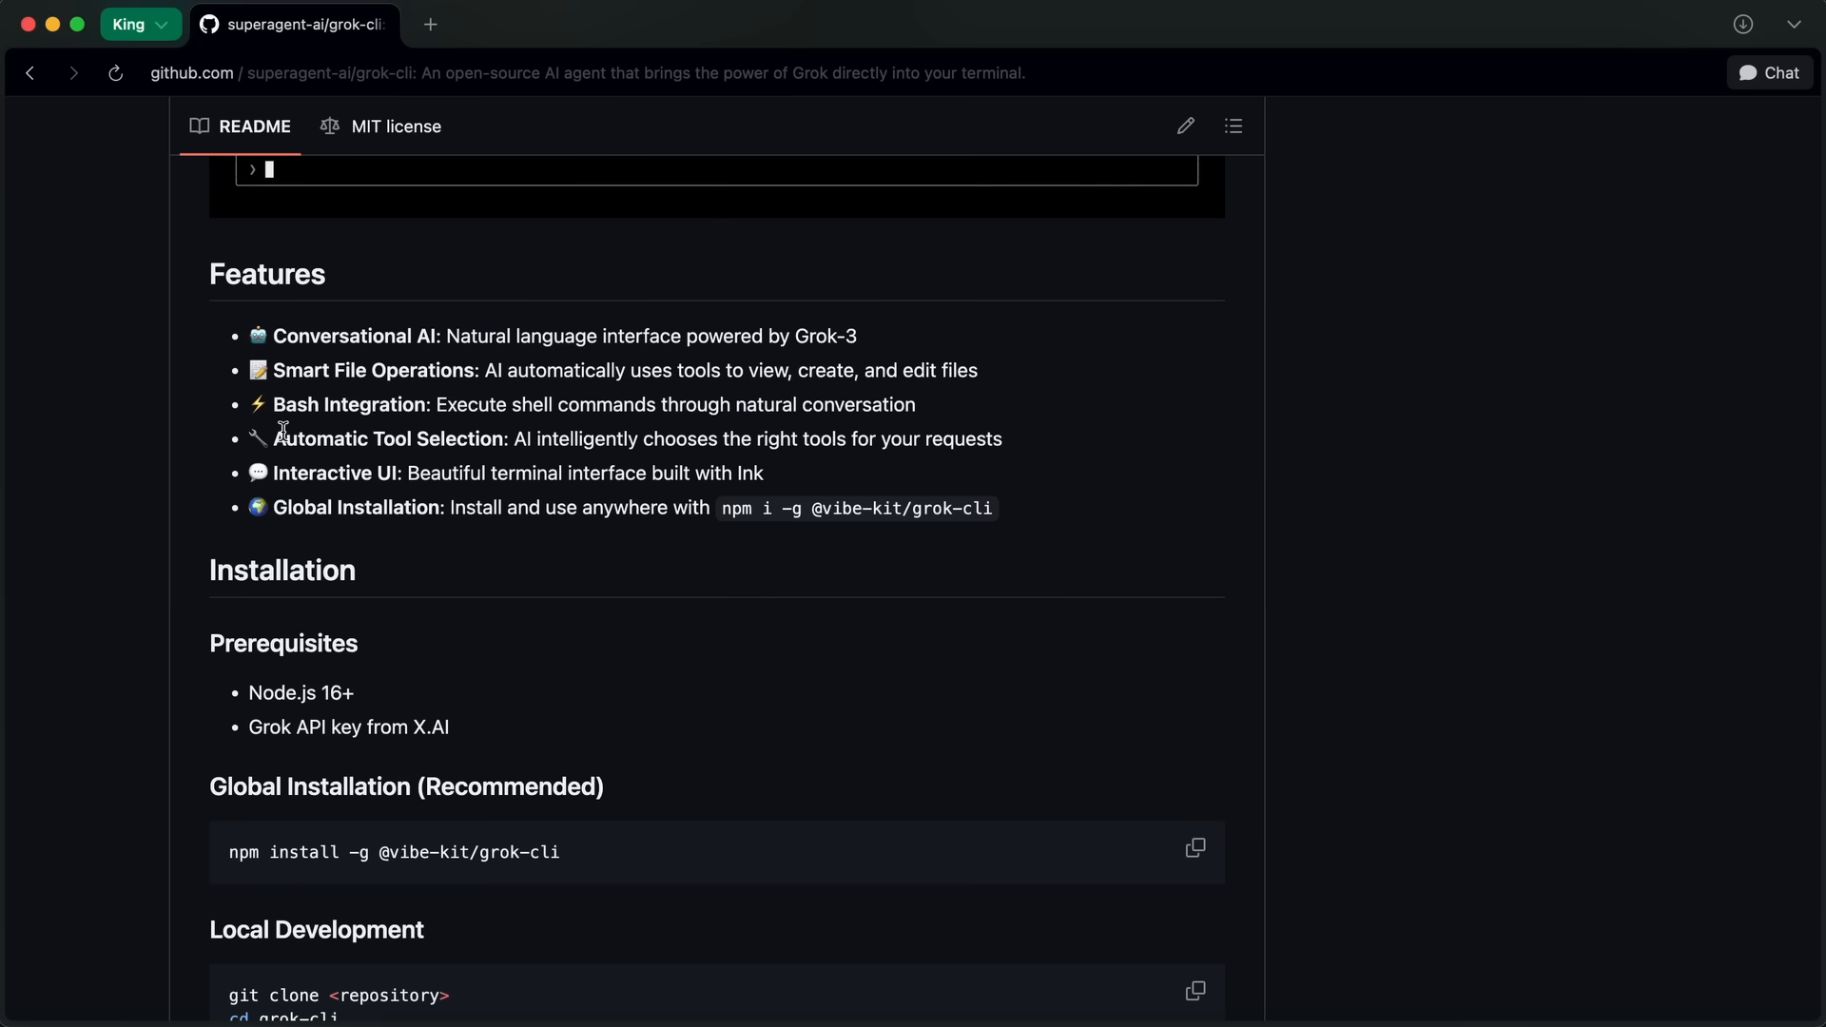
pyautogui.moveTo(657, 373)
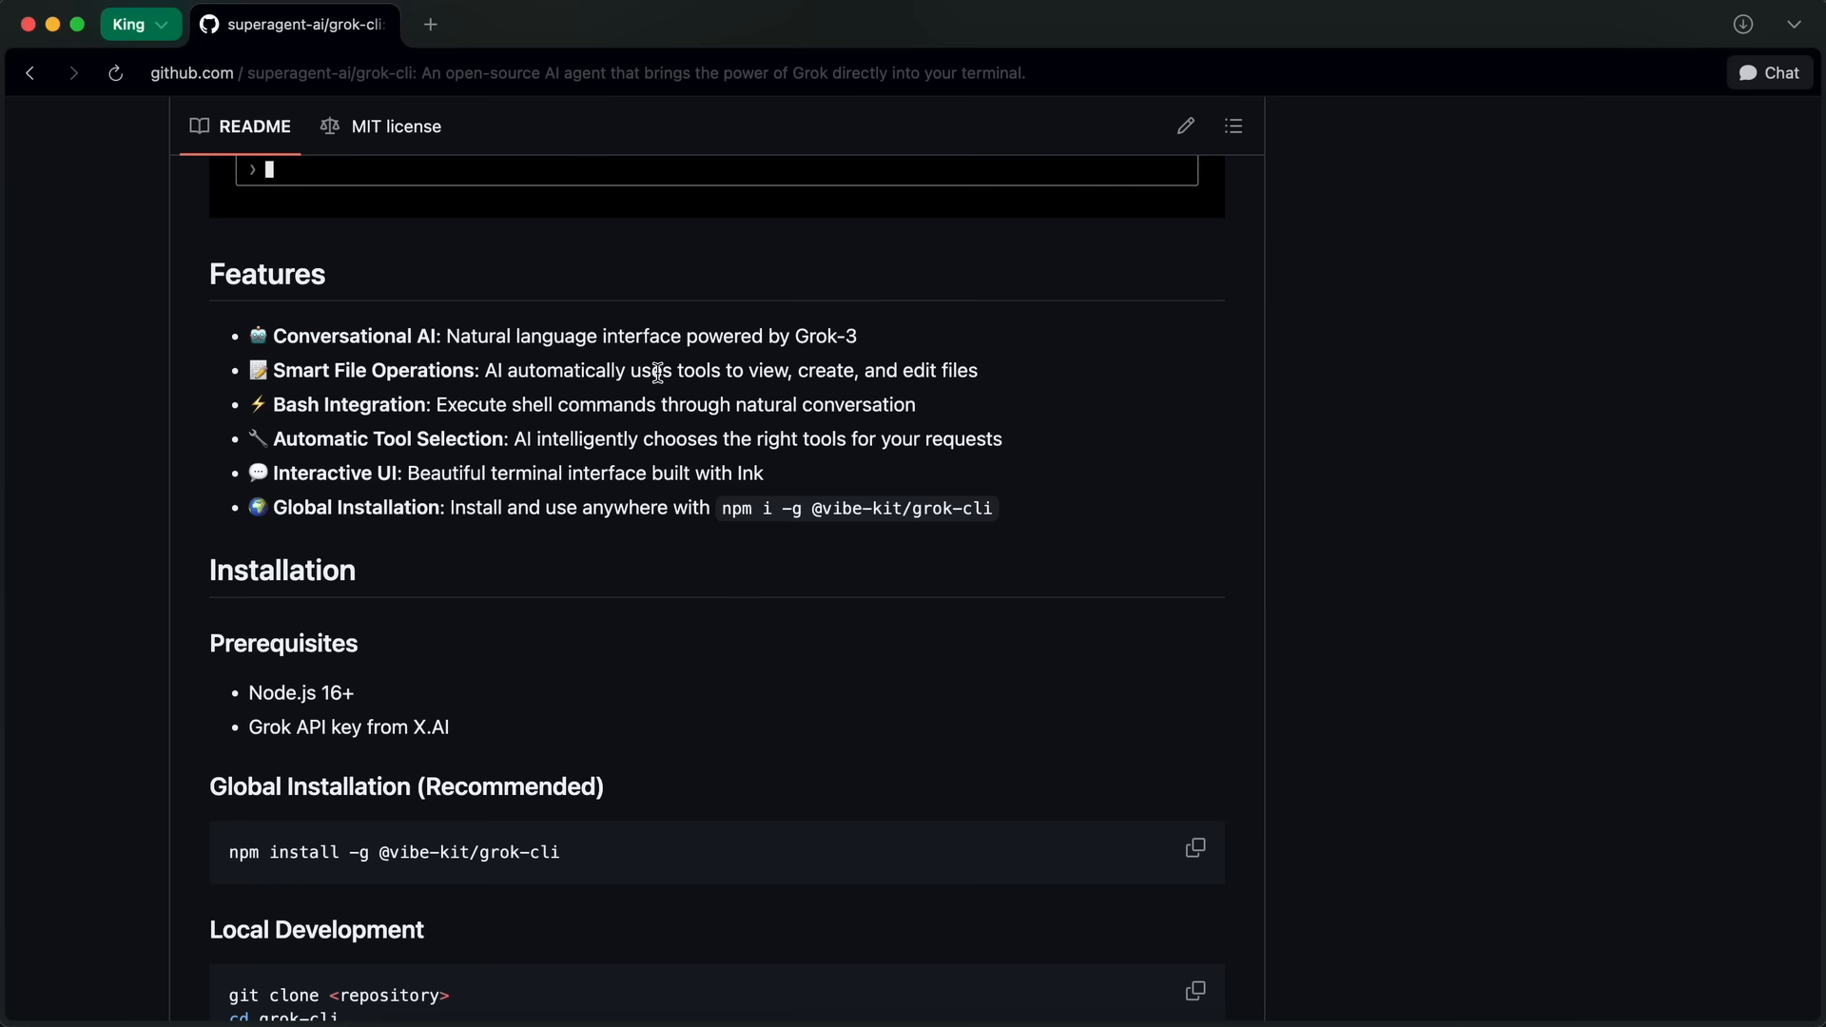
pyautogui.moveTo(643, 404); pyautogui.dragTo(917, 405)
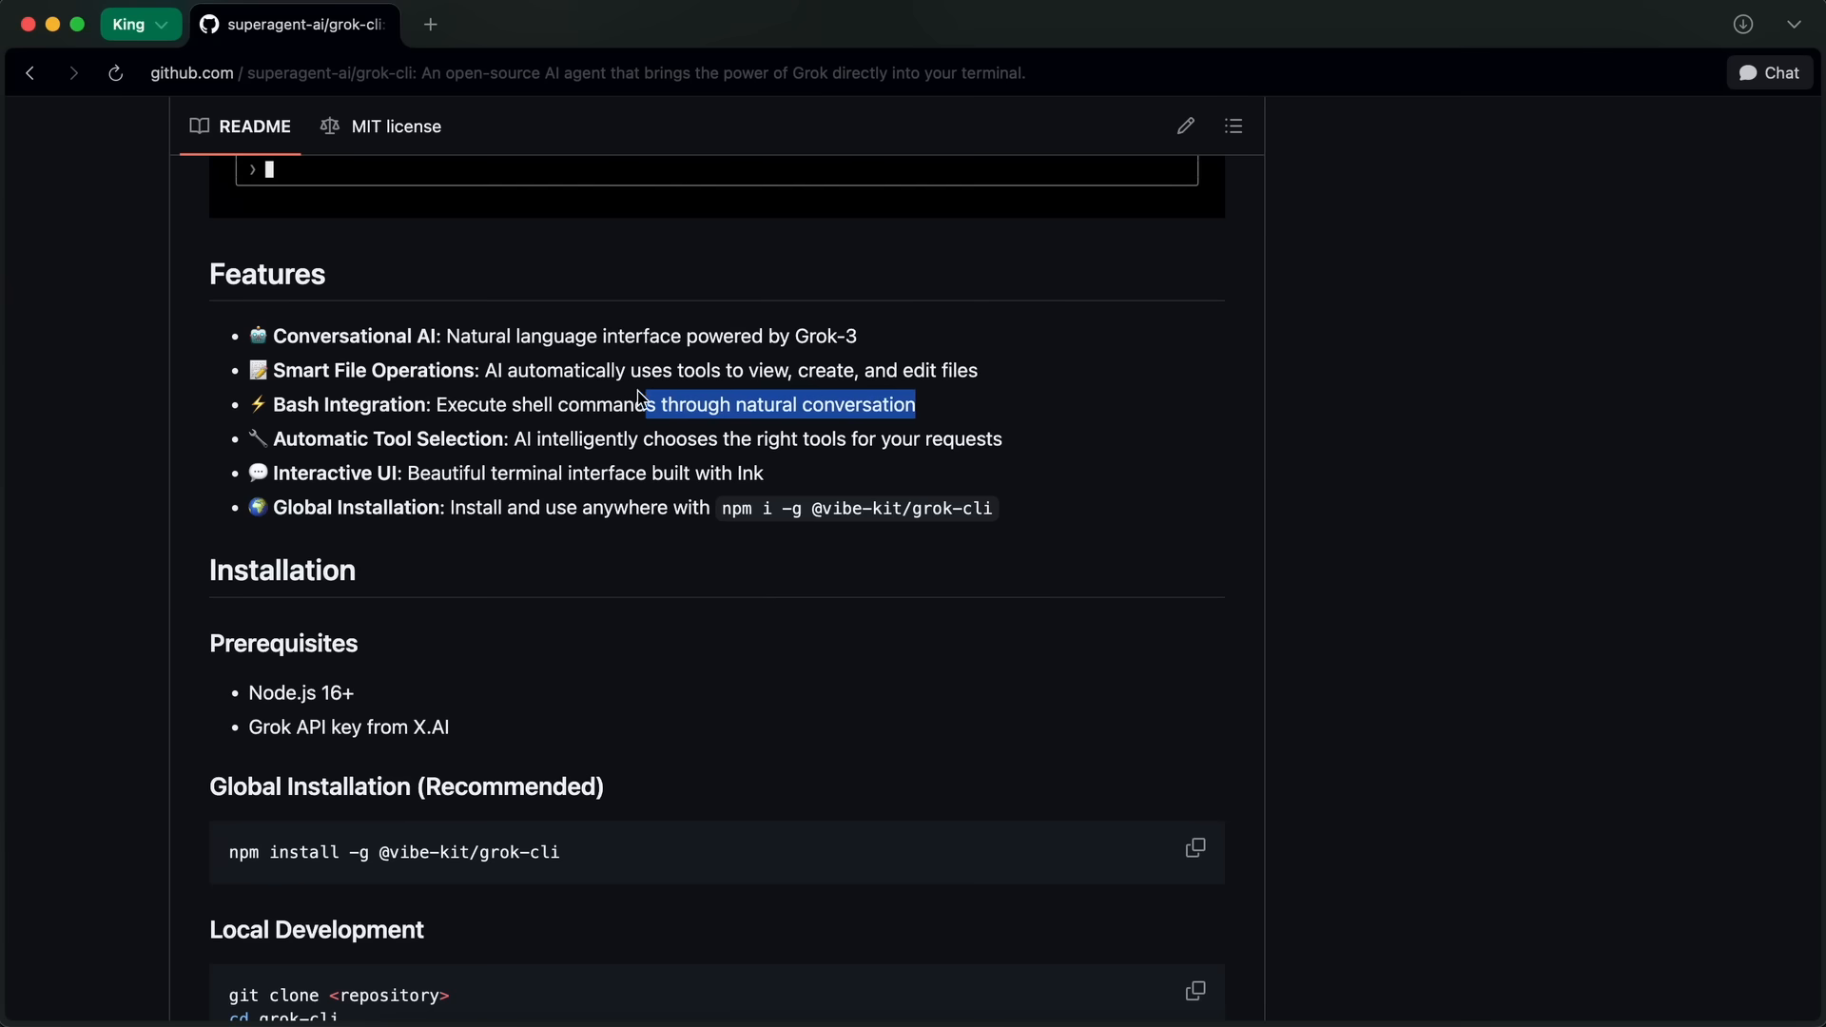
pyautogui.moveTo(642, 404); pyautogui.dragTo(434, 404)
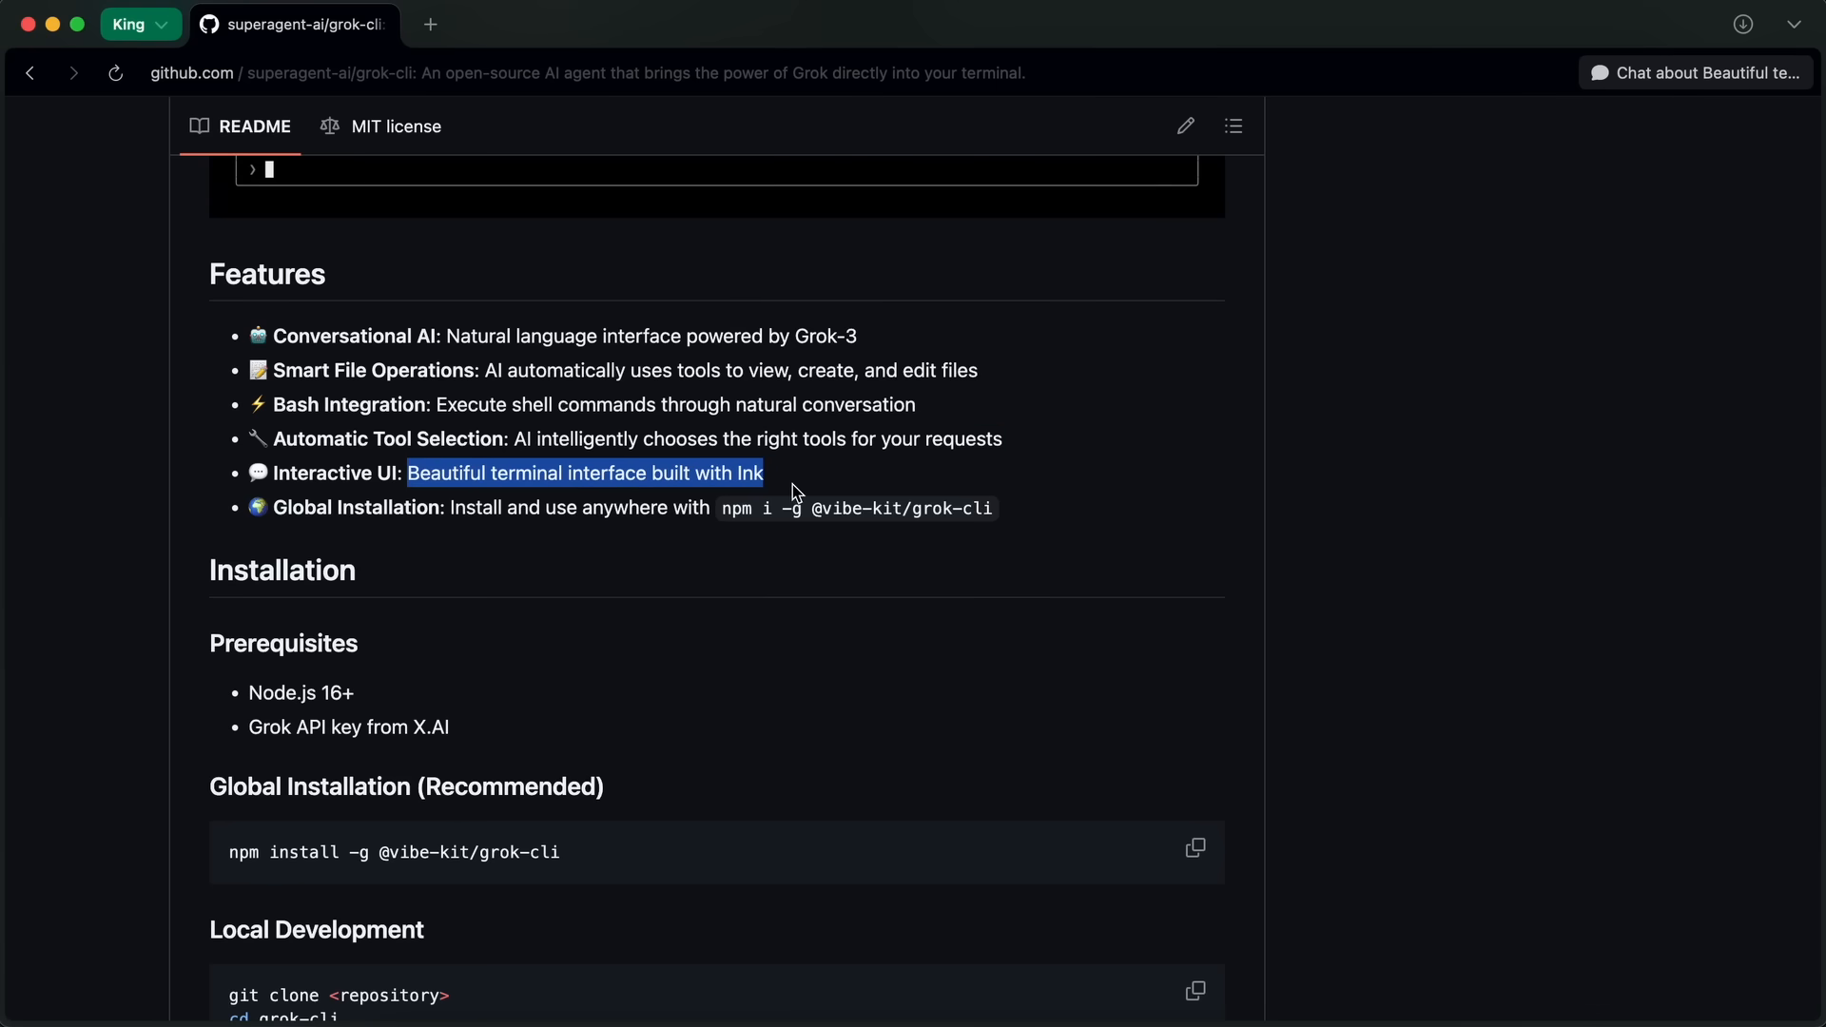
pyautogui.moveTo(763, 505)
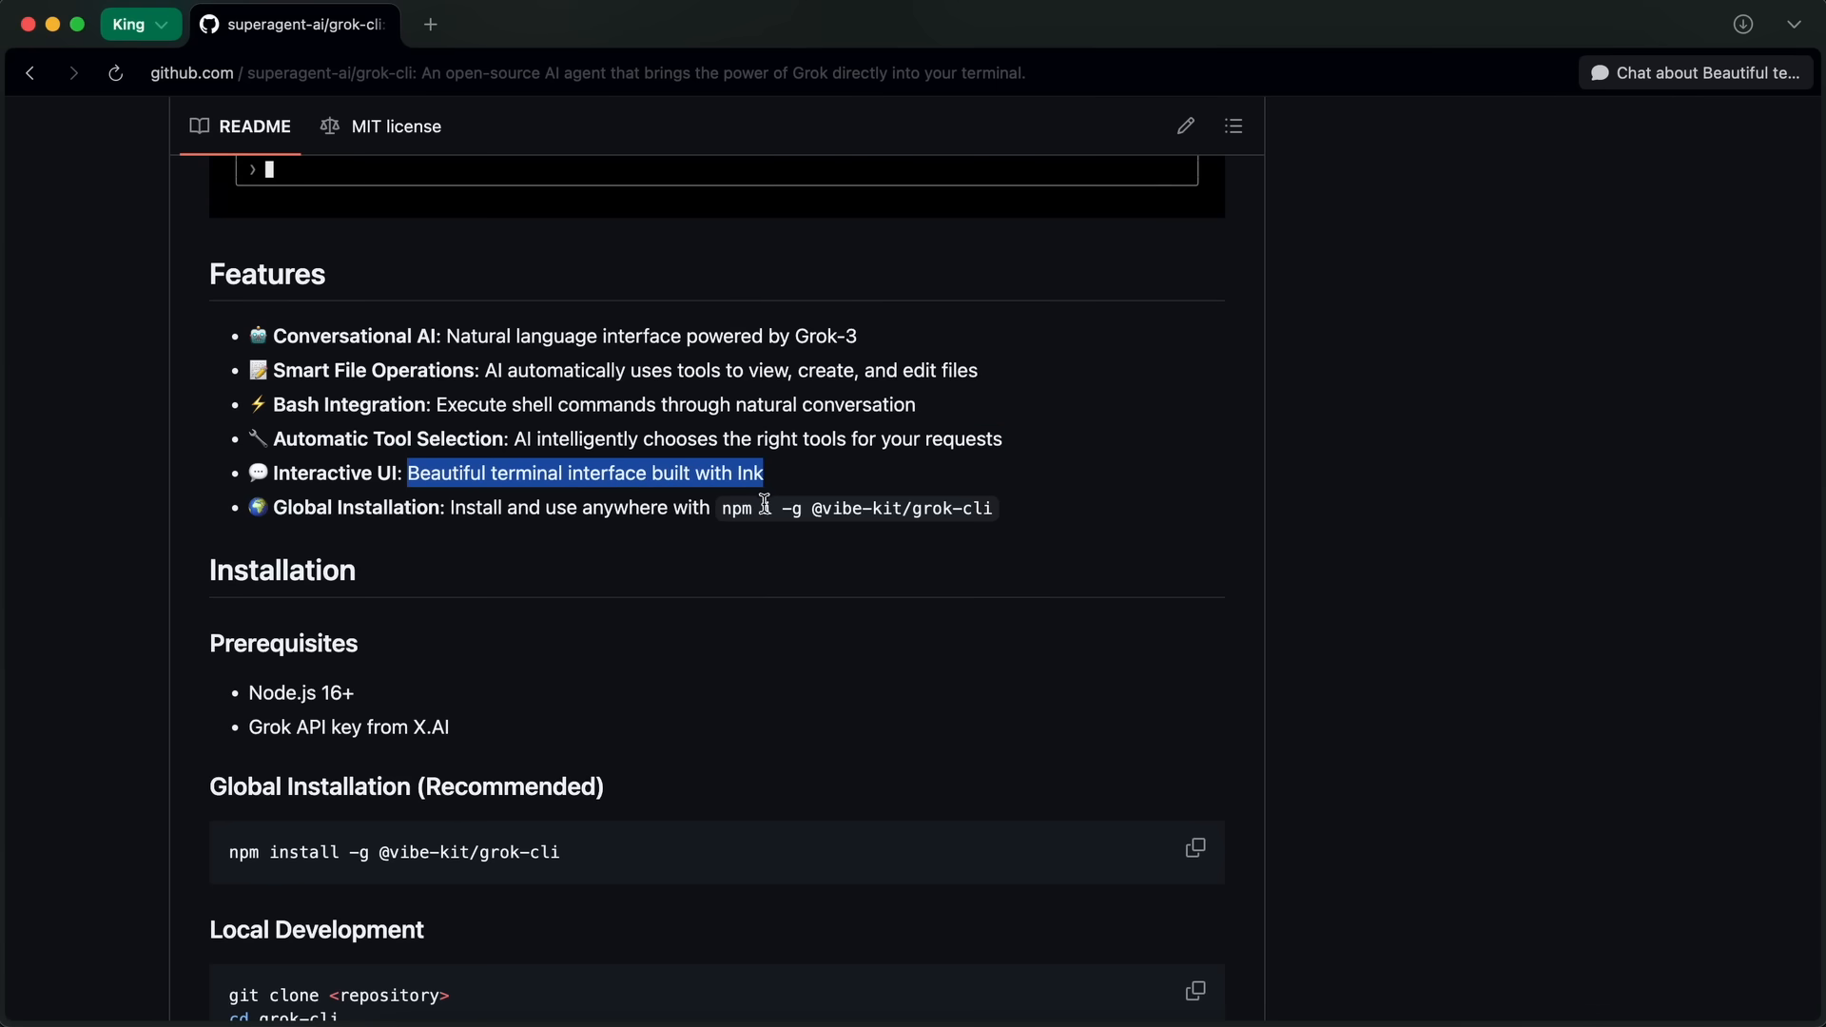
# Scroll to Model Selection and highlight the commands for using non-Grok models
pyautogui.scroll(-3)
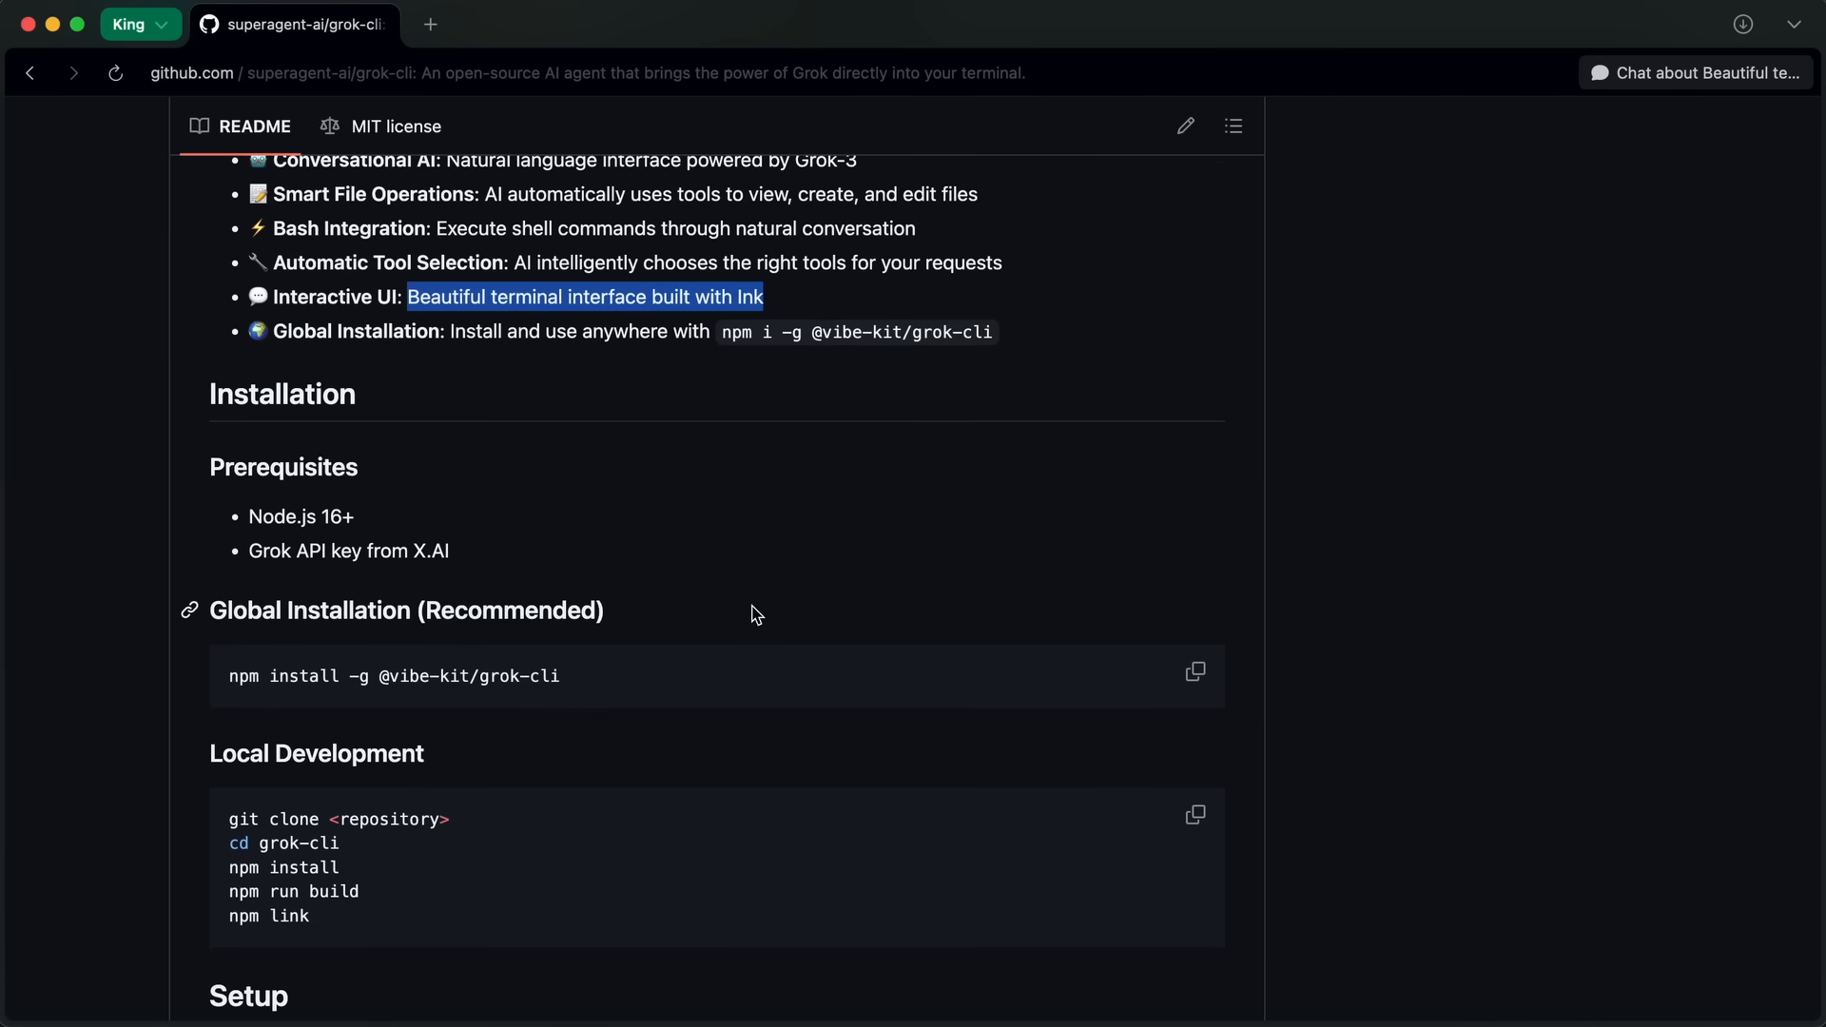
pyautogui.scroll(-3)
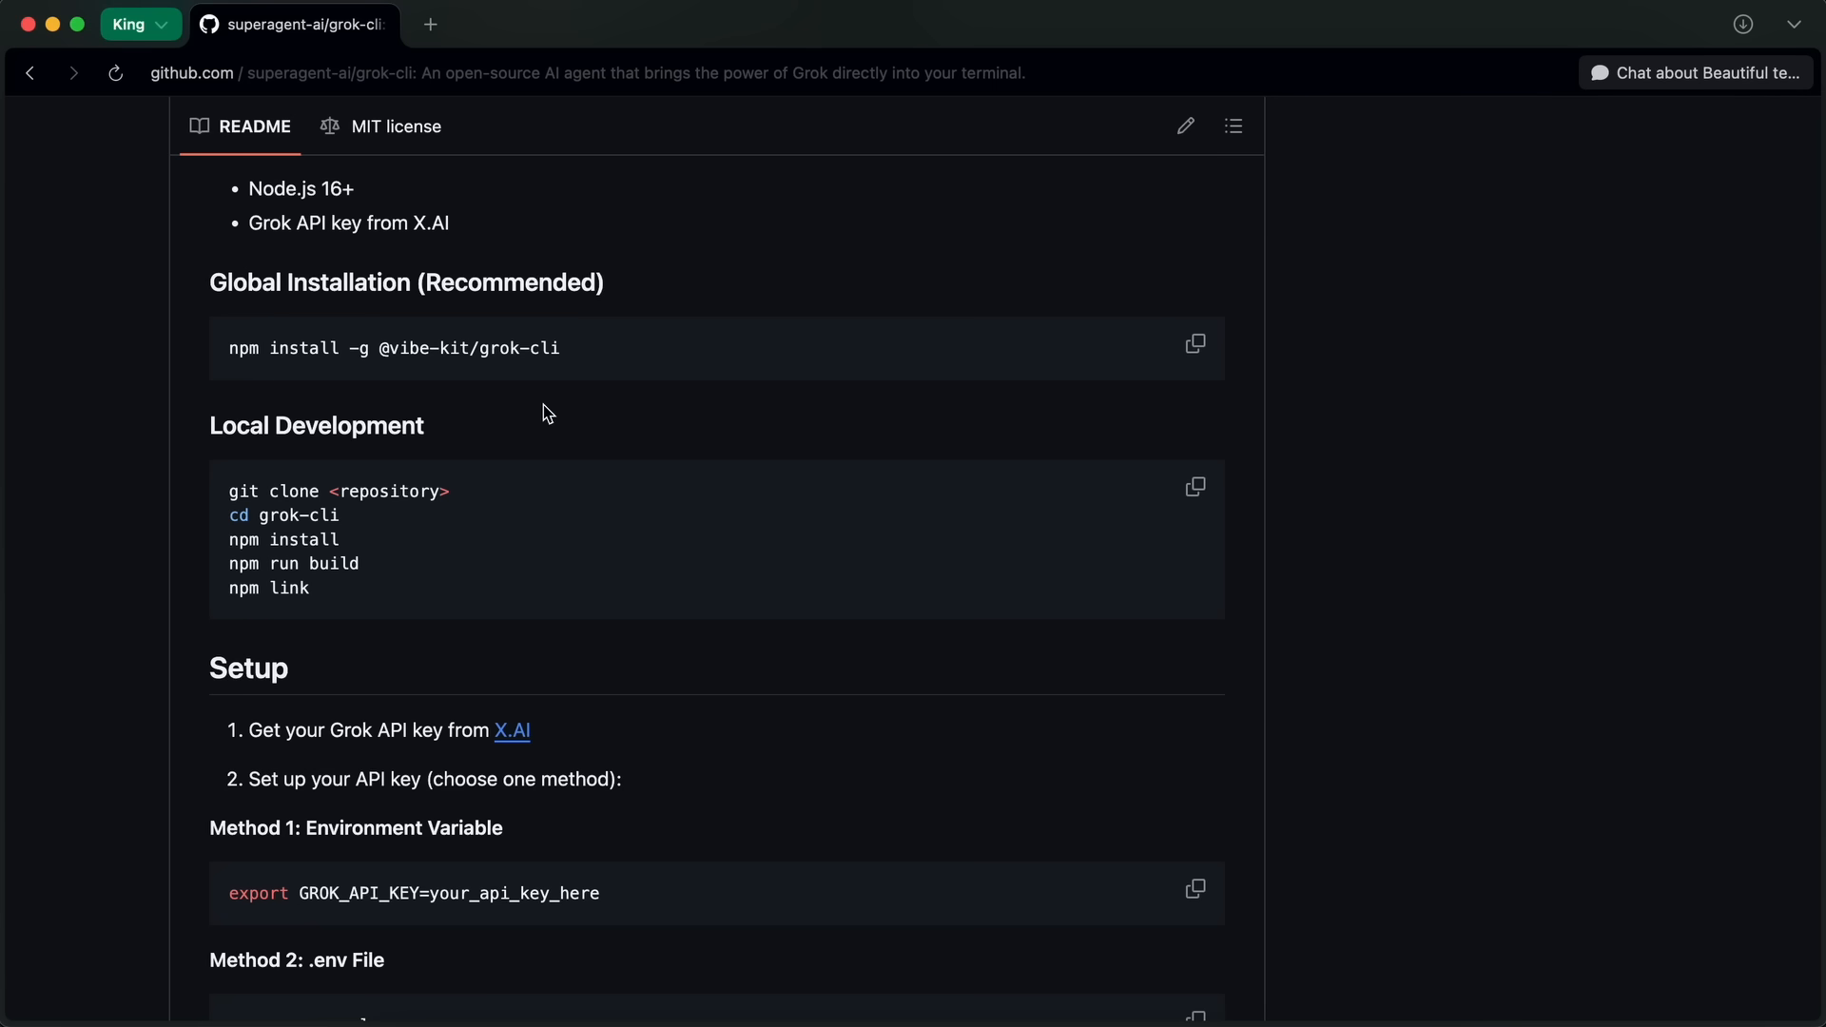
pyautogui.moveTo(566, 454)
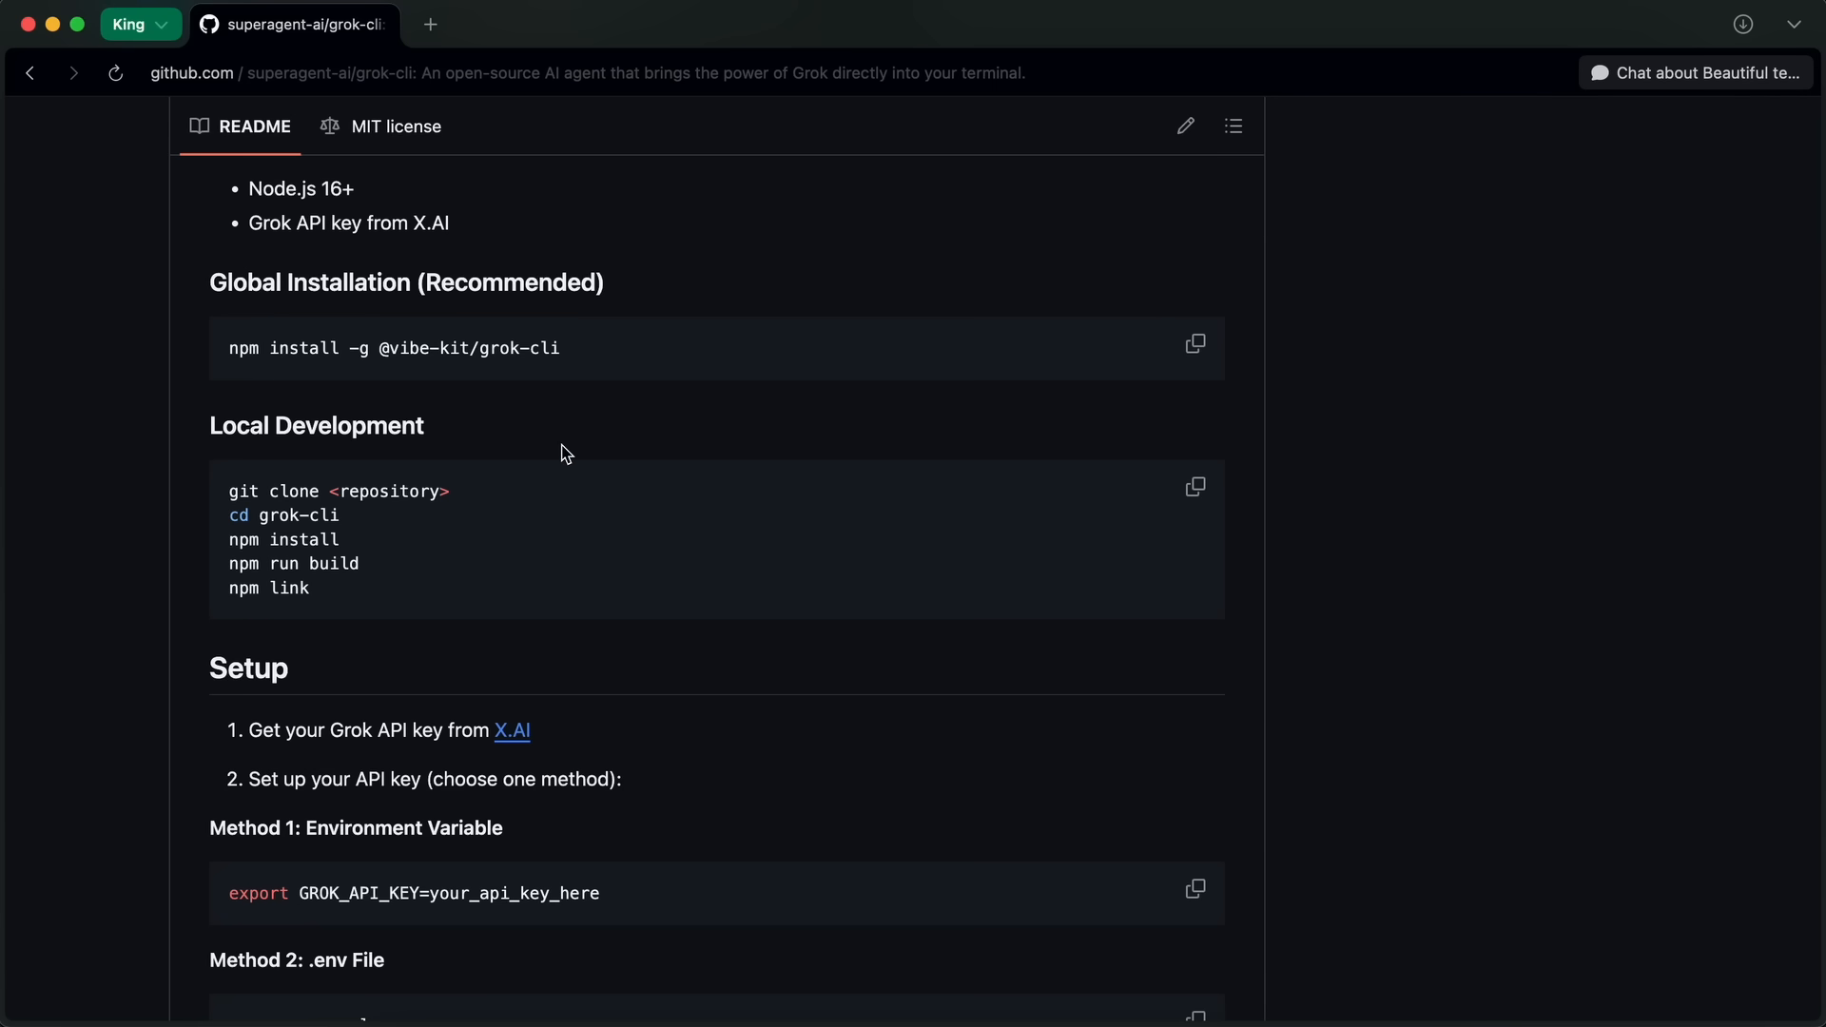
pyautogui.scroll(-3)
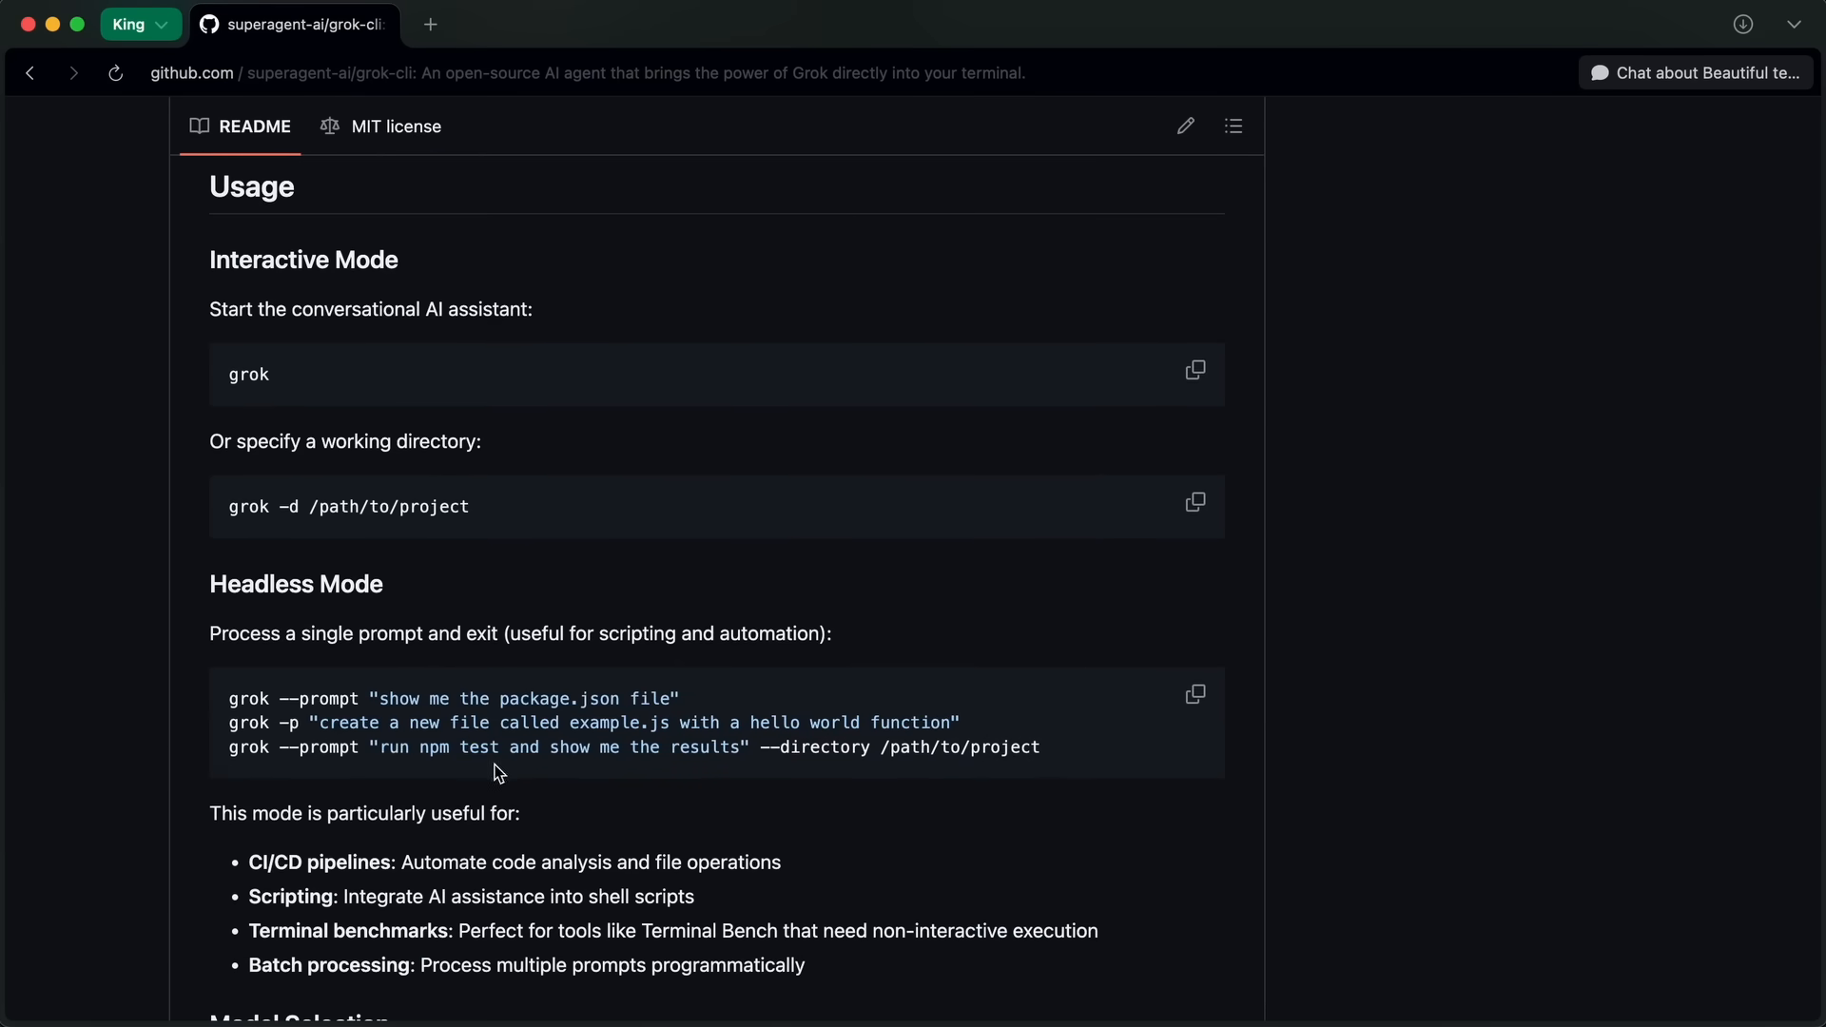
pyautogui.scroll(-3)
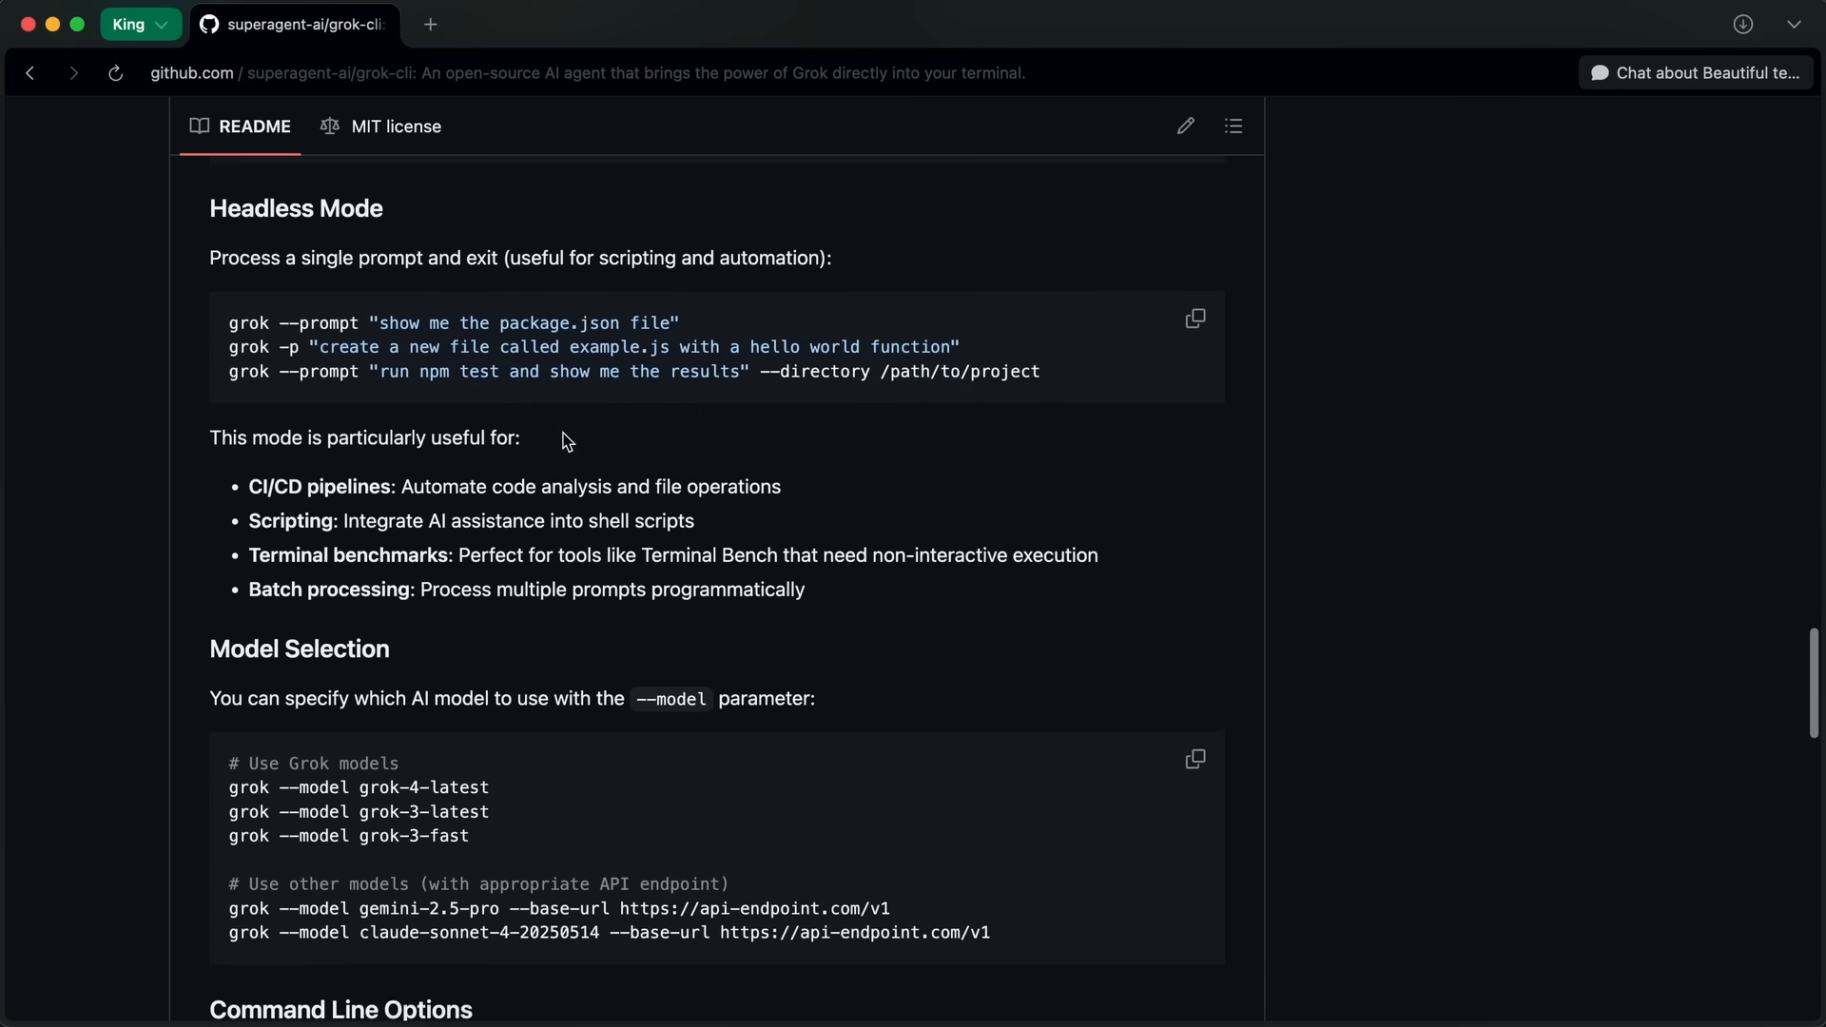
pyautogui.scroll(-3)
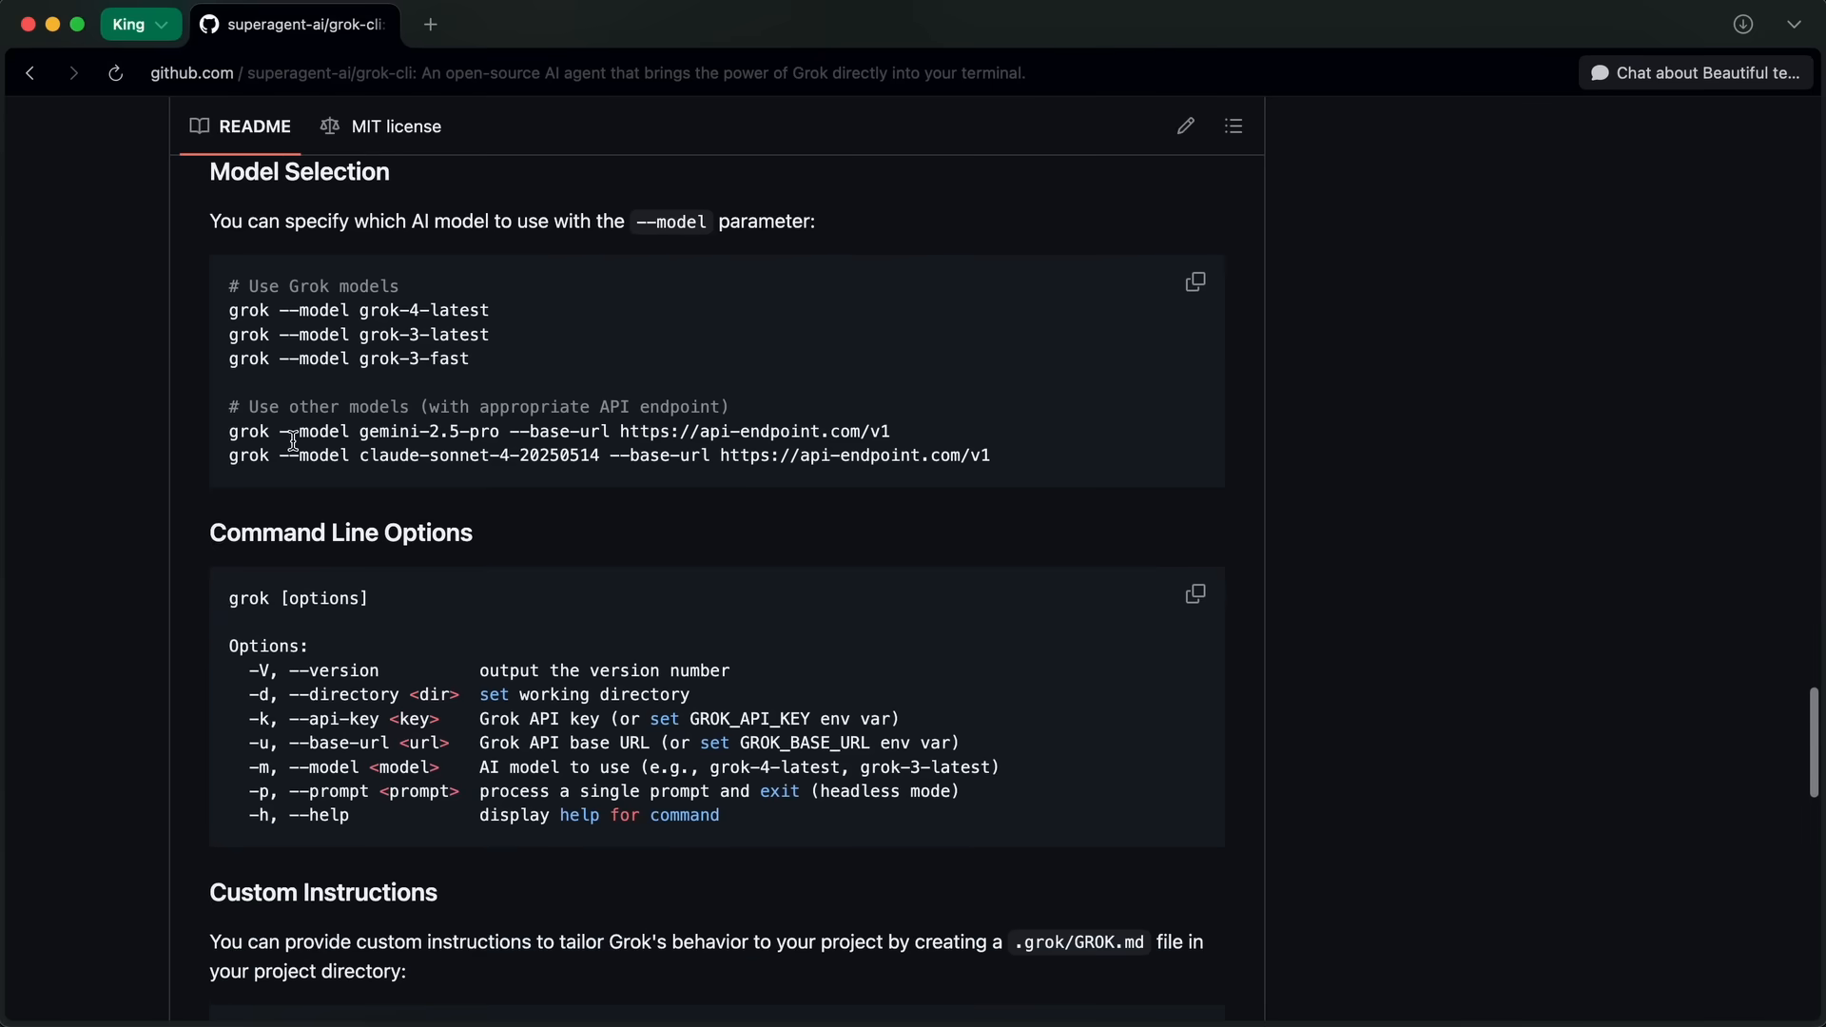
pyautogui.moveTo(228, 431); pyautogui.dragTo(990, 456)
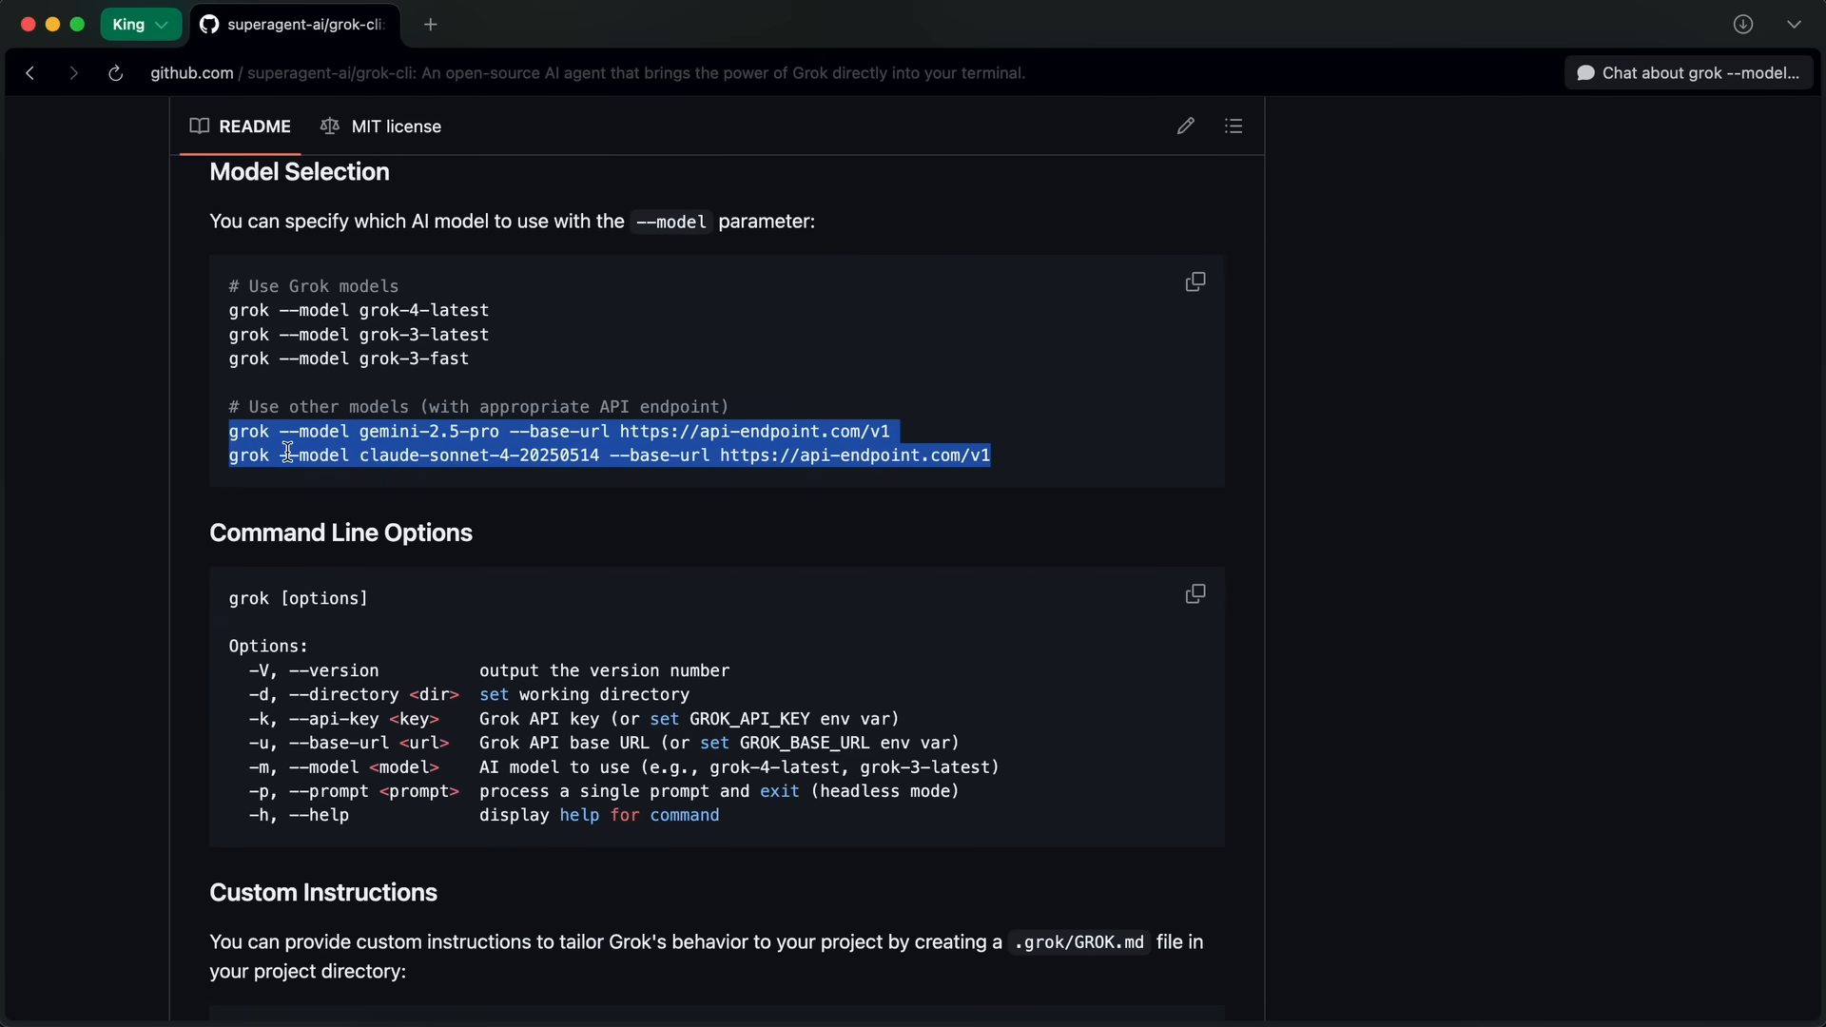
# Read on through Command Line Options, custom instructions and example conversations
pyautogui.scroll(-3)
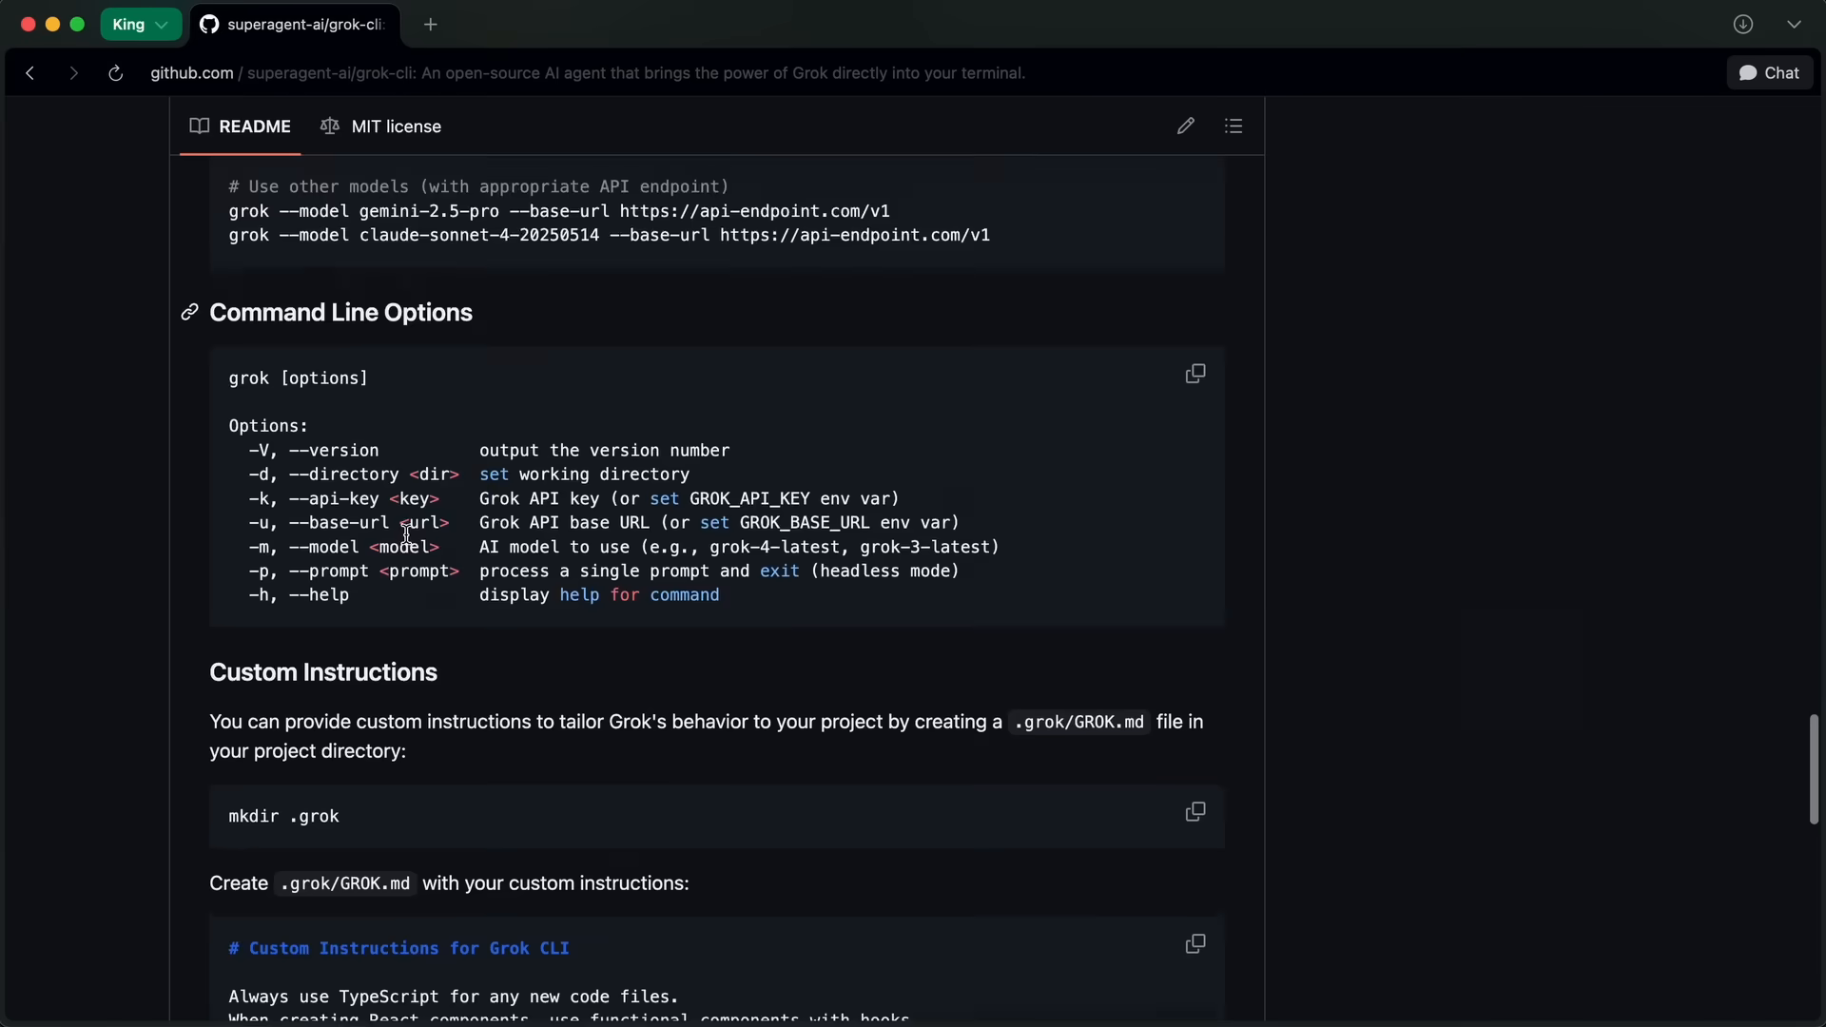
pyautogui.scroll(-3)
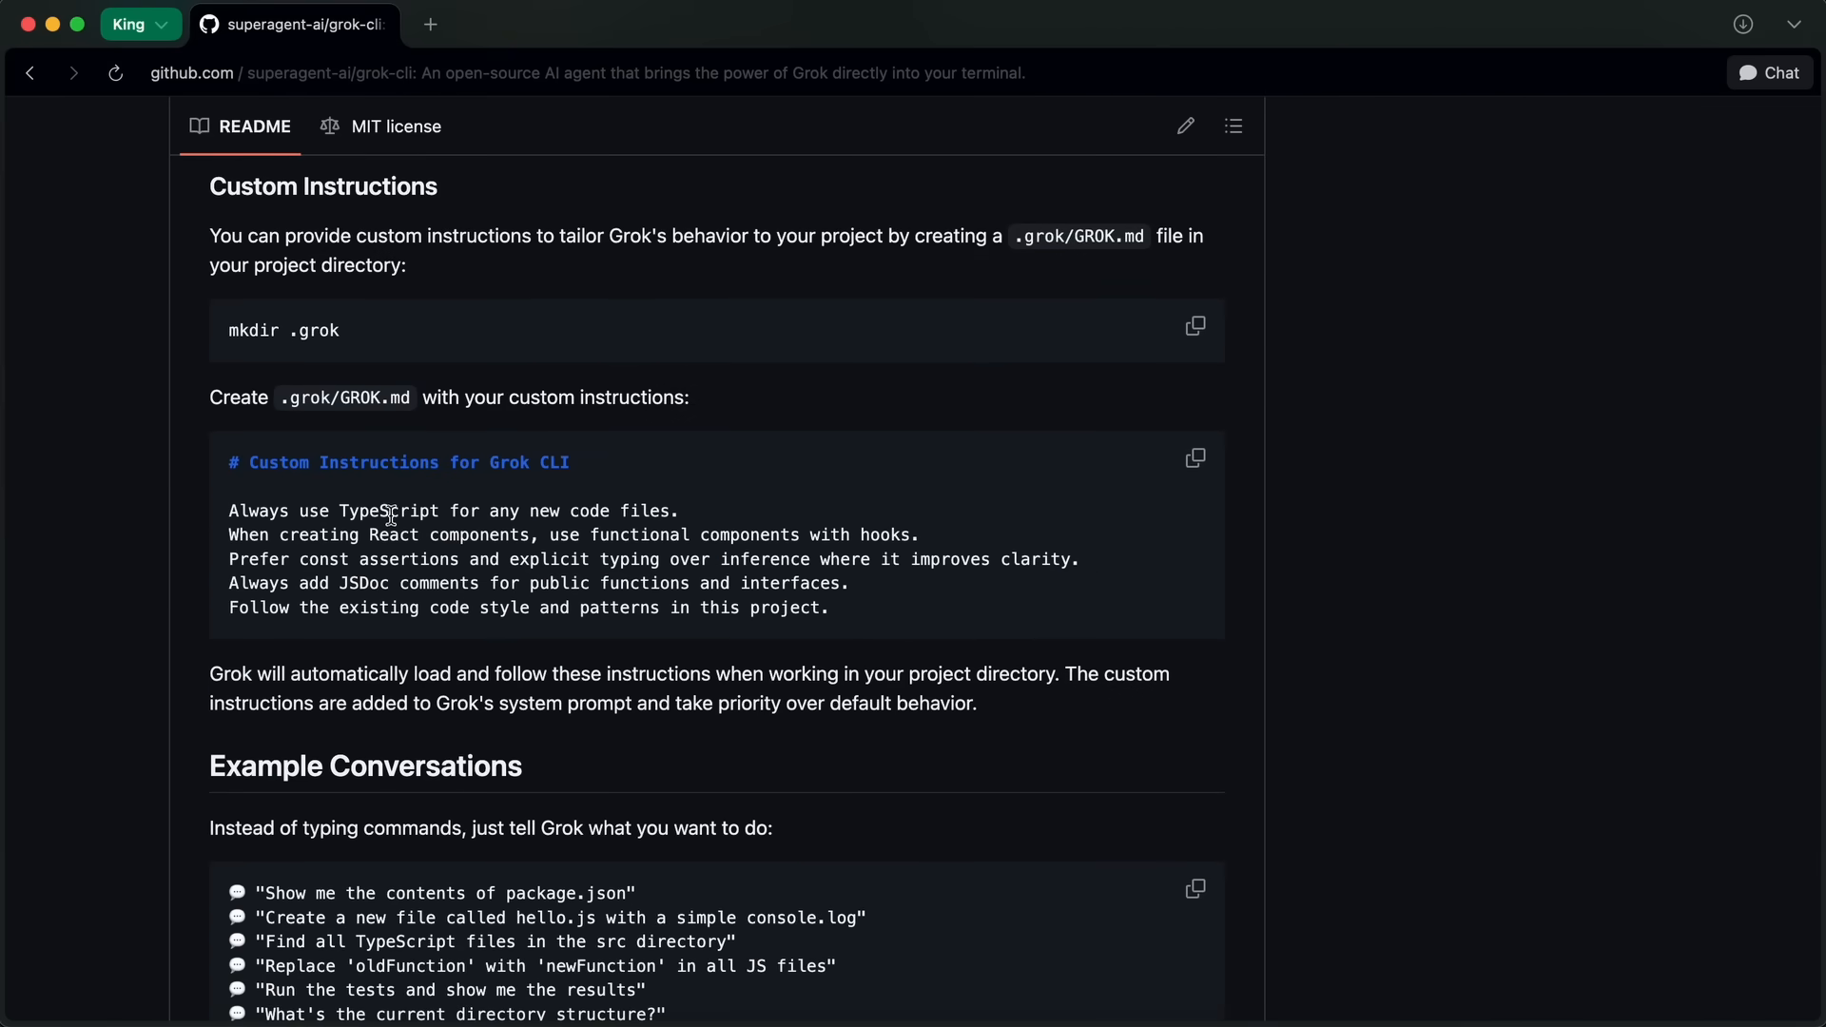
pyautogui.moveTo(409, 571)
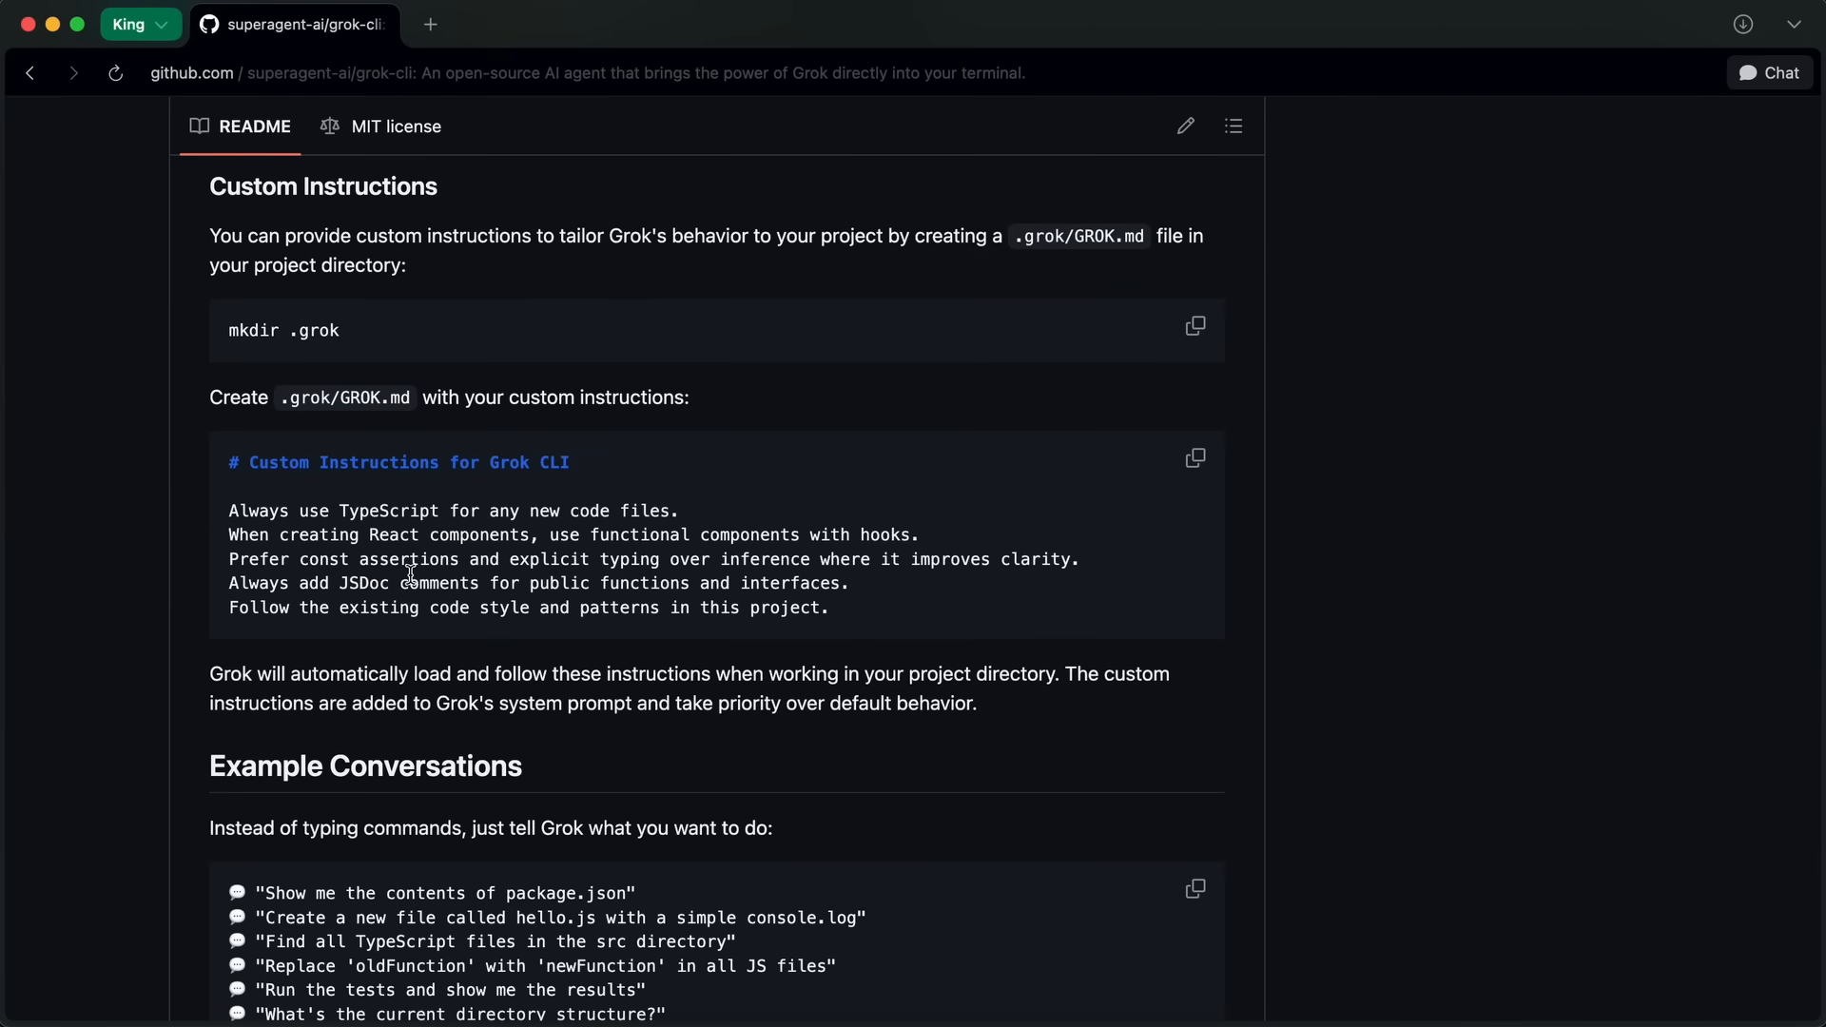
pyautogui.scroll(-3)
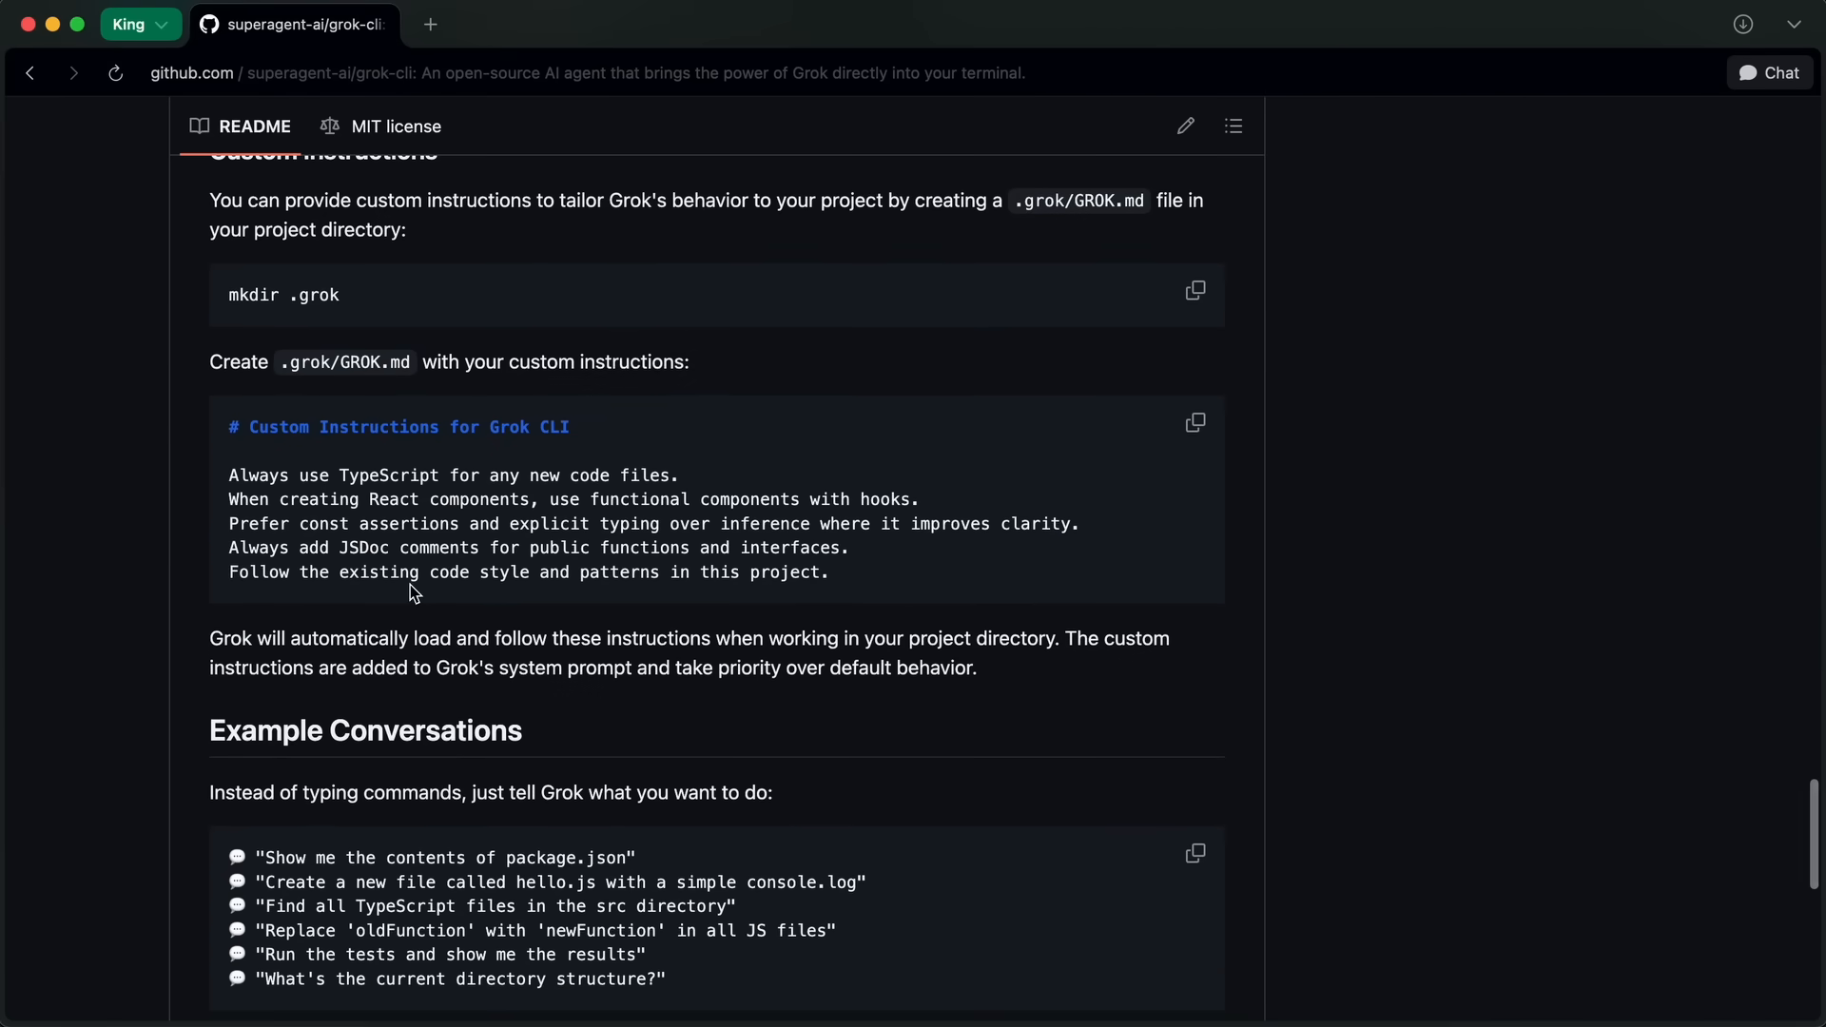
pyautogui.scroll(-3)
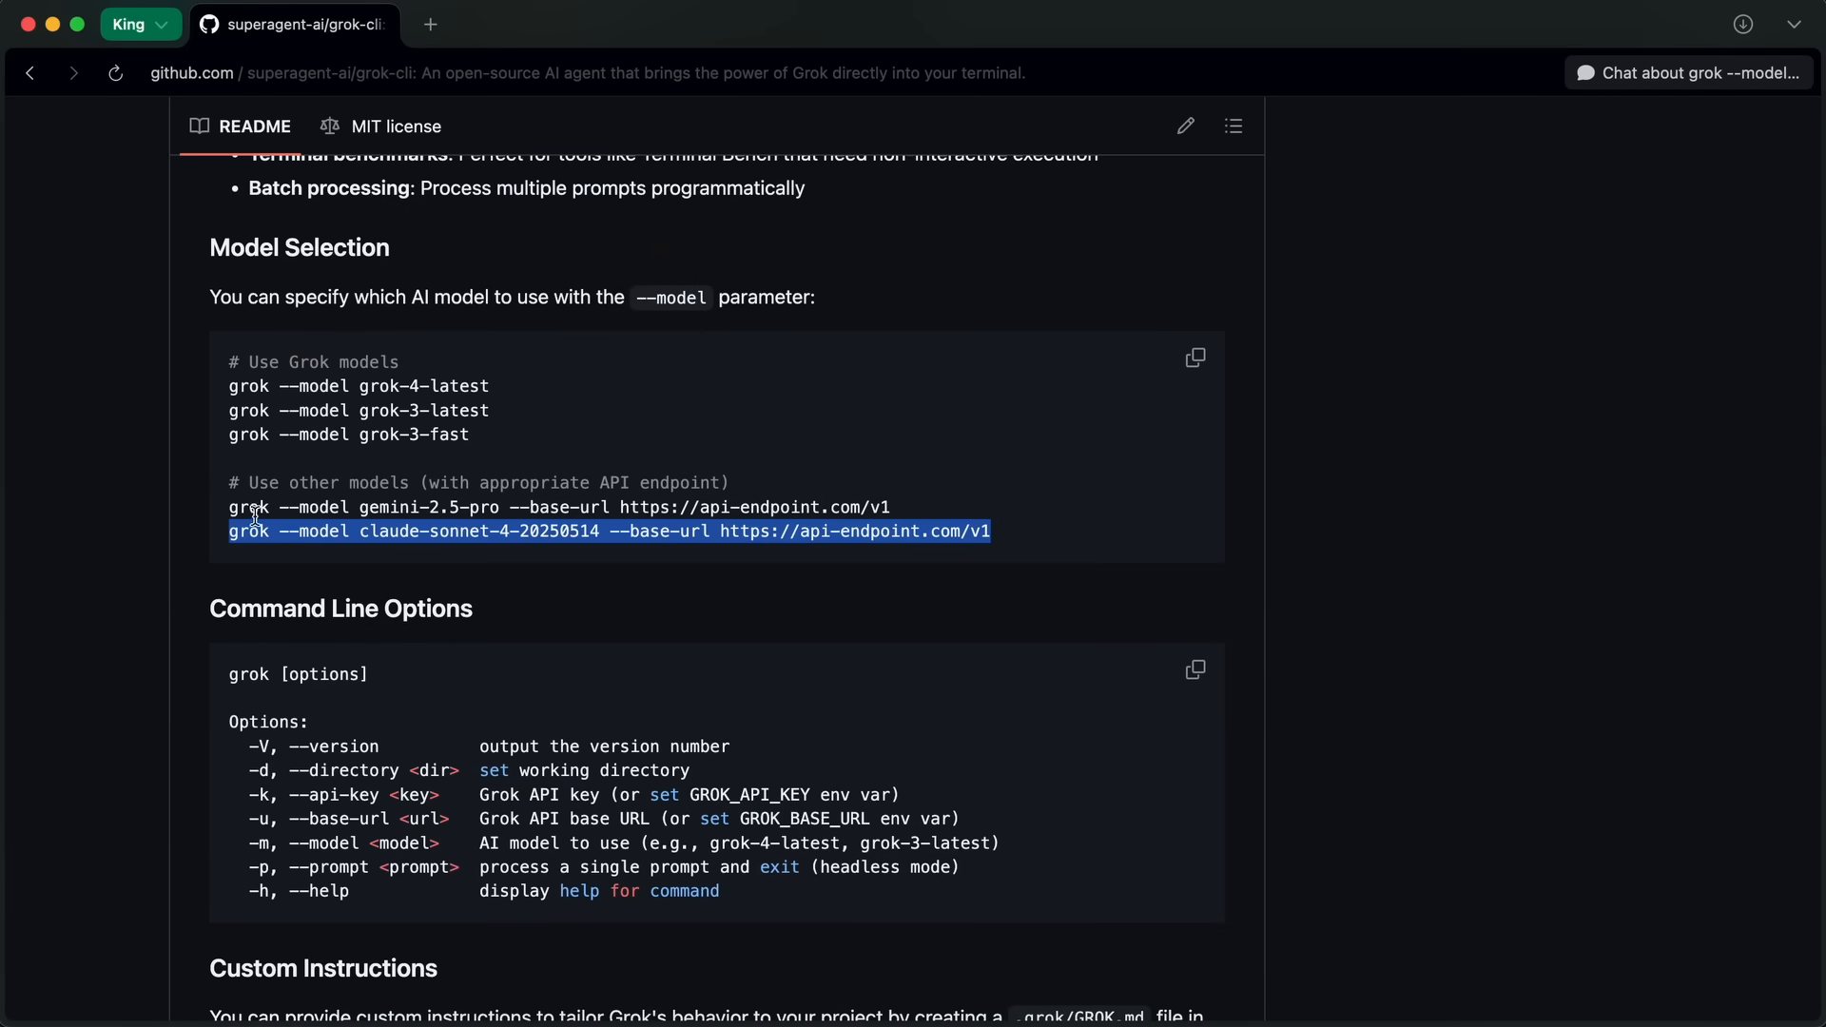
pyautogui.moveTo(231, 503)
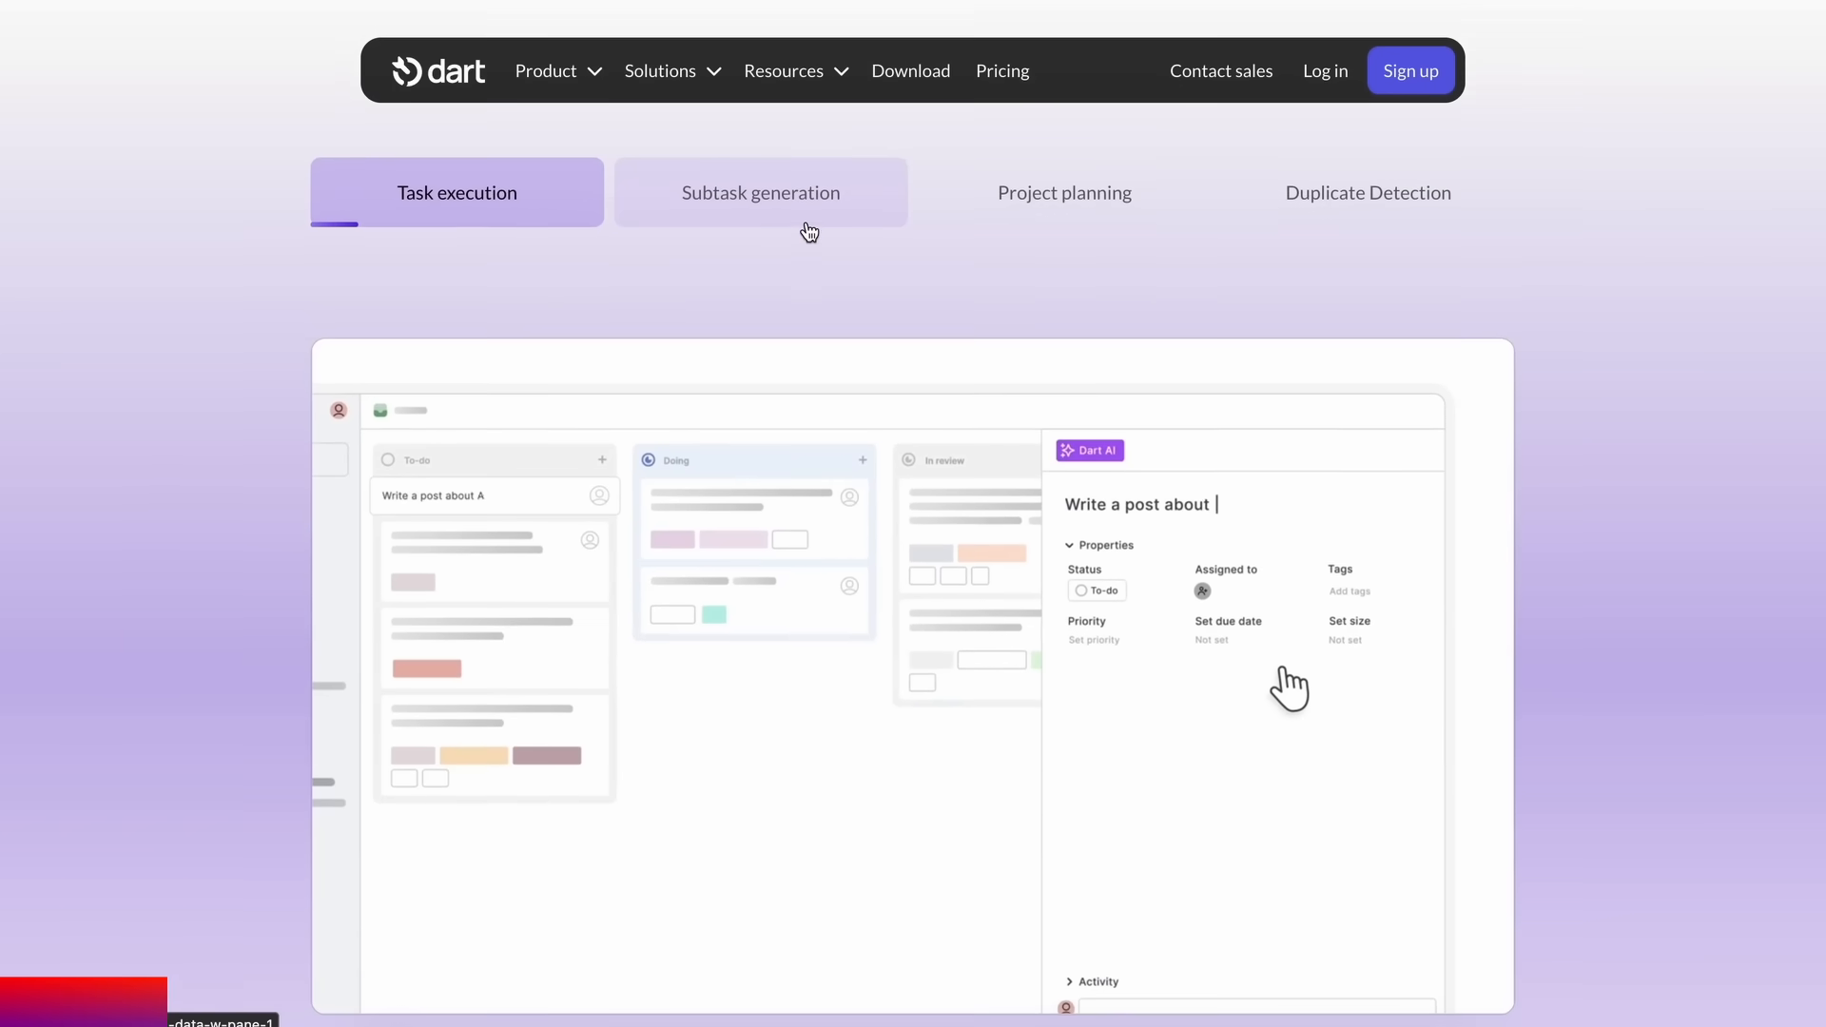
# View the Subtask generation demo, then pick Brainstorm new tasks from the AI chat dropdown
pyautogui.click(1062, 192)
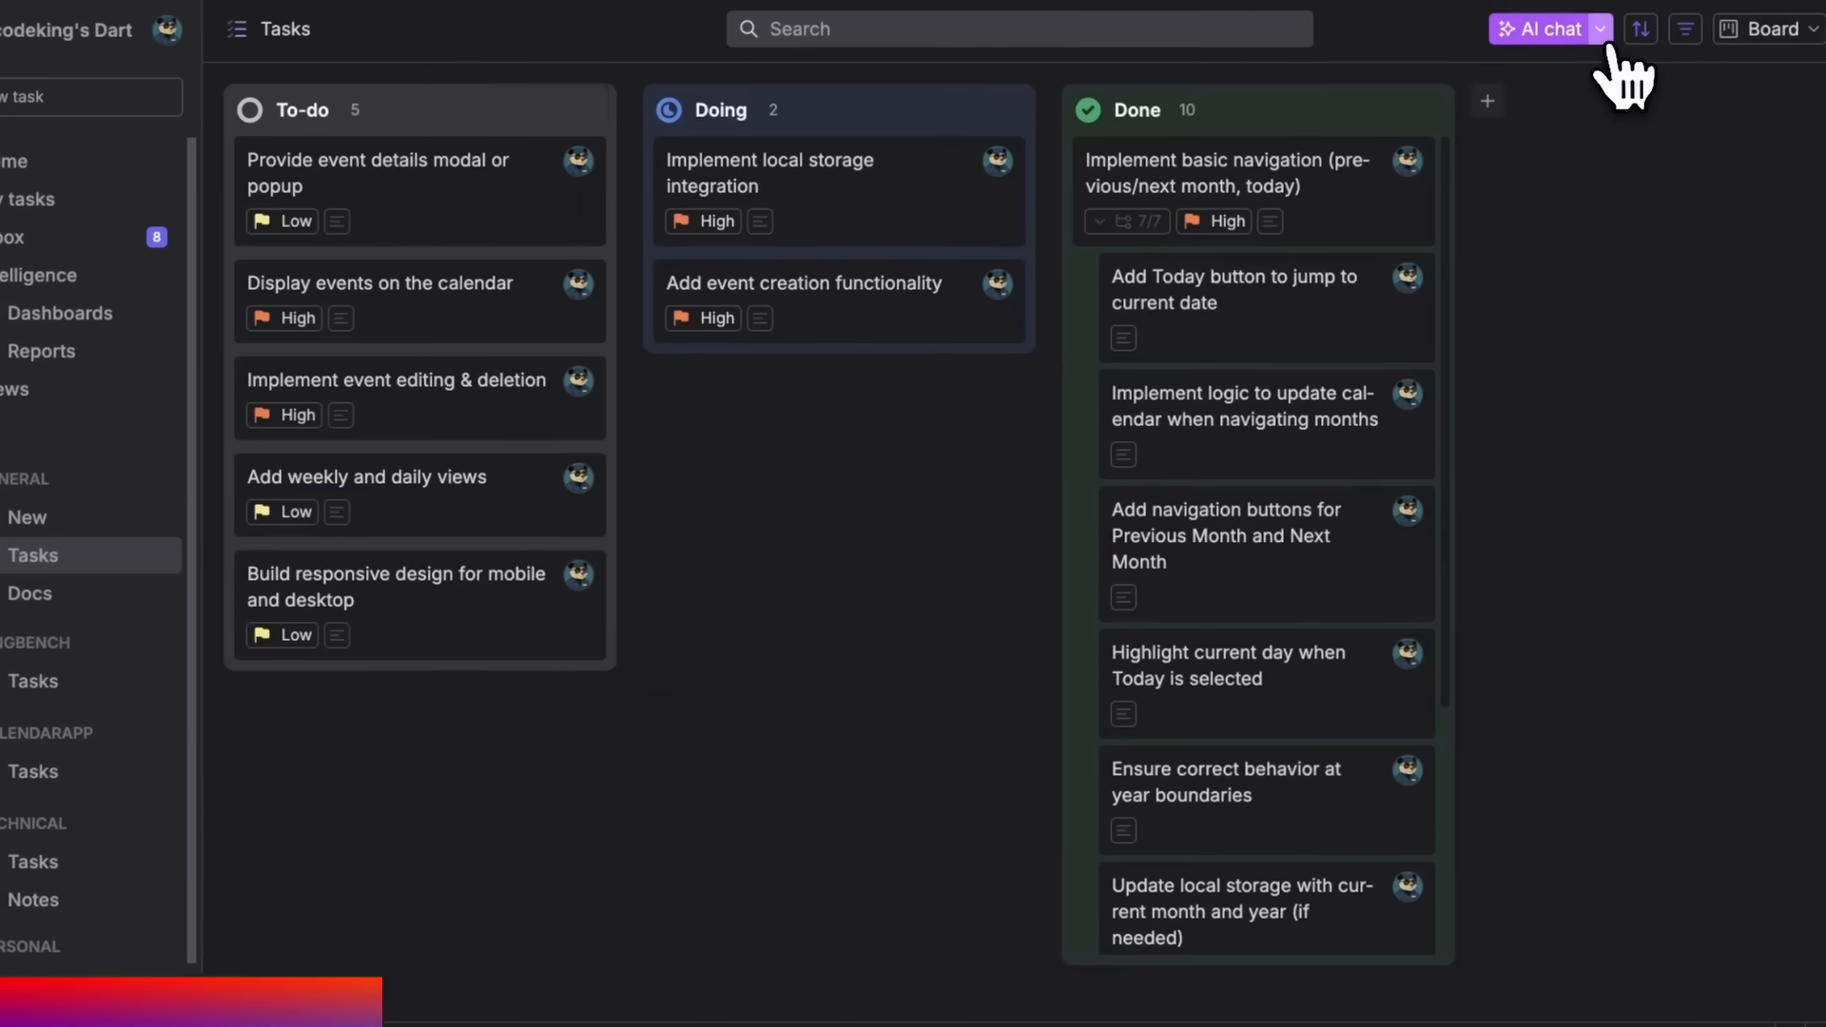
pyautogui.click(1550, 28)
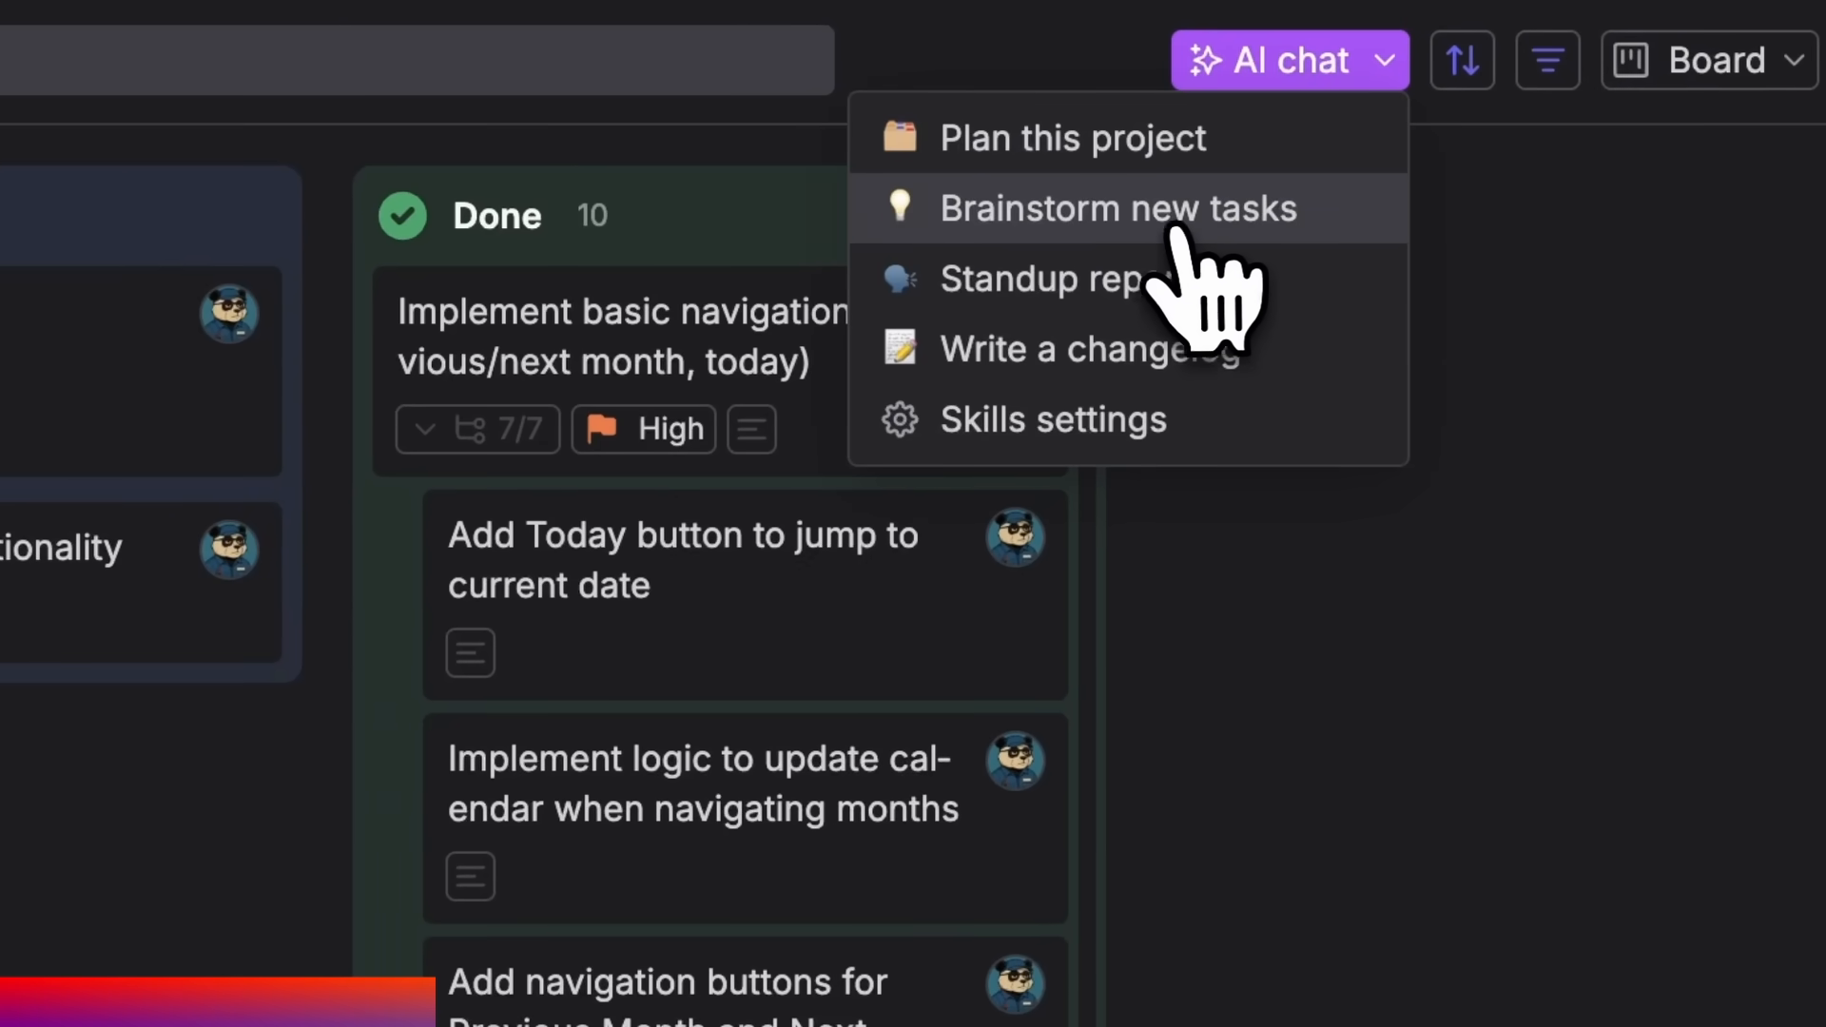
pyautogui.click(1118, 208)
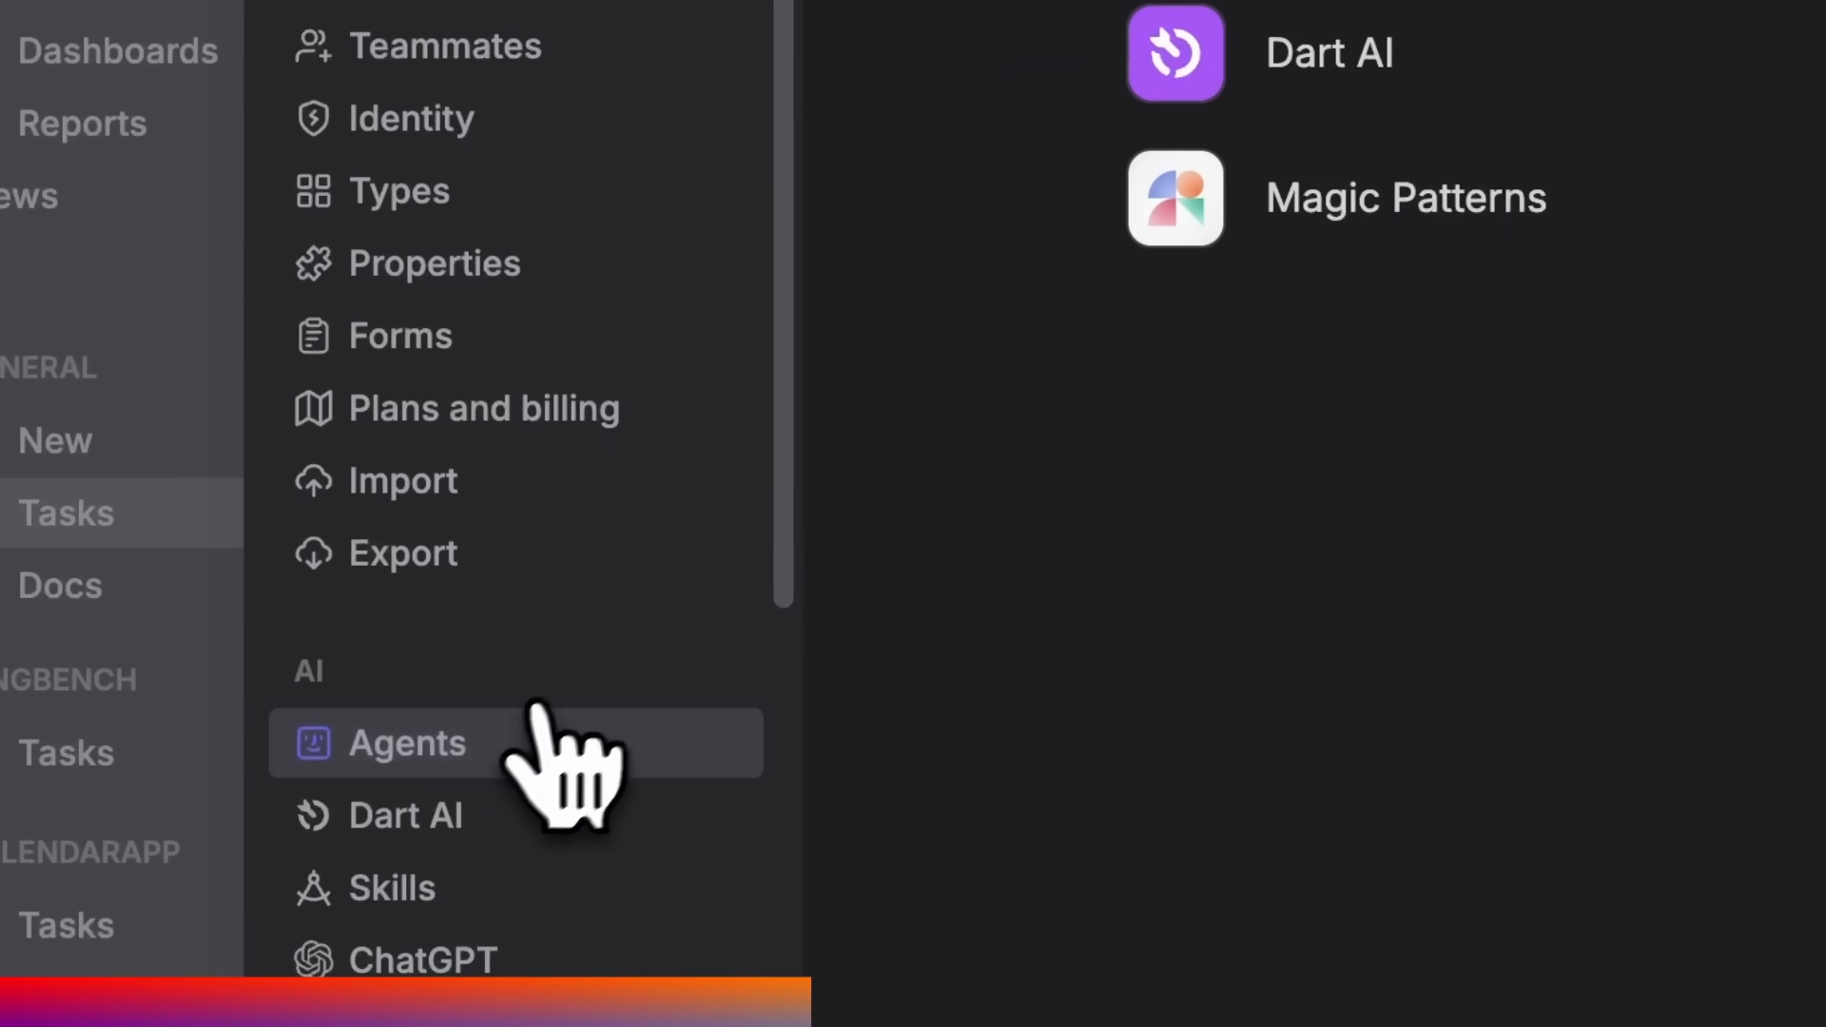
# Browse AI Agents and Add agent, the reminders task's assignee, and the AI skills list
pyautogui.click(408, 743)
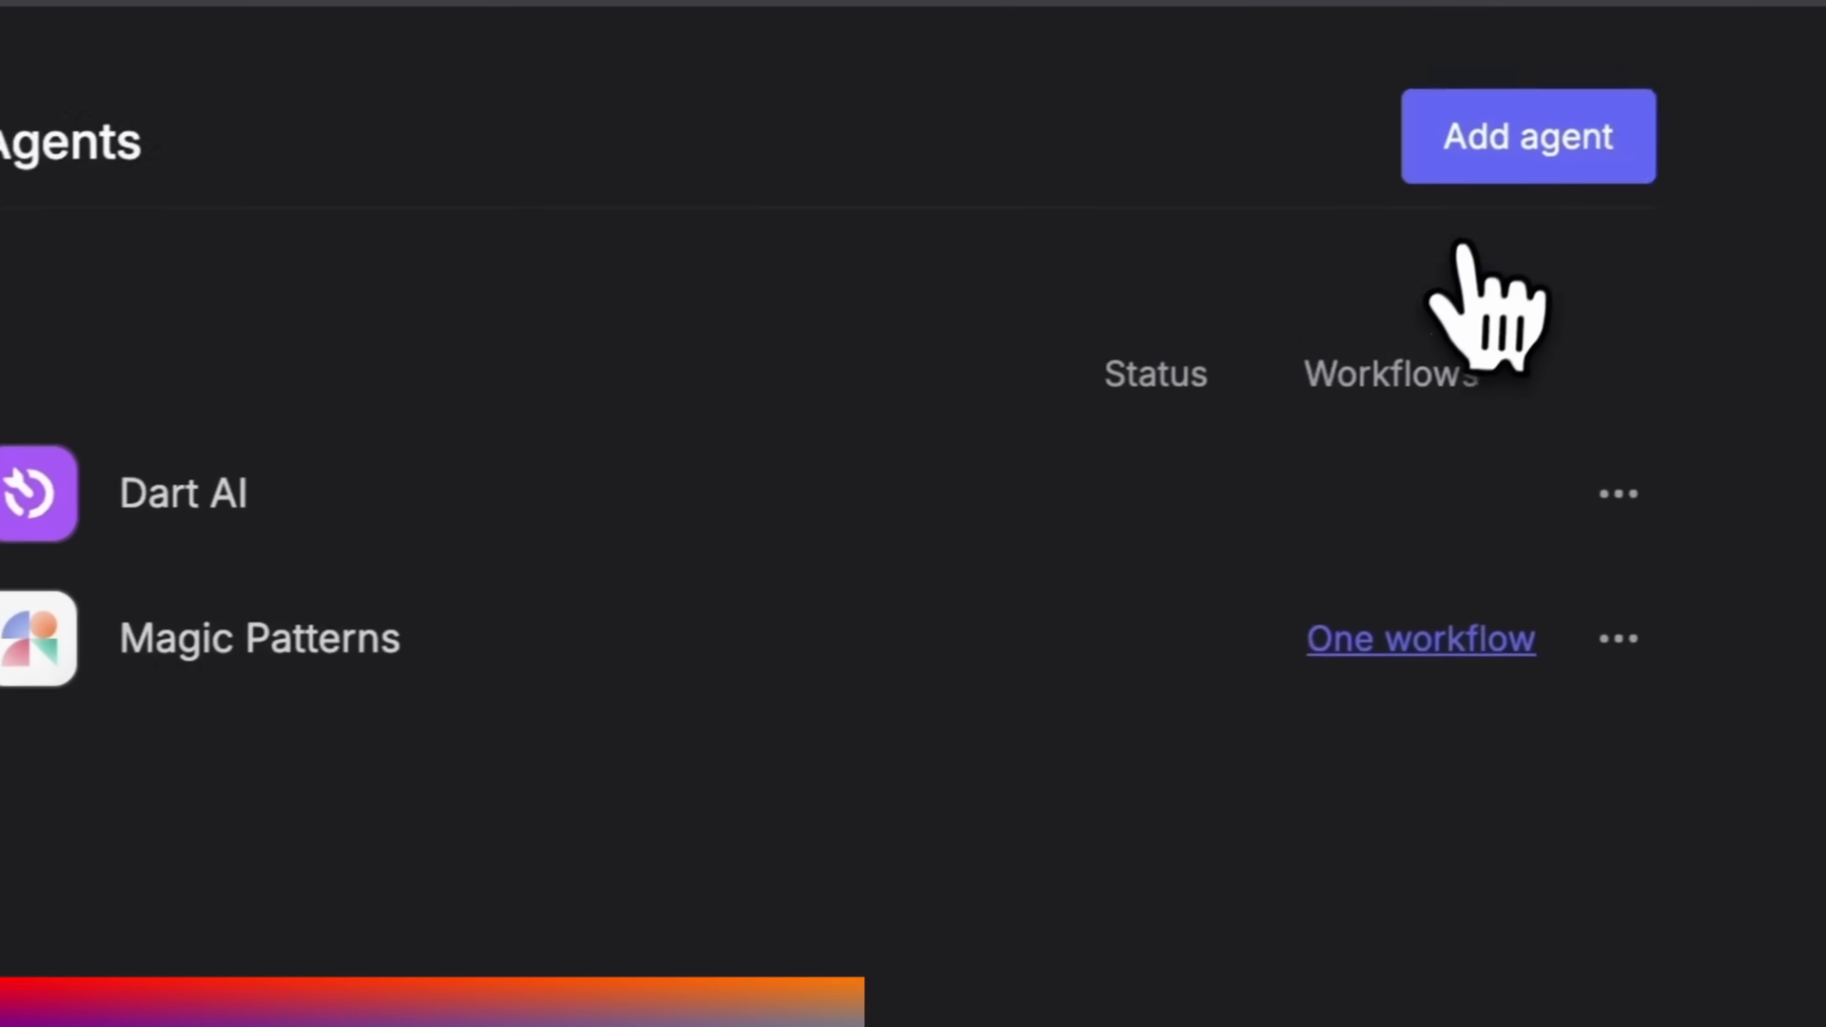
pyautogui.click(1526, 136)
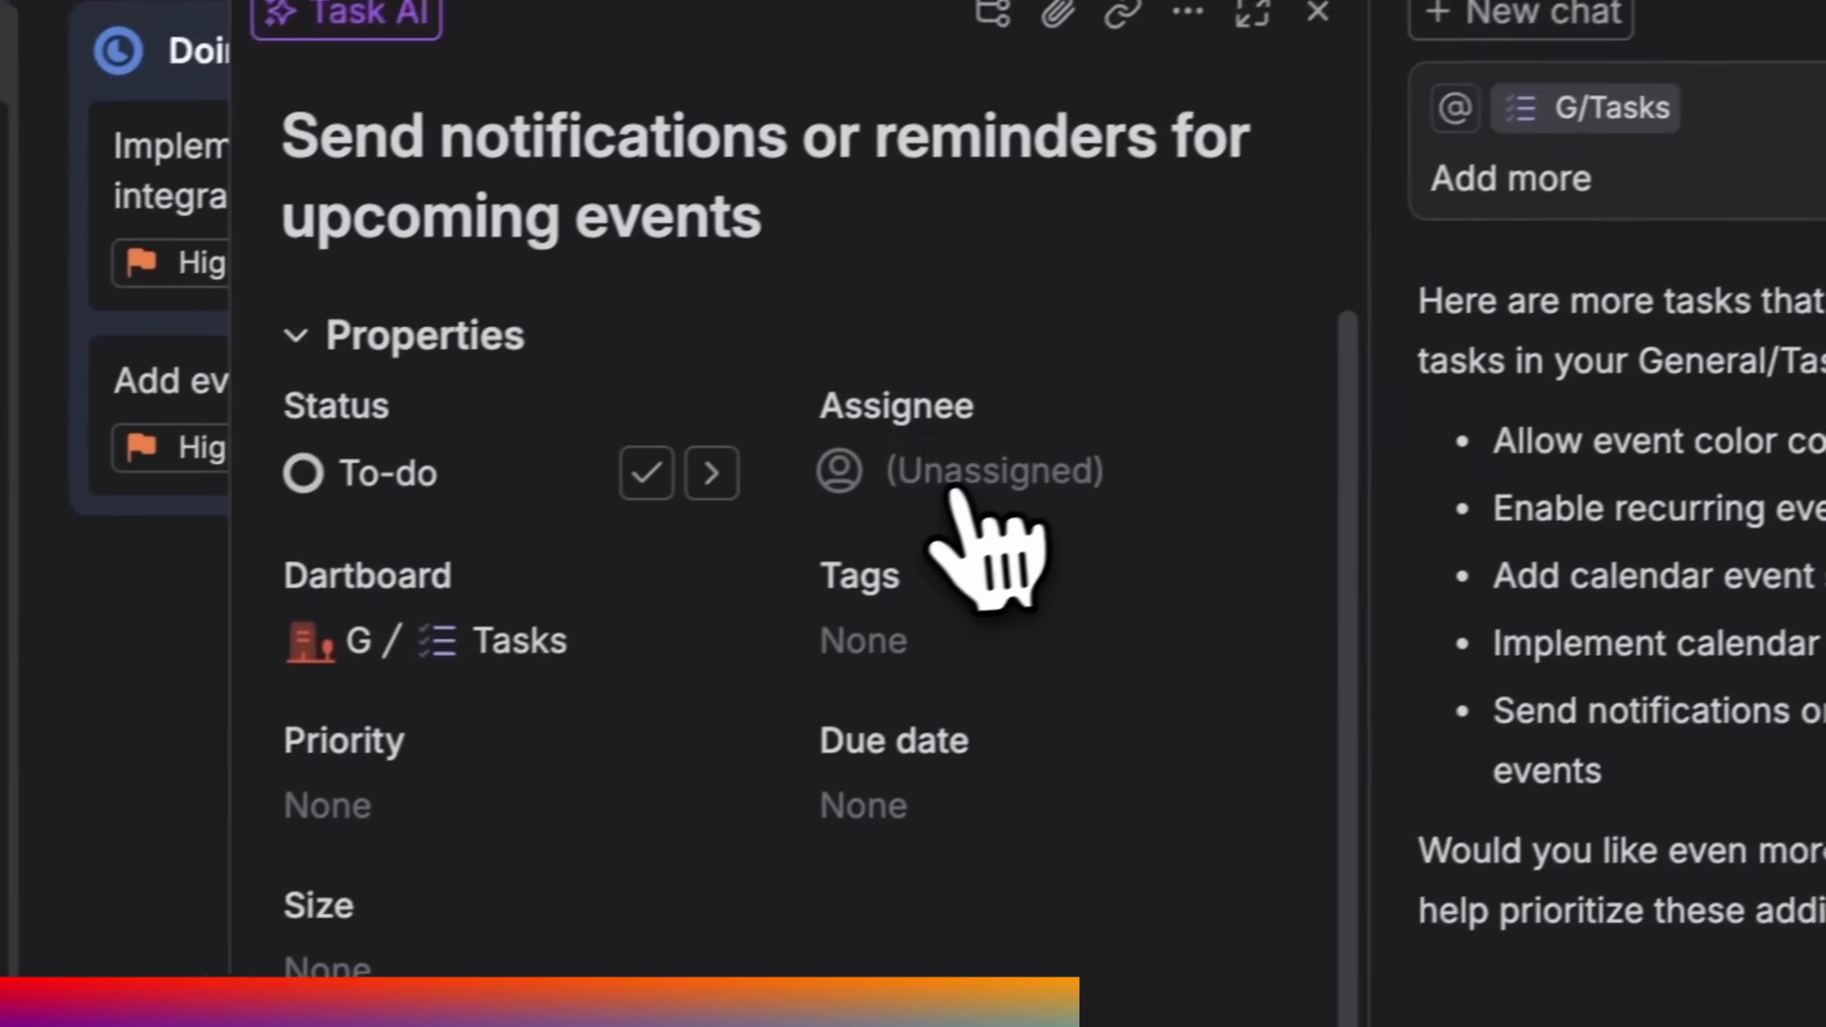
pyautogui.click(992, 472)
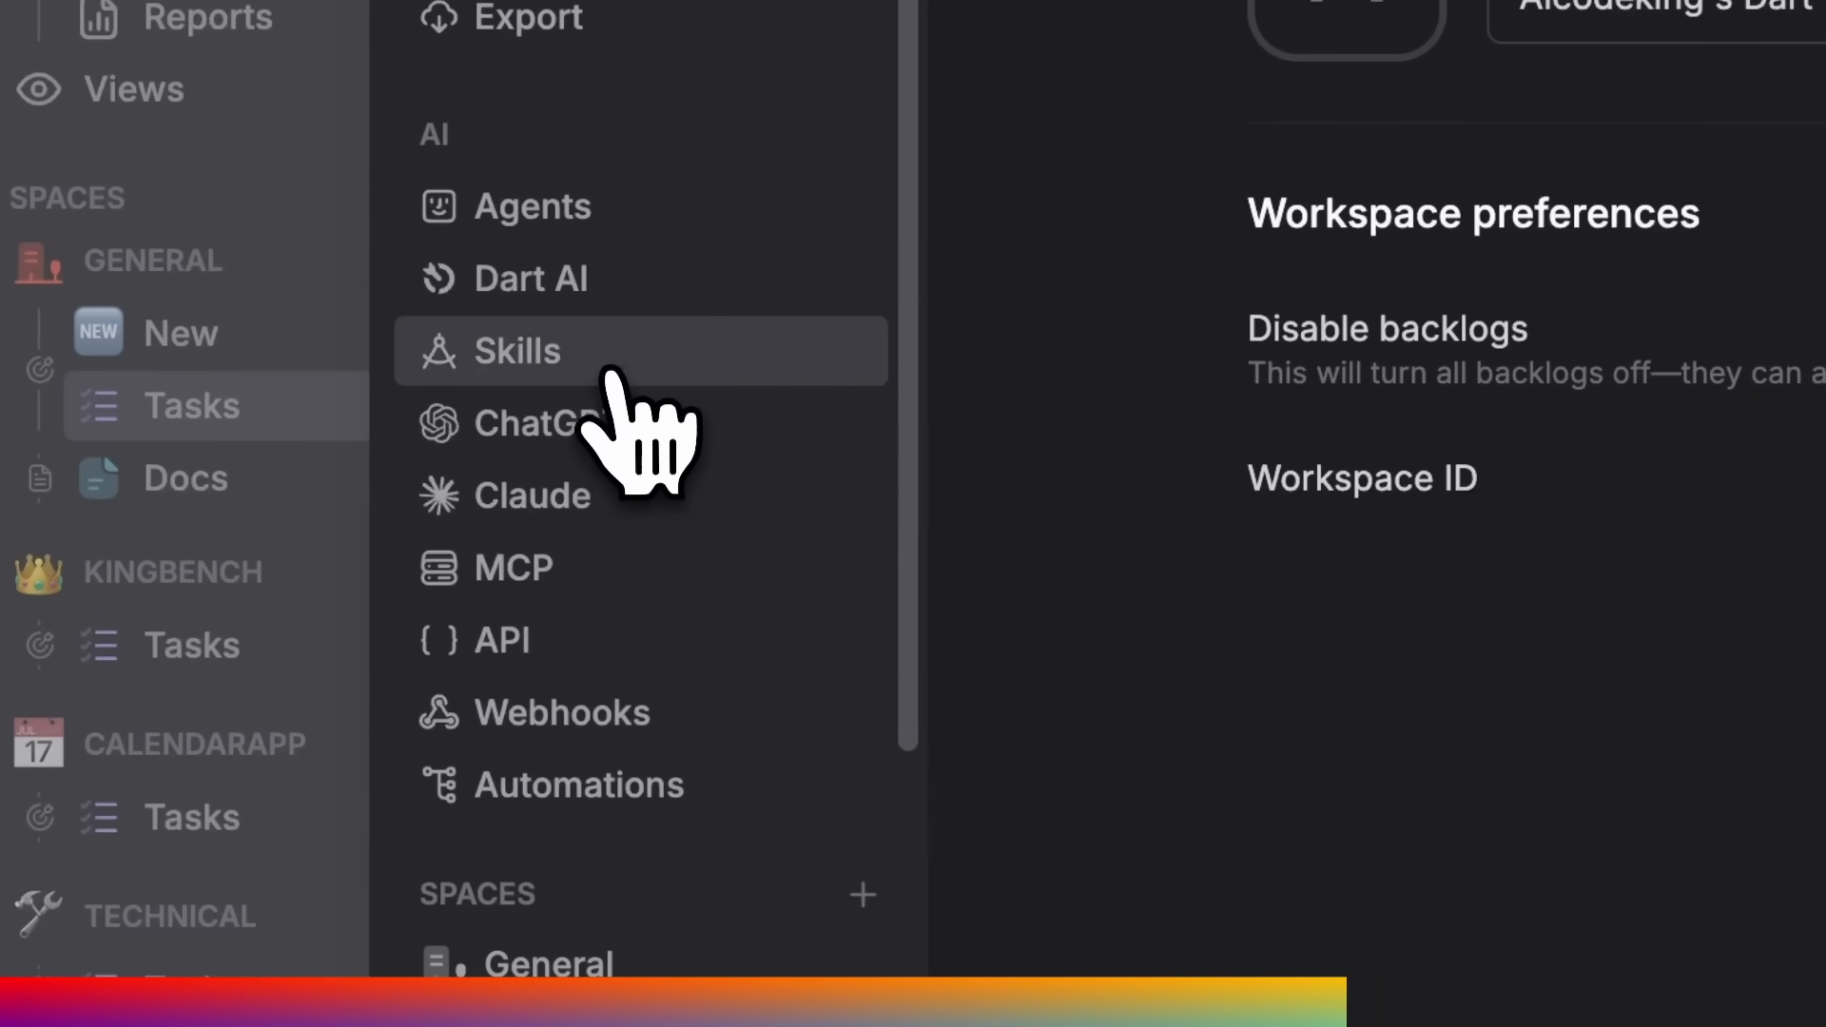
pyautogui.click(512, 567)
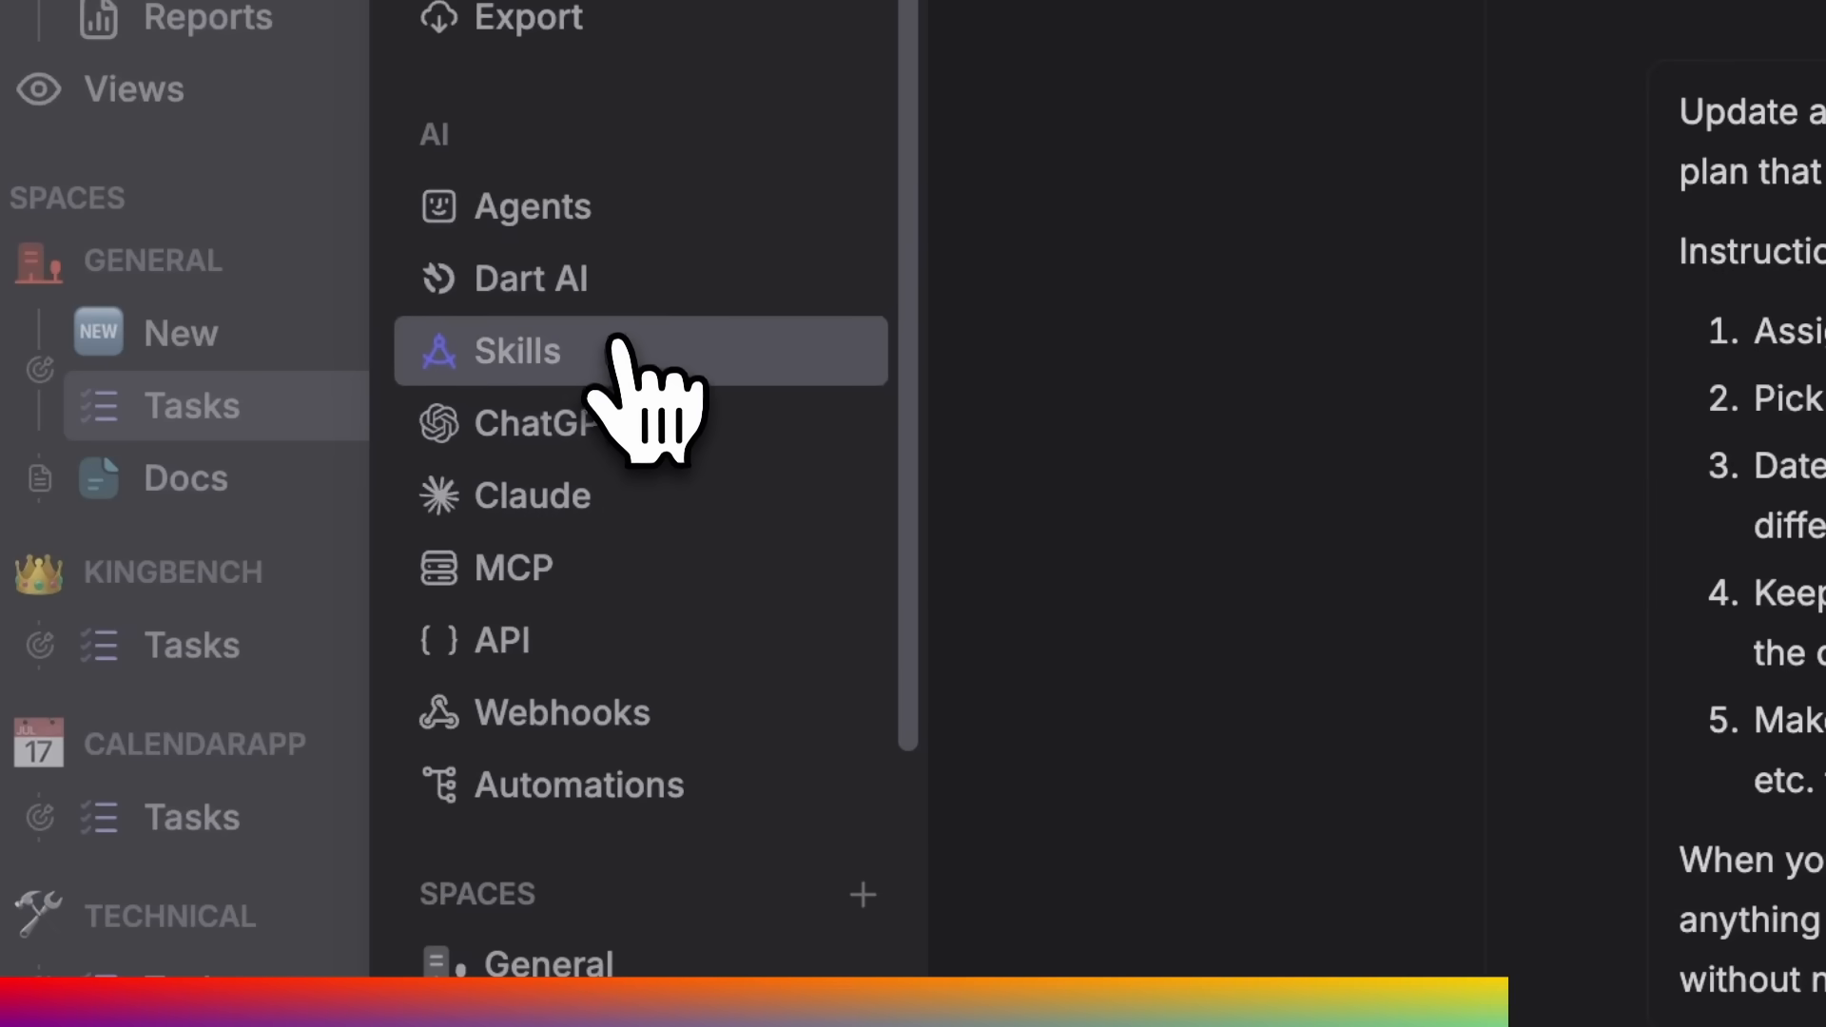
pyautogui.click(530, 279)
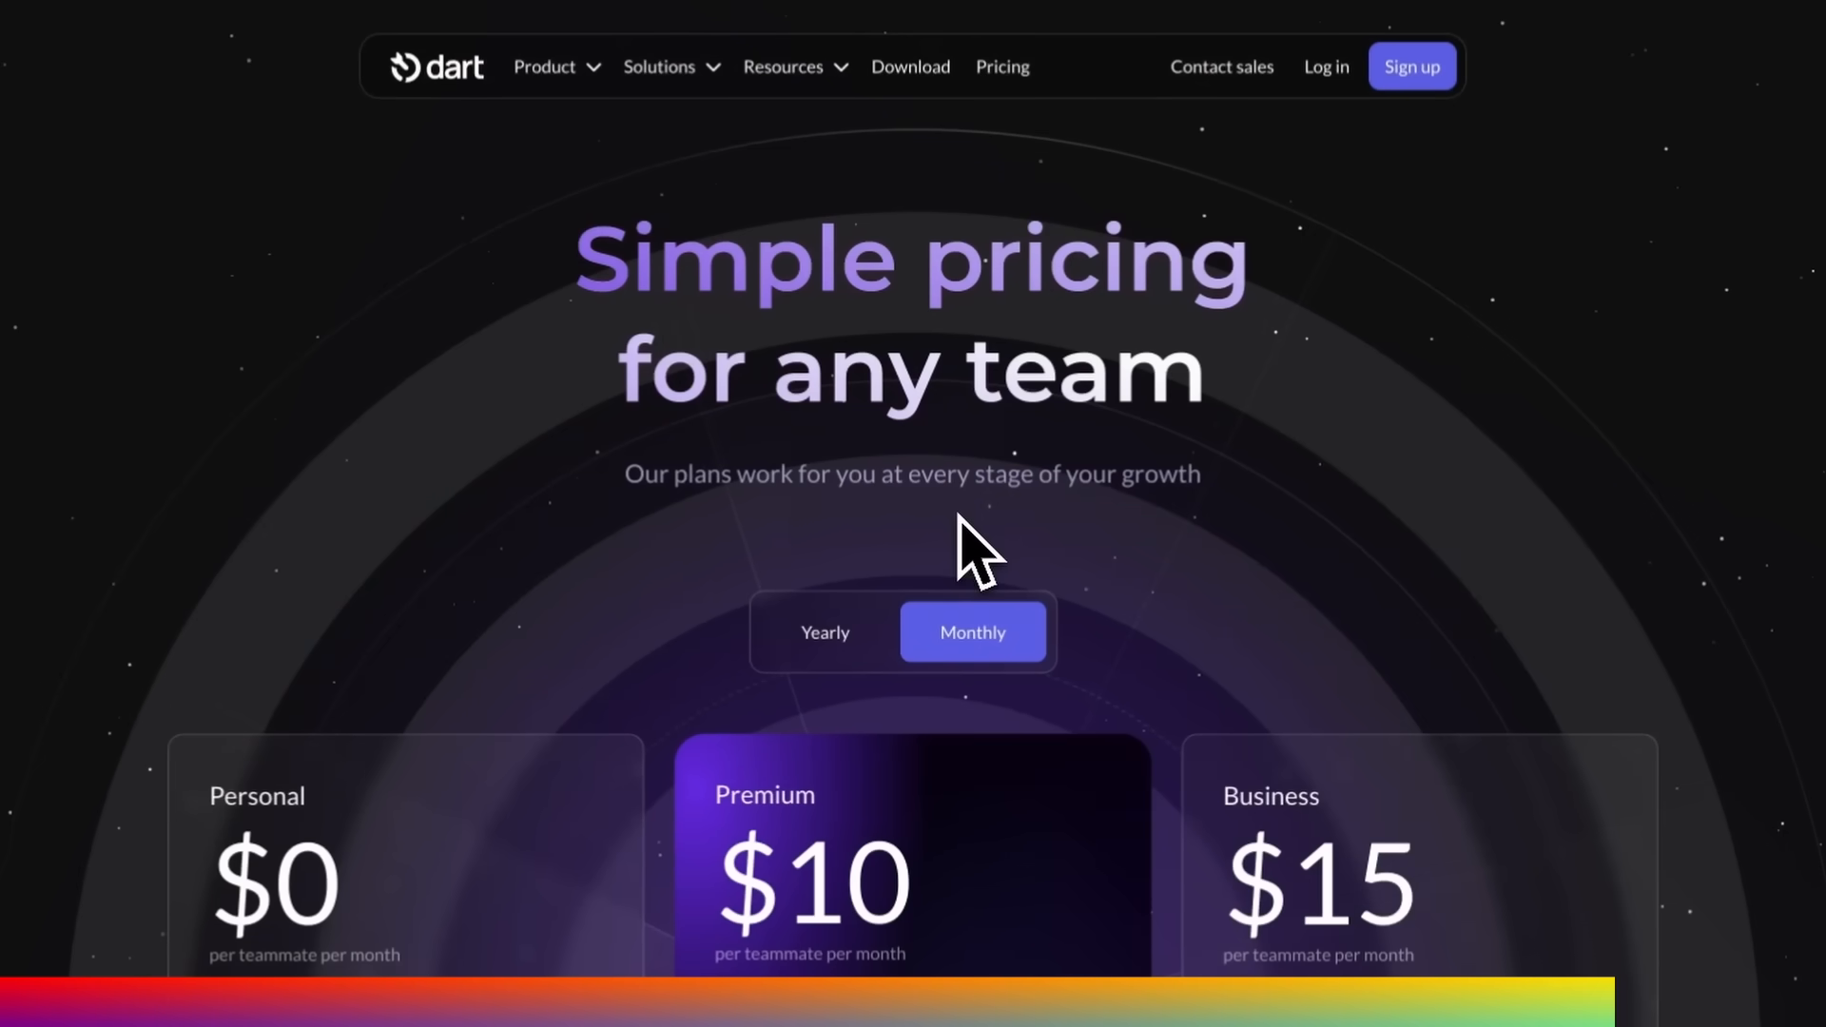
# Scroll through the Personal, Premium and Business plan feature lists
pyautogui.scroll(-3)
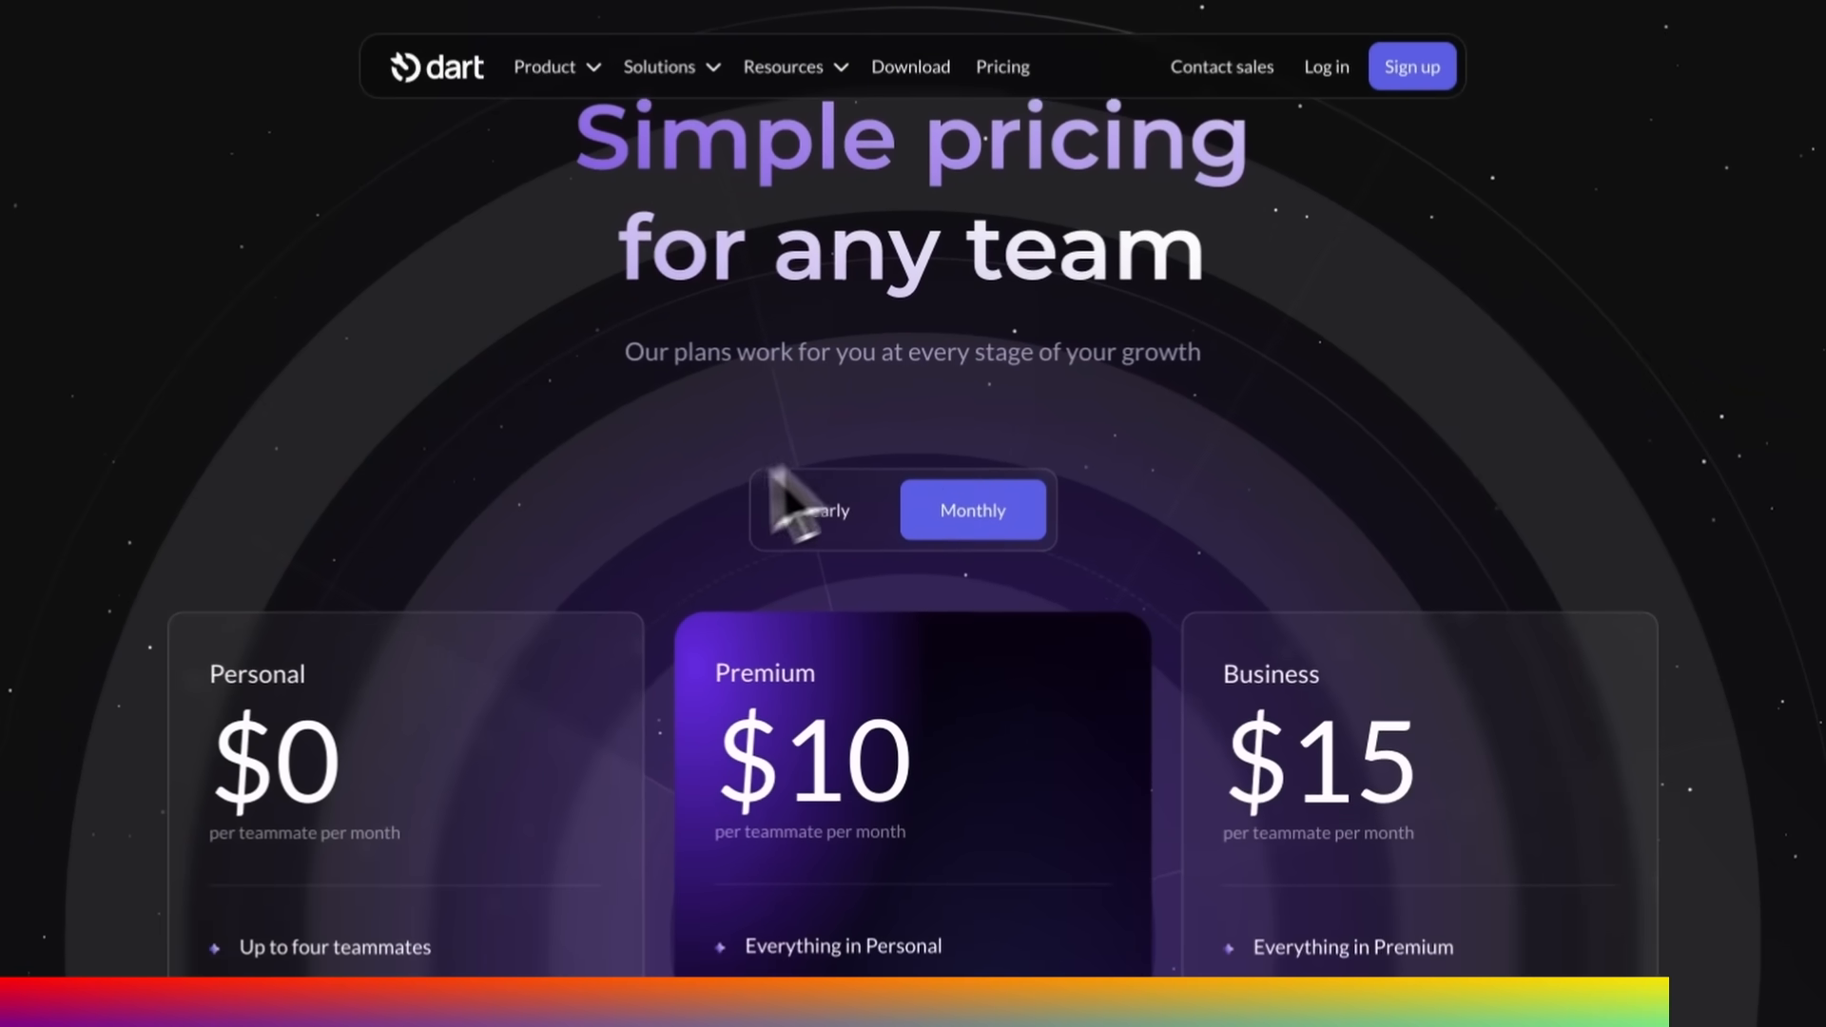
pyautogui.scroll(-3)
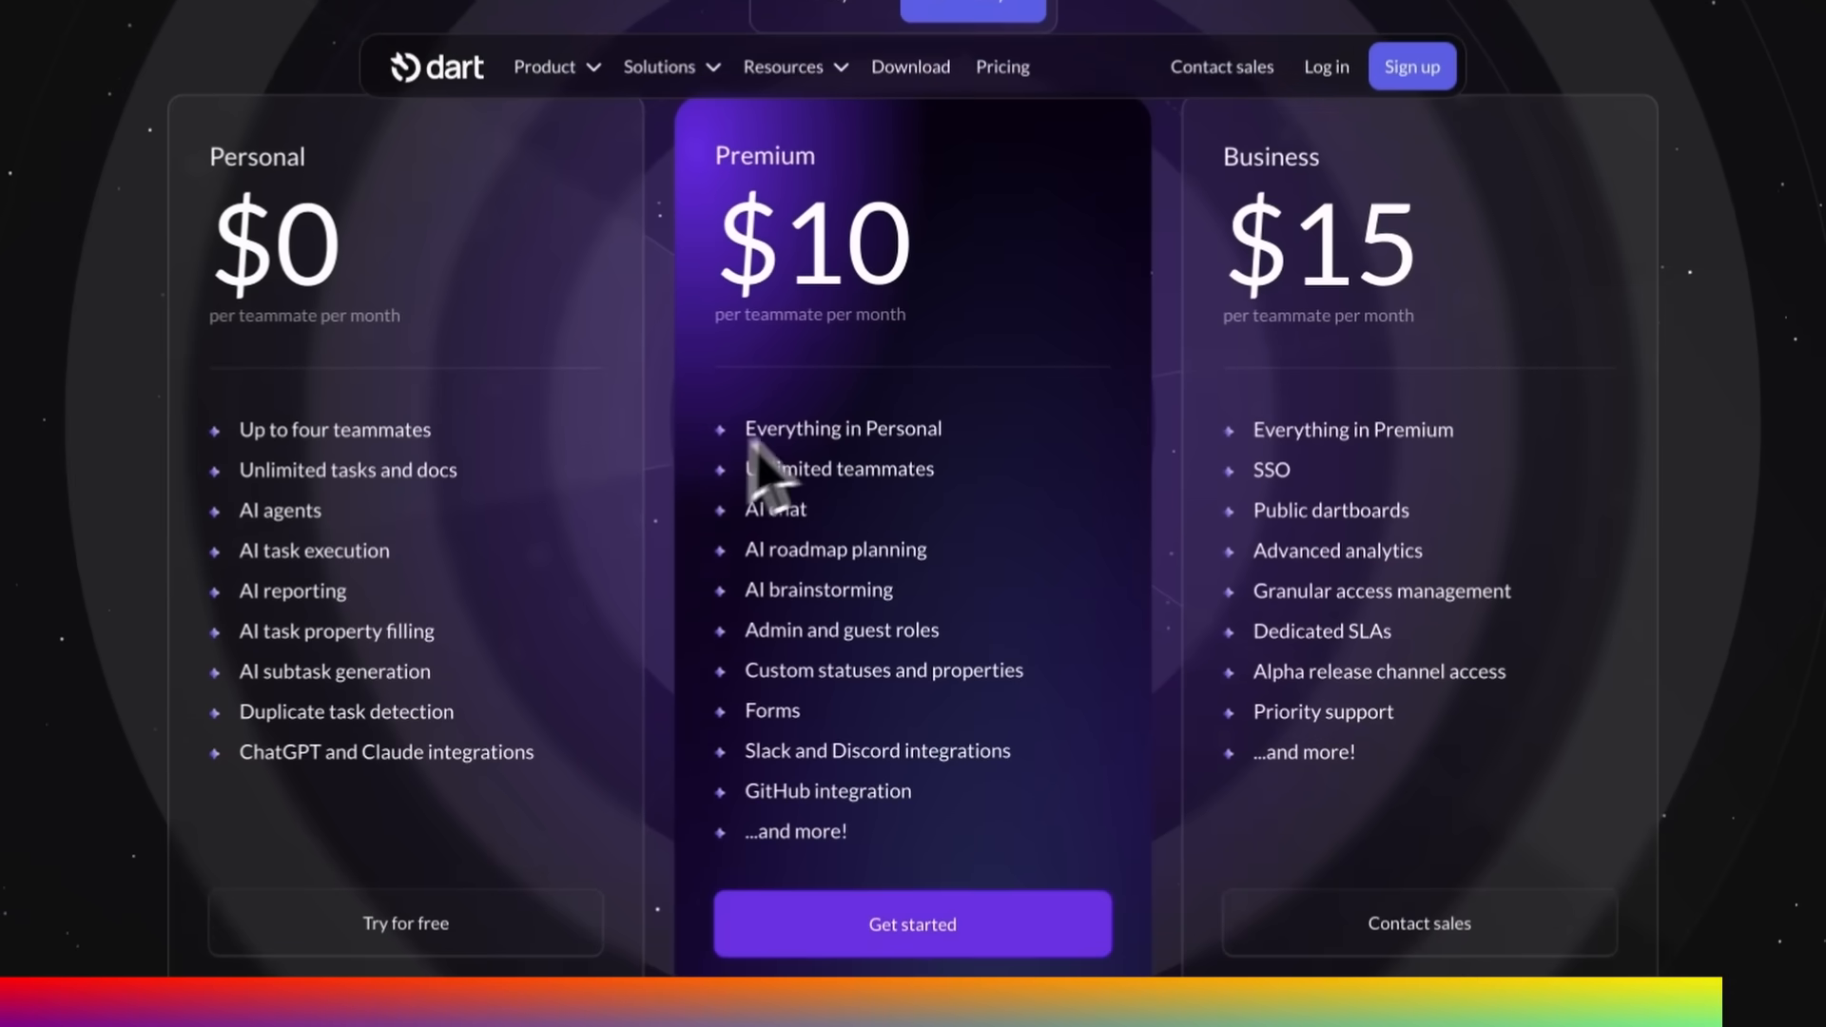
pyautogui.moveTo(850, 326)
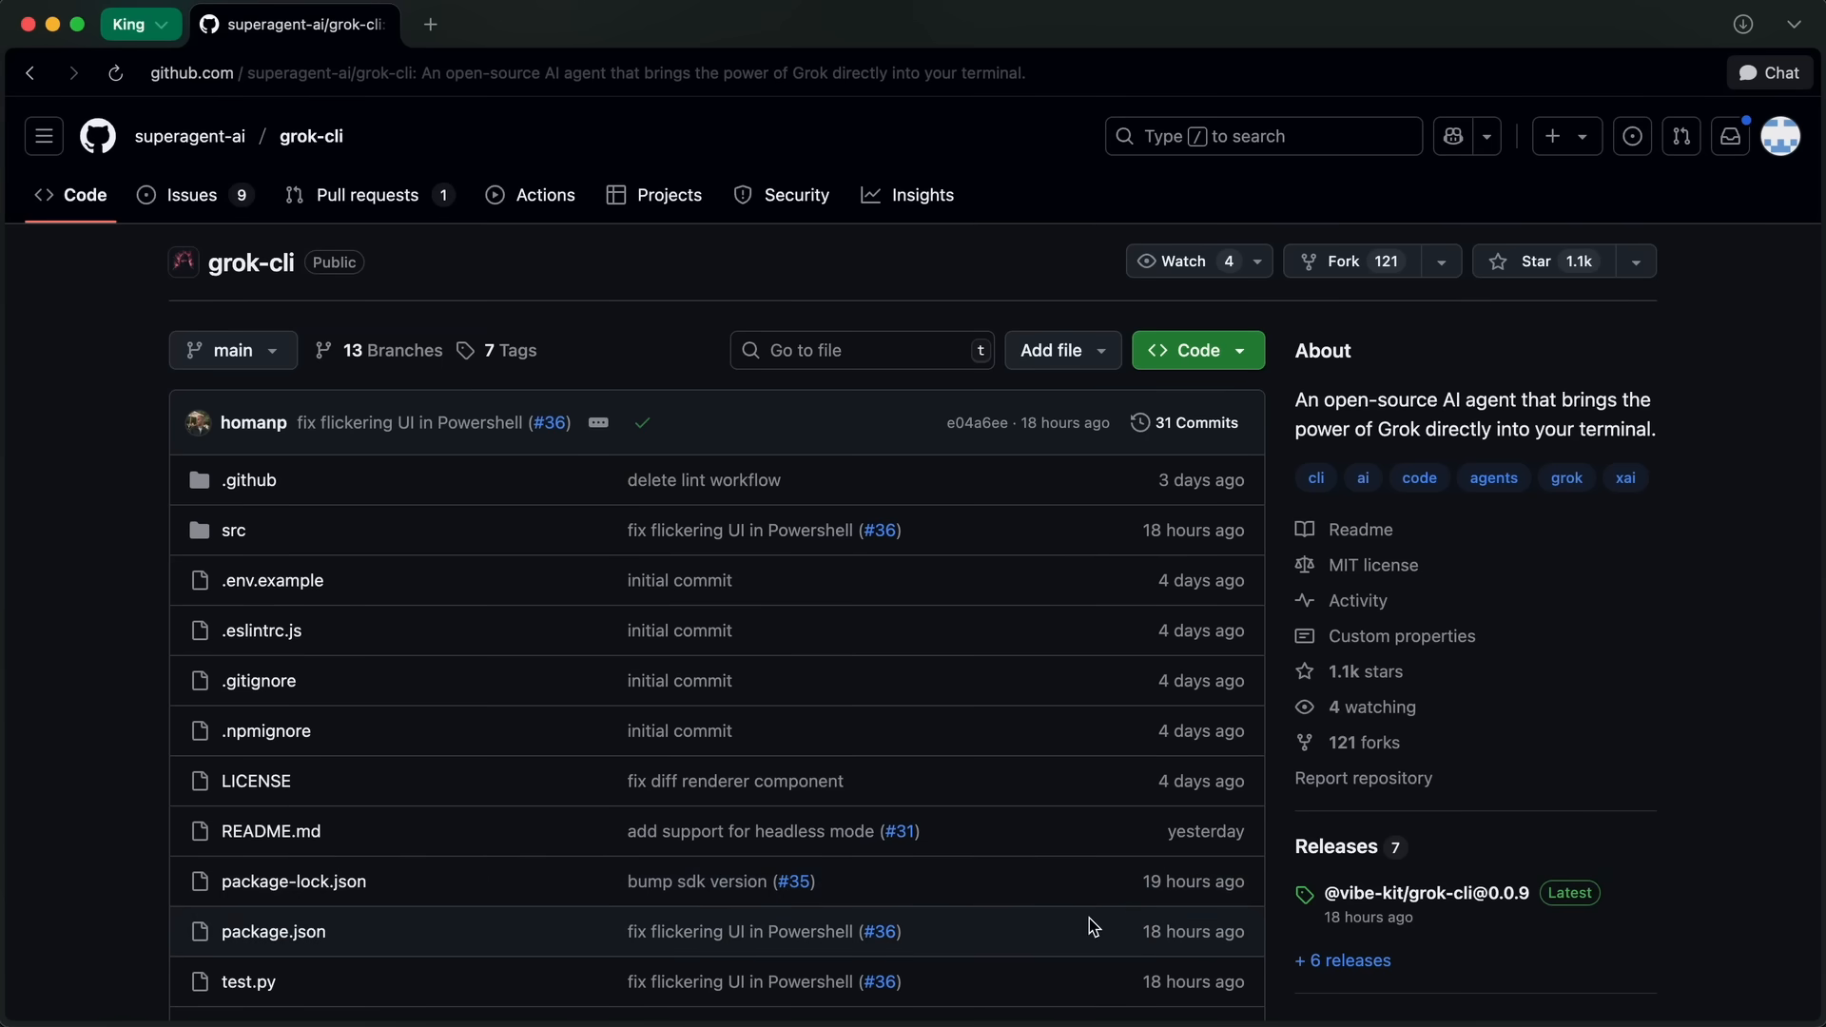
# Scroll to Setup and highlight the export GROK_API_KEY command
pyautogui.scroll(-3)
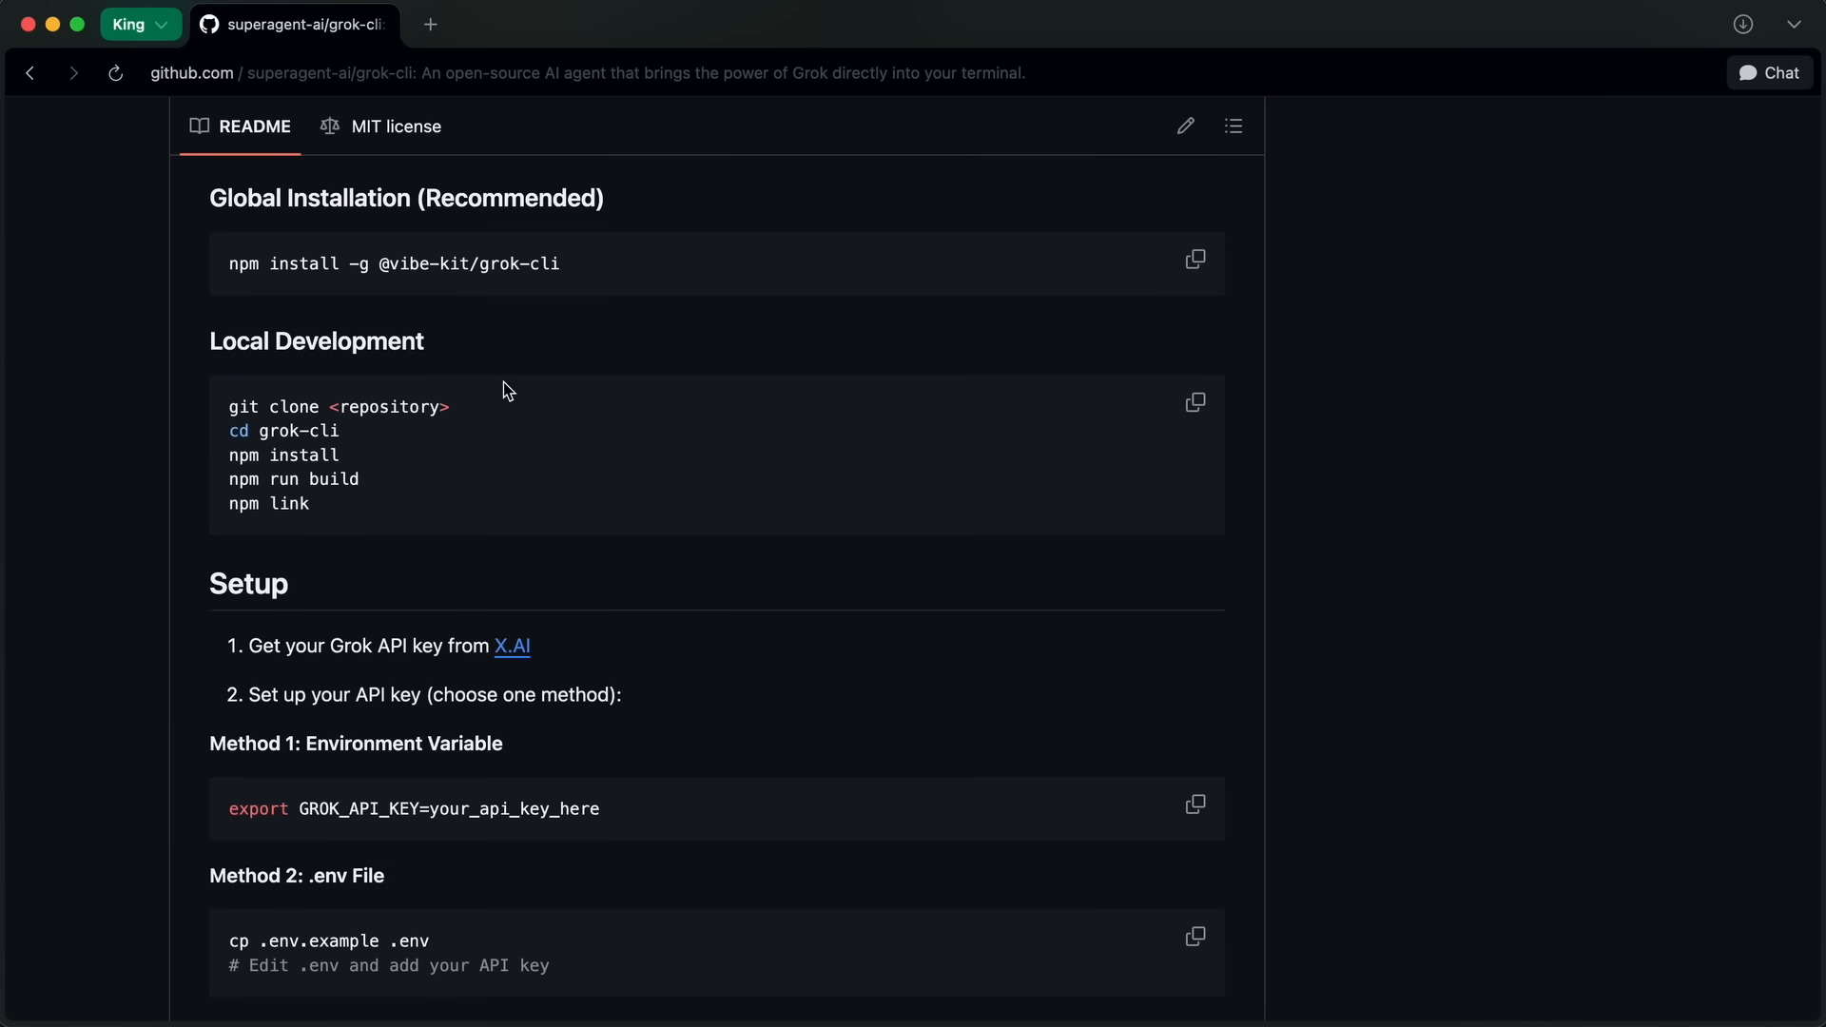
pyautogui.scroll(-3)
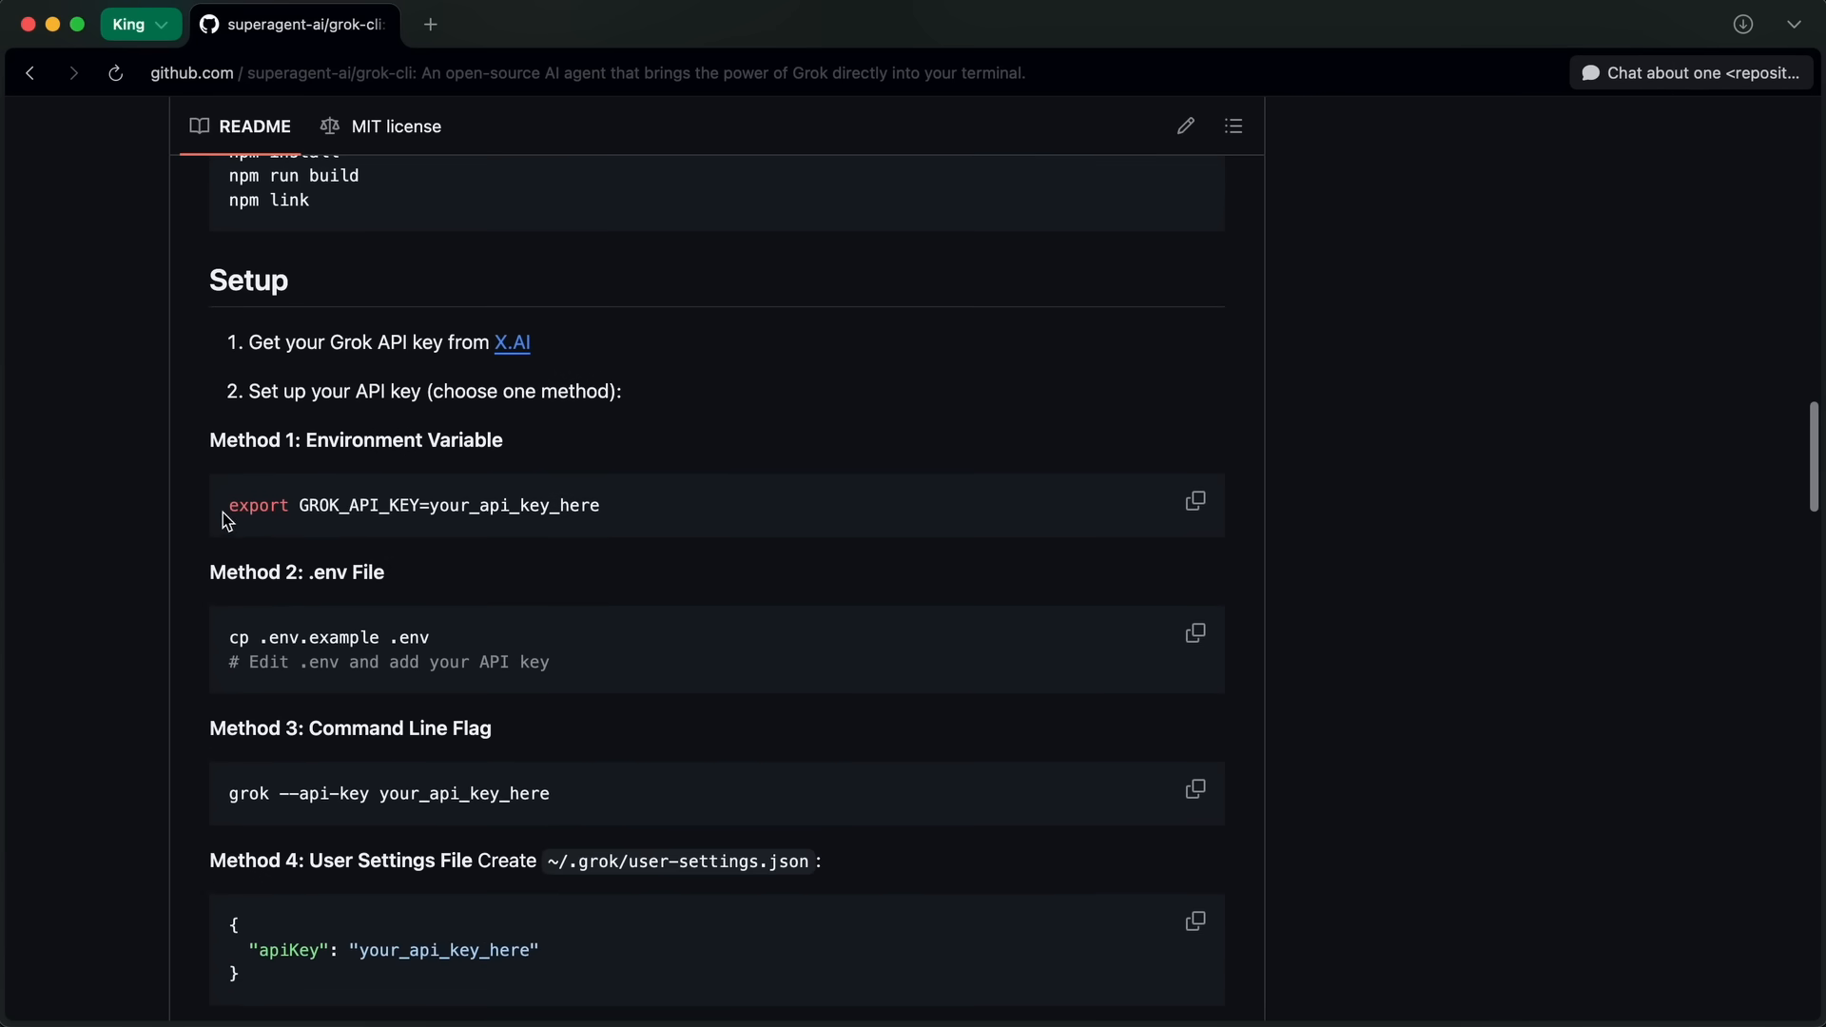
pyautogui.moveTo(226, 504); pyautogui.dragTo(601, 505)
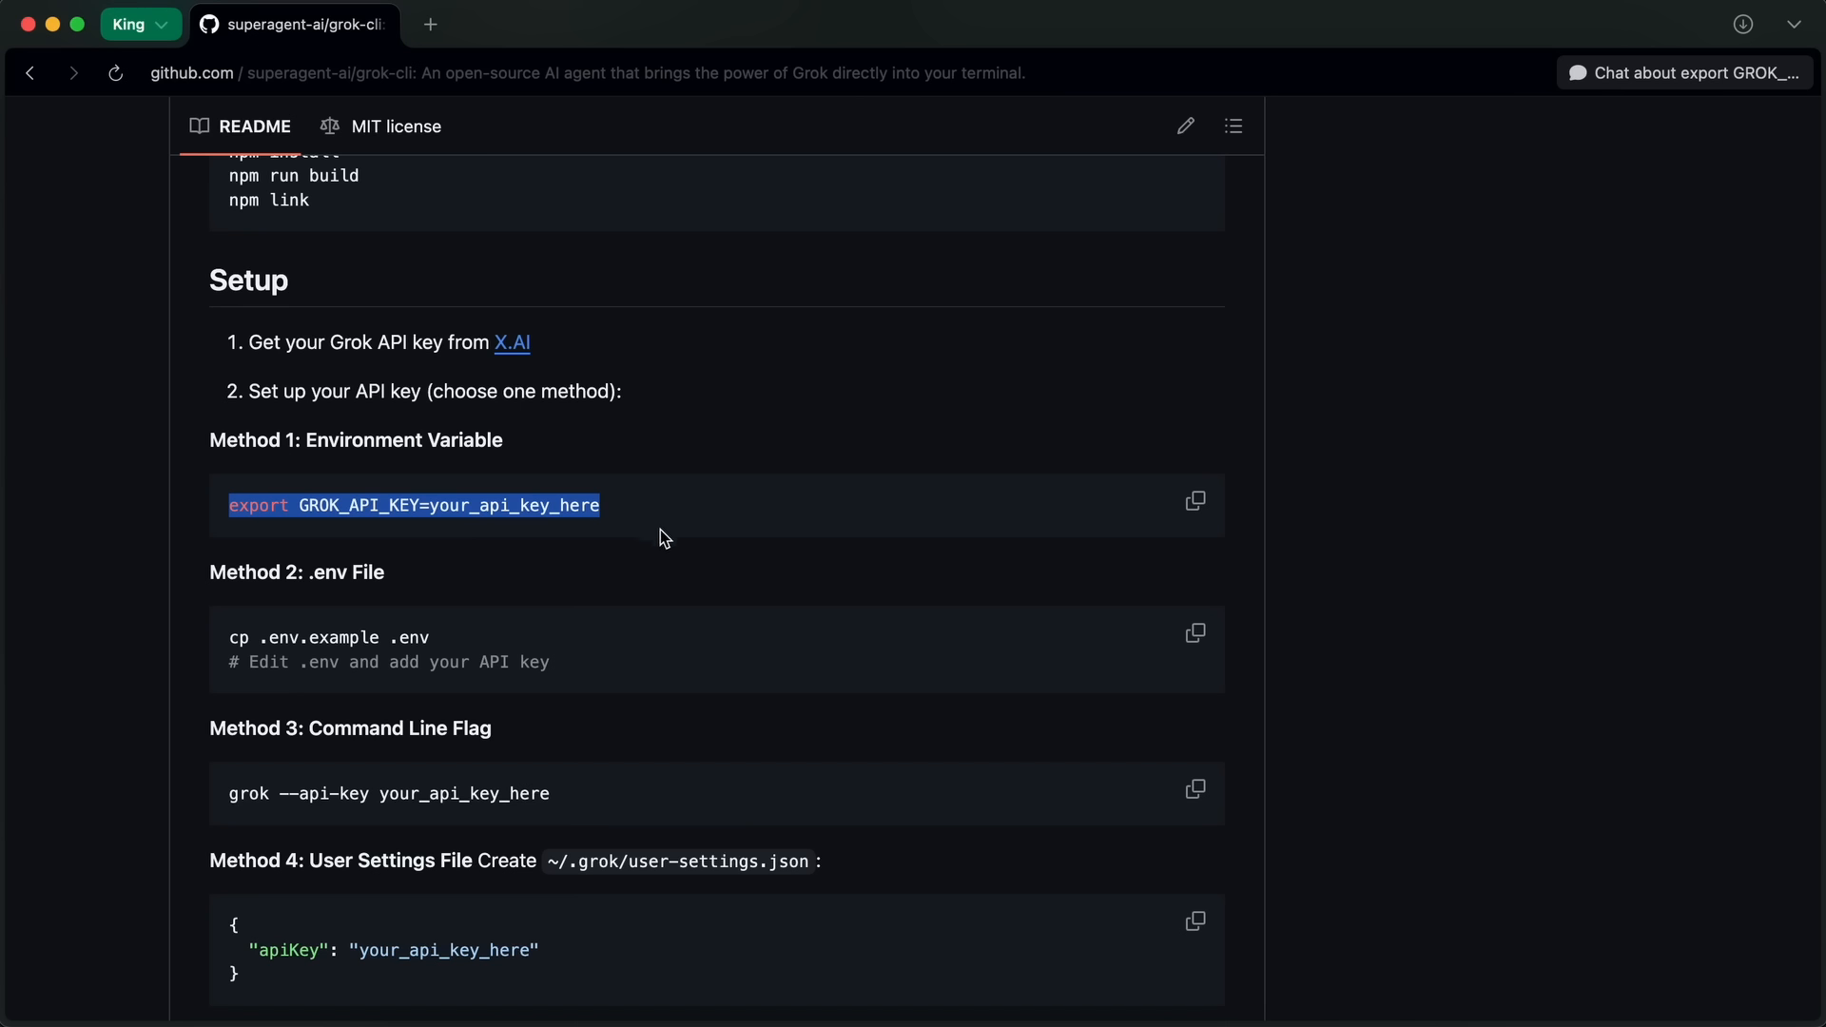
pyautogui.moveTo(650, 526)
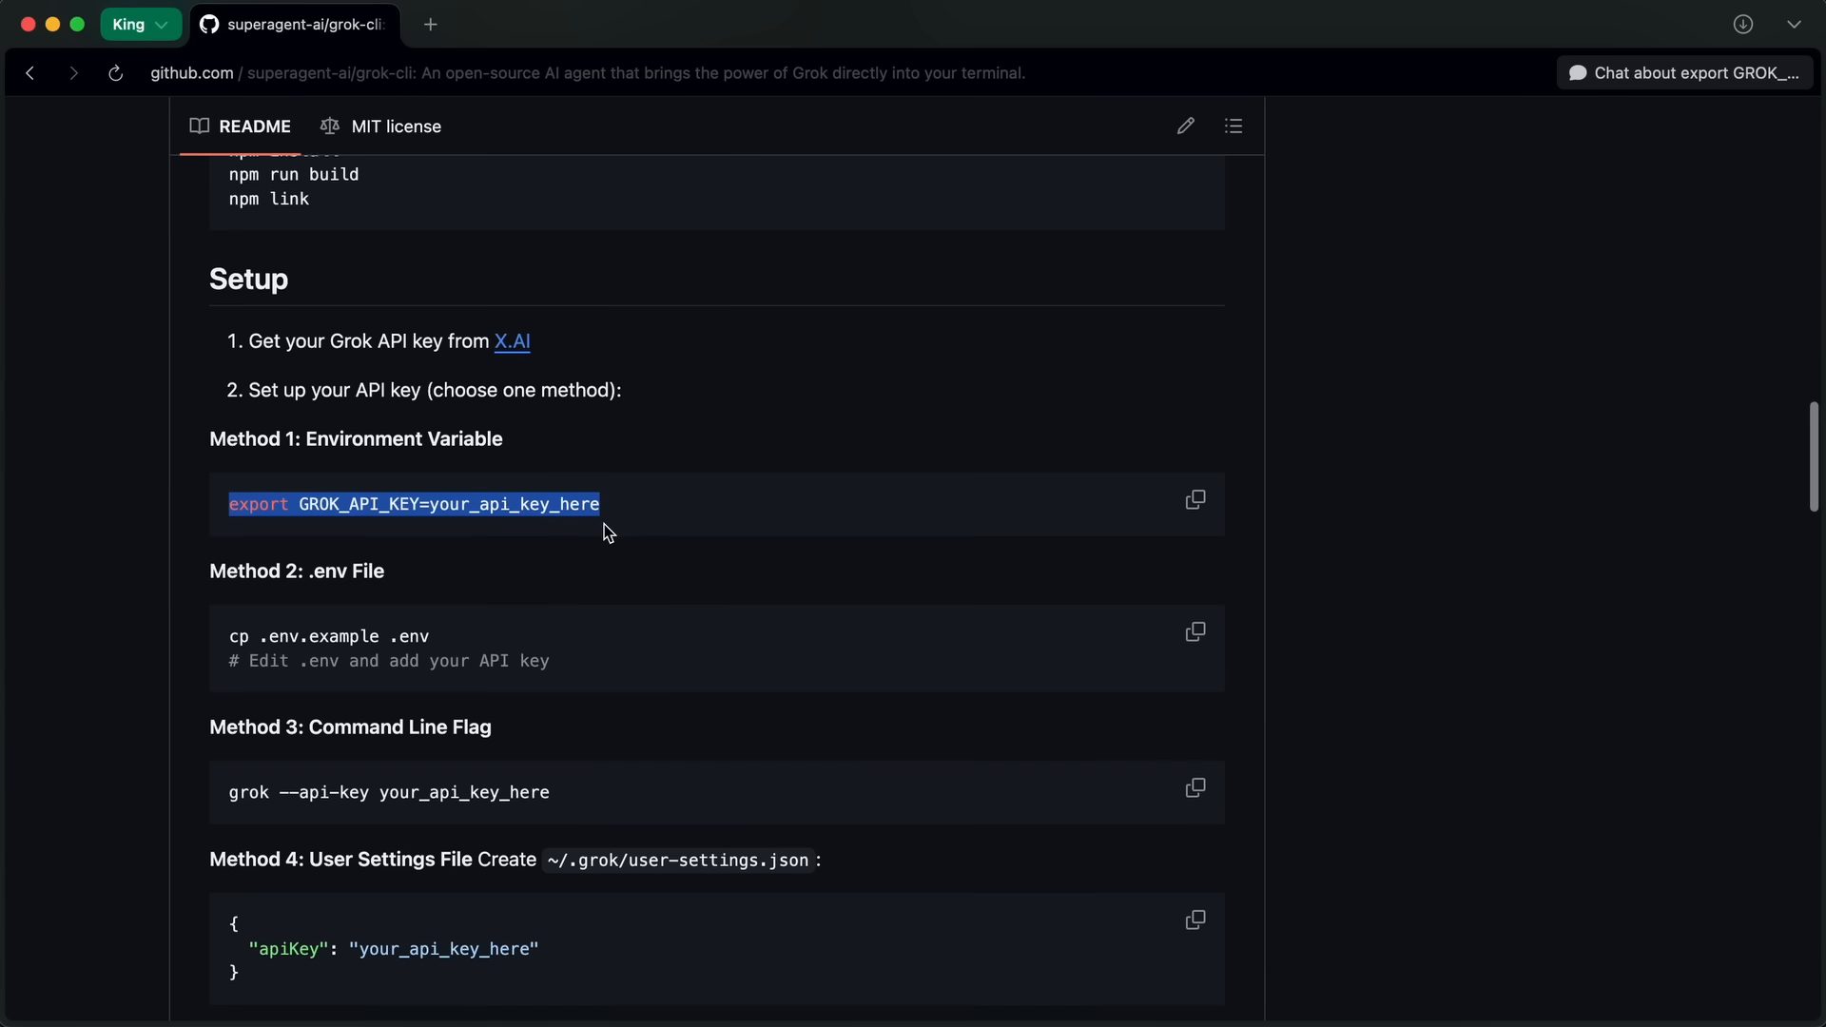
# Select the placeholder apiKey value in the Method 4 settings example
pyautogui.scroll(-3)
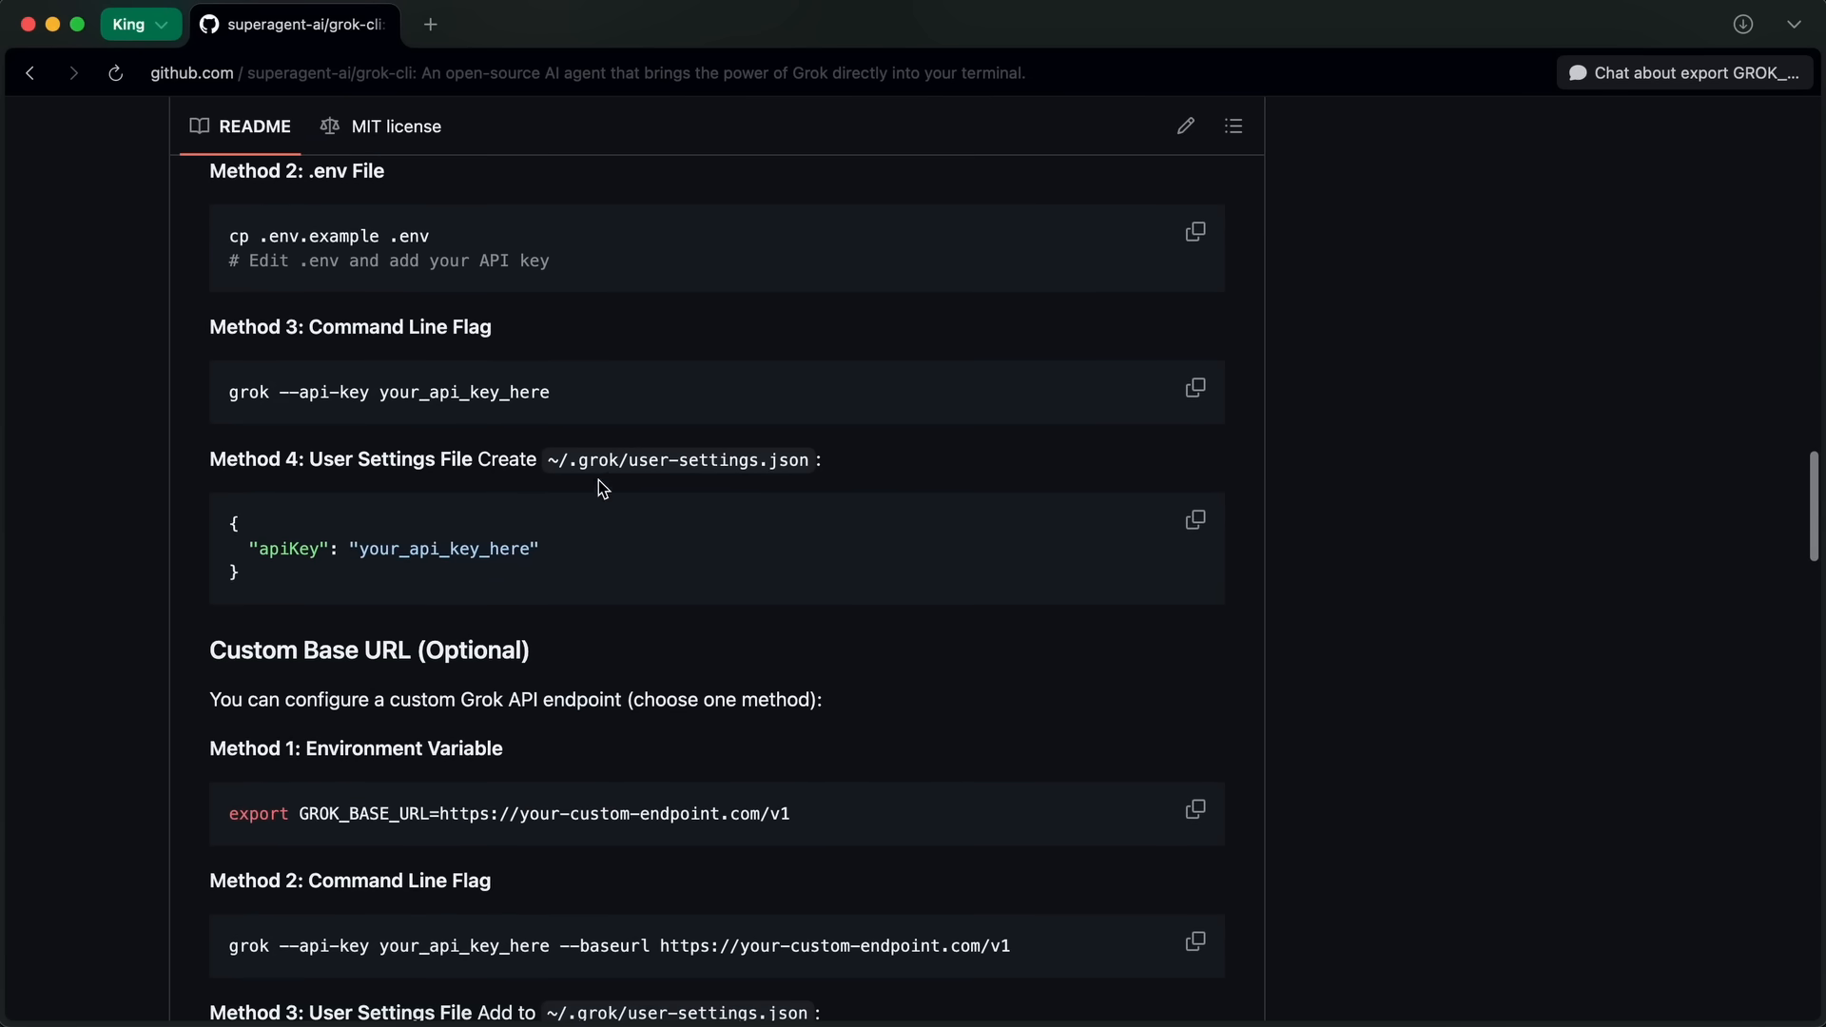
pyautogui.doubleClick(675, 461)
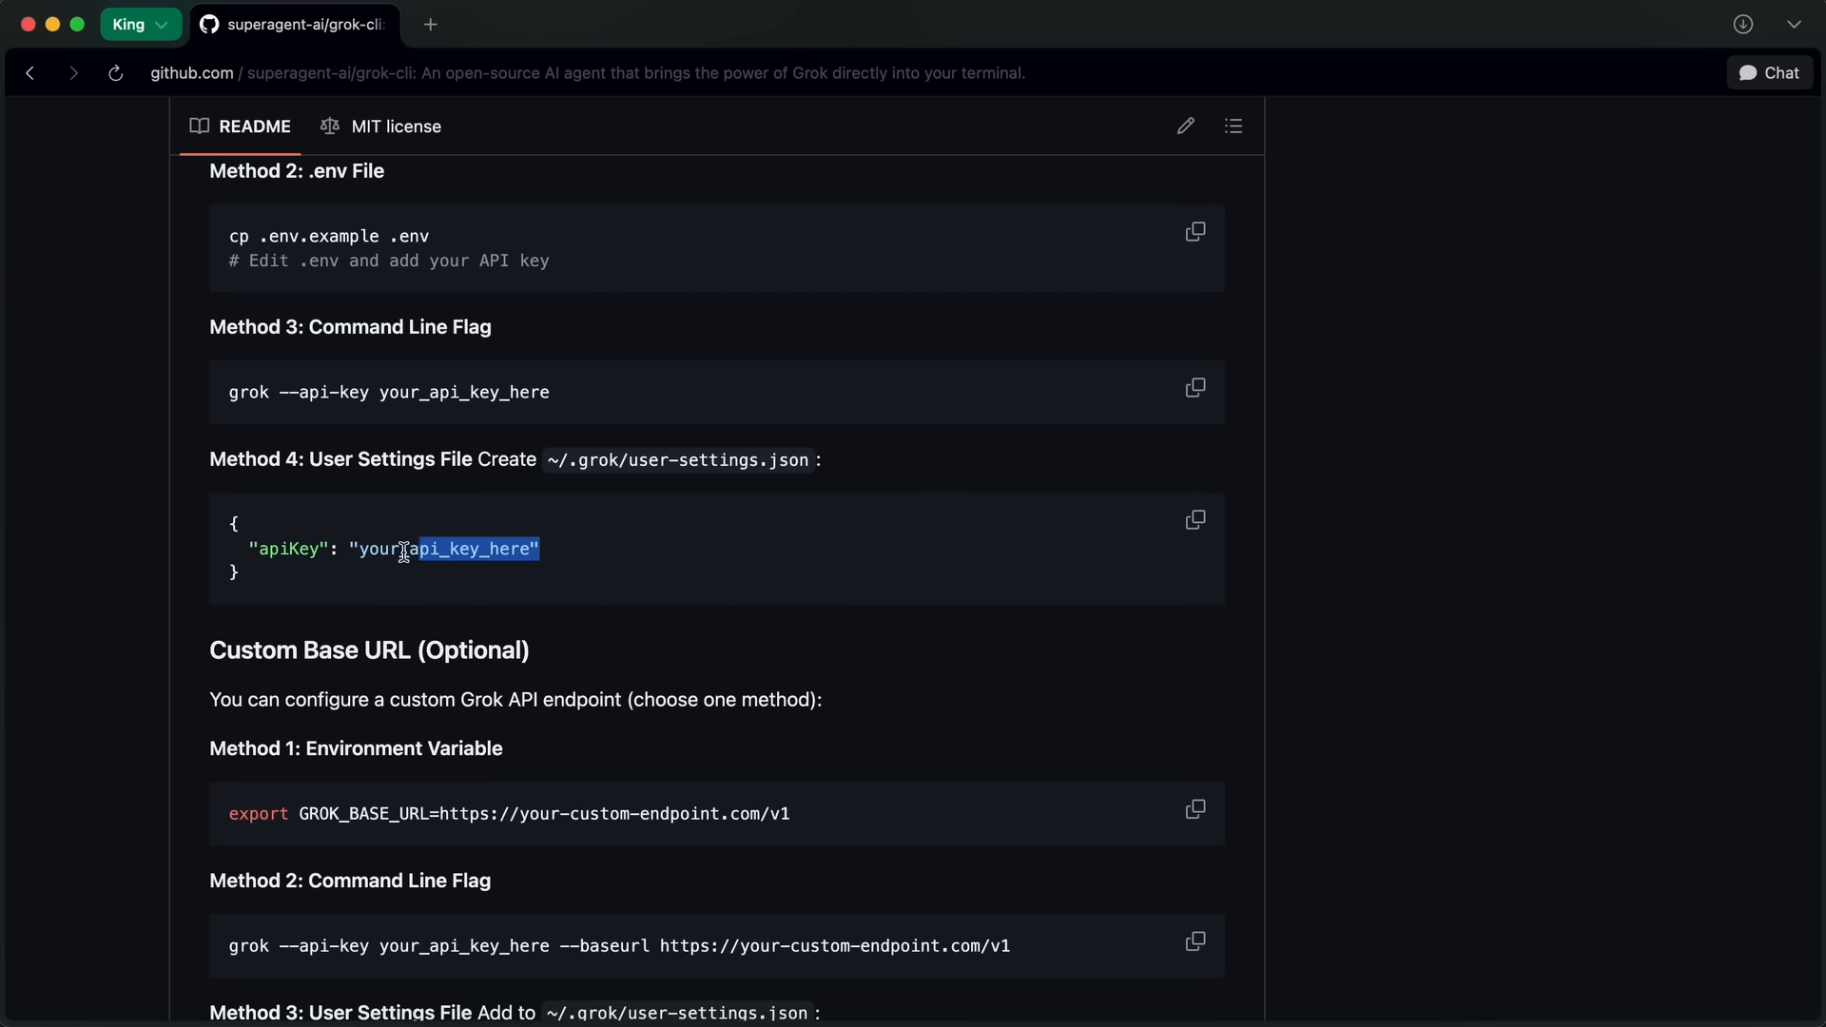
pyautogui.moveTo(402, 548); pyautogui.dragTo(249, 549)
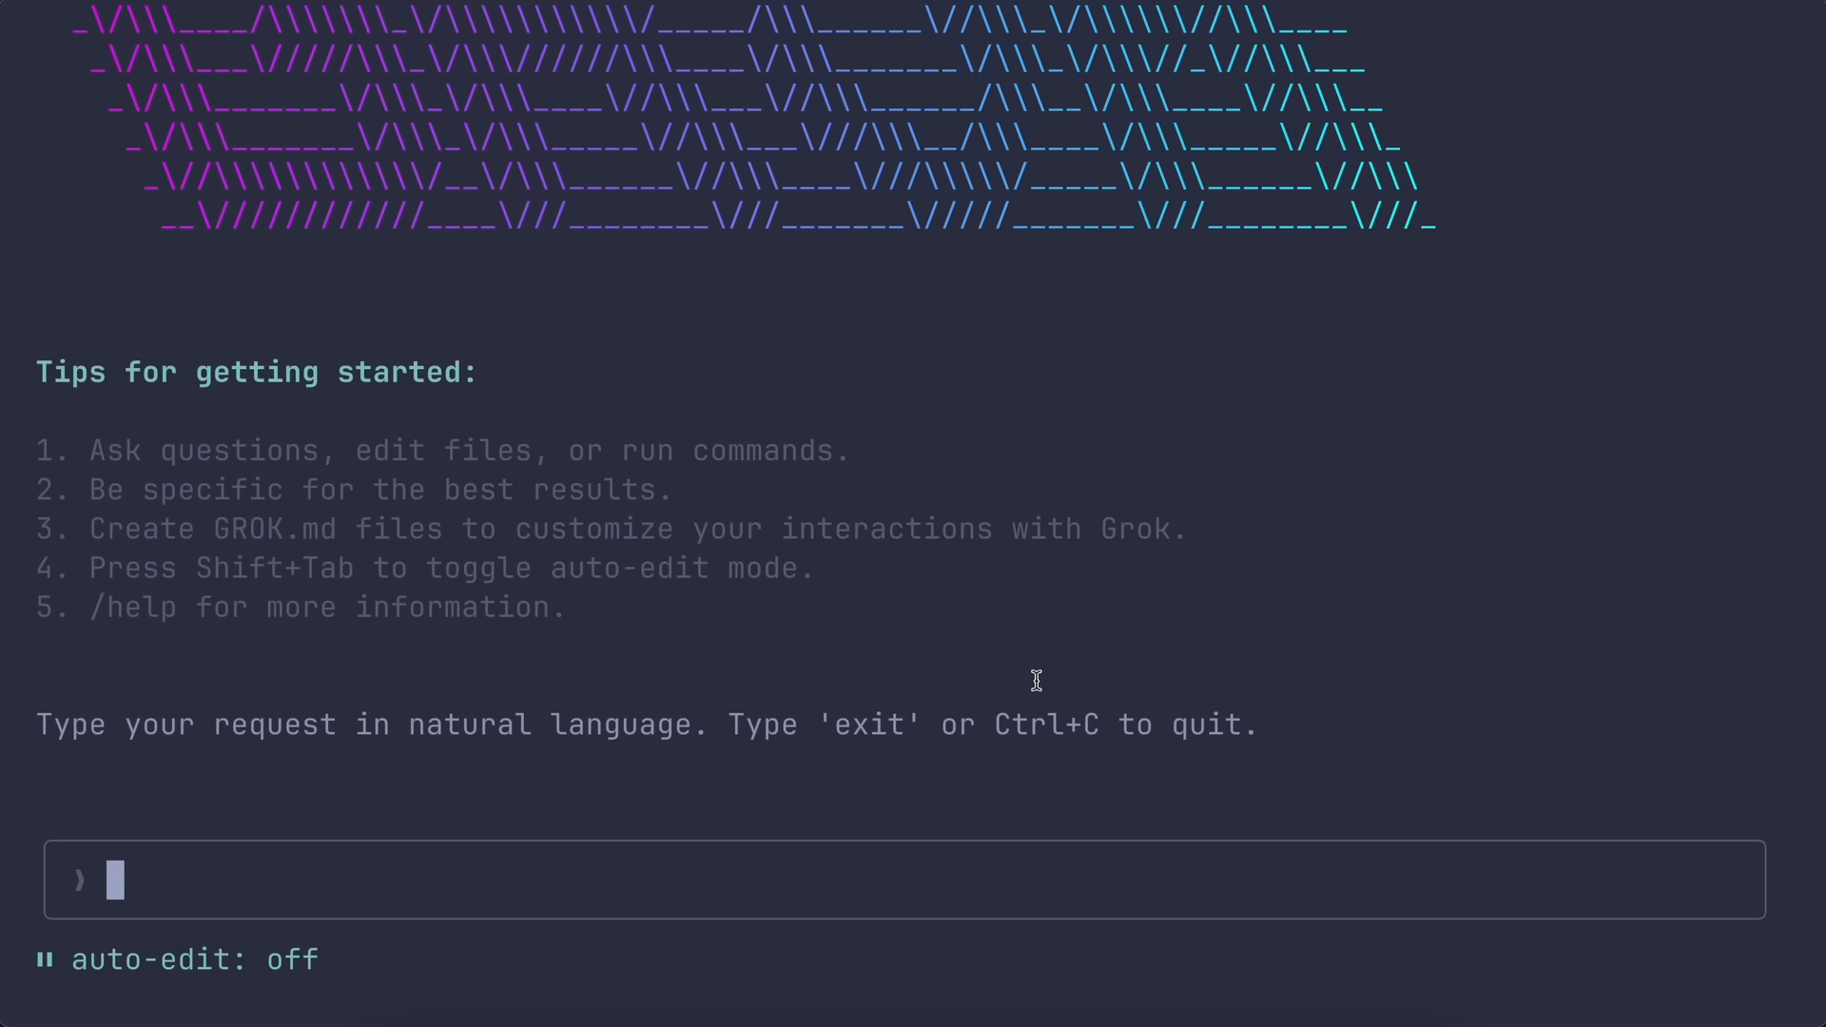
pyautogui.moveTo(1056, 669)
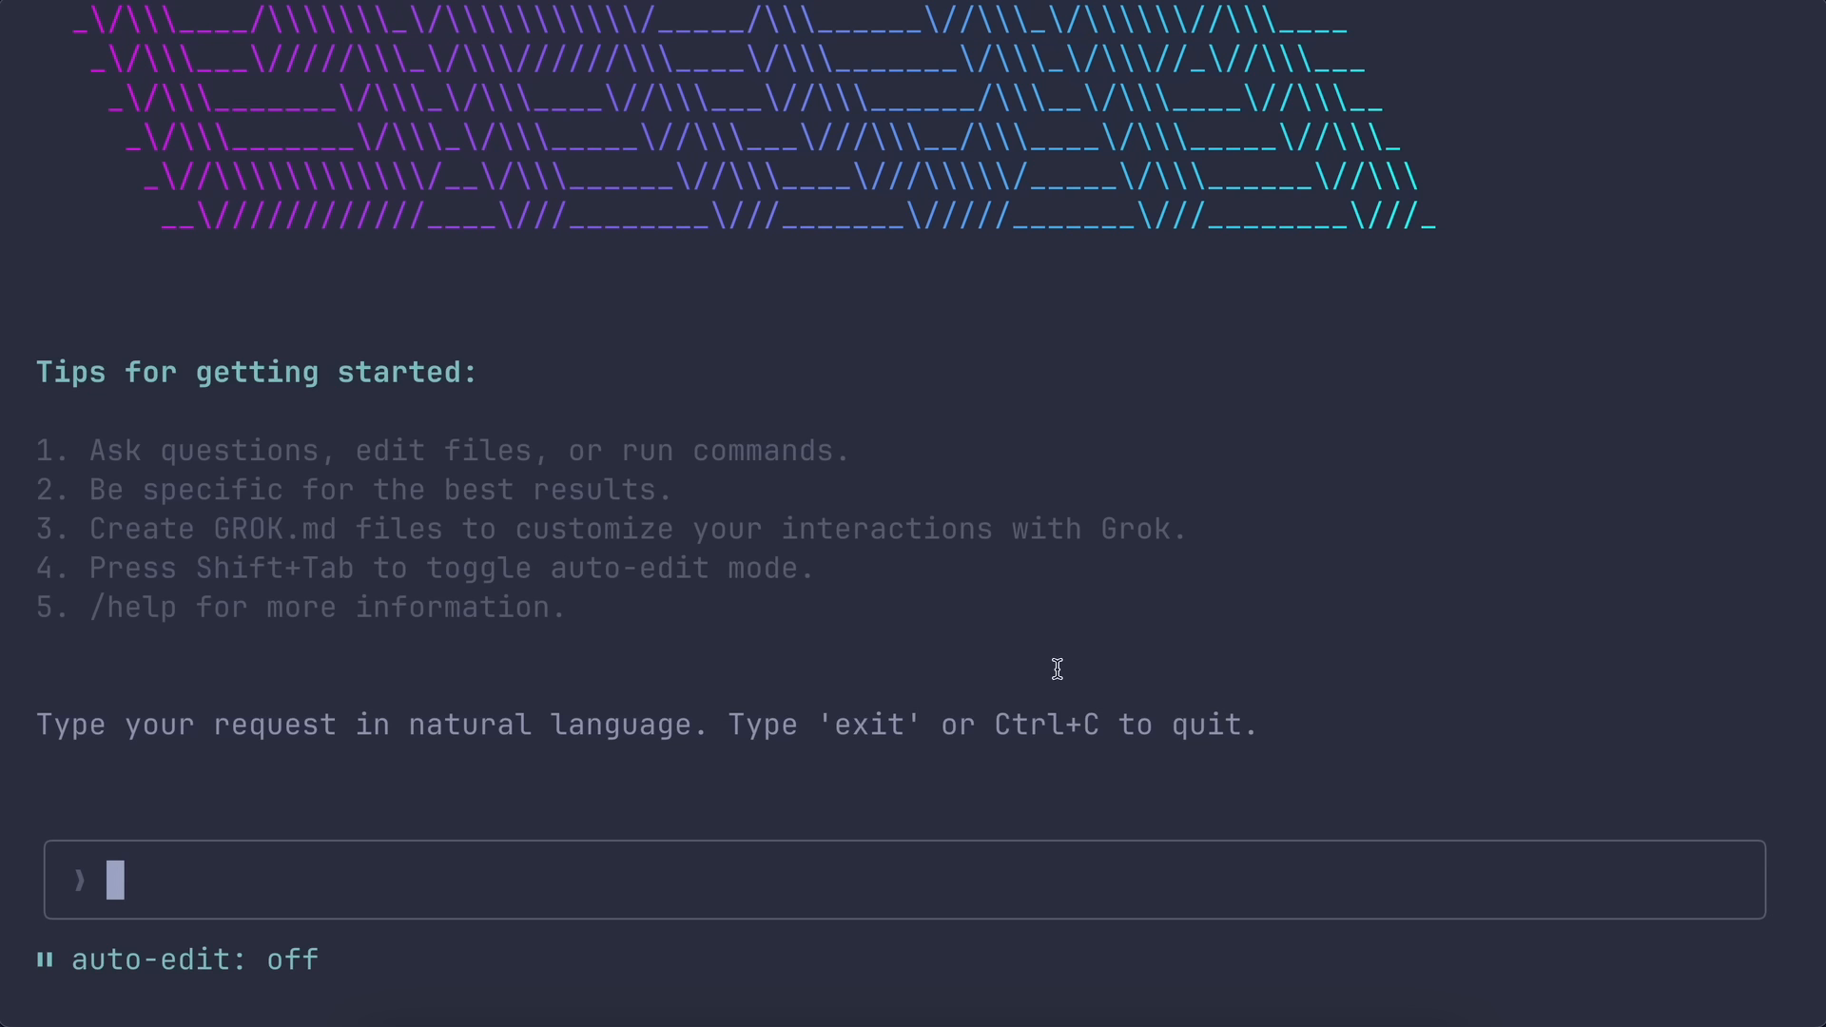
pyautogui.moveTo(702, 799)
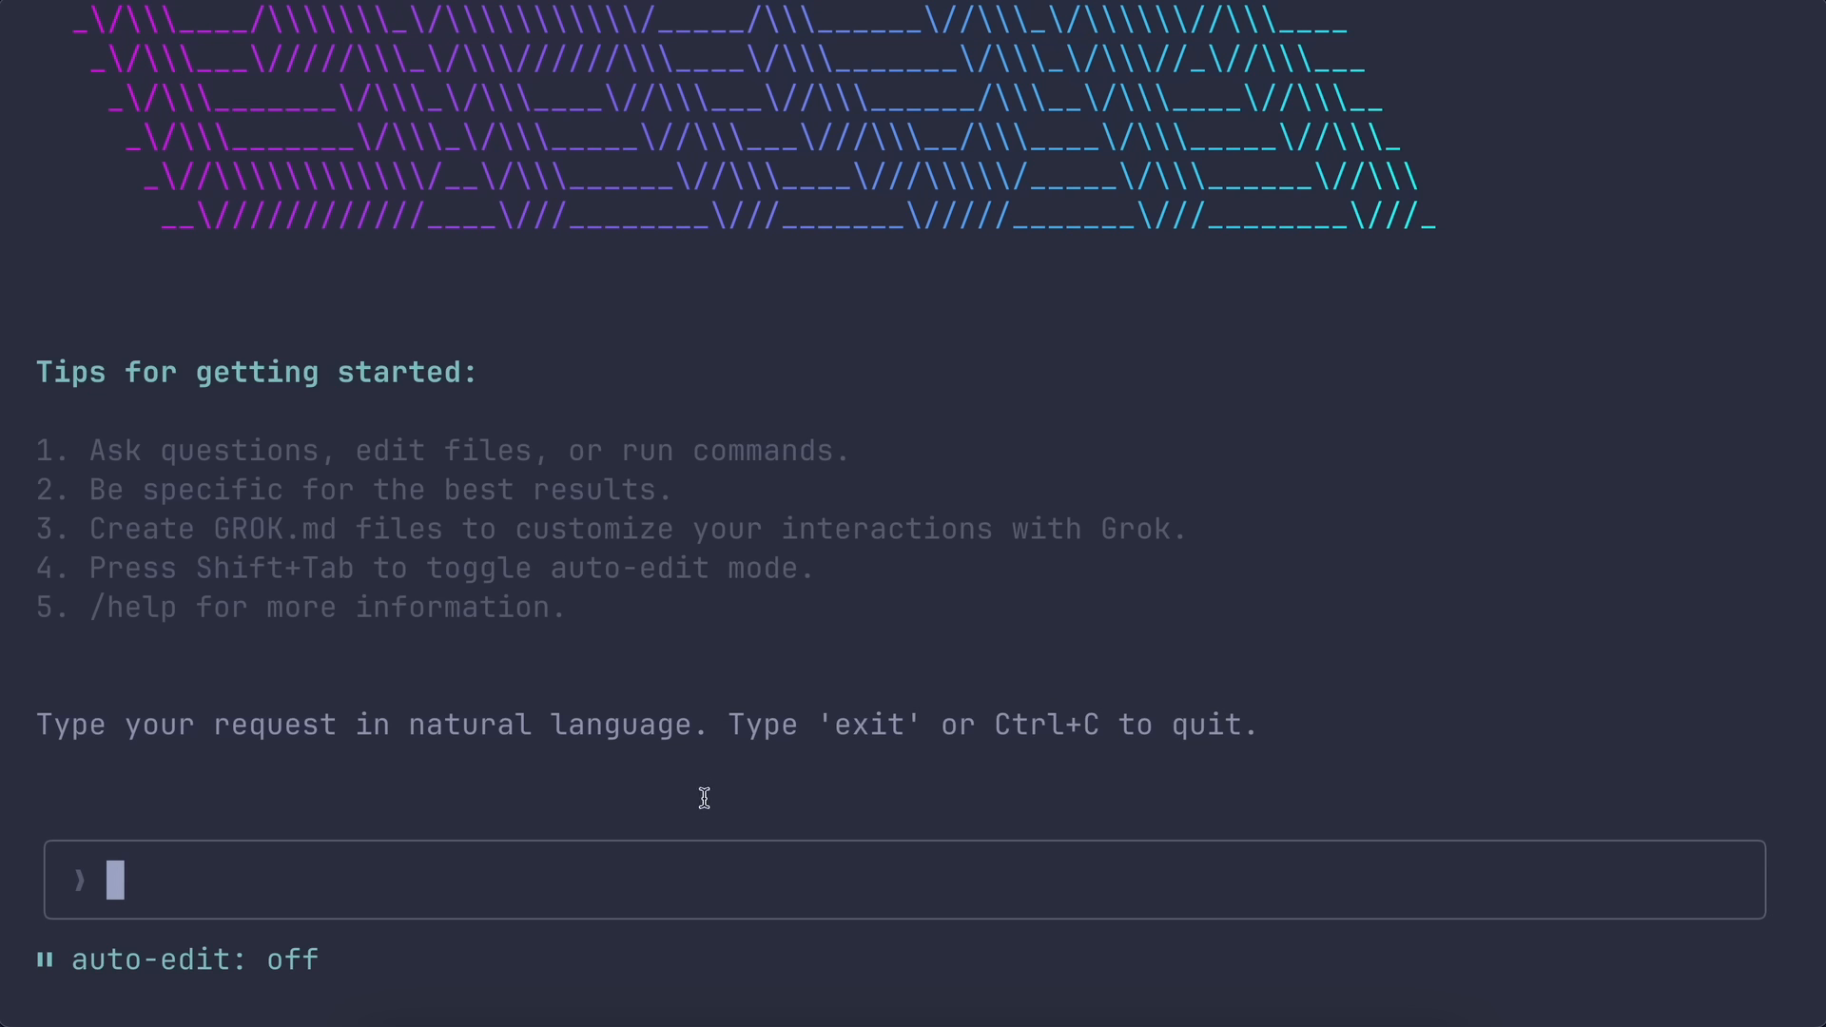
pyautogui.moveTo(726, 841)
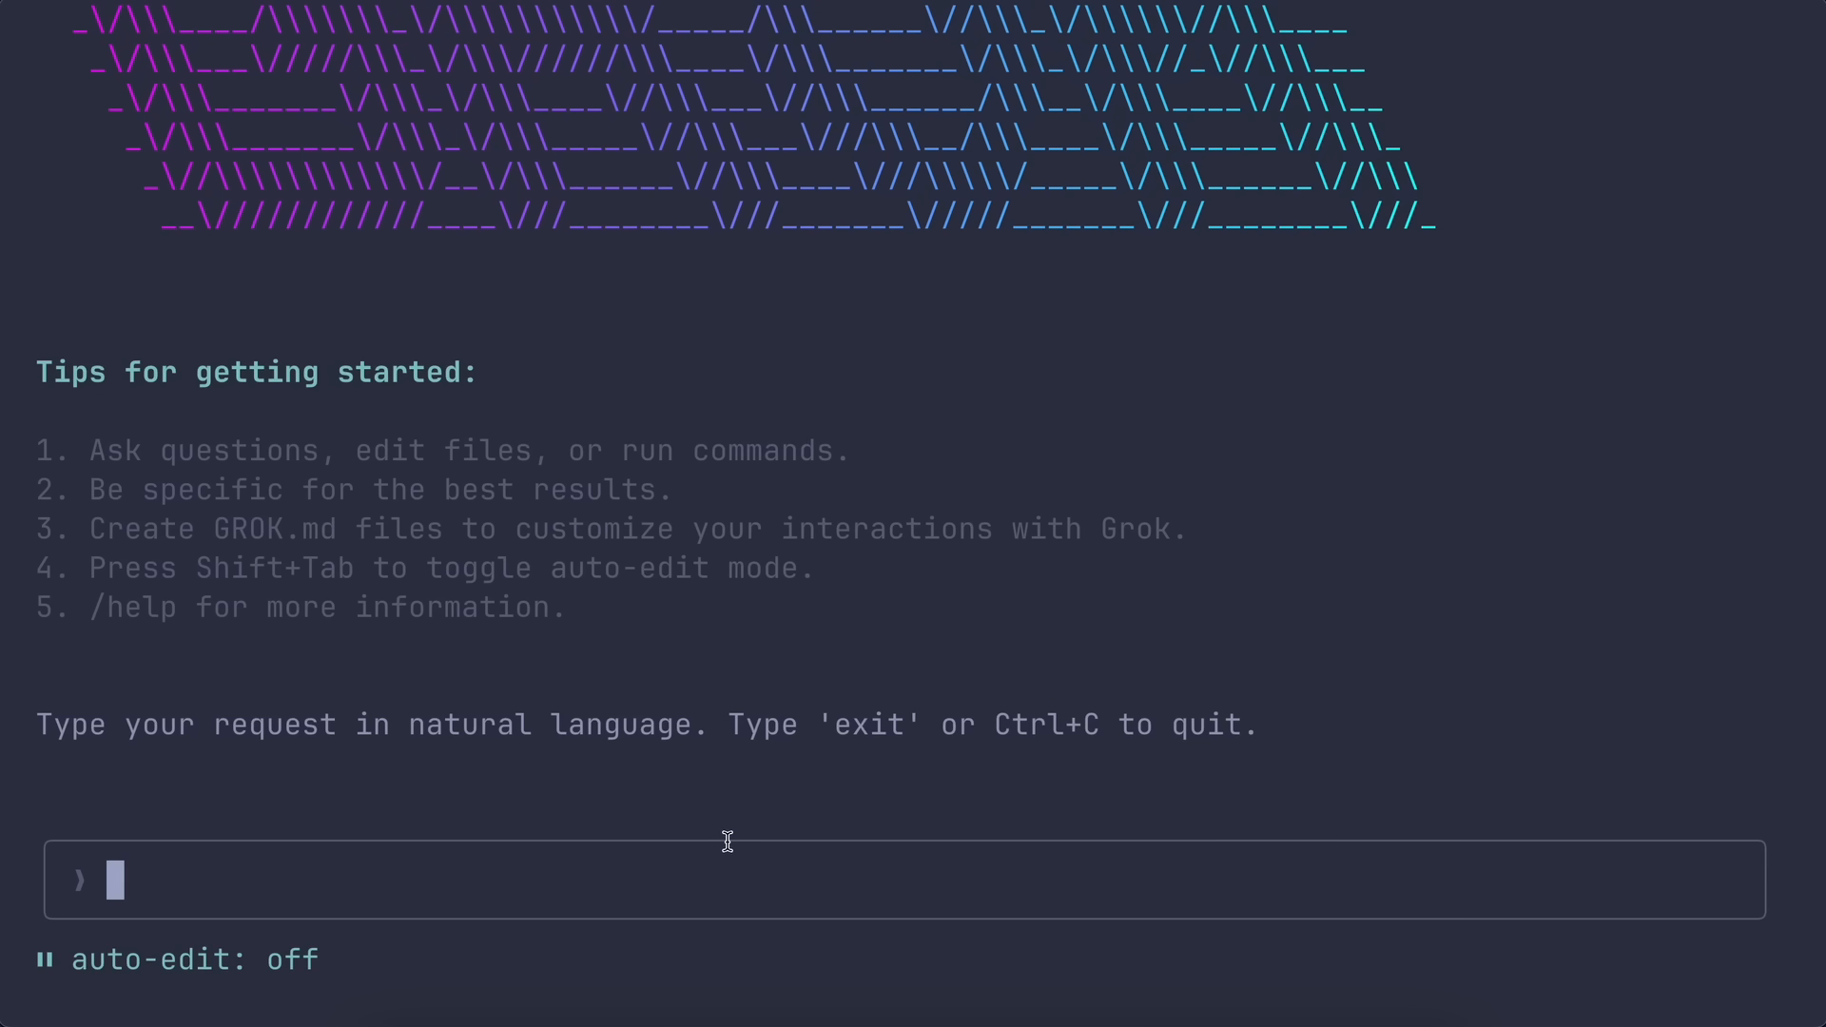
pyautogui.moveTo(130, 891)
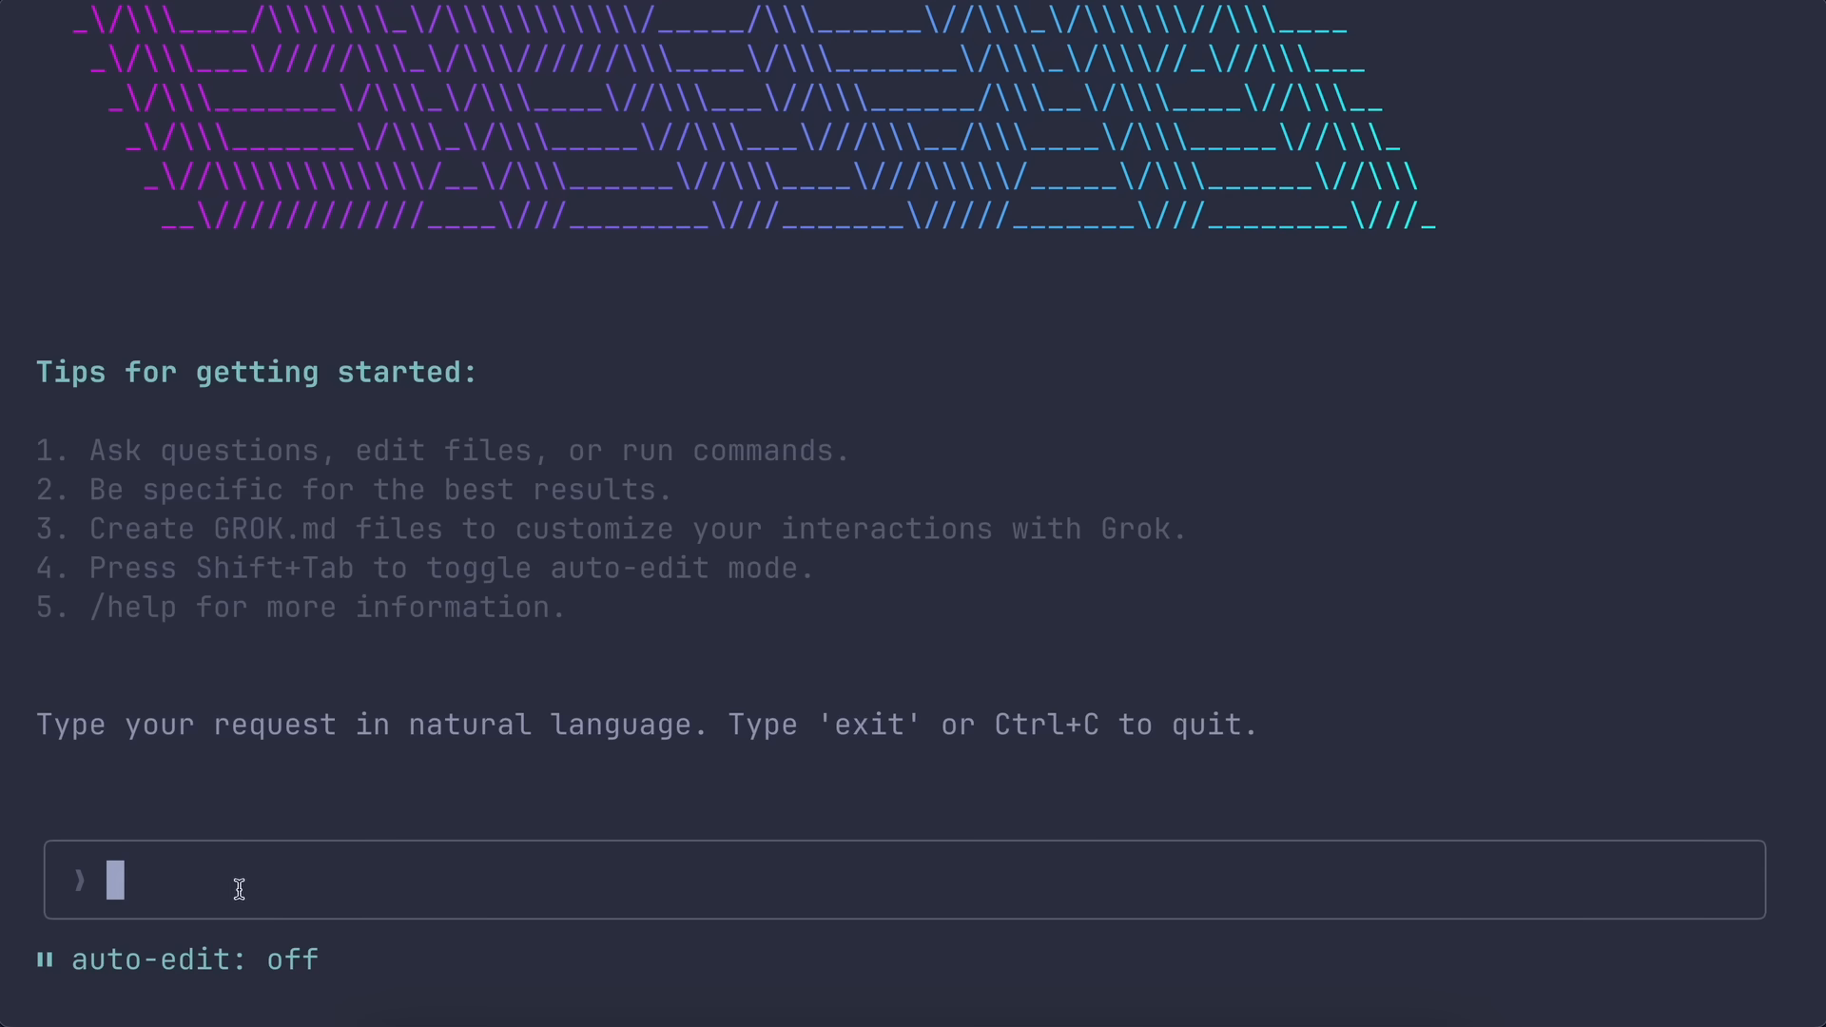
# Send 'hi' to Grok CLI and begin typing a slash command
pyautogui.write('hi')
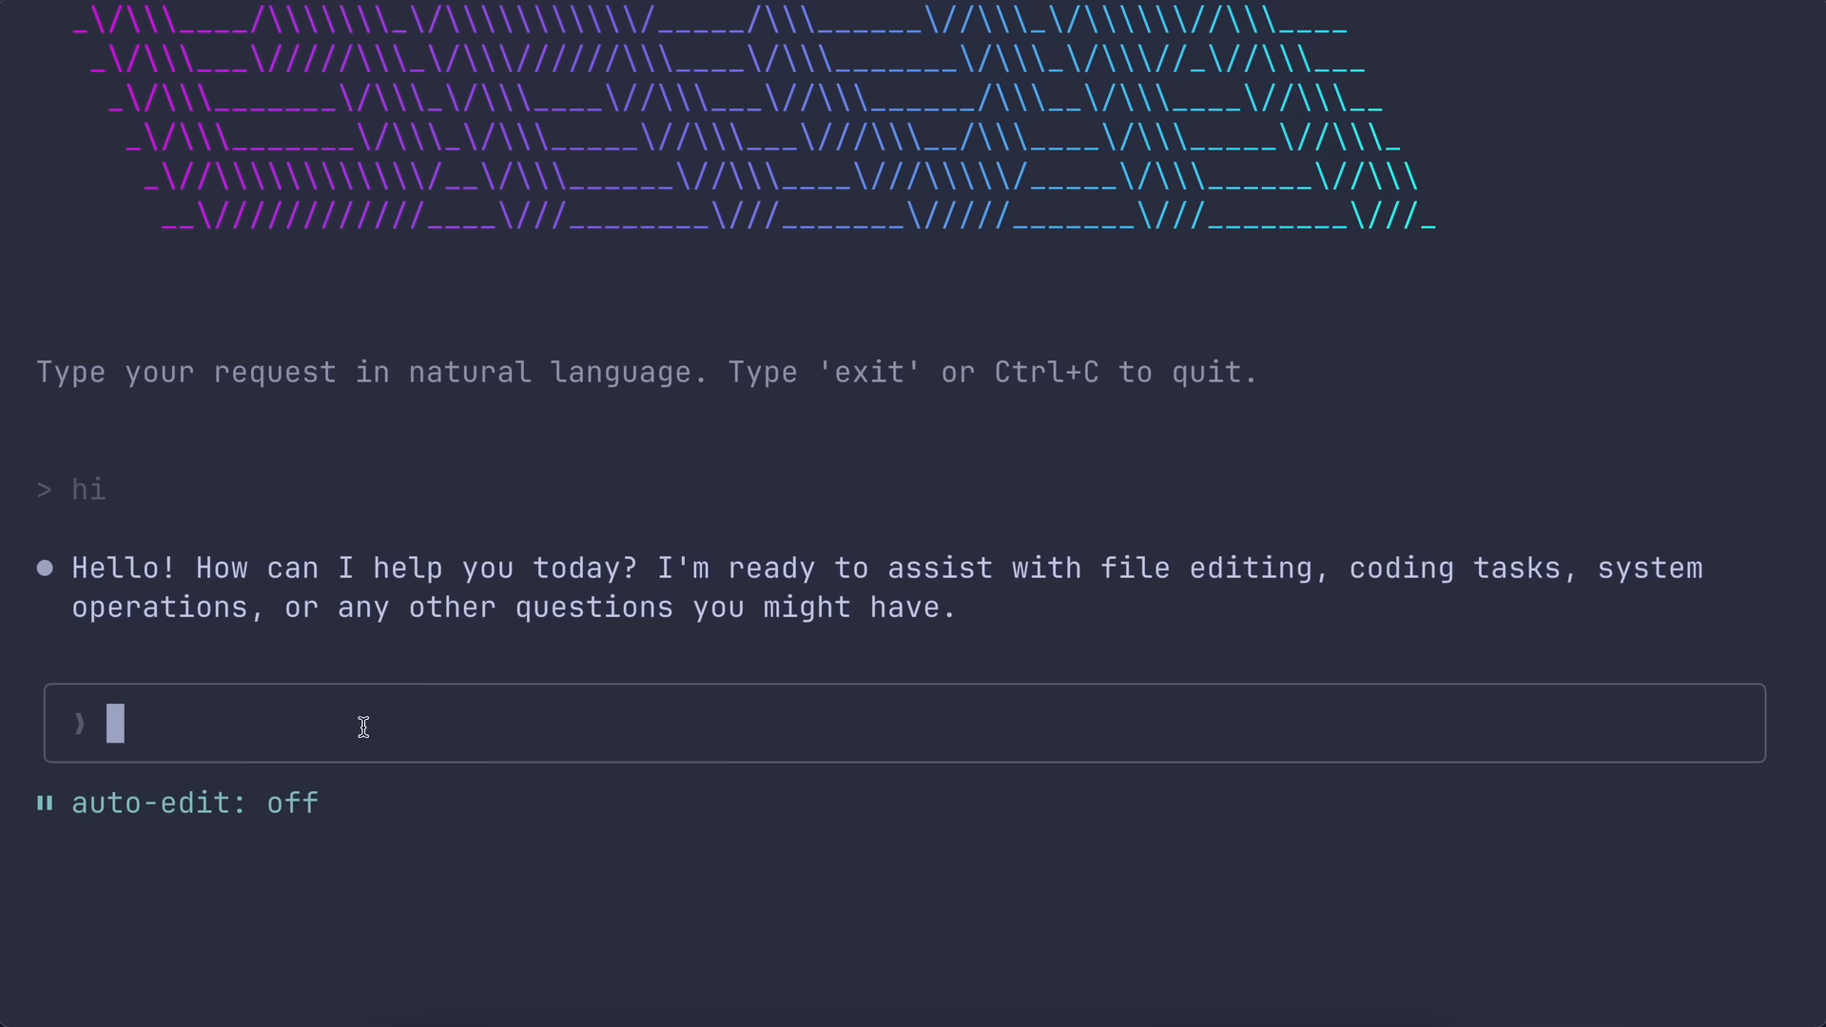
pyautogui.write('/help')
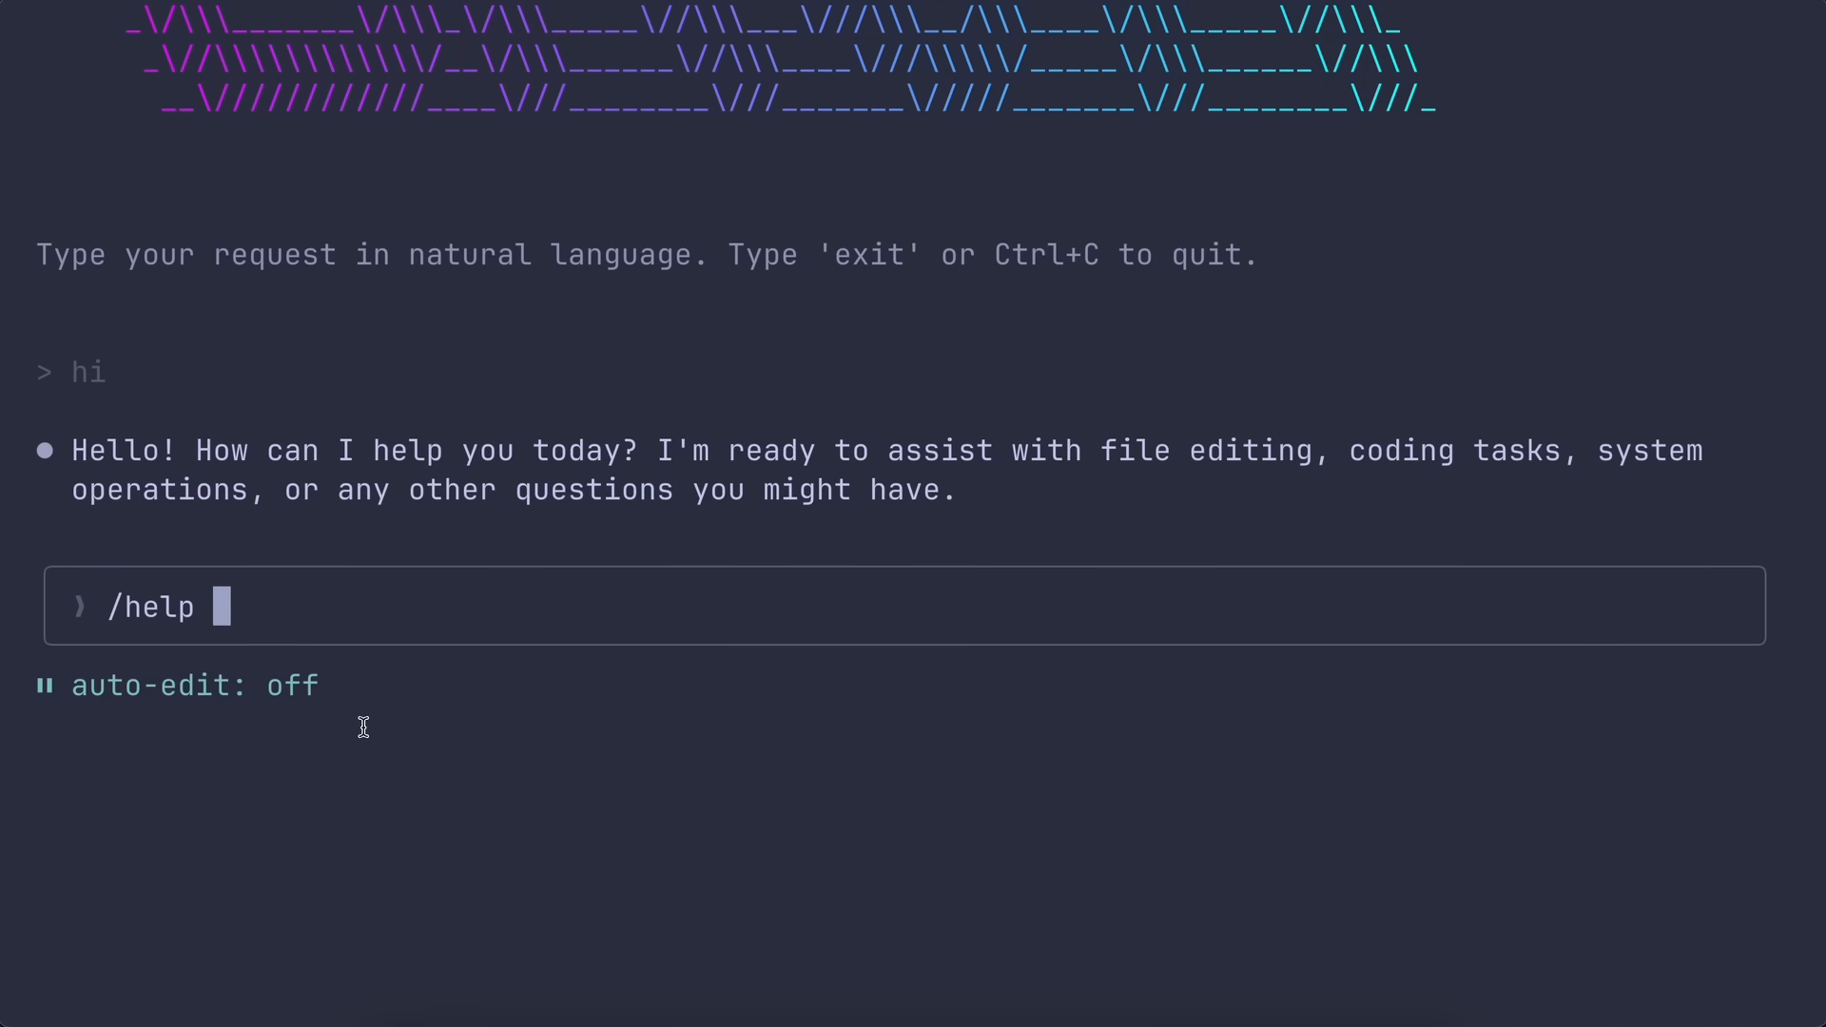
# Run /help and scroll through its built-in commands, shortcuts and direct commands
pyautogui.press('Enter')
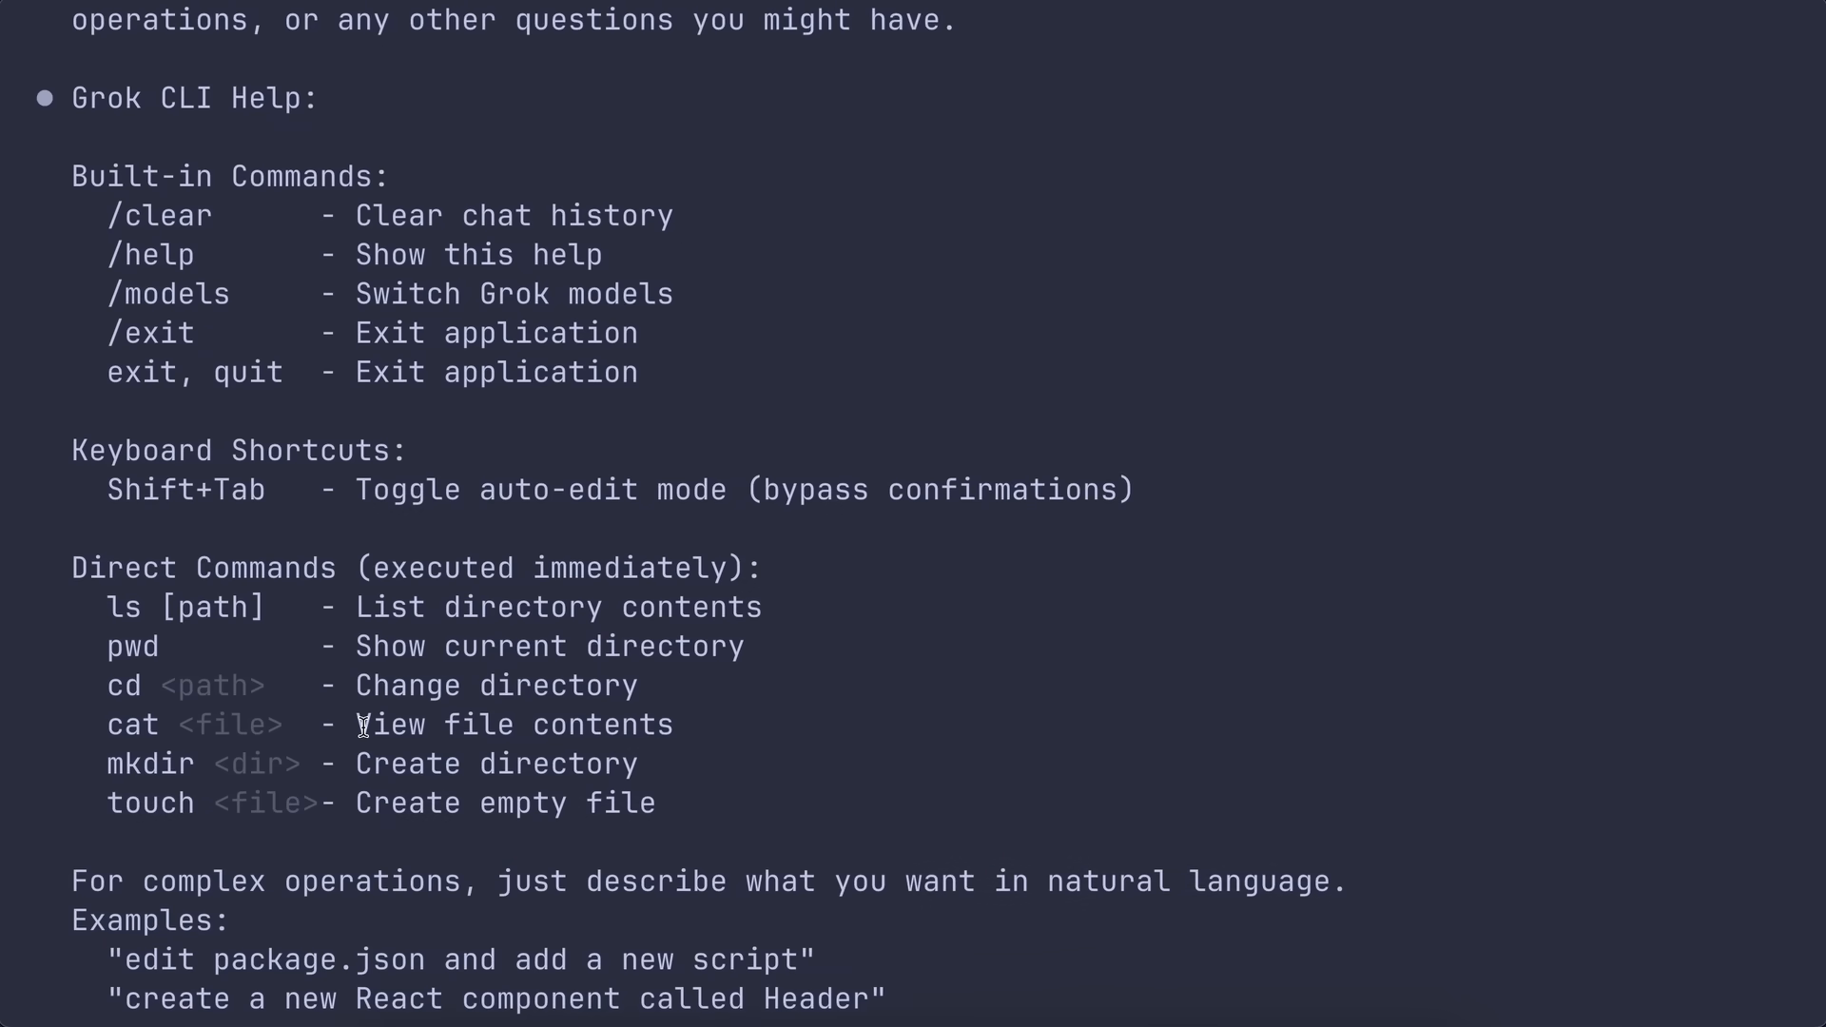
pyautogui.scroll(-3)
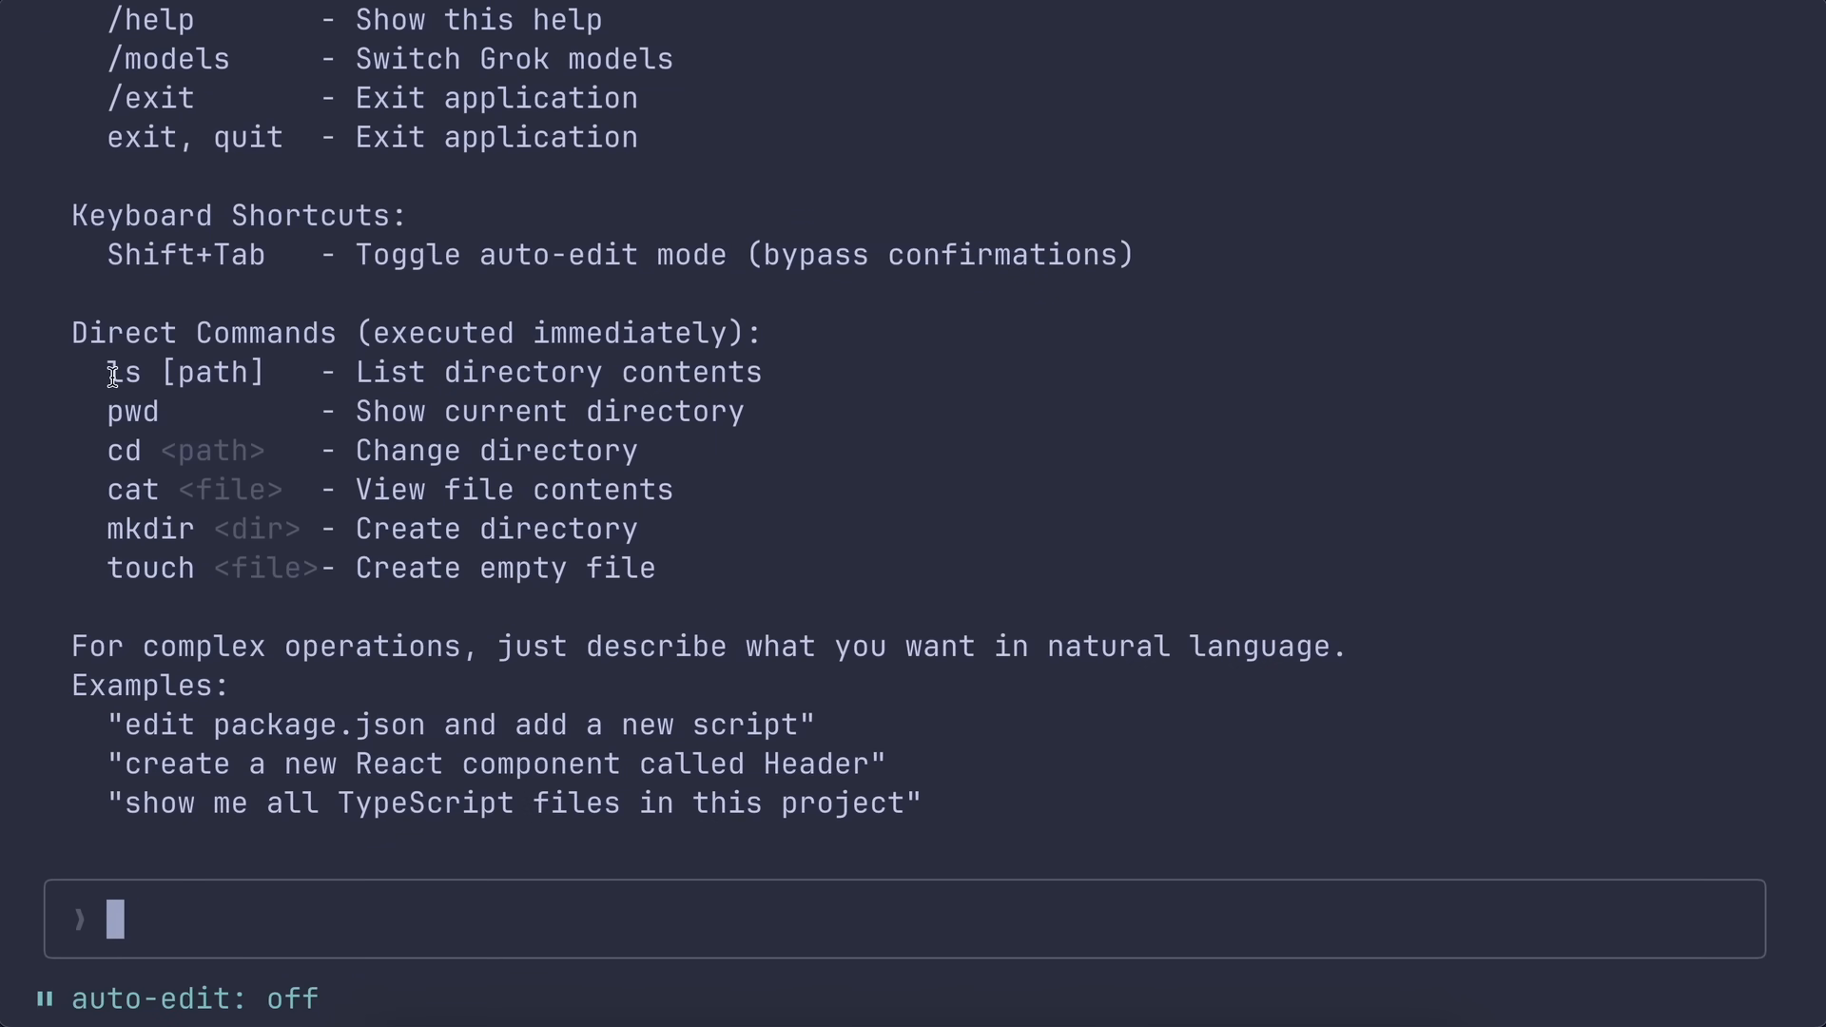
pyautogui.moveTo(108, 372); pyautogui.dragTo(764, 372)
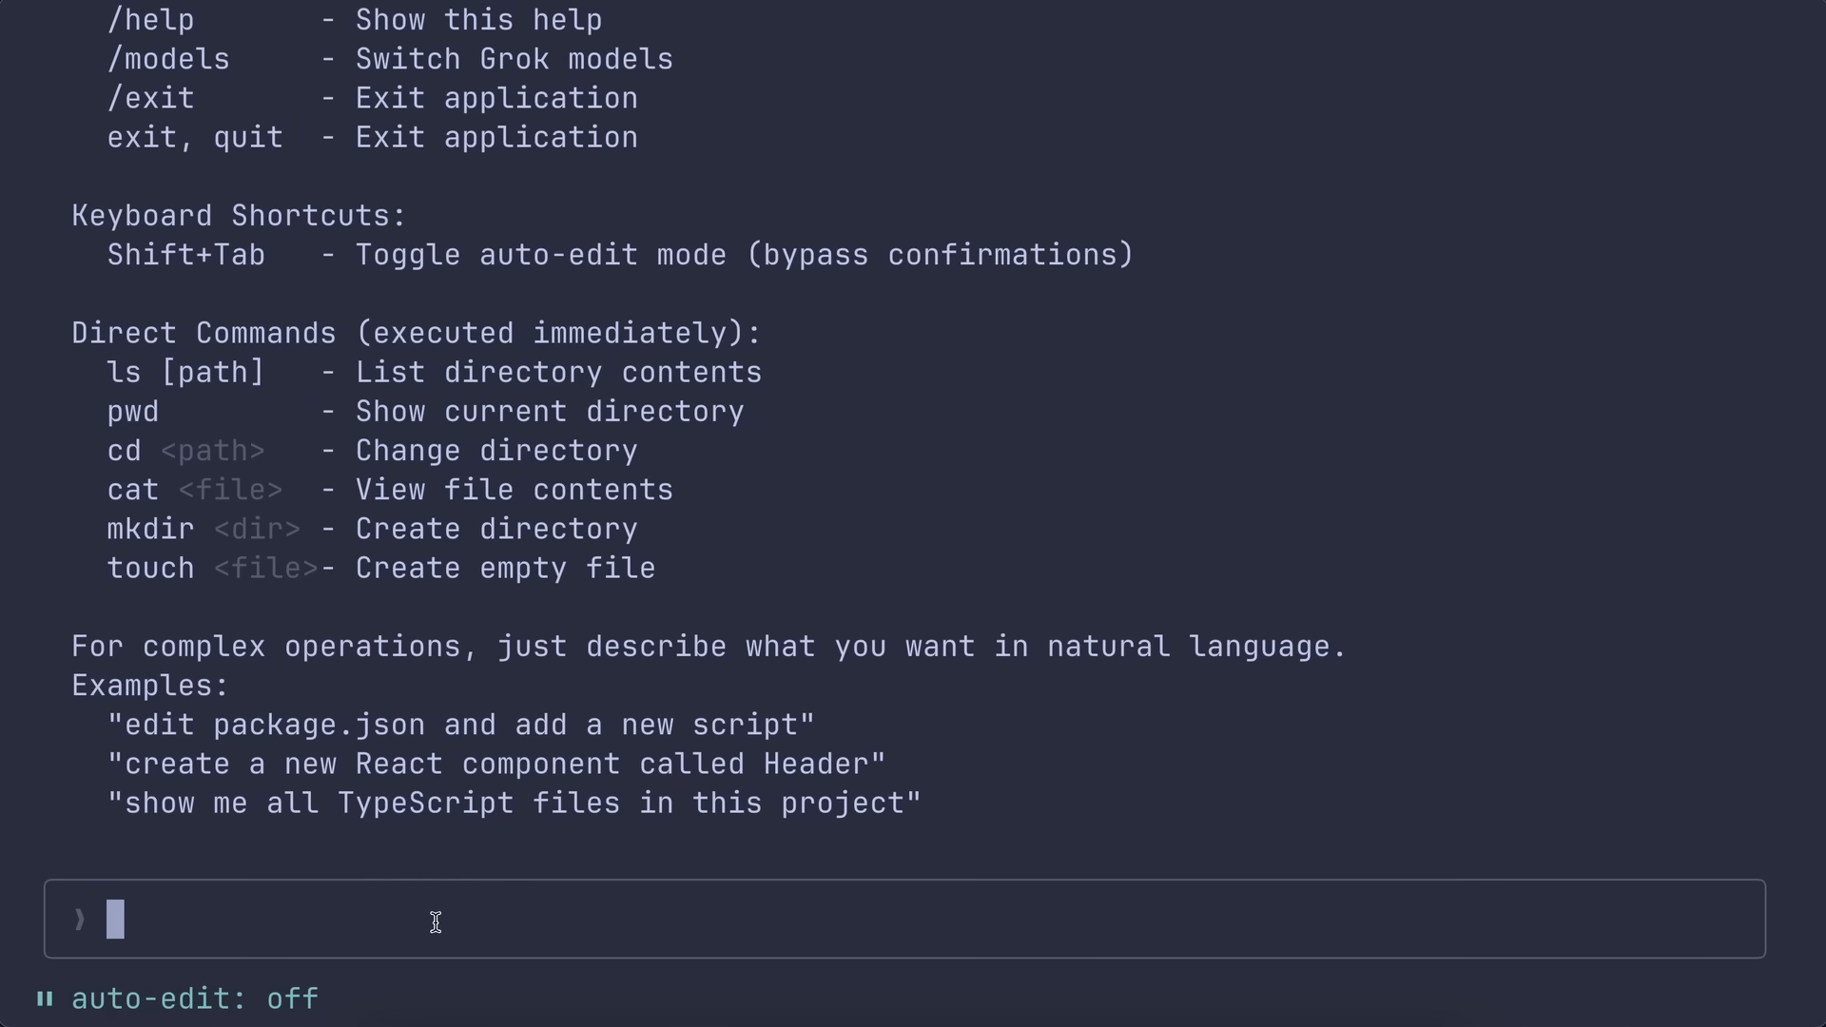
pyautogui.write('/help')
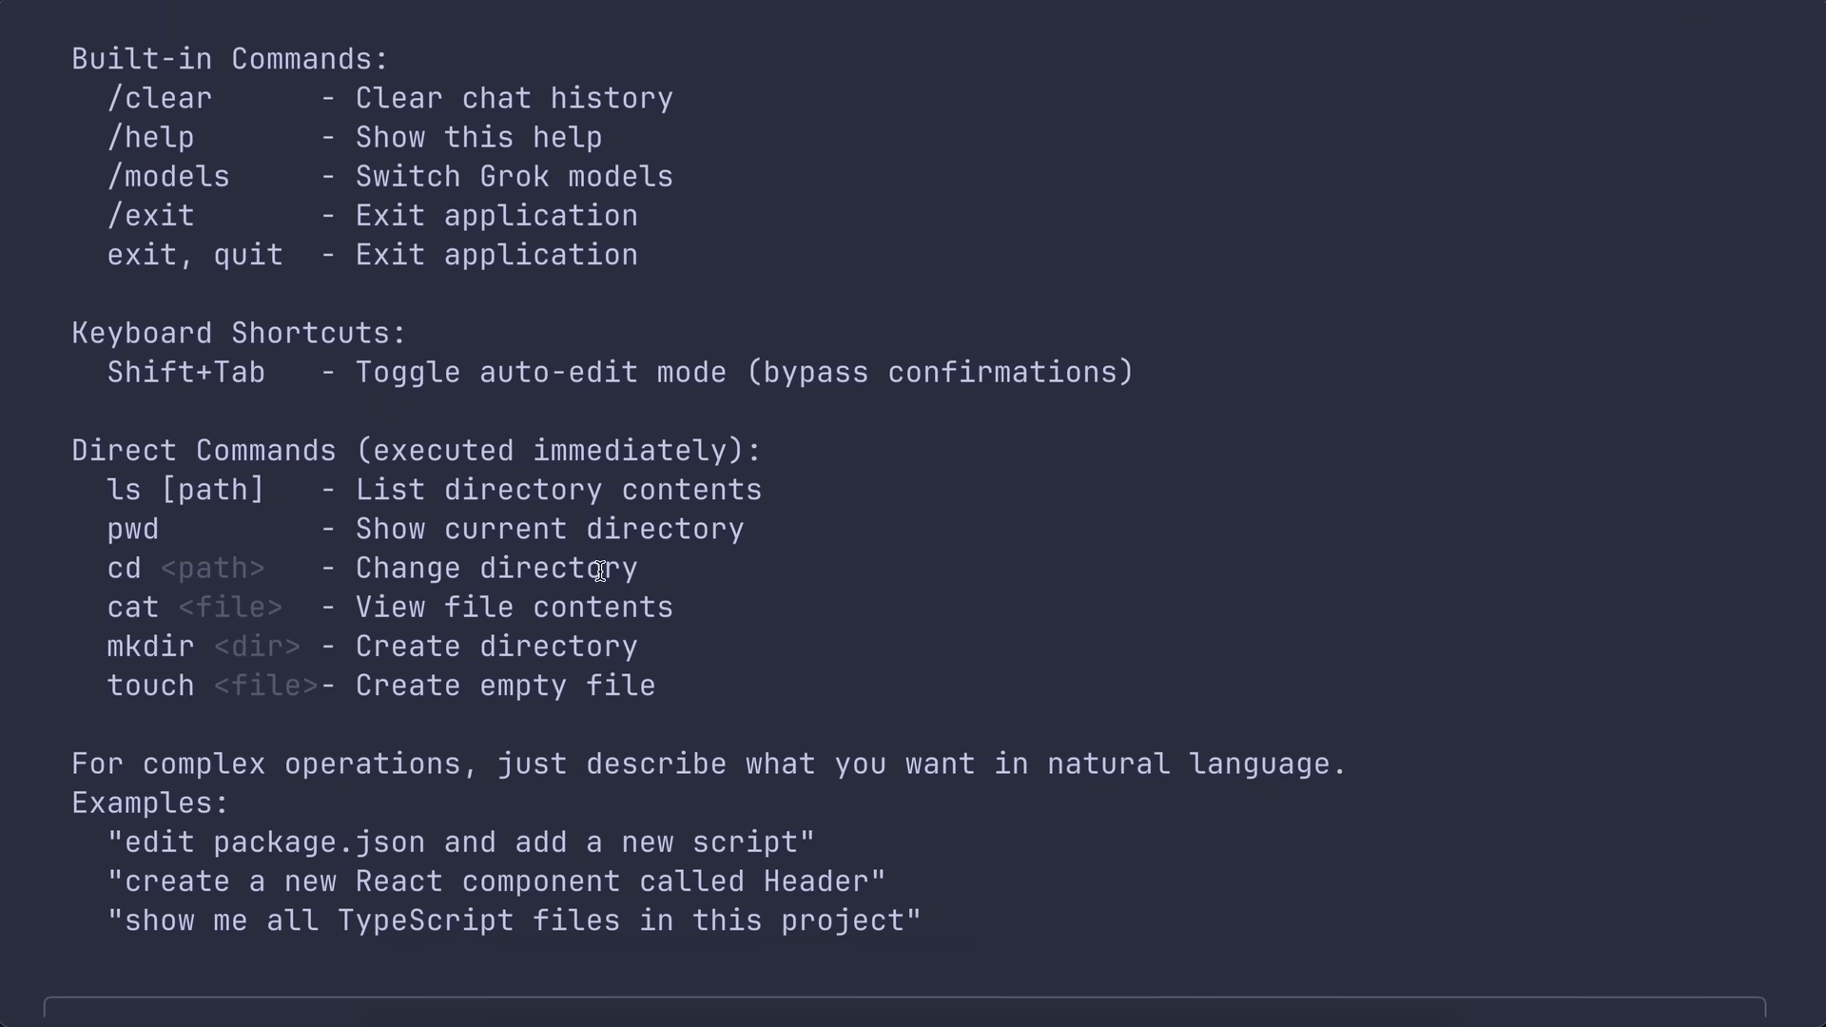
pyautogui.scroll(-3)
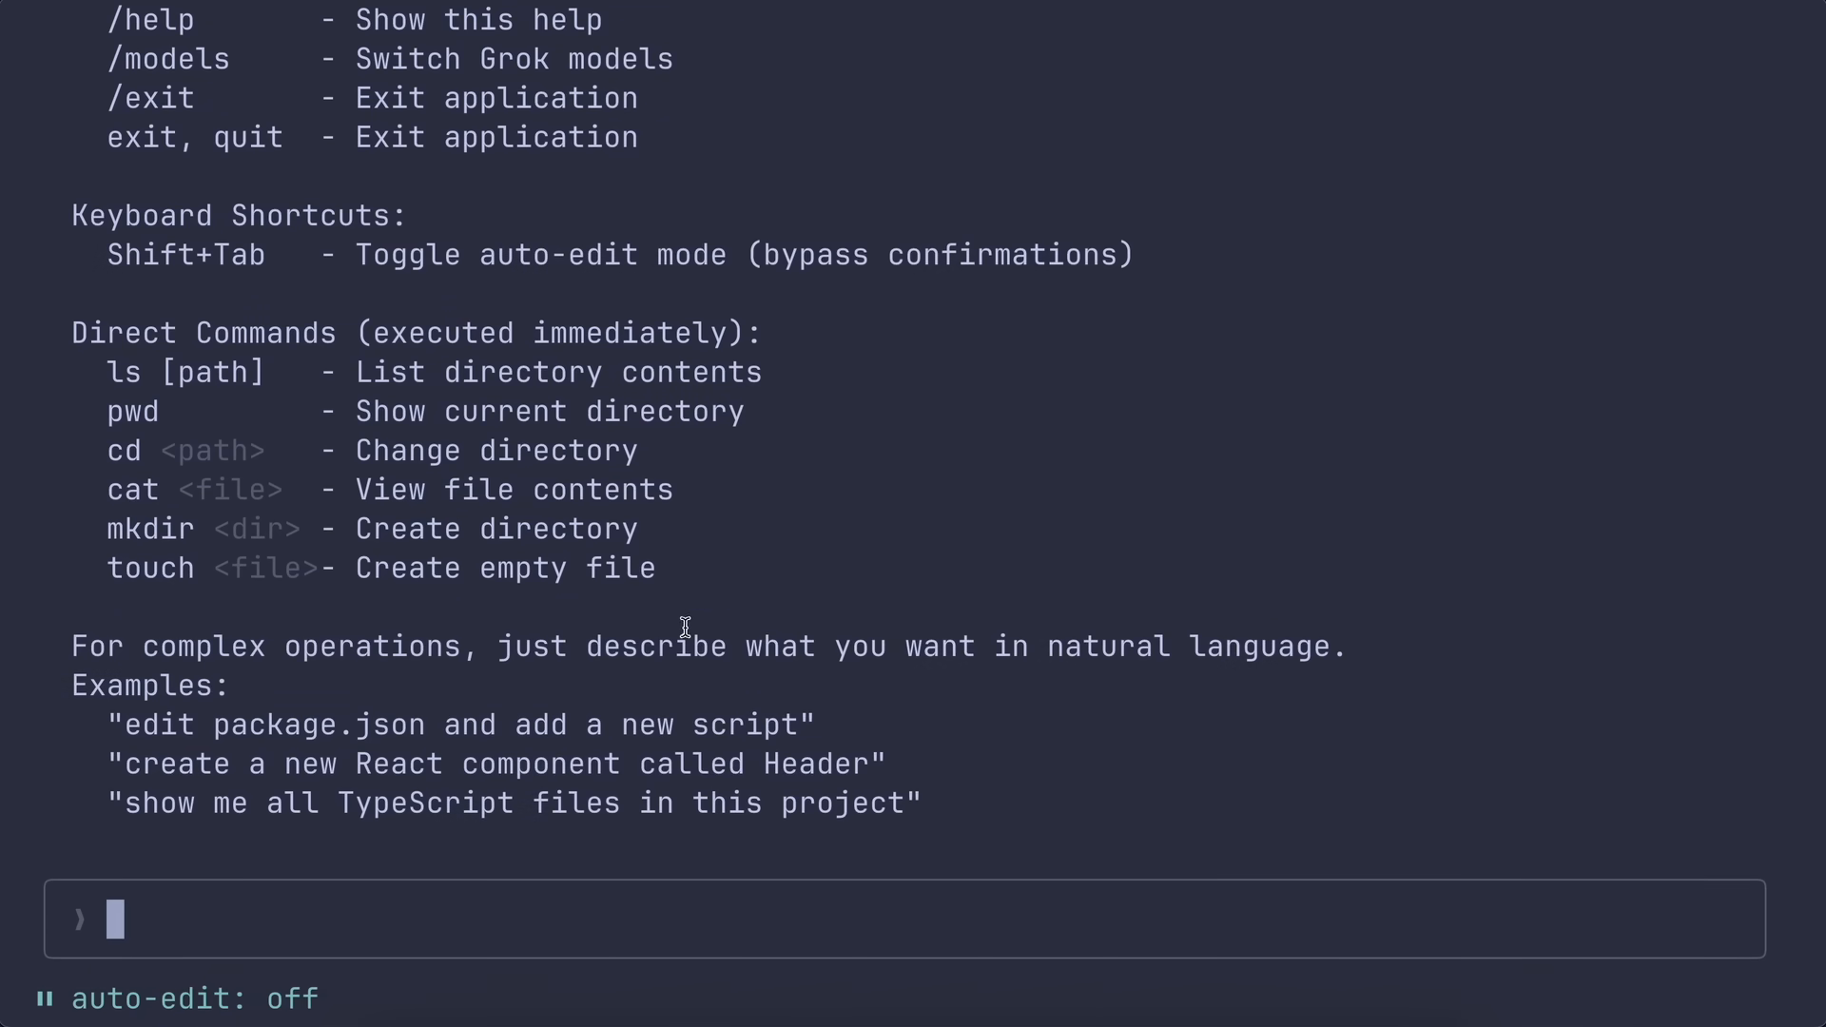
pyautogui.write('/')
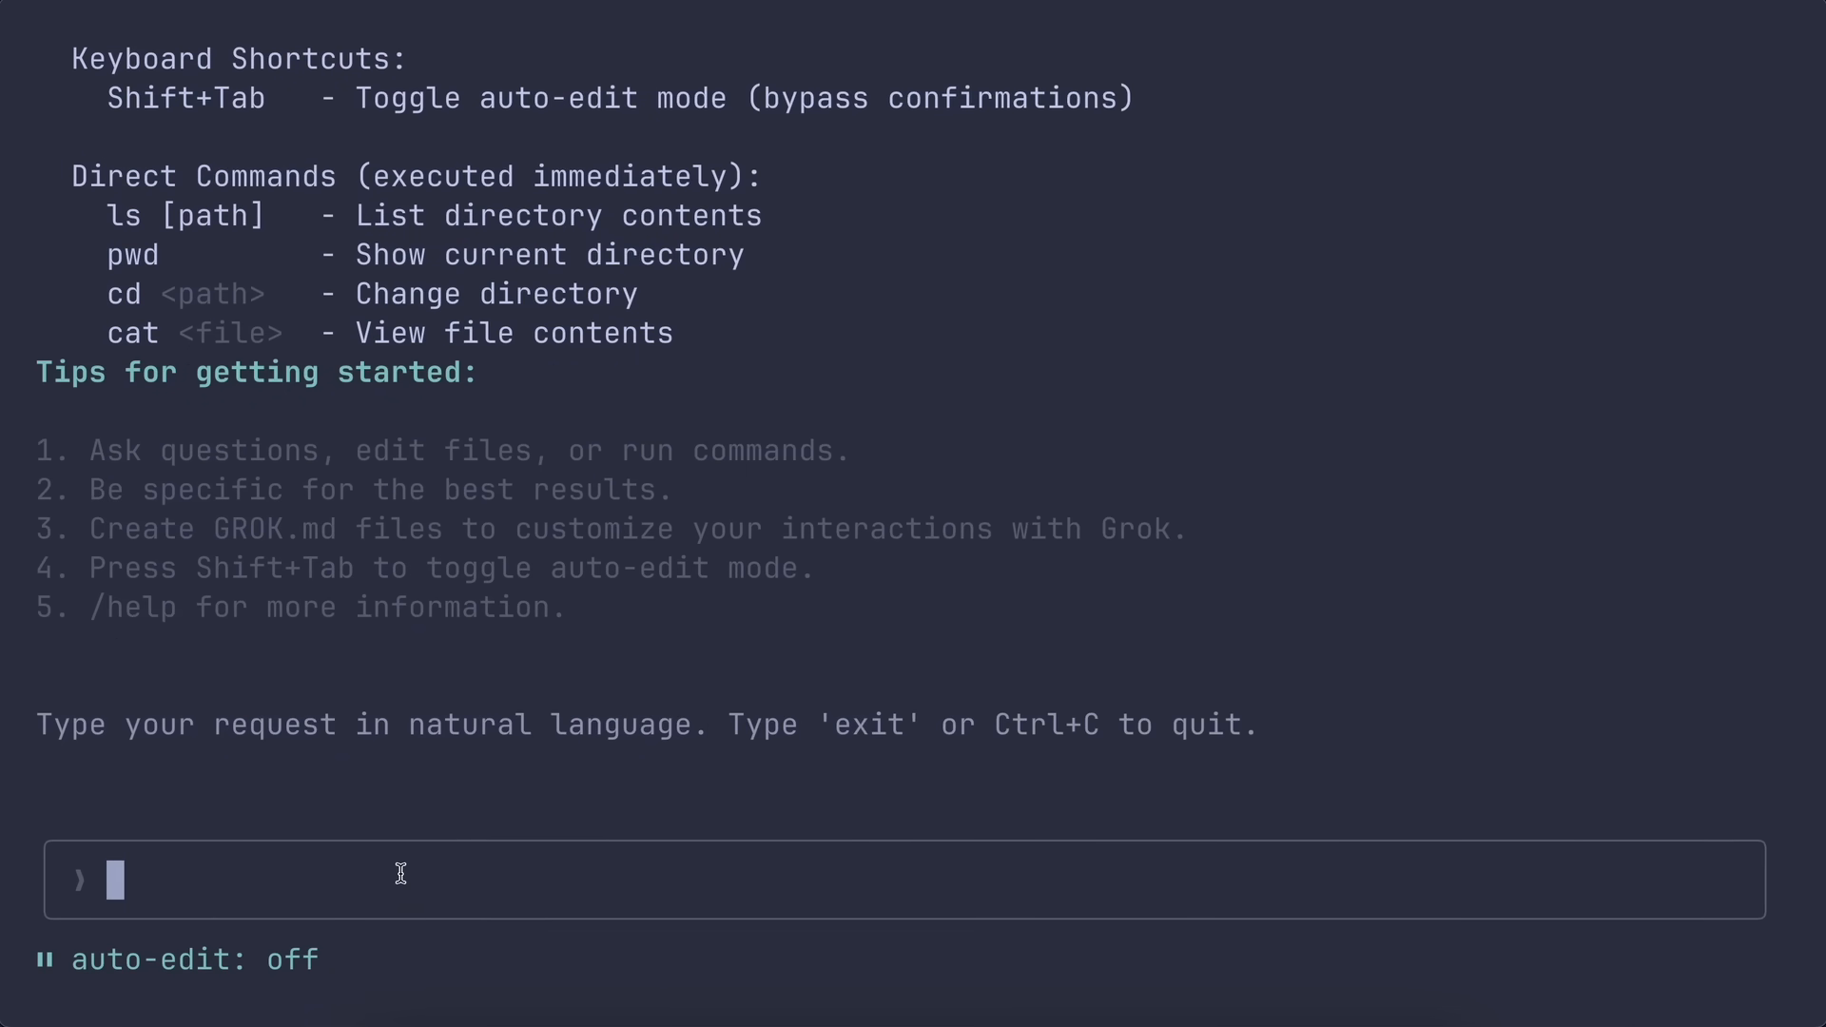
pyautogui.write('/')
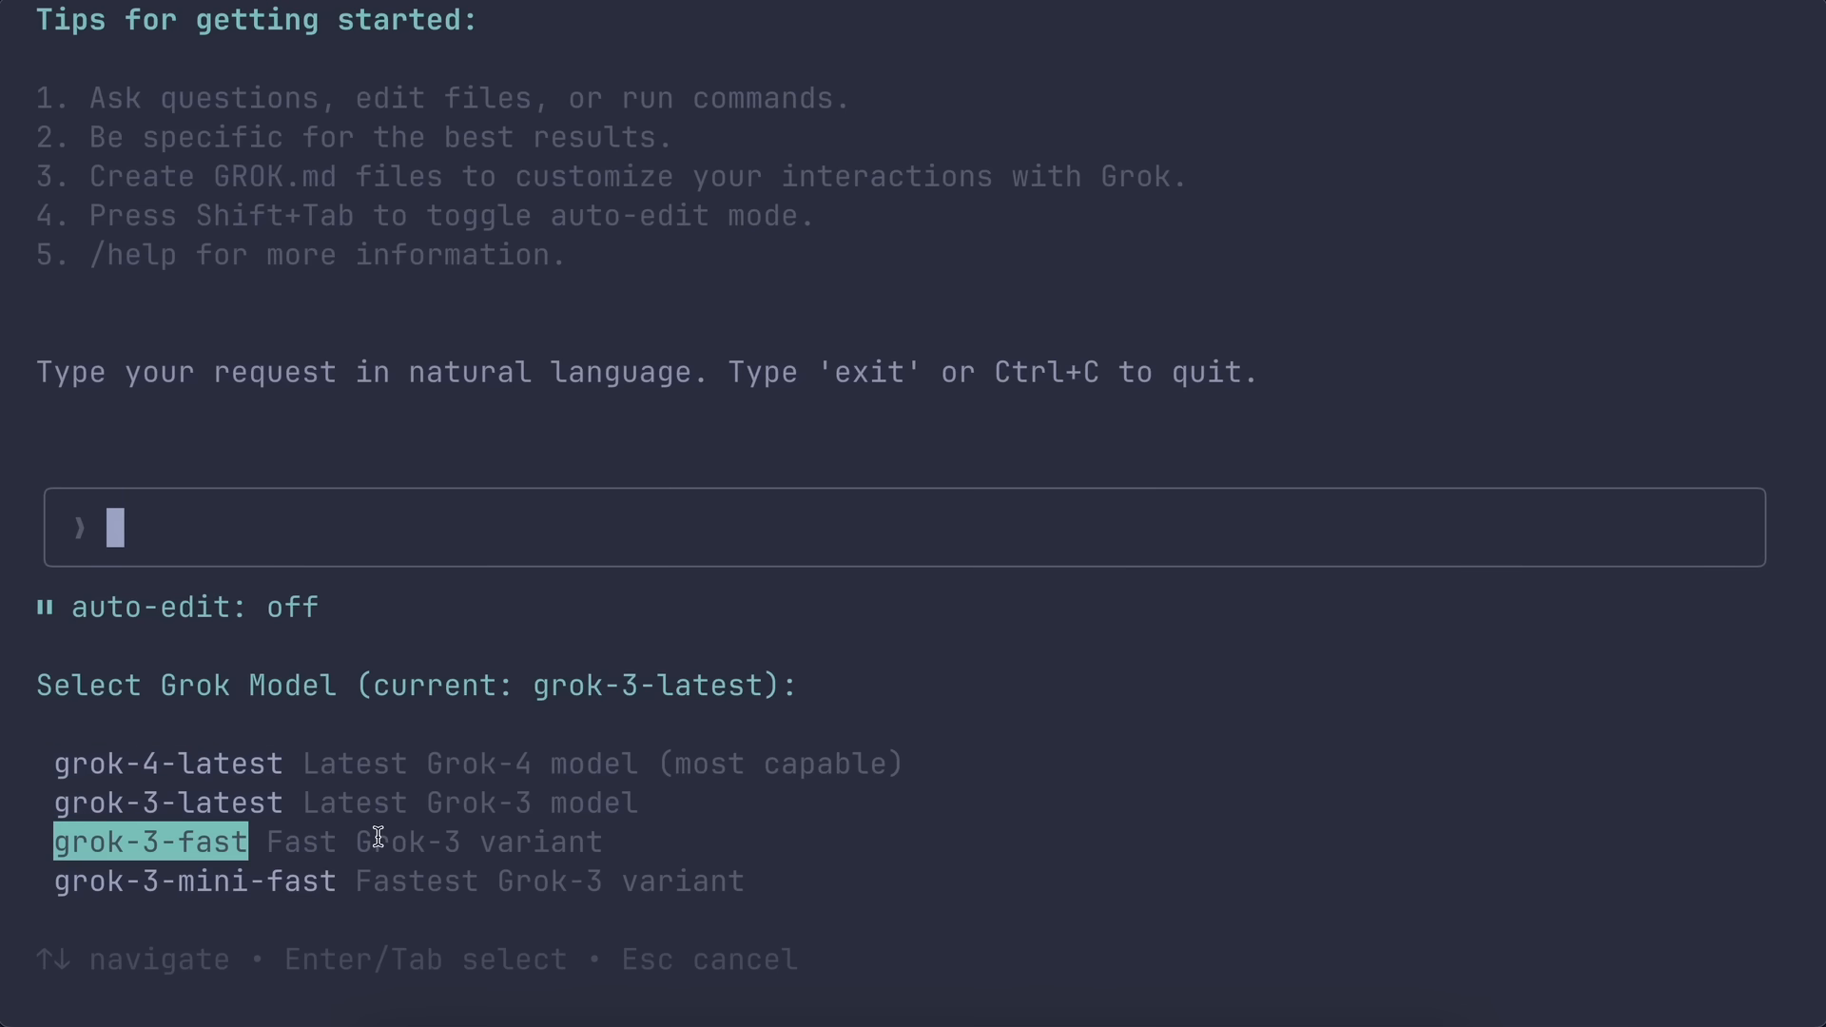
# Choose grok-4-latest in the model selector, then start typing /exit
pyautogui.press('Up')
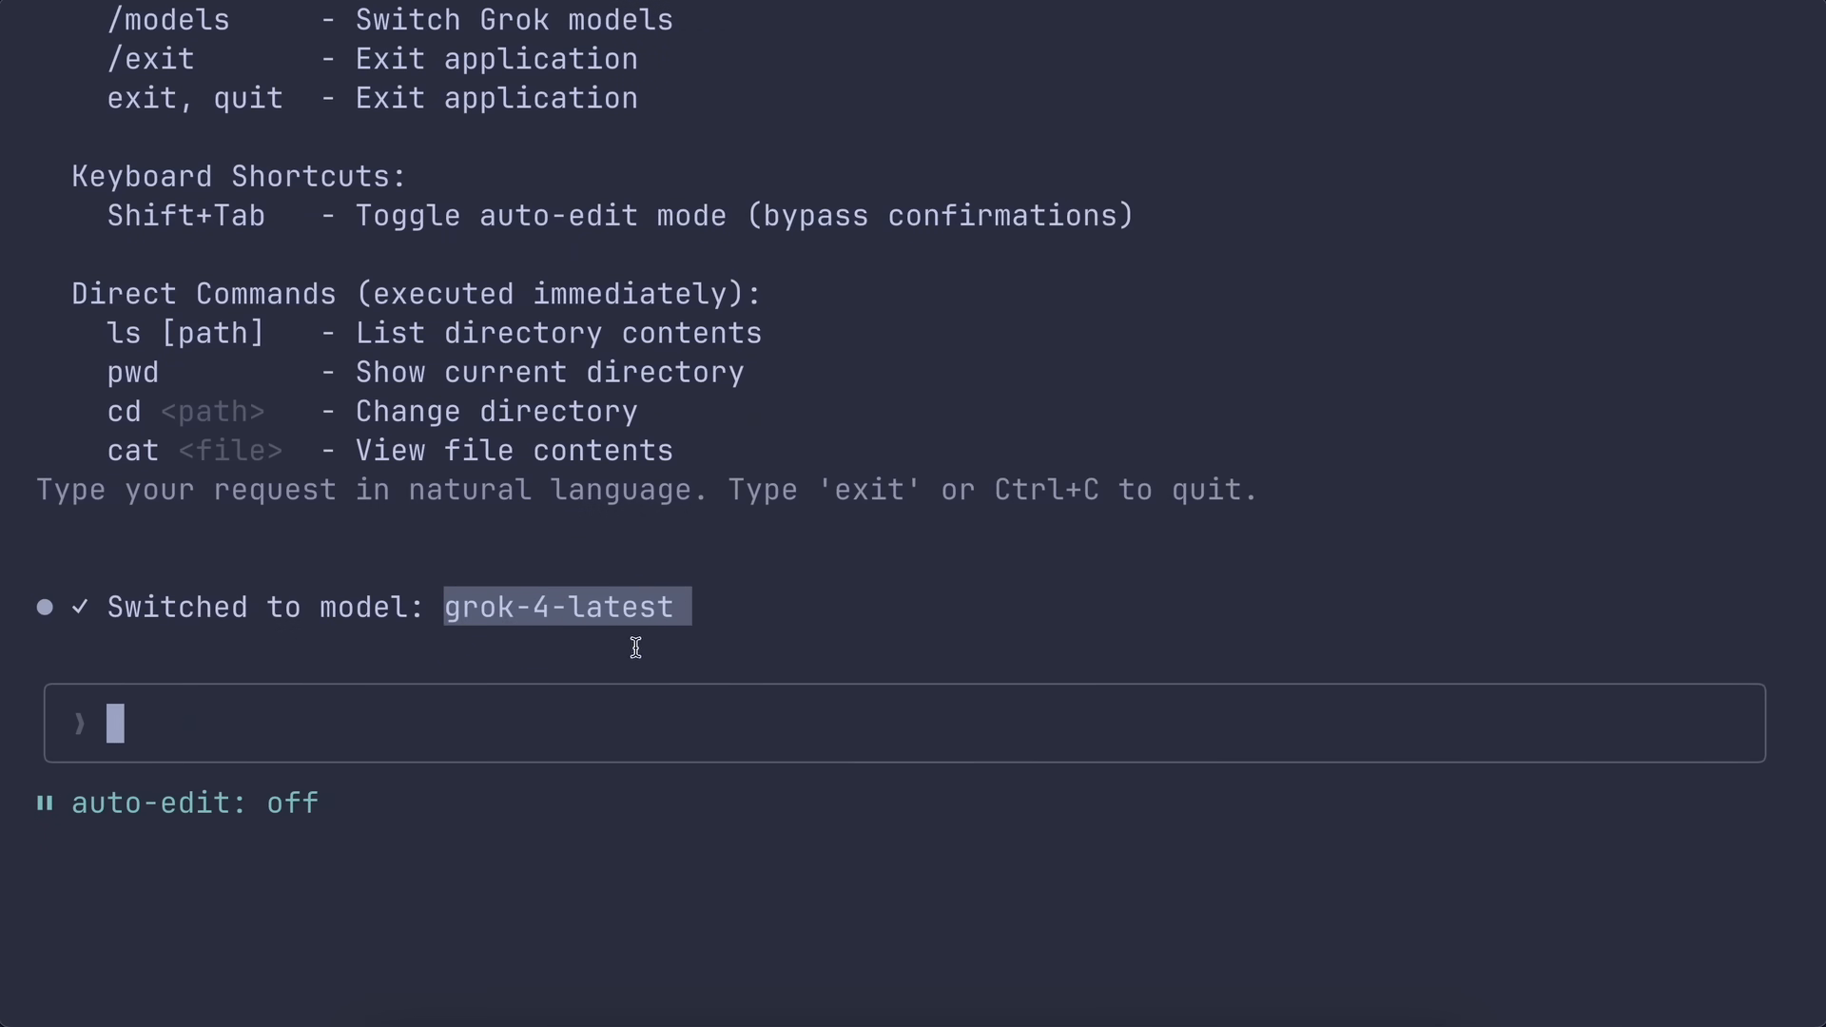
pyautogui.moveTo(652, 725)
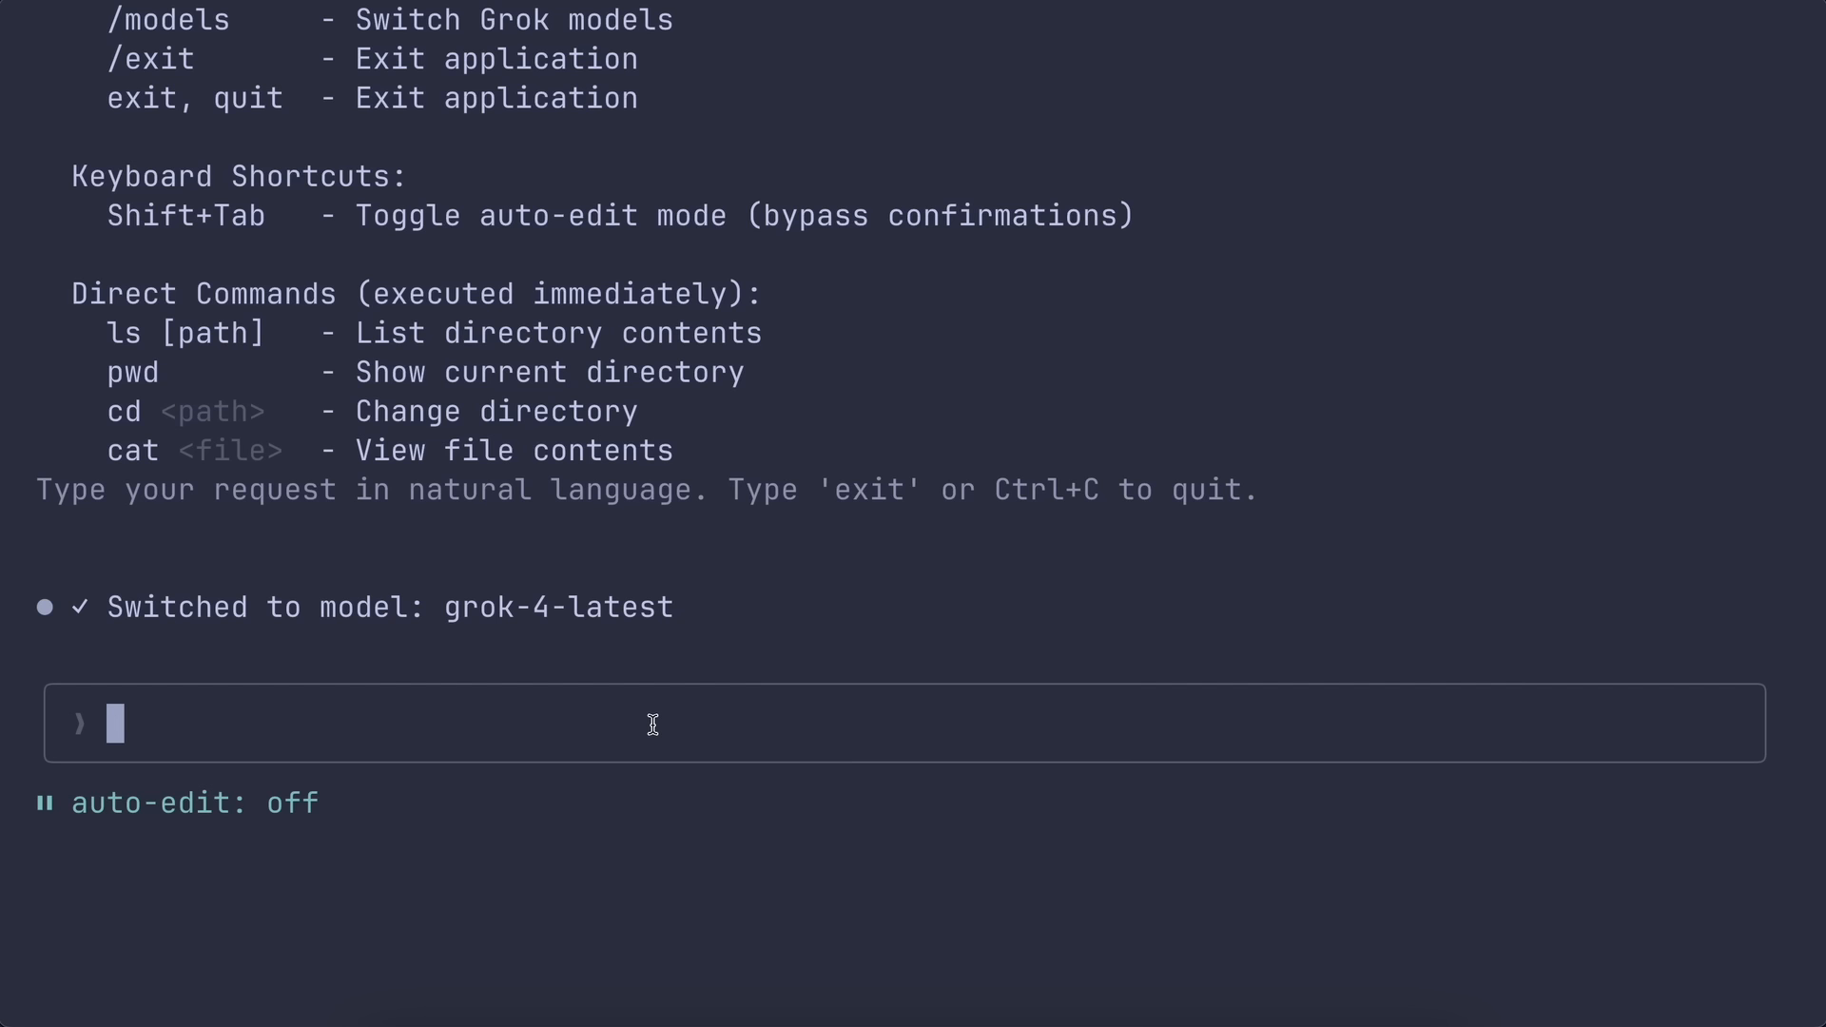
pyautogui.write('/exi')
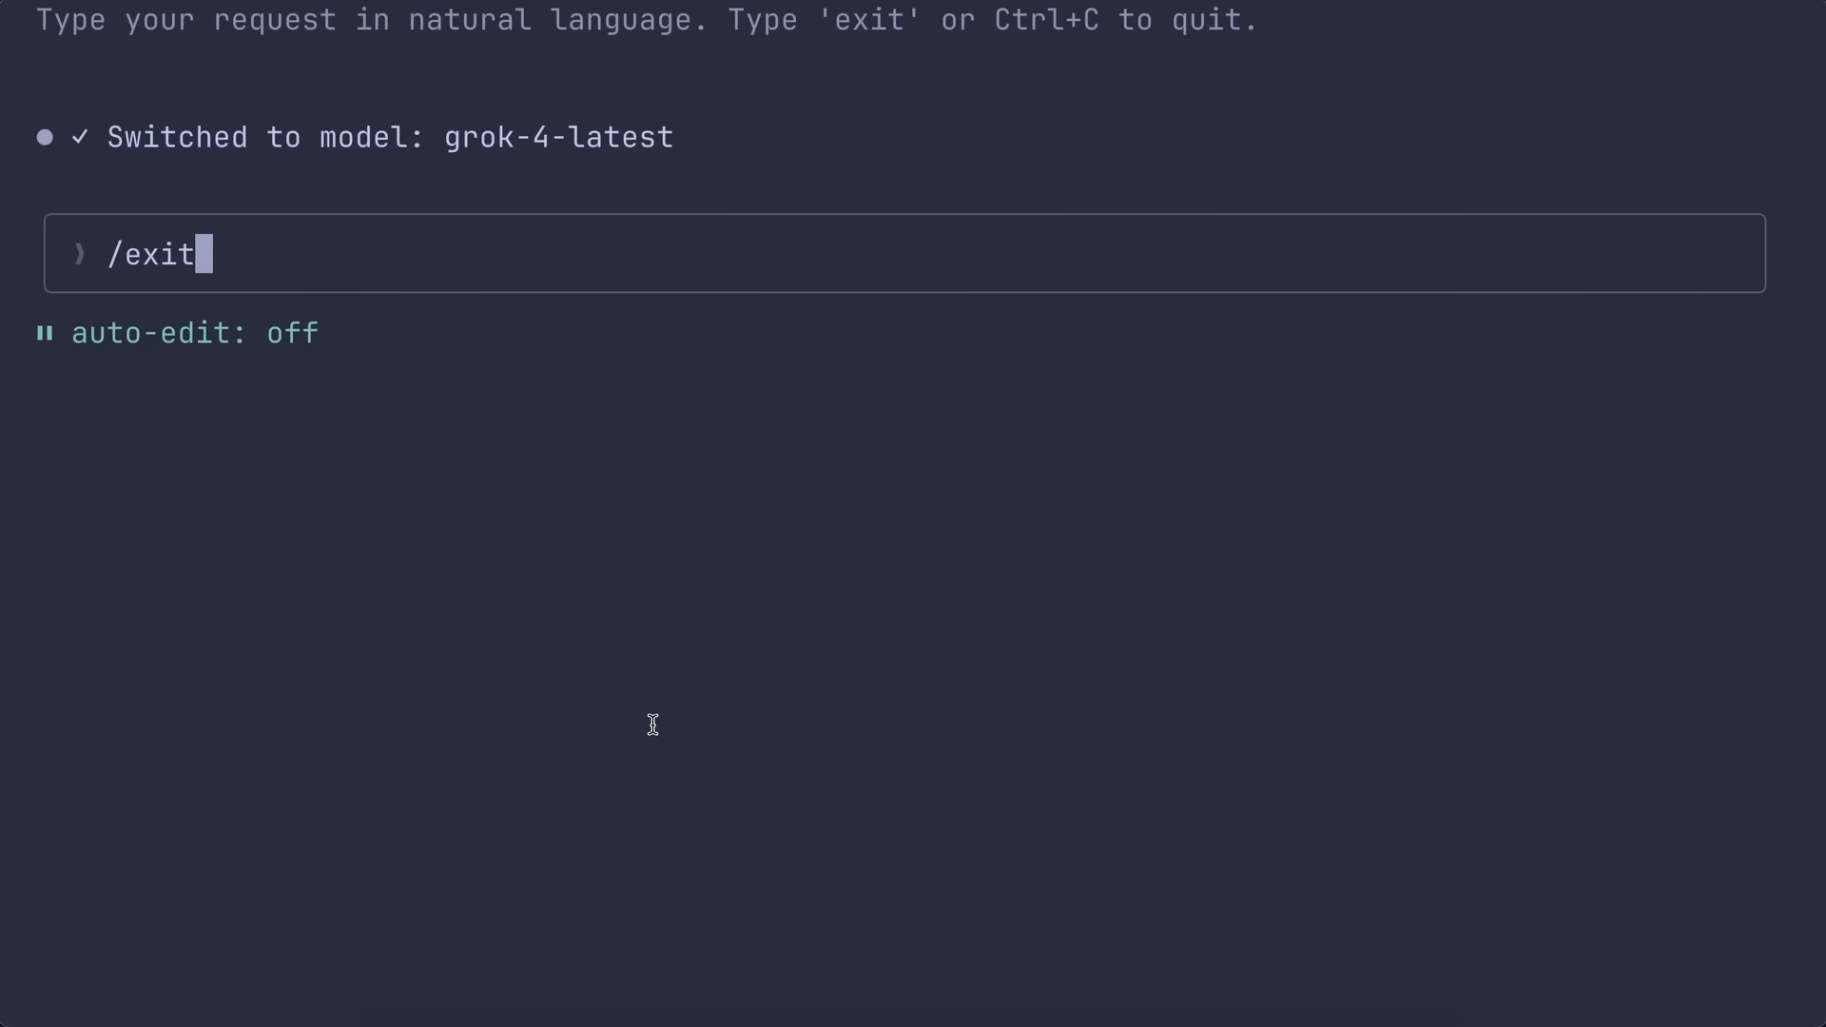
# Clear the half-typed command and send 'add a light theme toggle to it and …'
pyautogui.write('to')
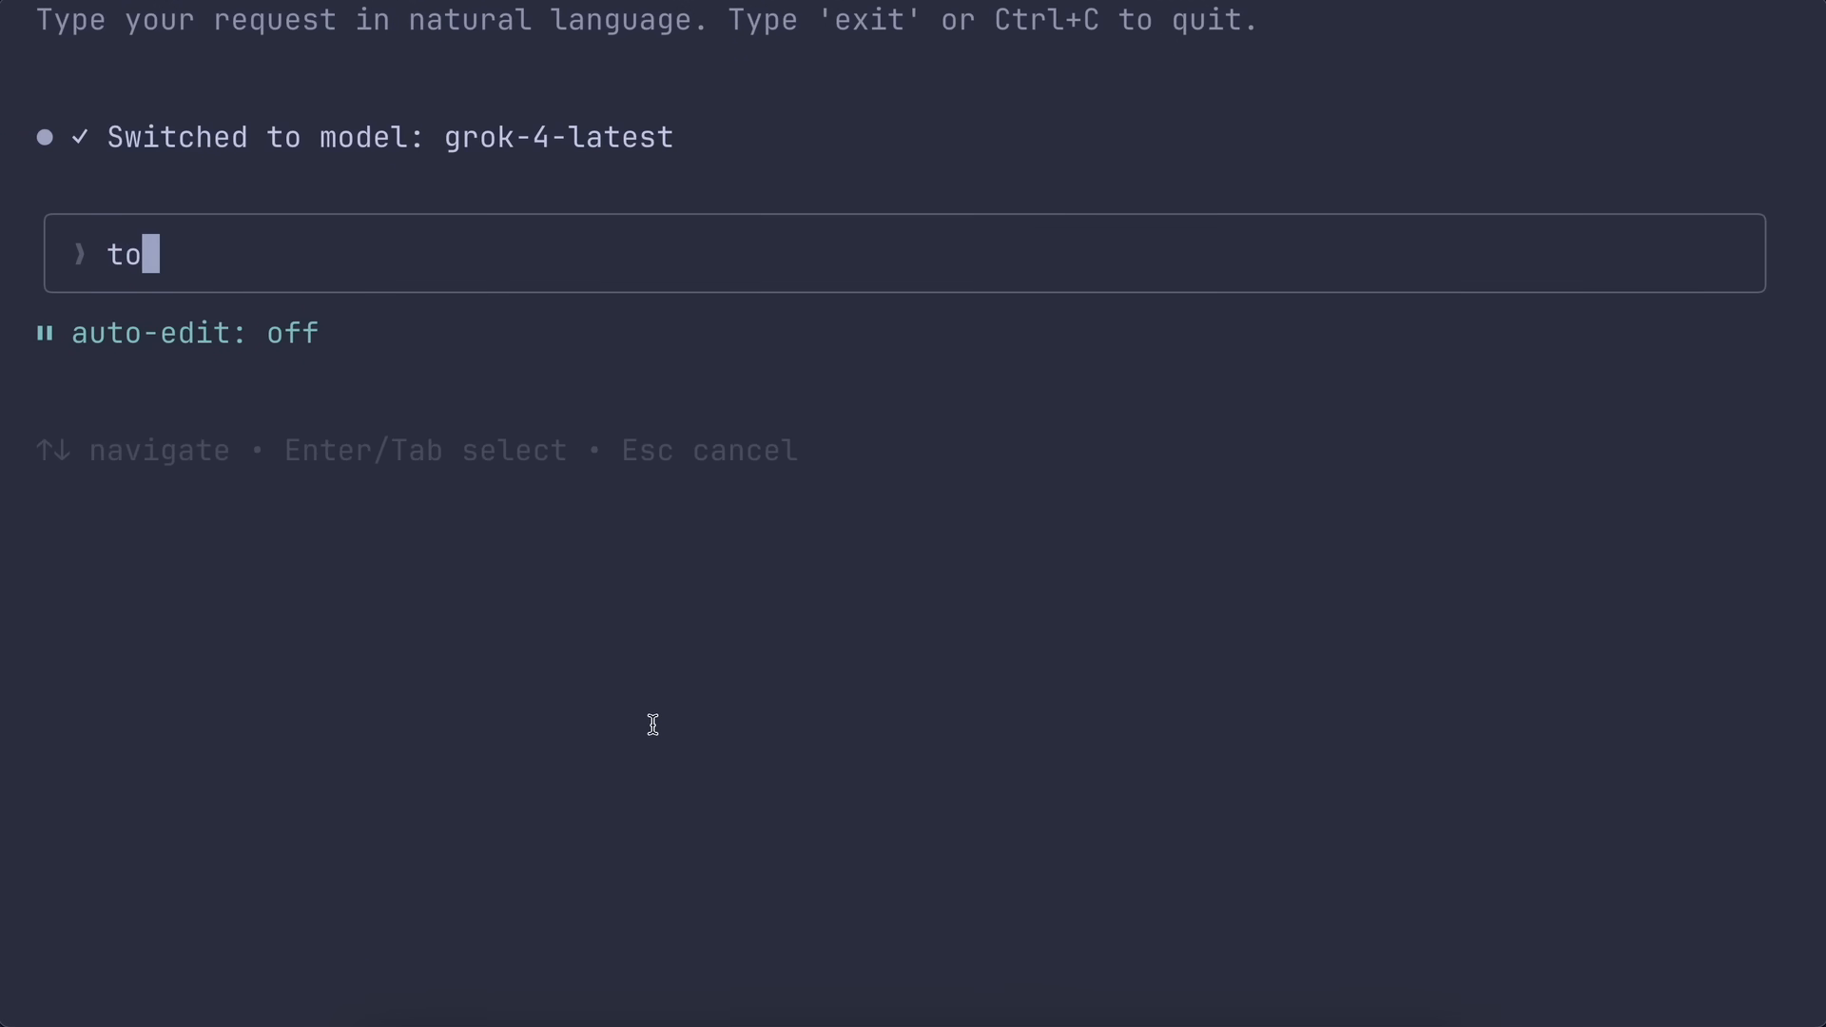
pyautogui.write('uch')
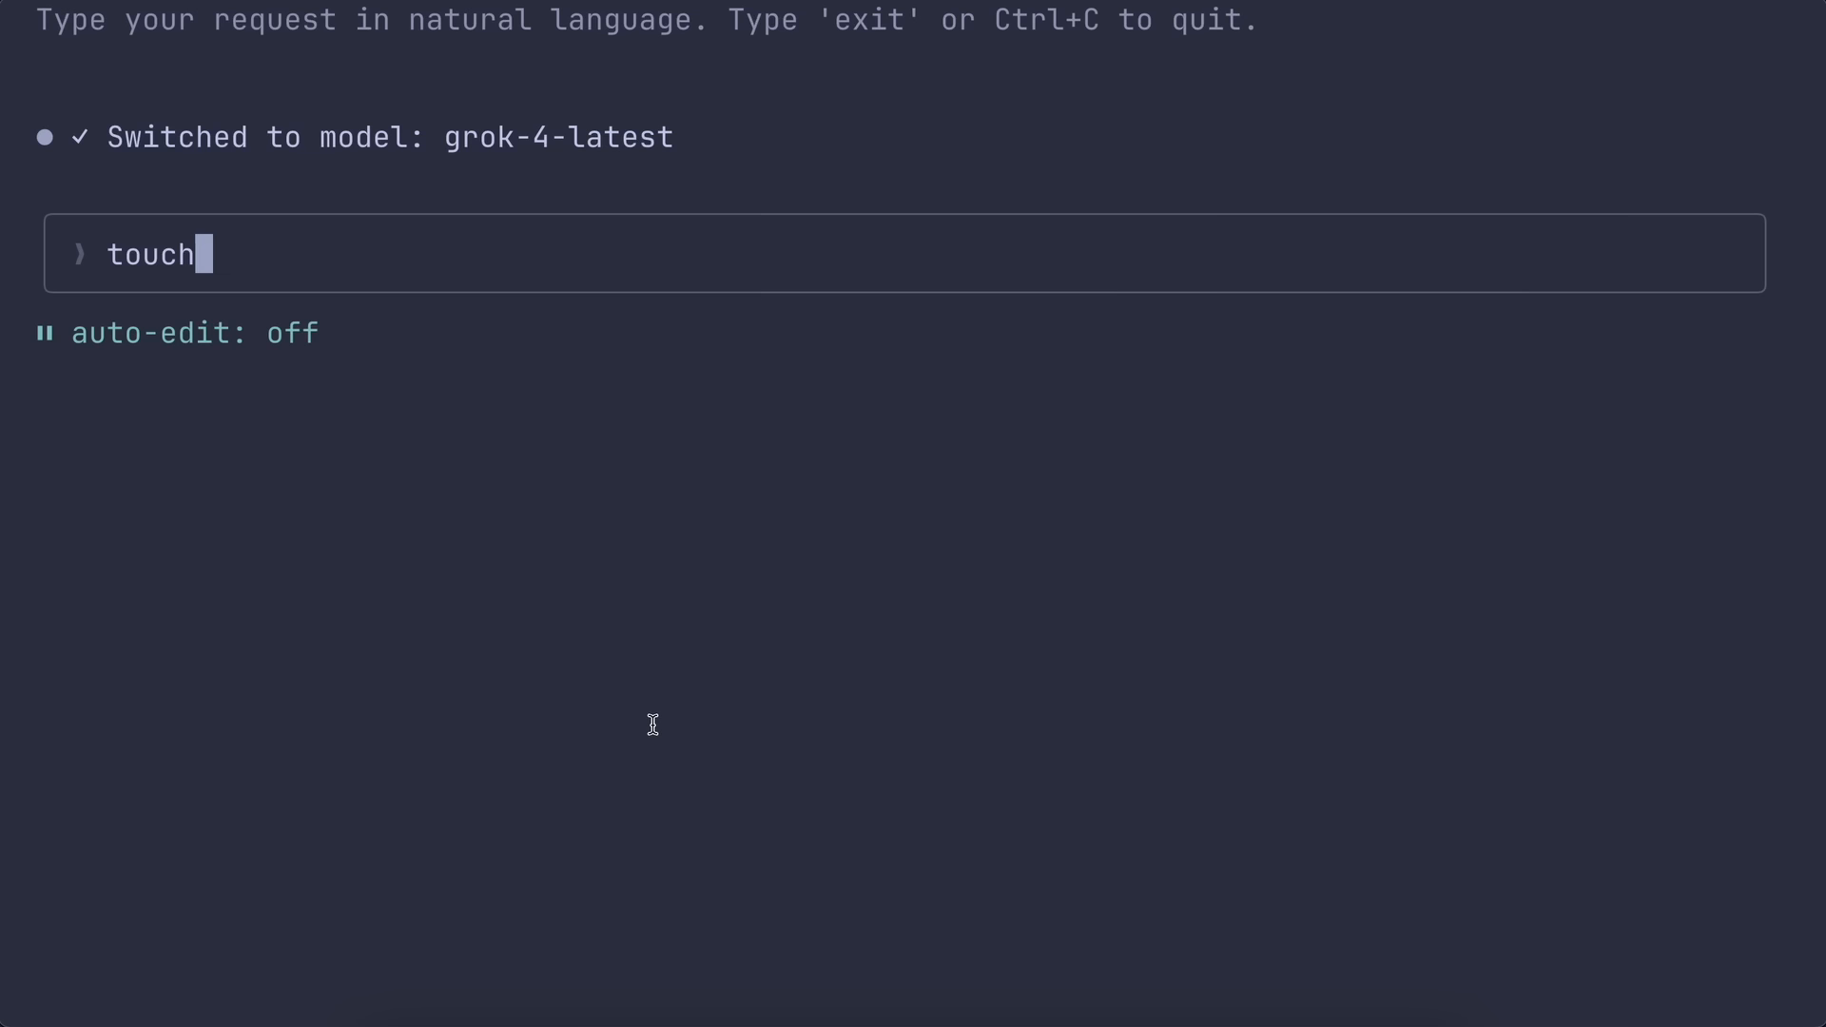
pyautogui.press('ctrl+u')
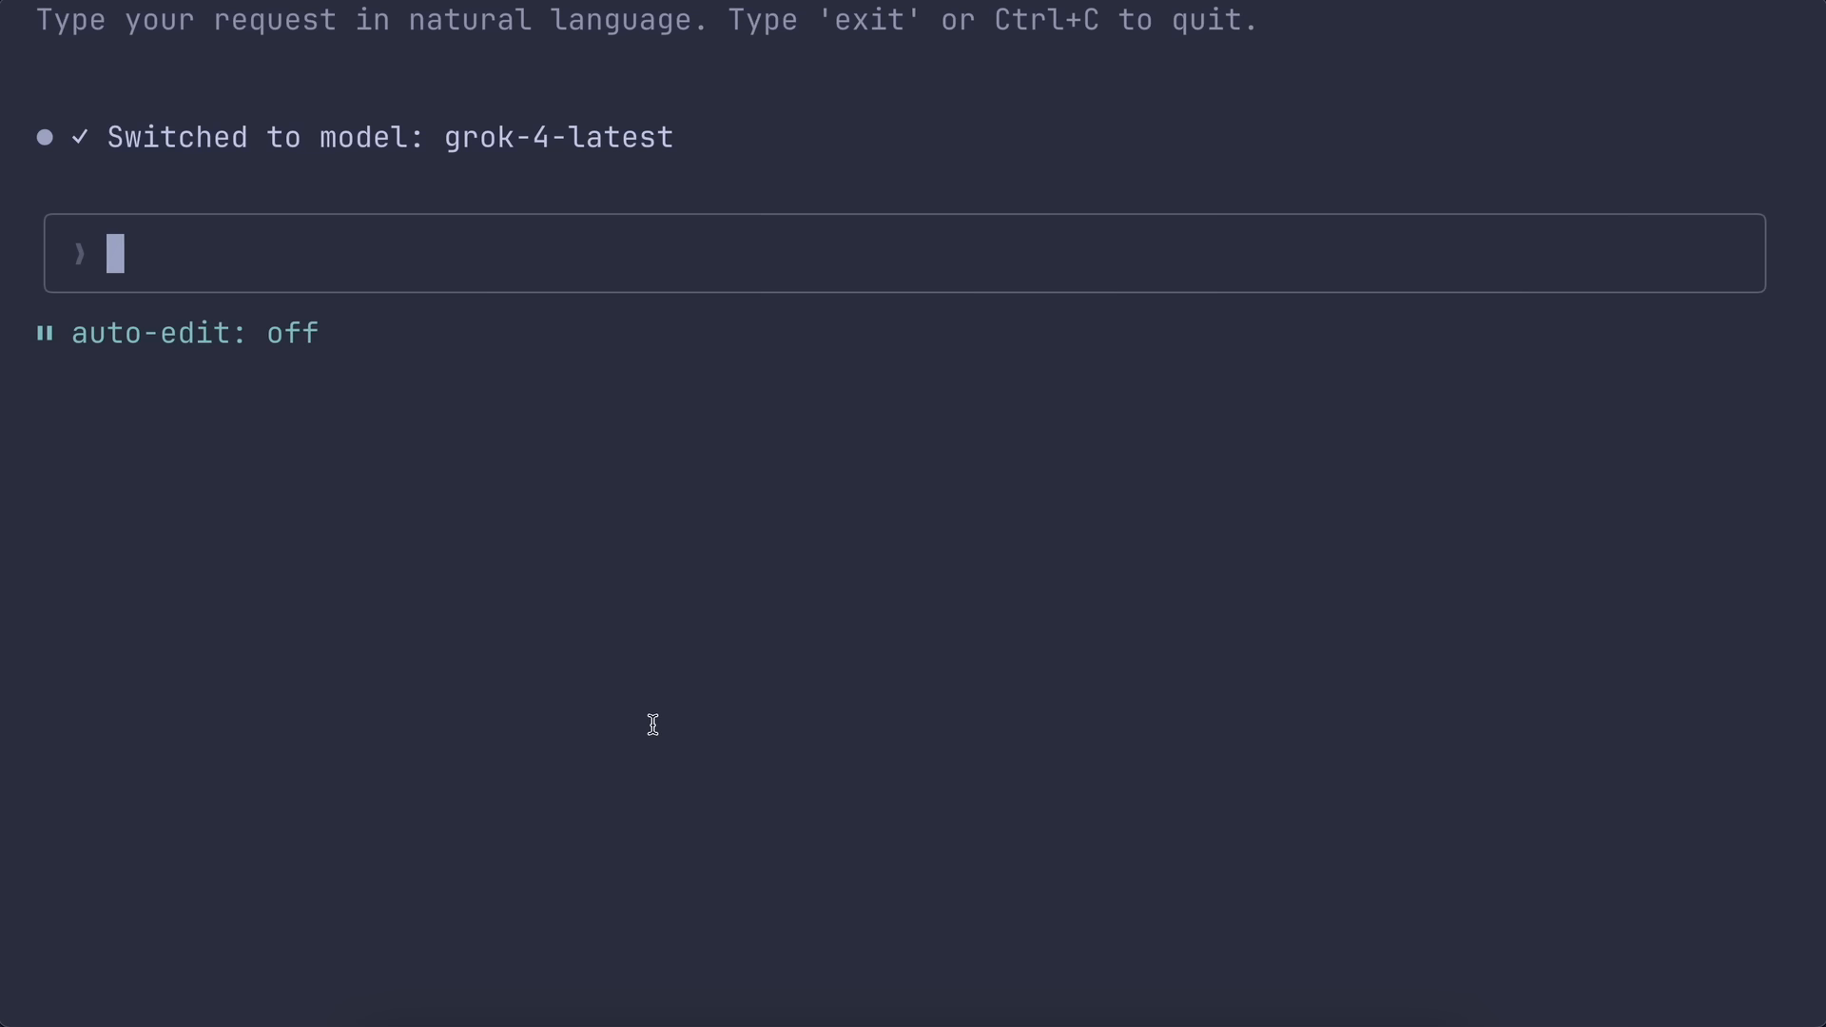
pyautogui.write('add a li')
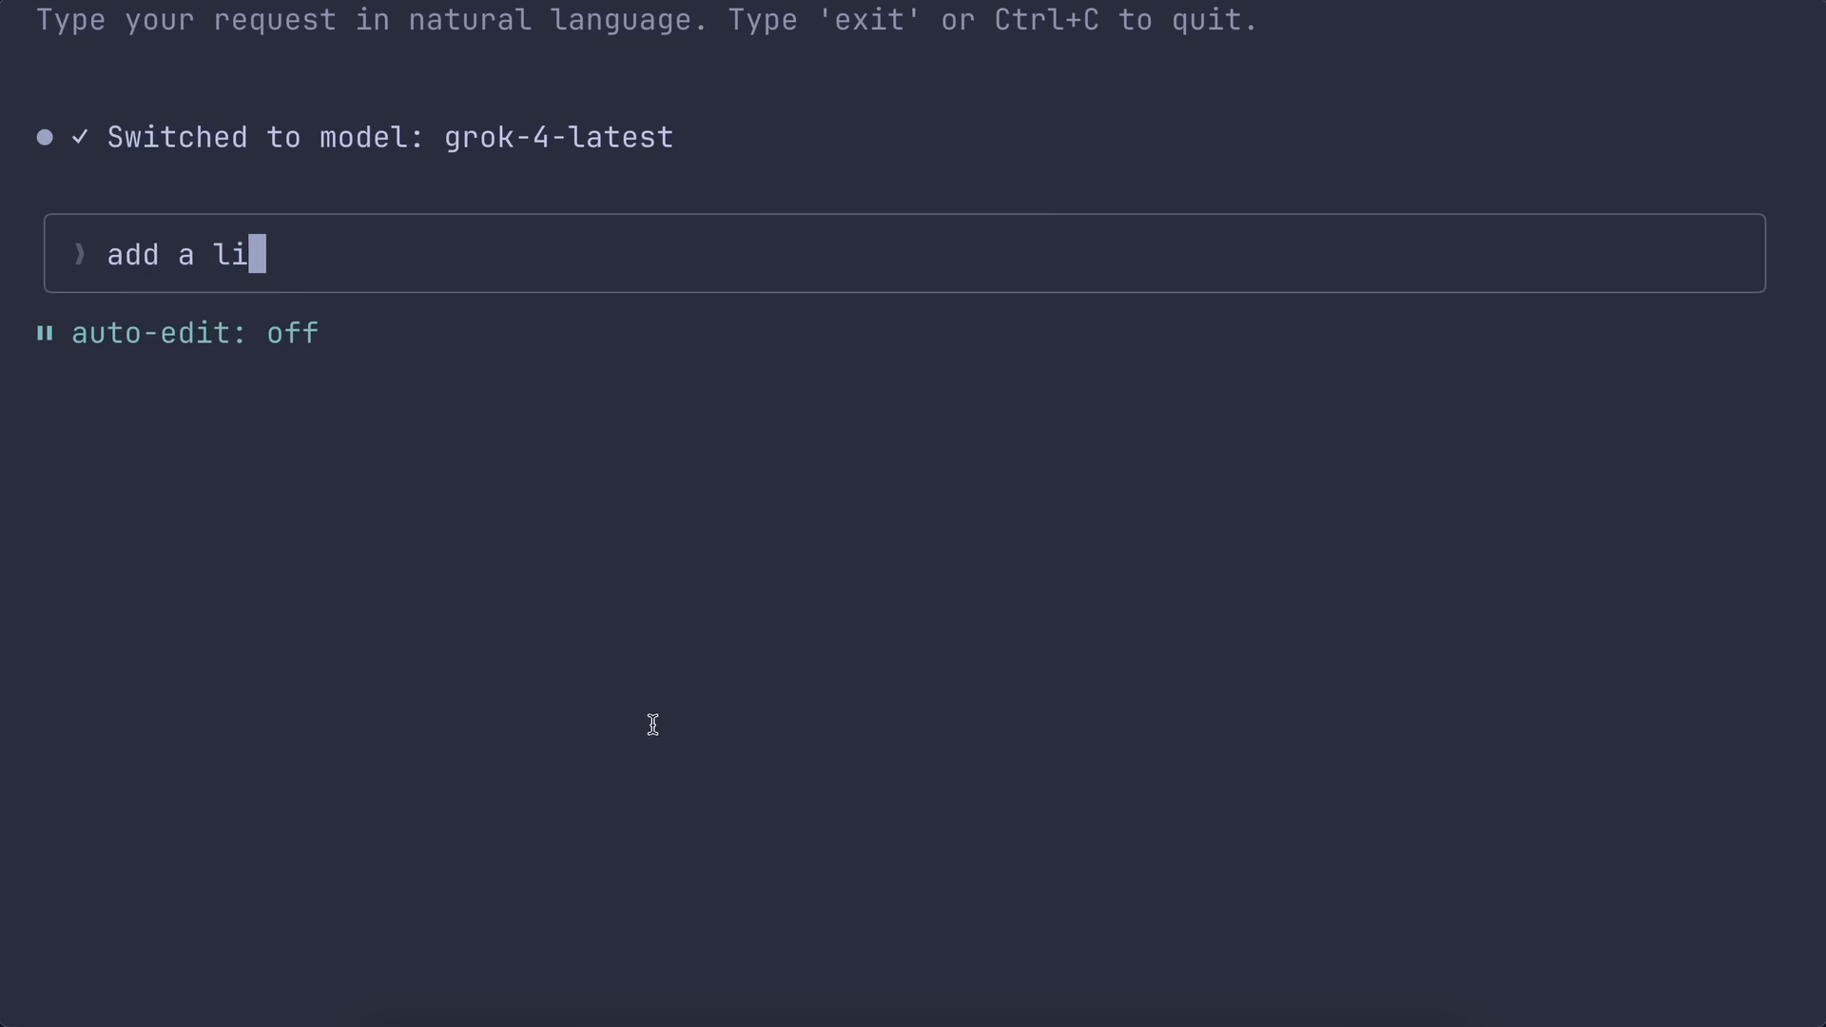
pyautogui.write('ght theme t')
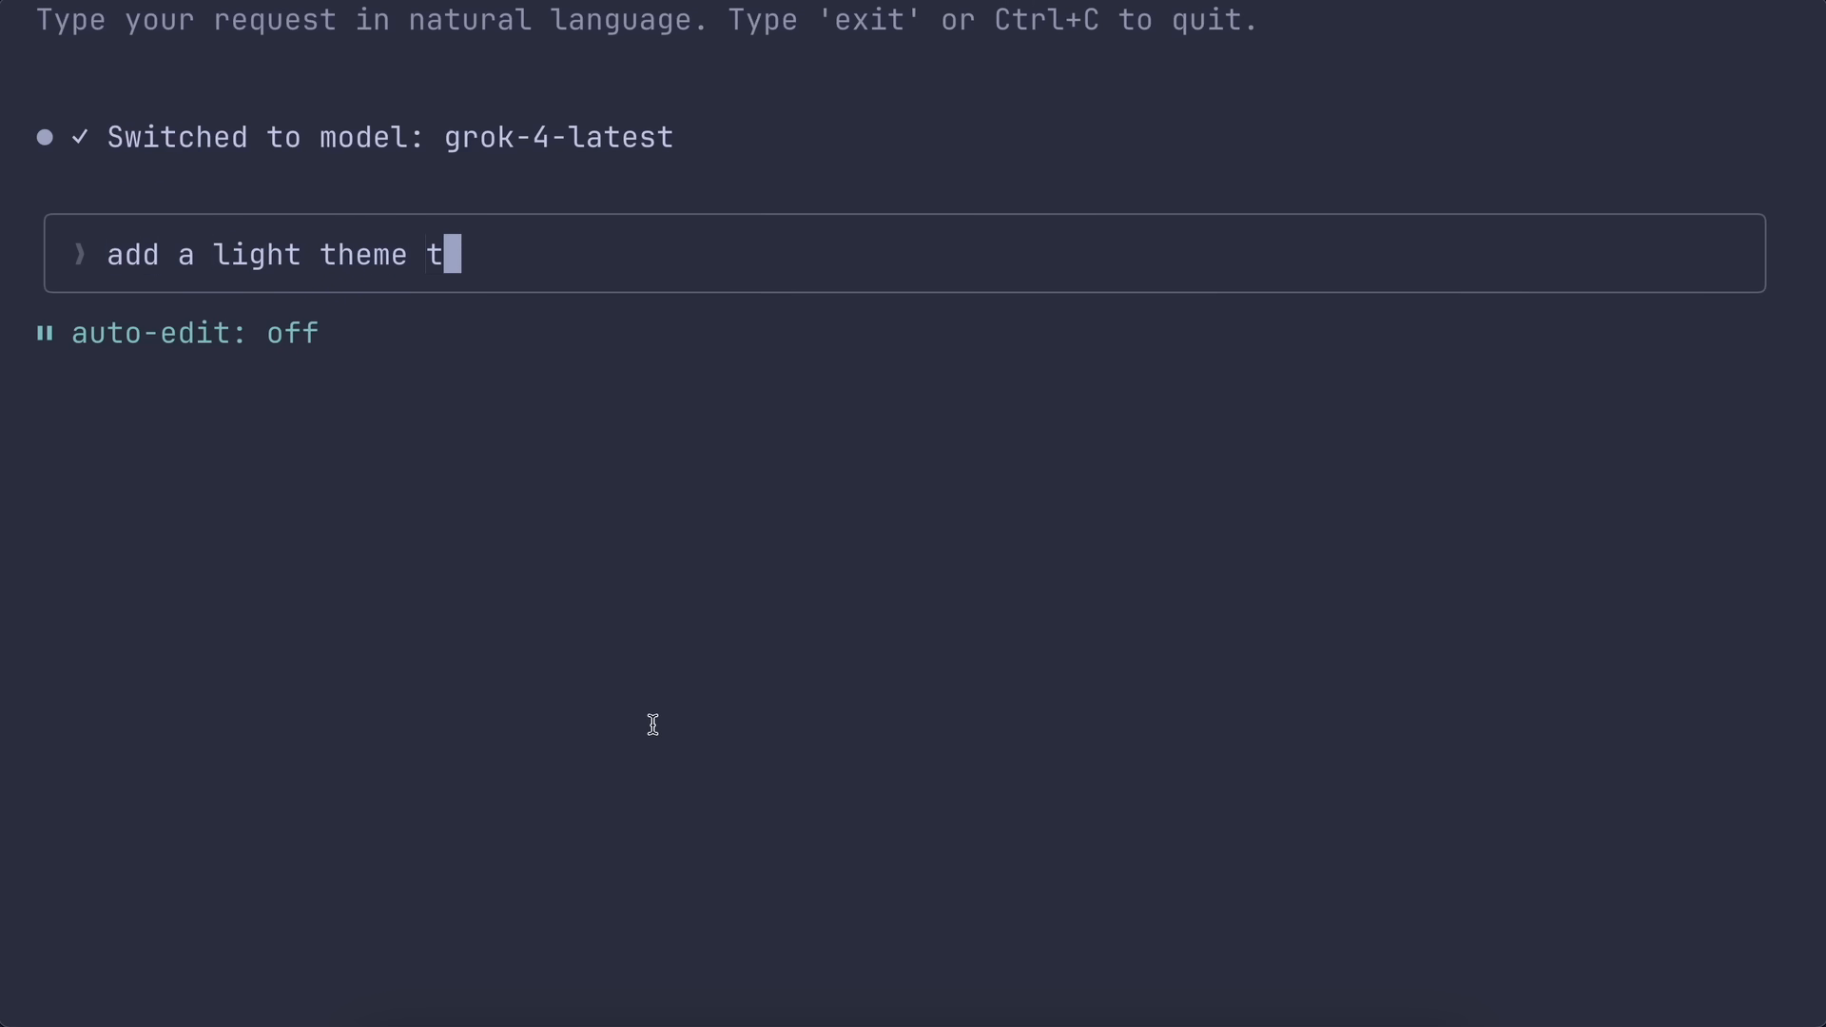
pyautogui.write('oggle to it and')
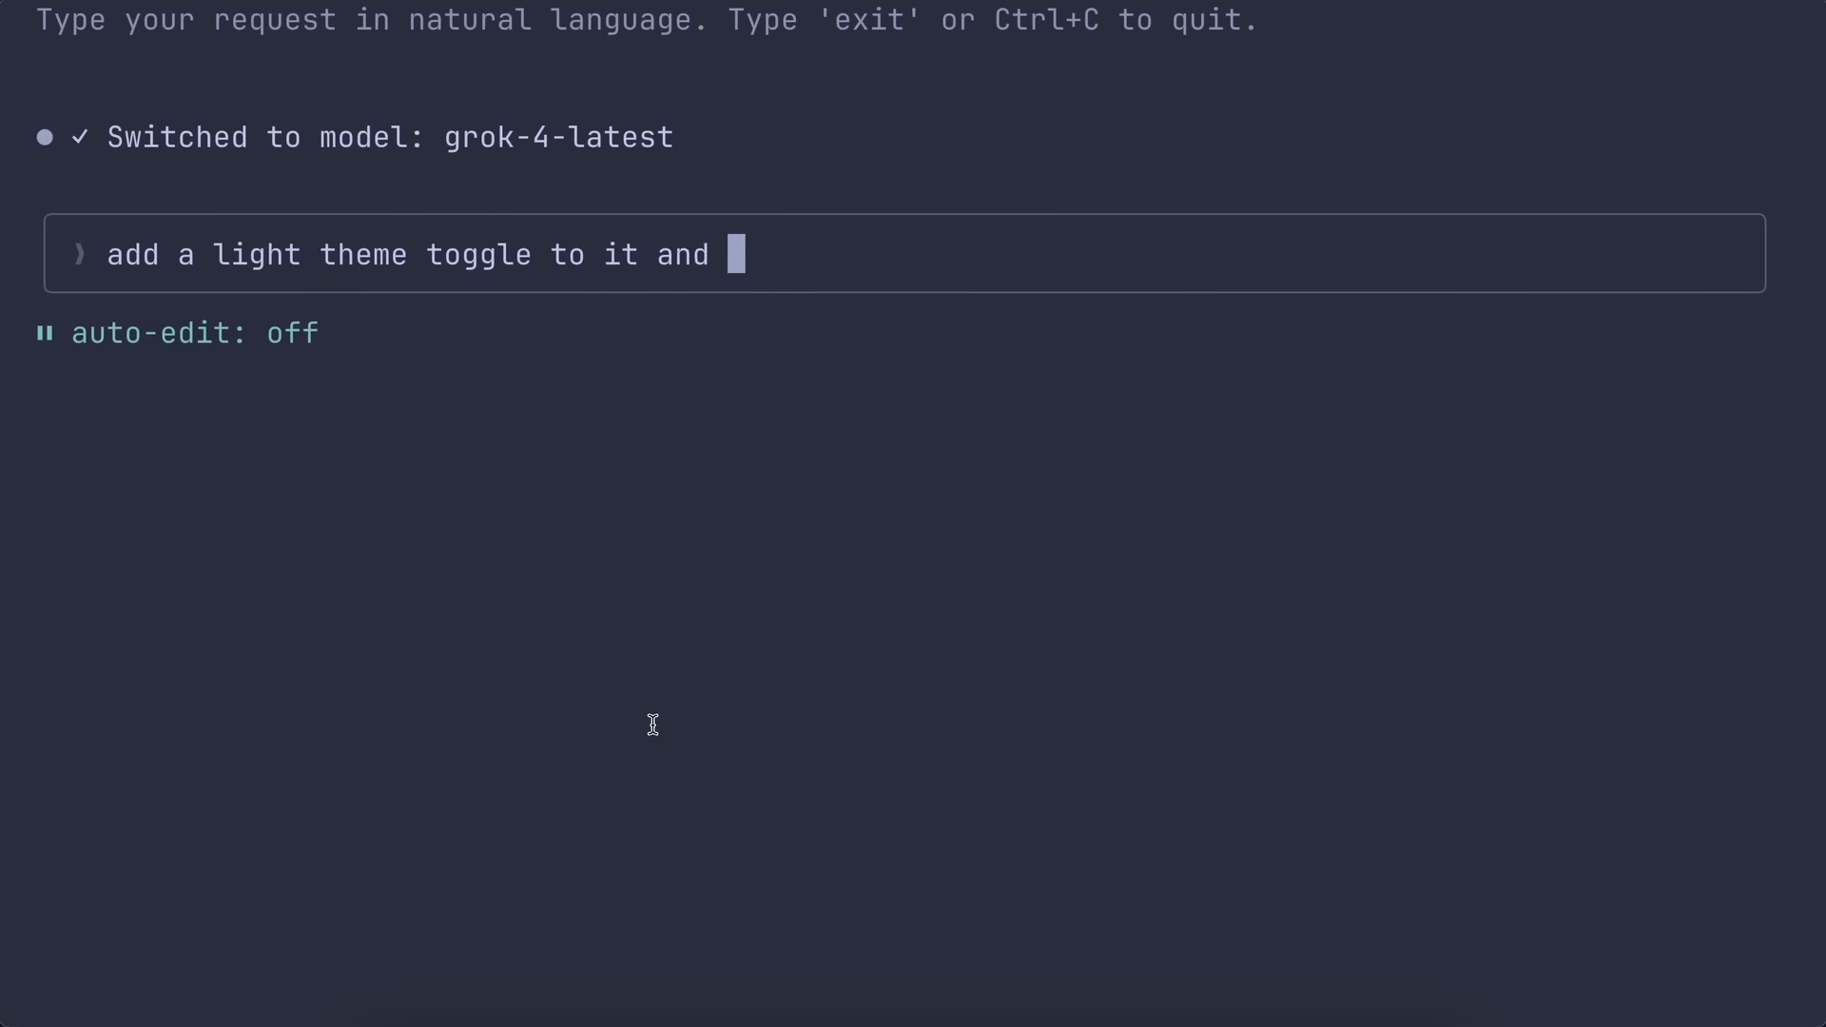
pyautogui.press('Backspace')
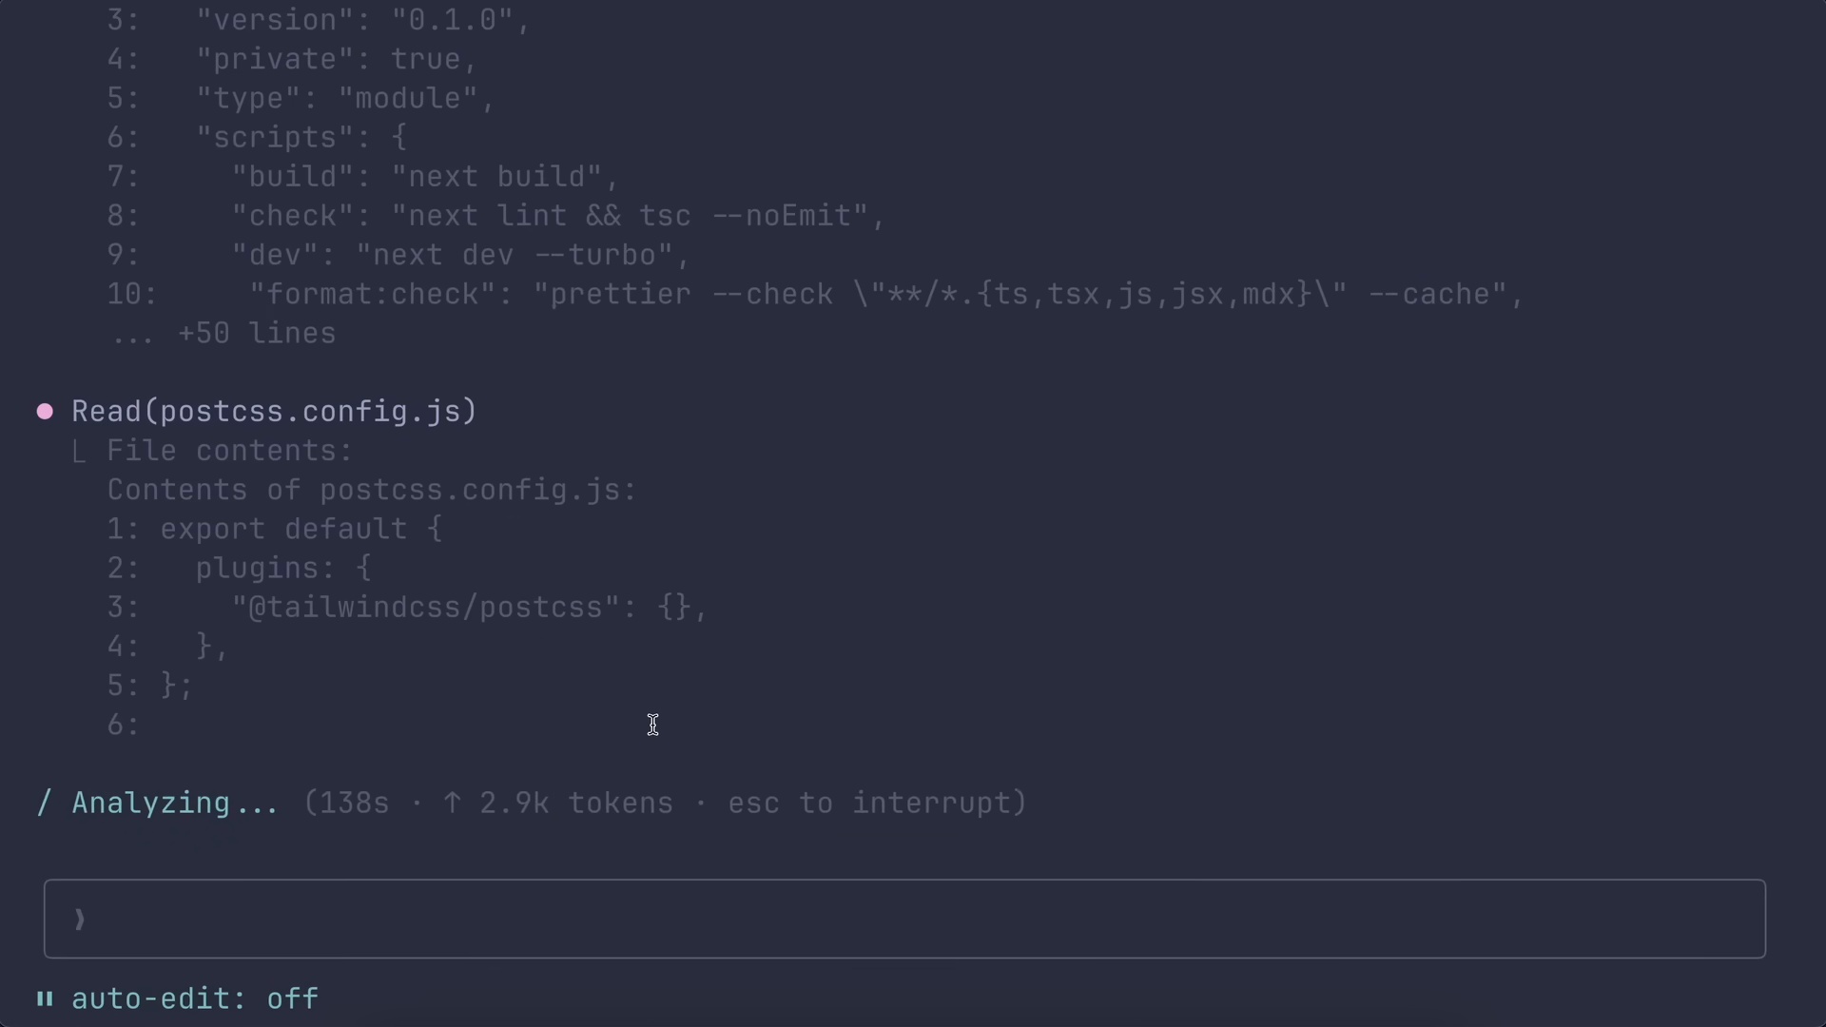
# Scroll through the page.tsx diffs adding oneLight and theme-based code styling
pyautogui.scroll(-3)
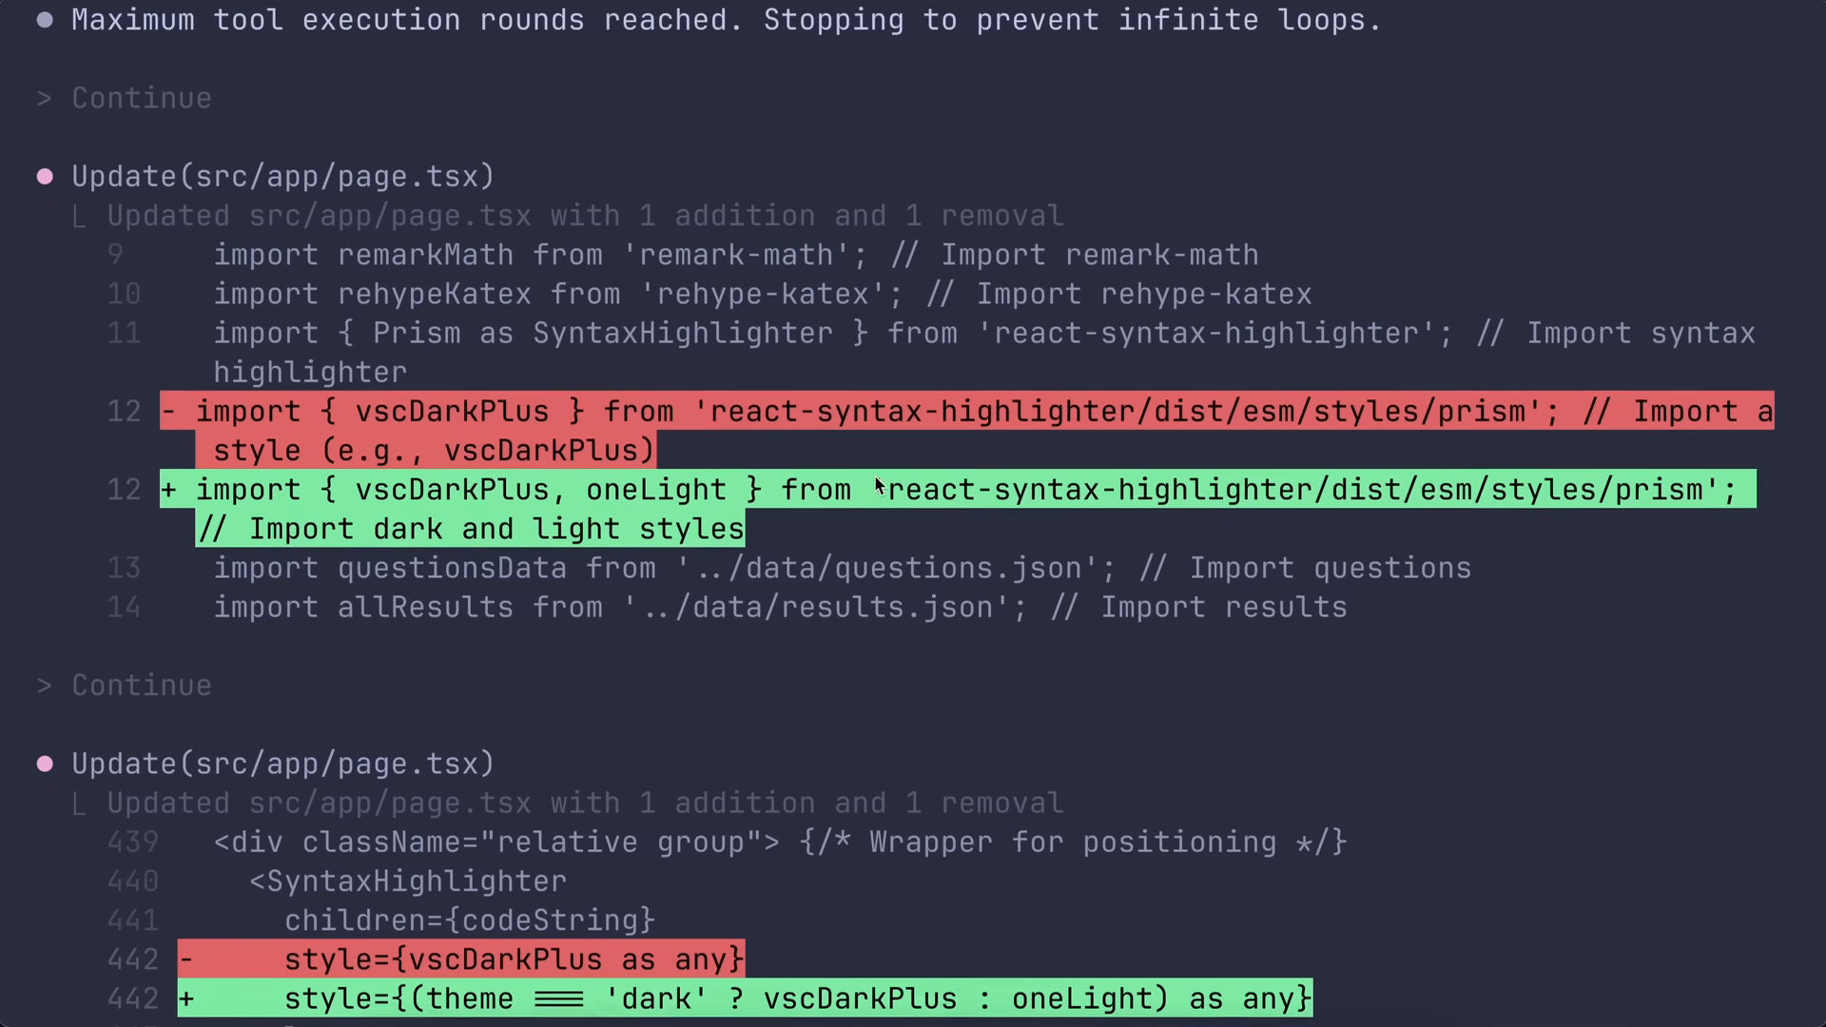
pyautogui.scroll(-3)
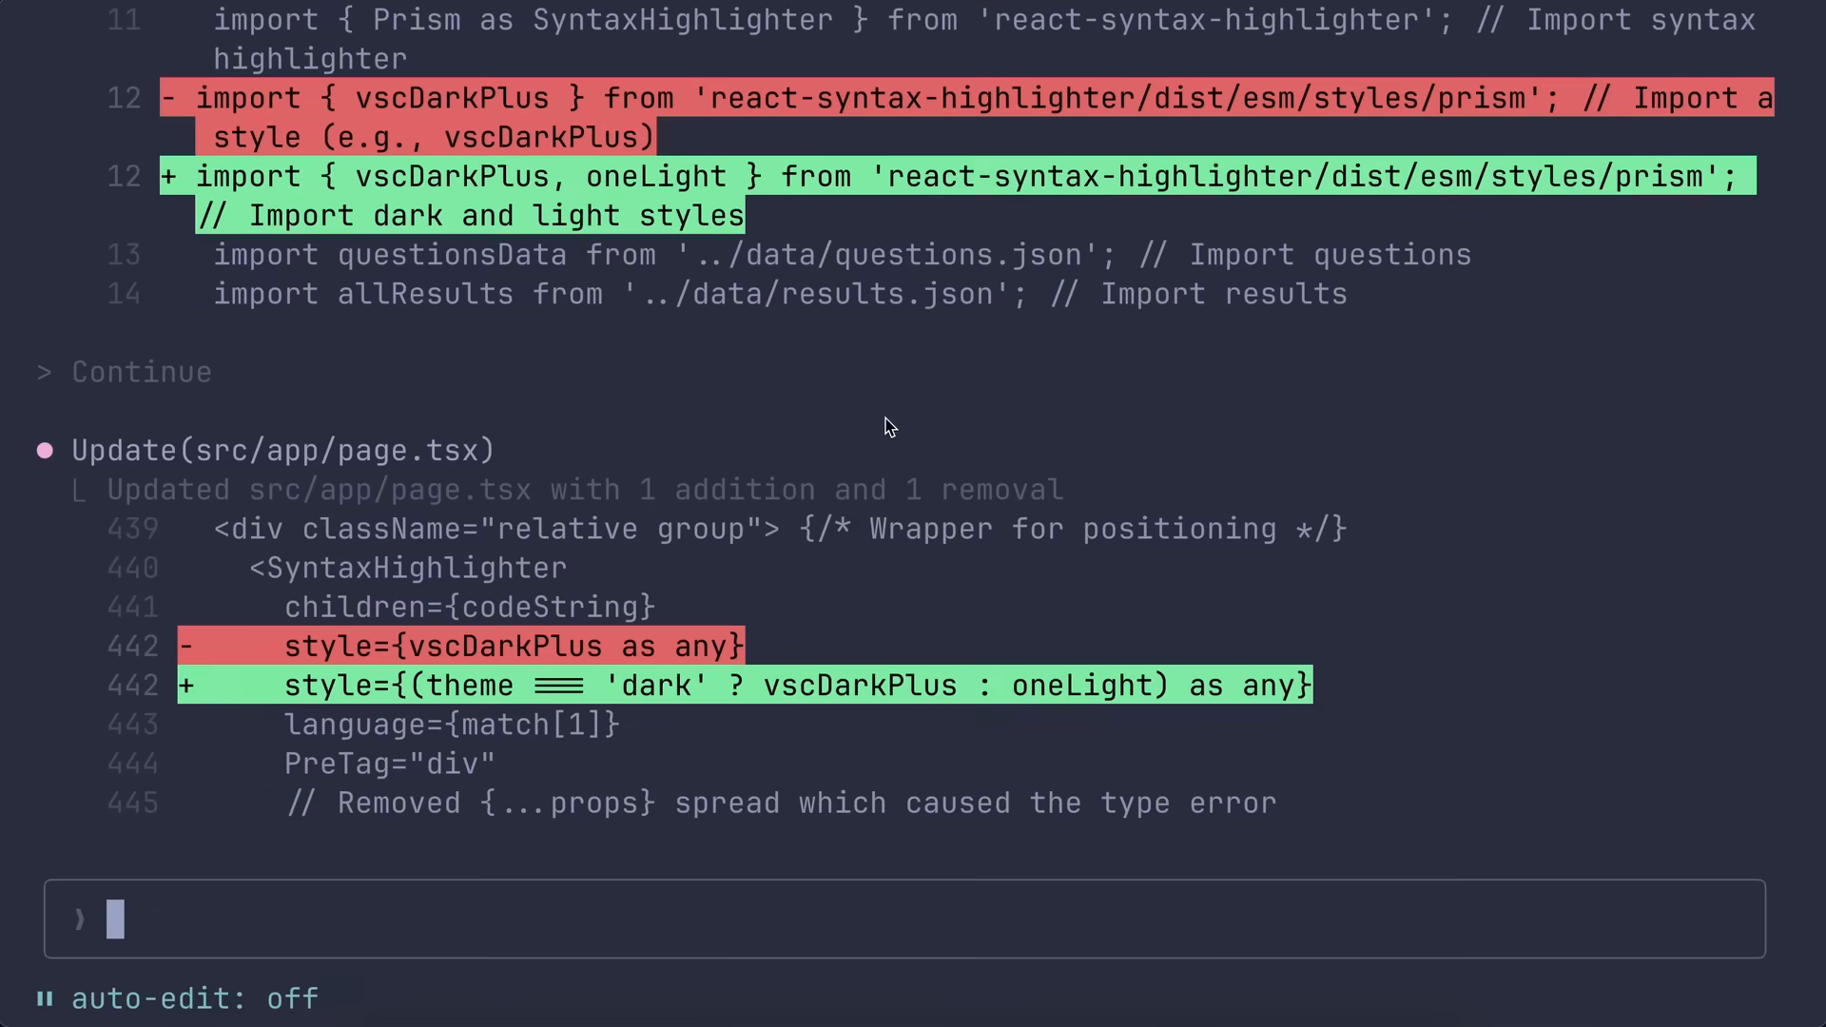
pyautogui.moveTo(507, 819)
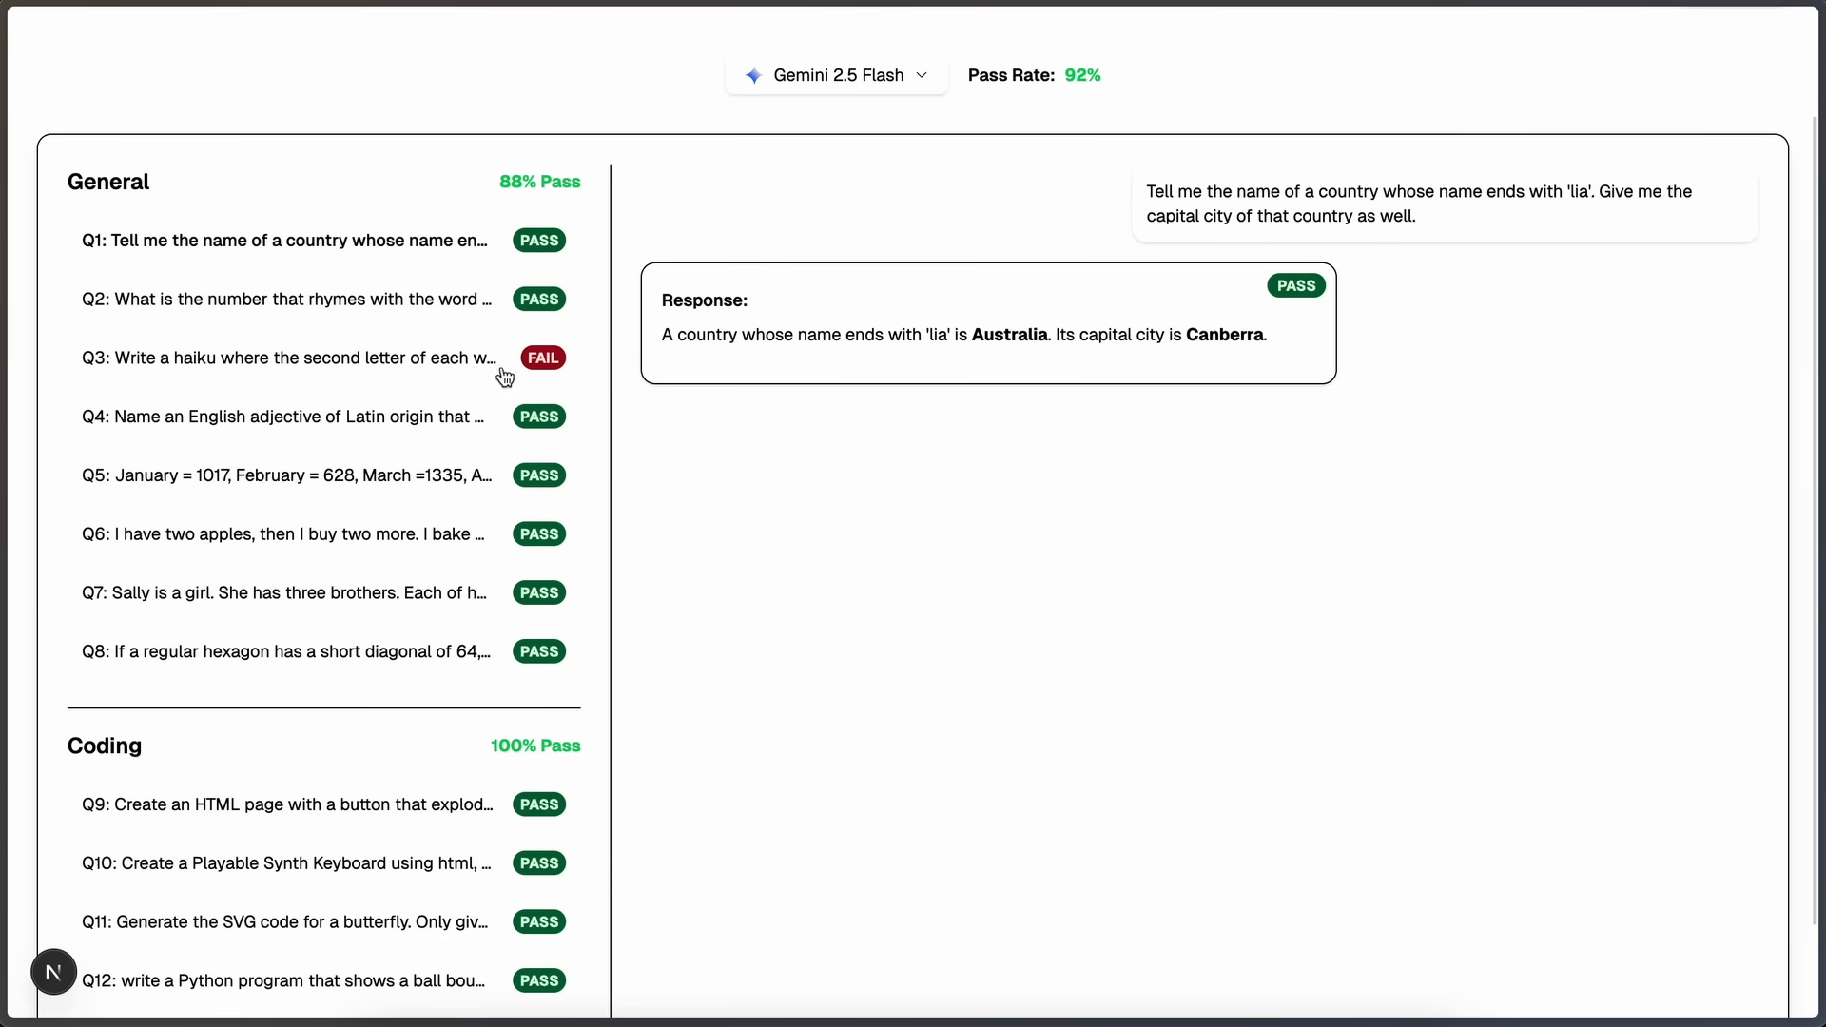
# View Gemini 2.5 Flash's failed haiku response for General question Q3
pyautogui.click(286, 358)
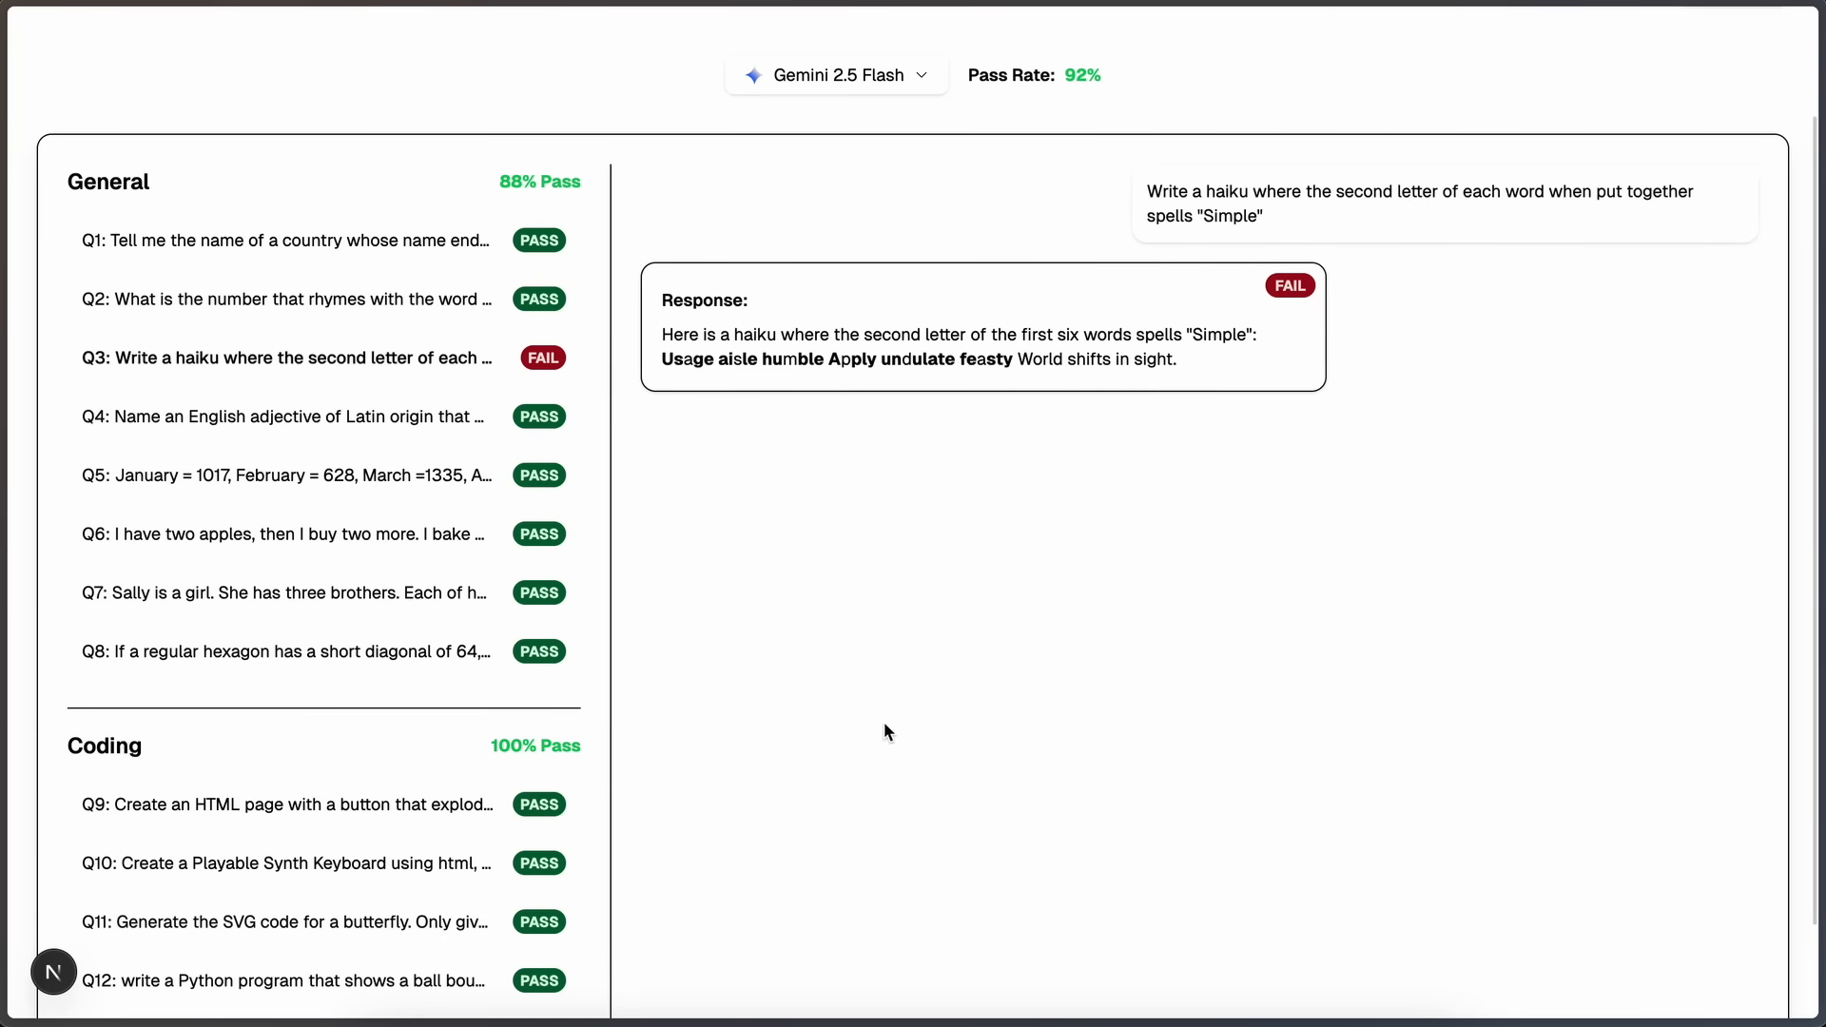
pyautogui.scroll(-3)
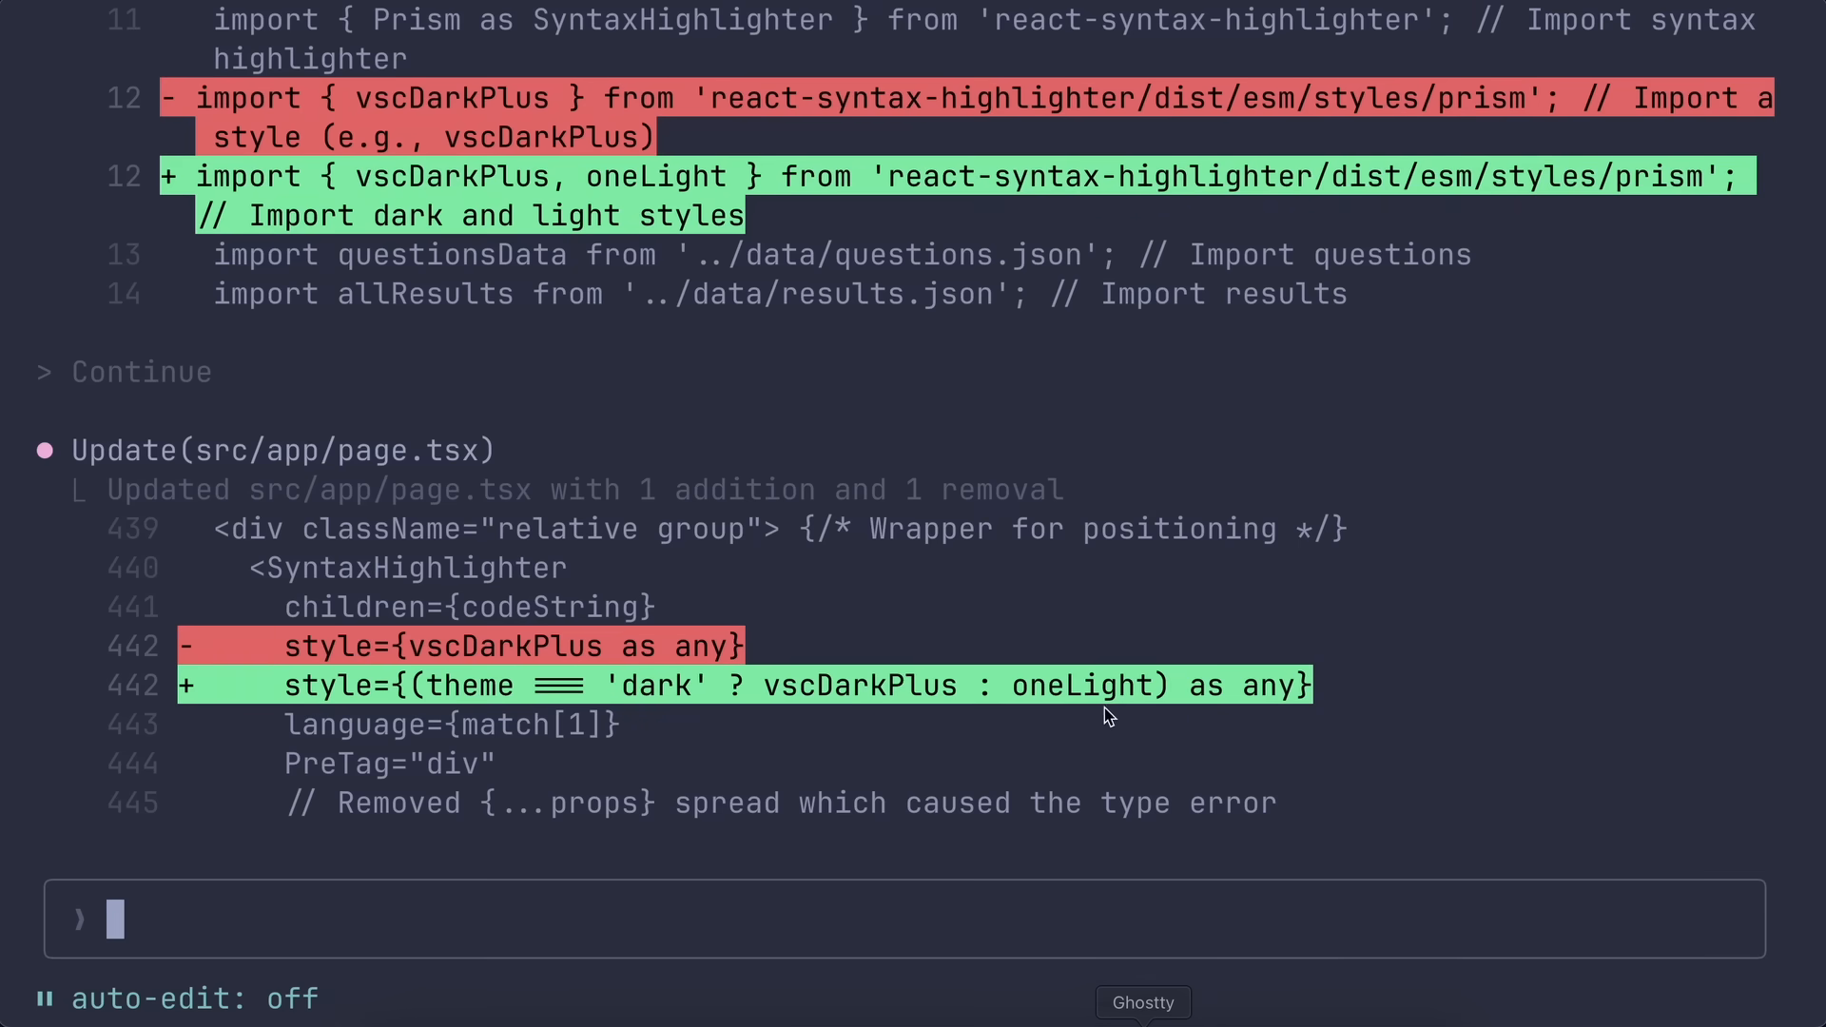
pyautogui.scroll(-3)
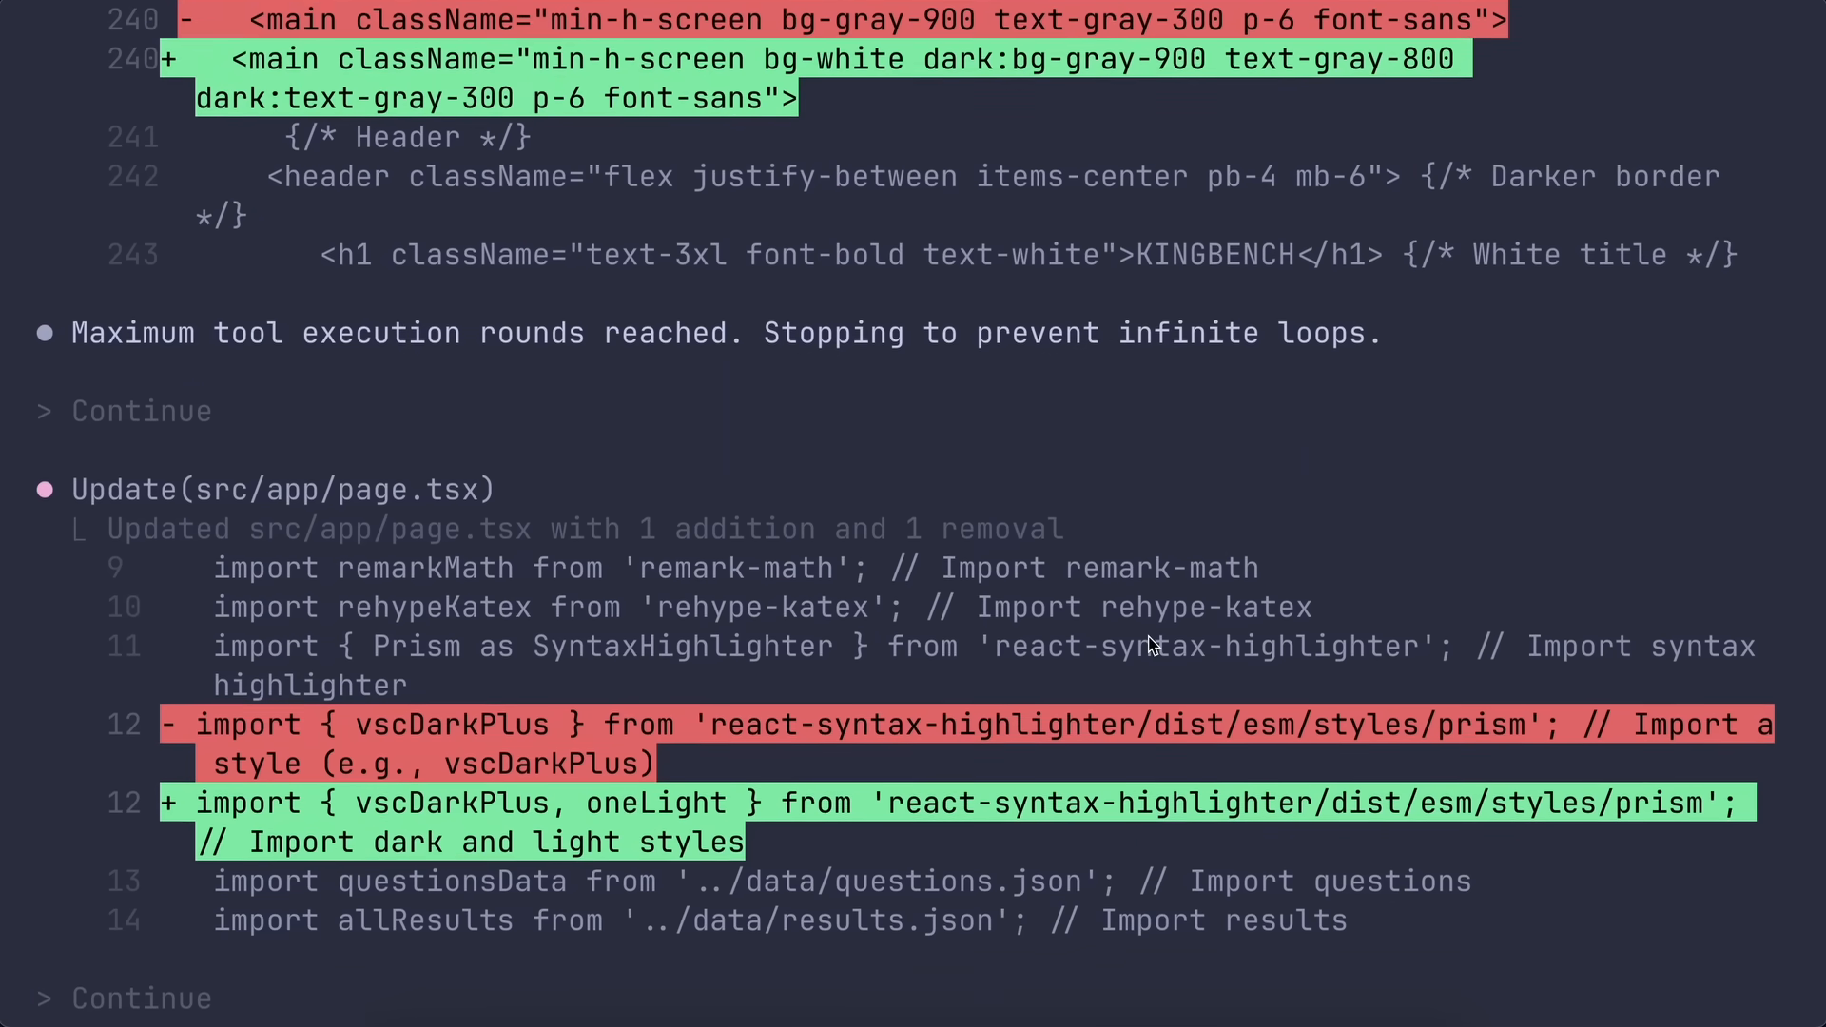
pyautogui.scroll(-3)
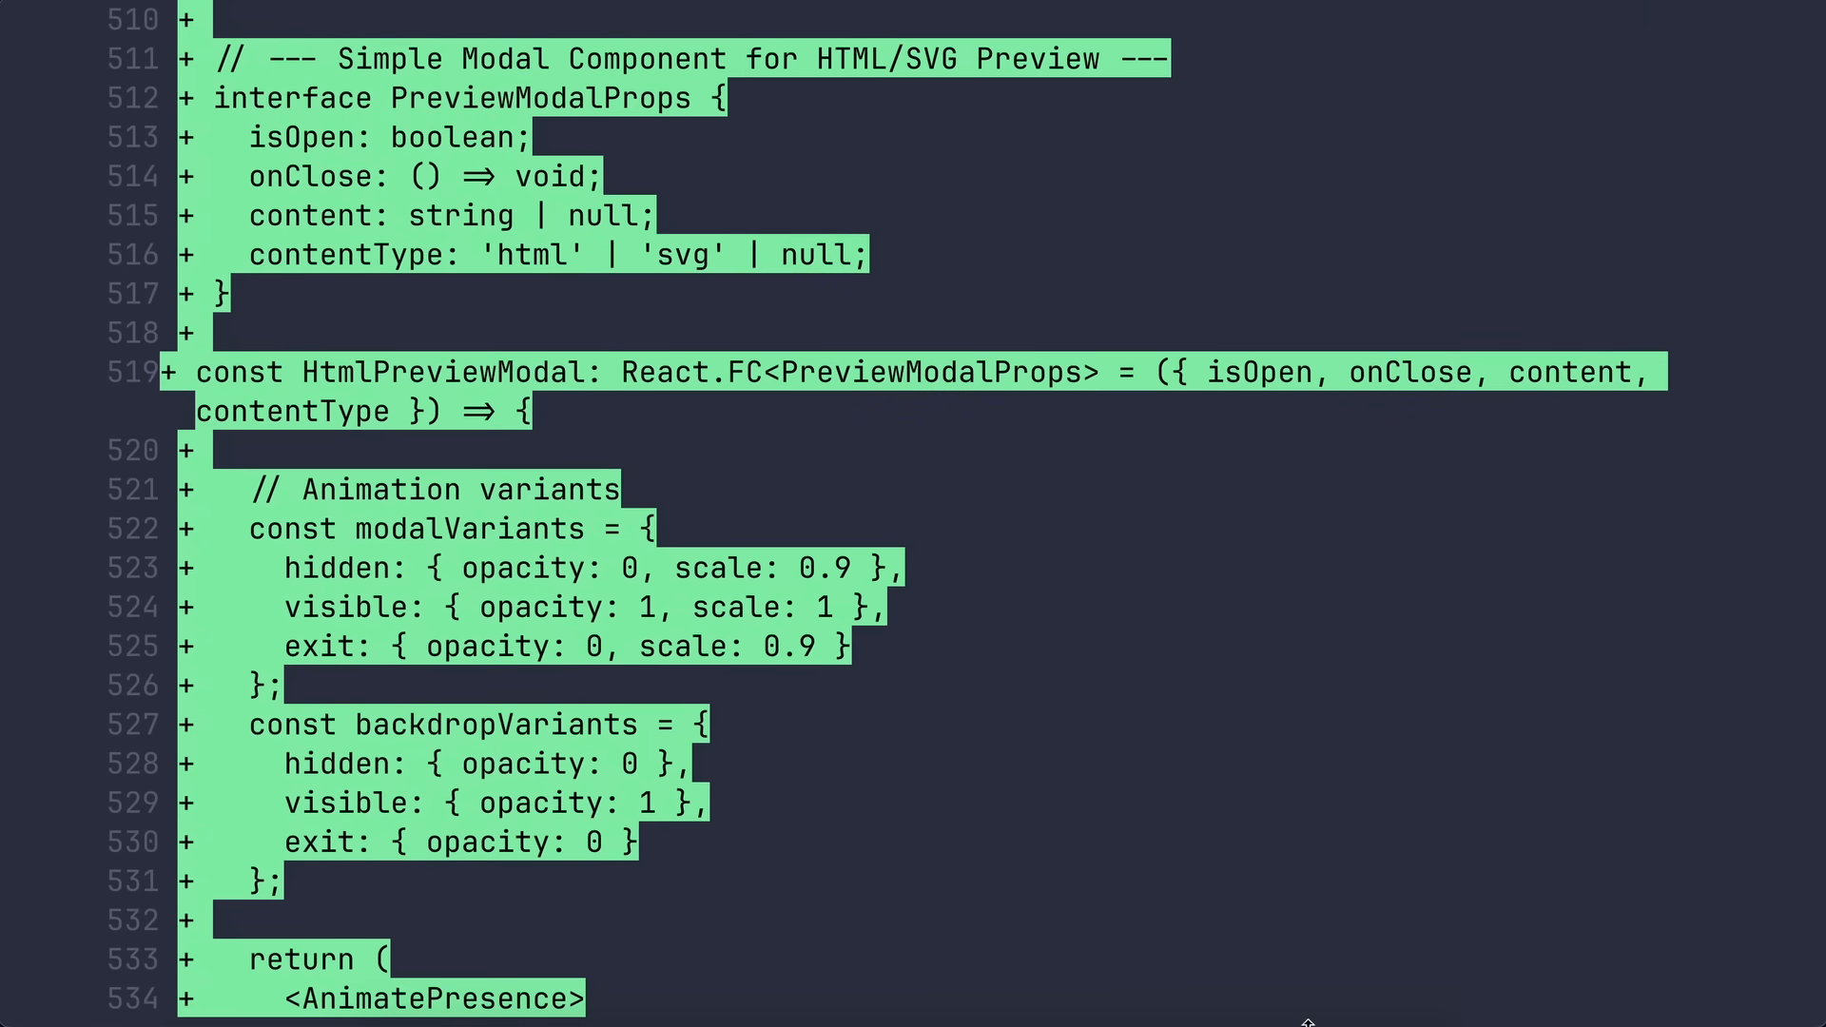
pyautogui.click(503, 25)
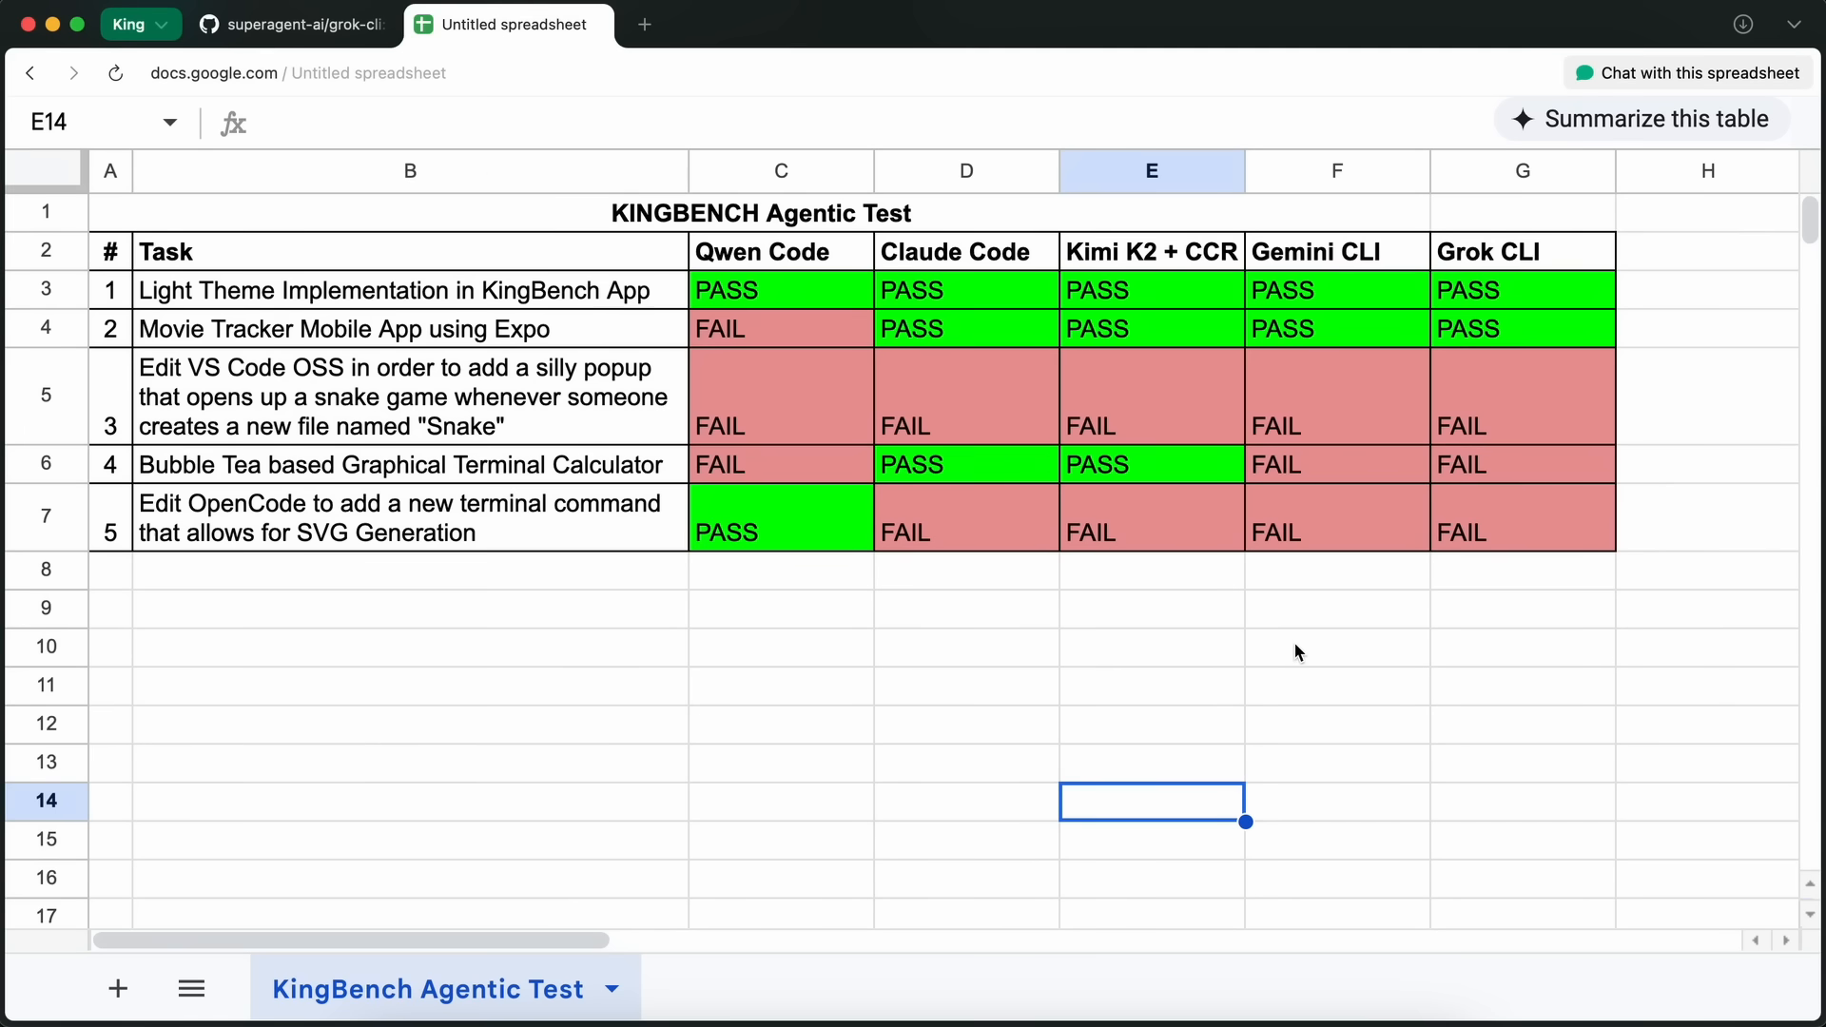
pyautogui.click(1150, 517)
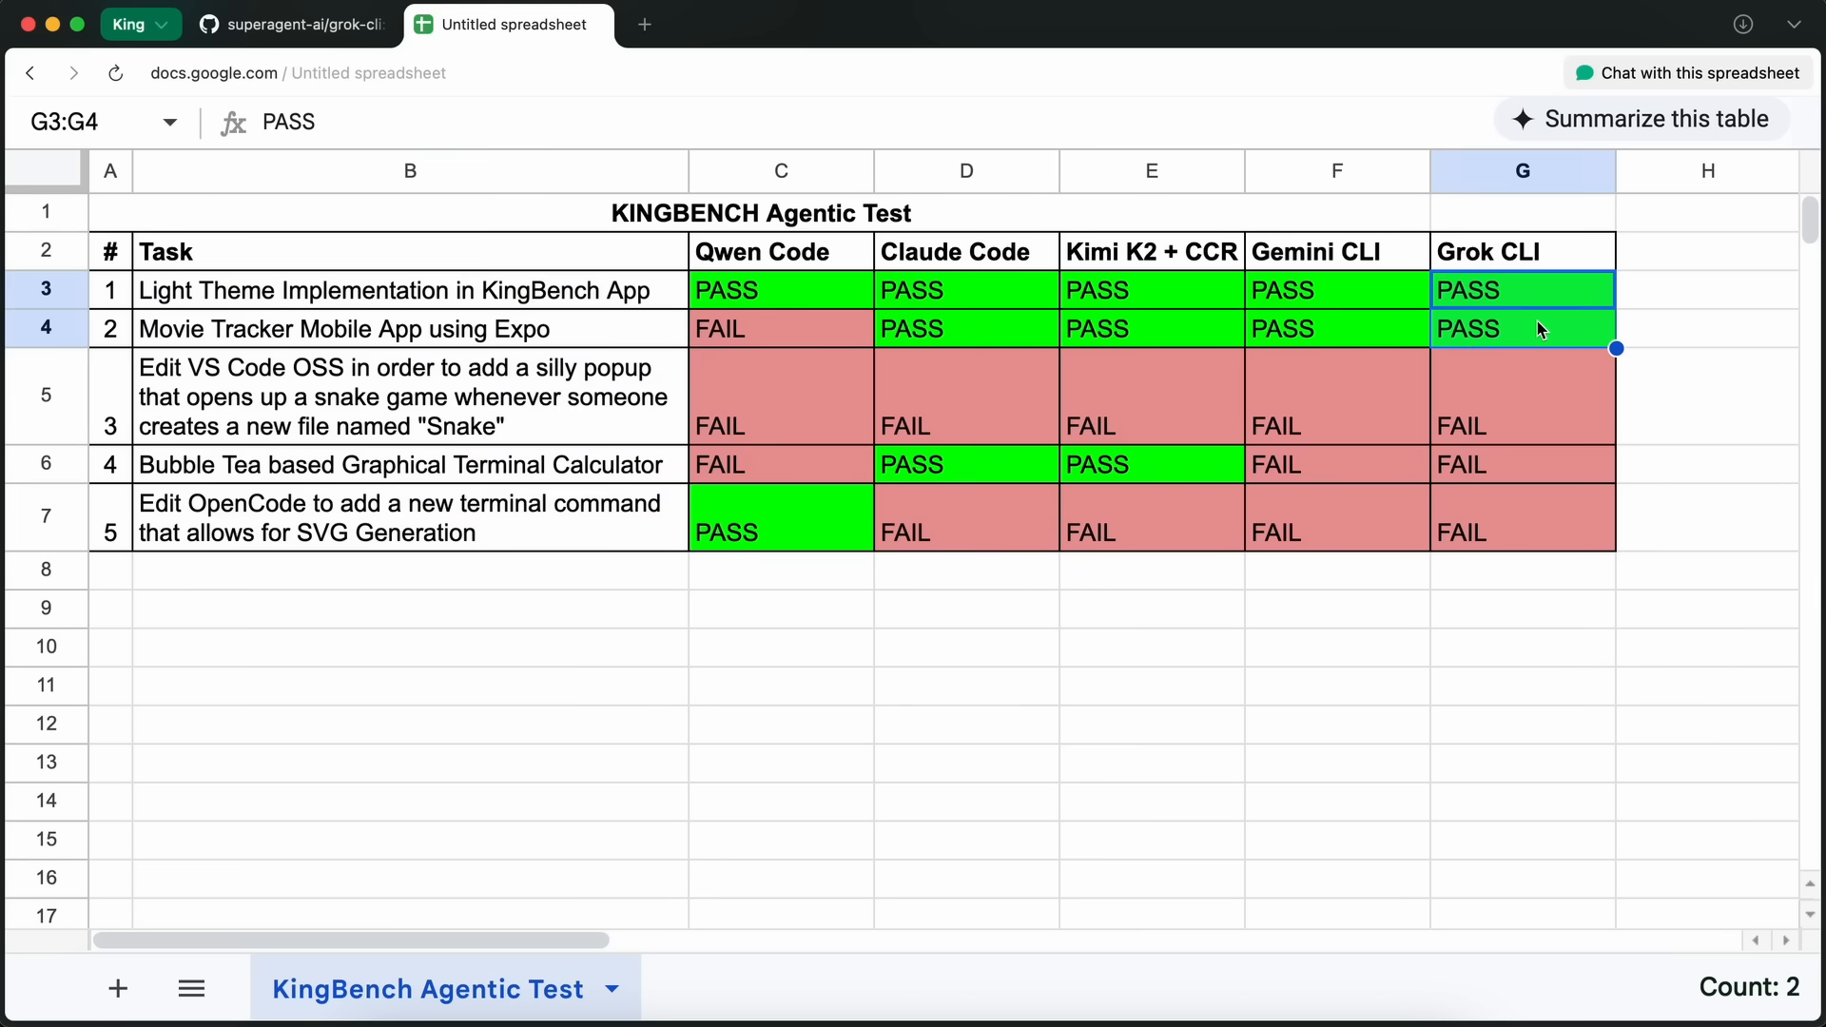
pyautogui.click(1335, 329)
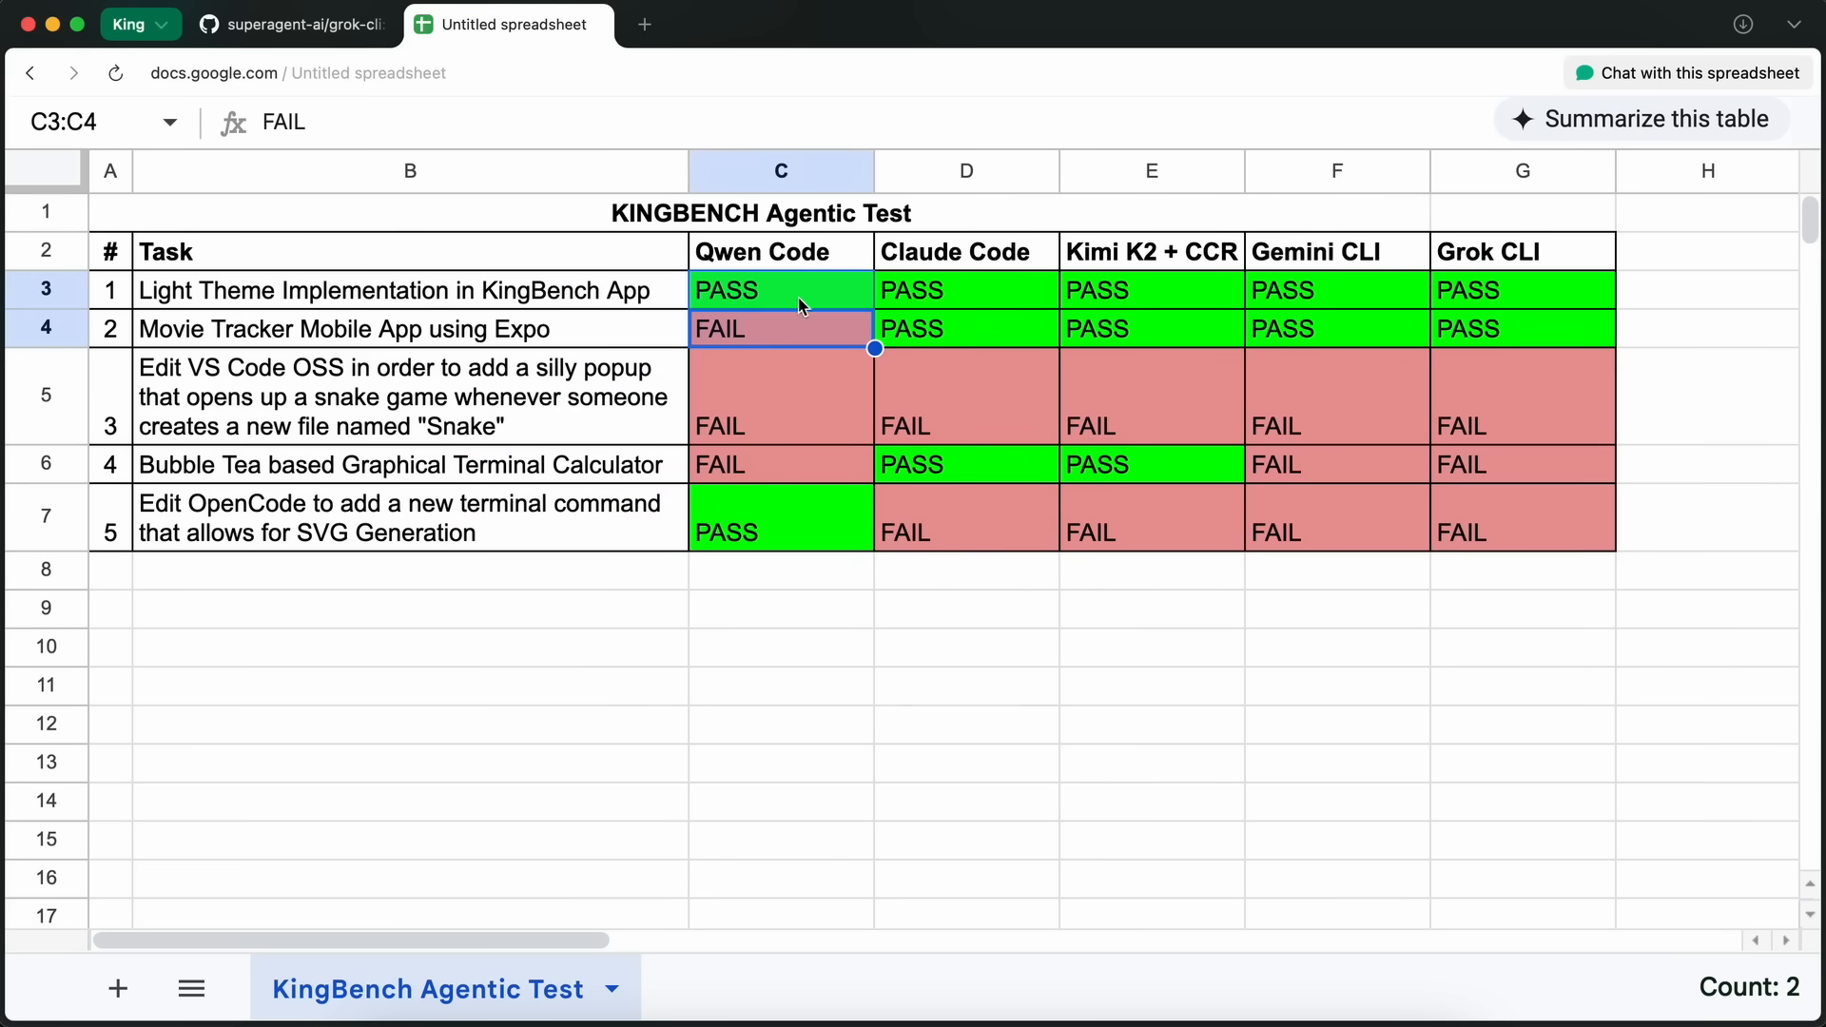
pyautogui.click(779, 395)
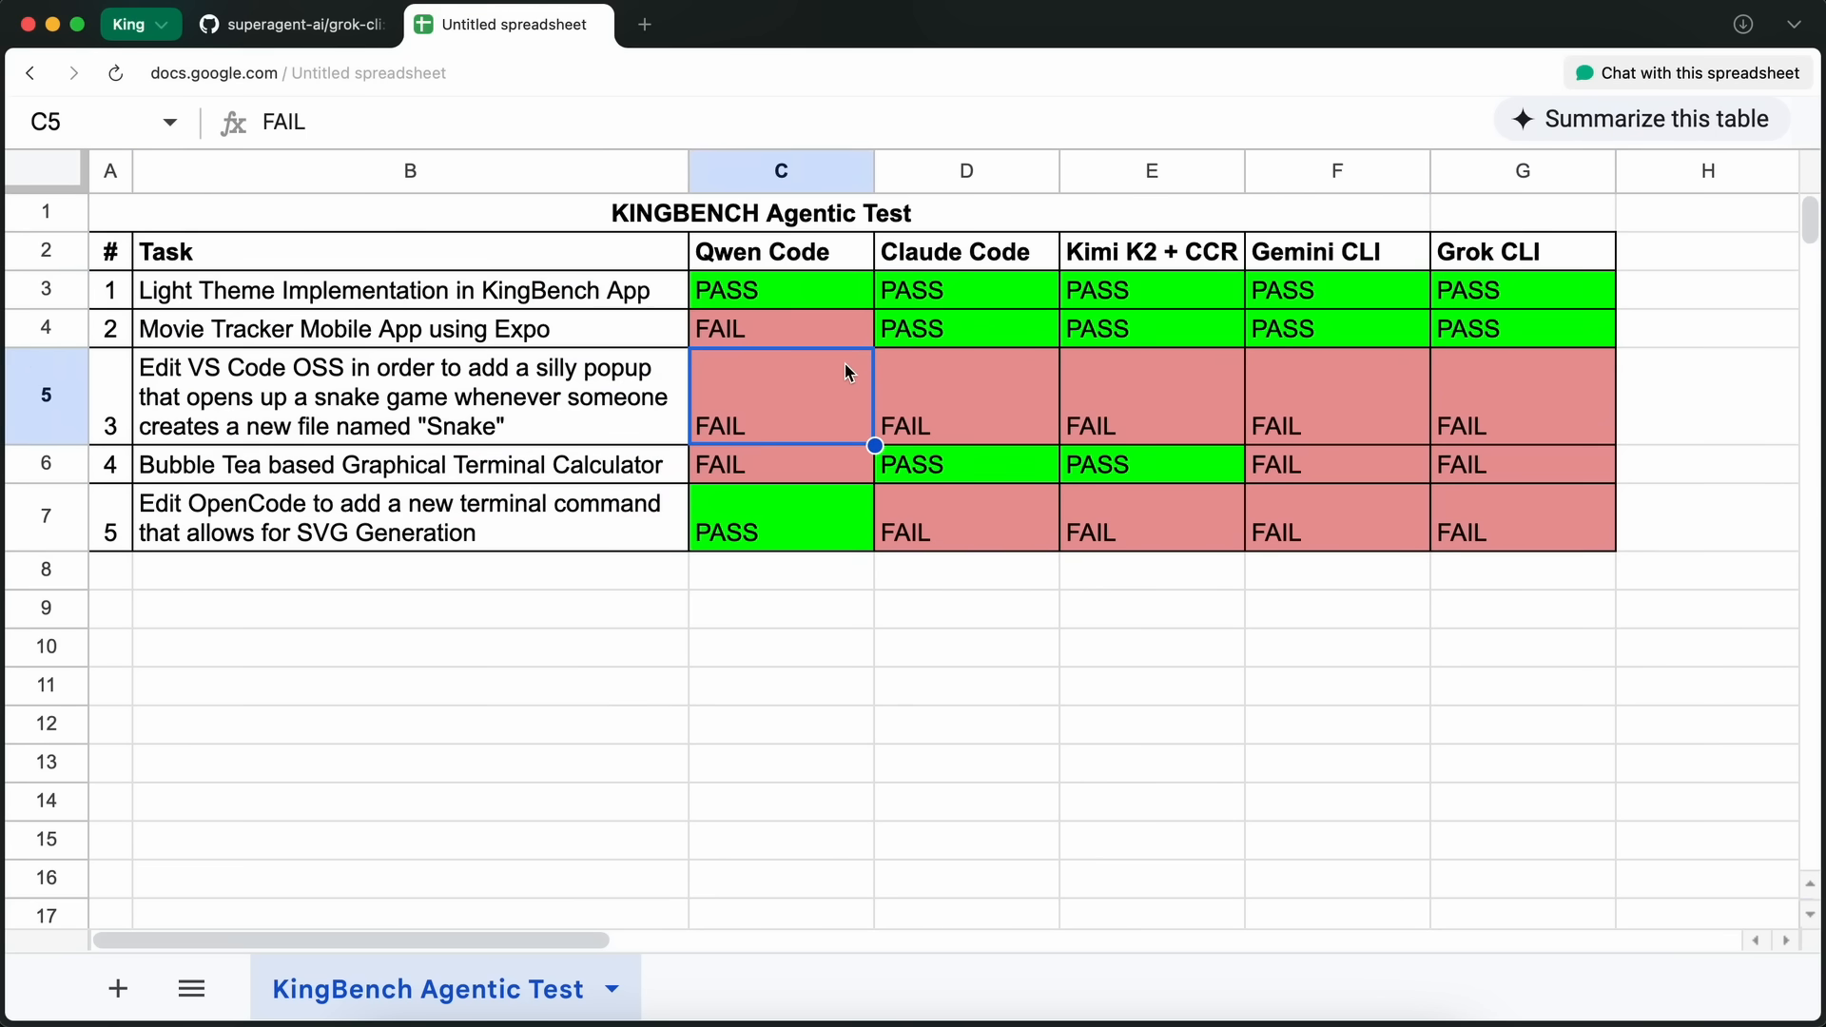
pyautogui.moveTo(821, 416)
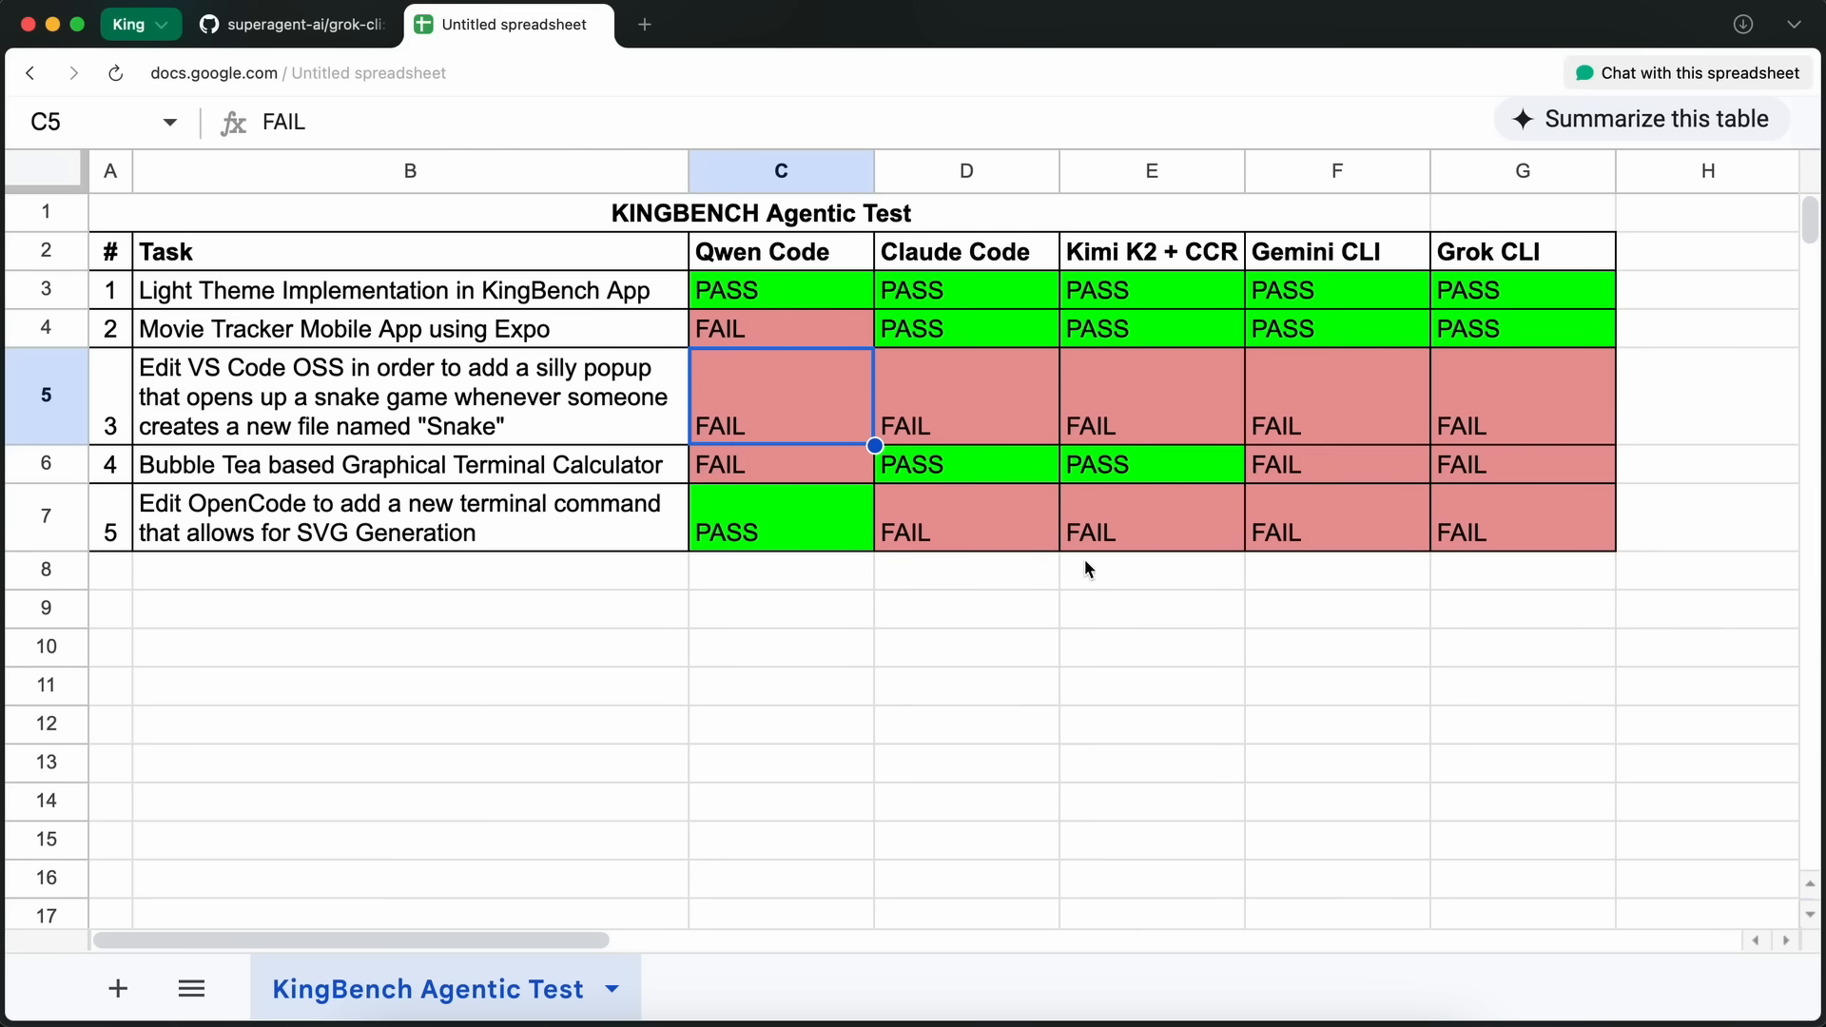
pyautogui.click(1521, 534)
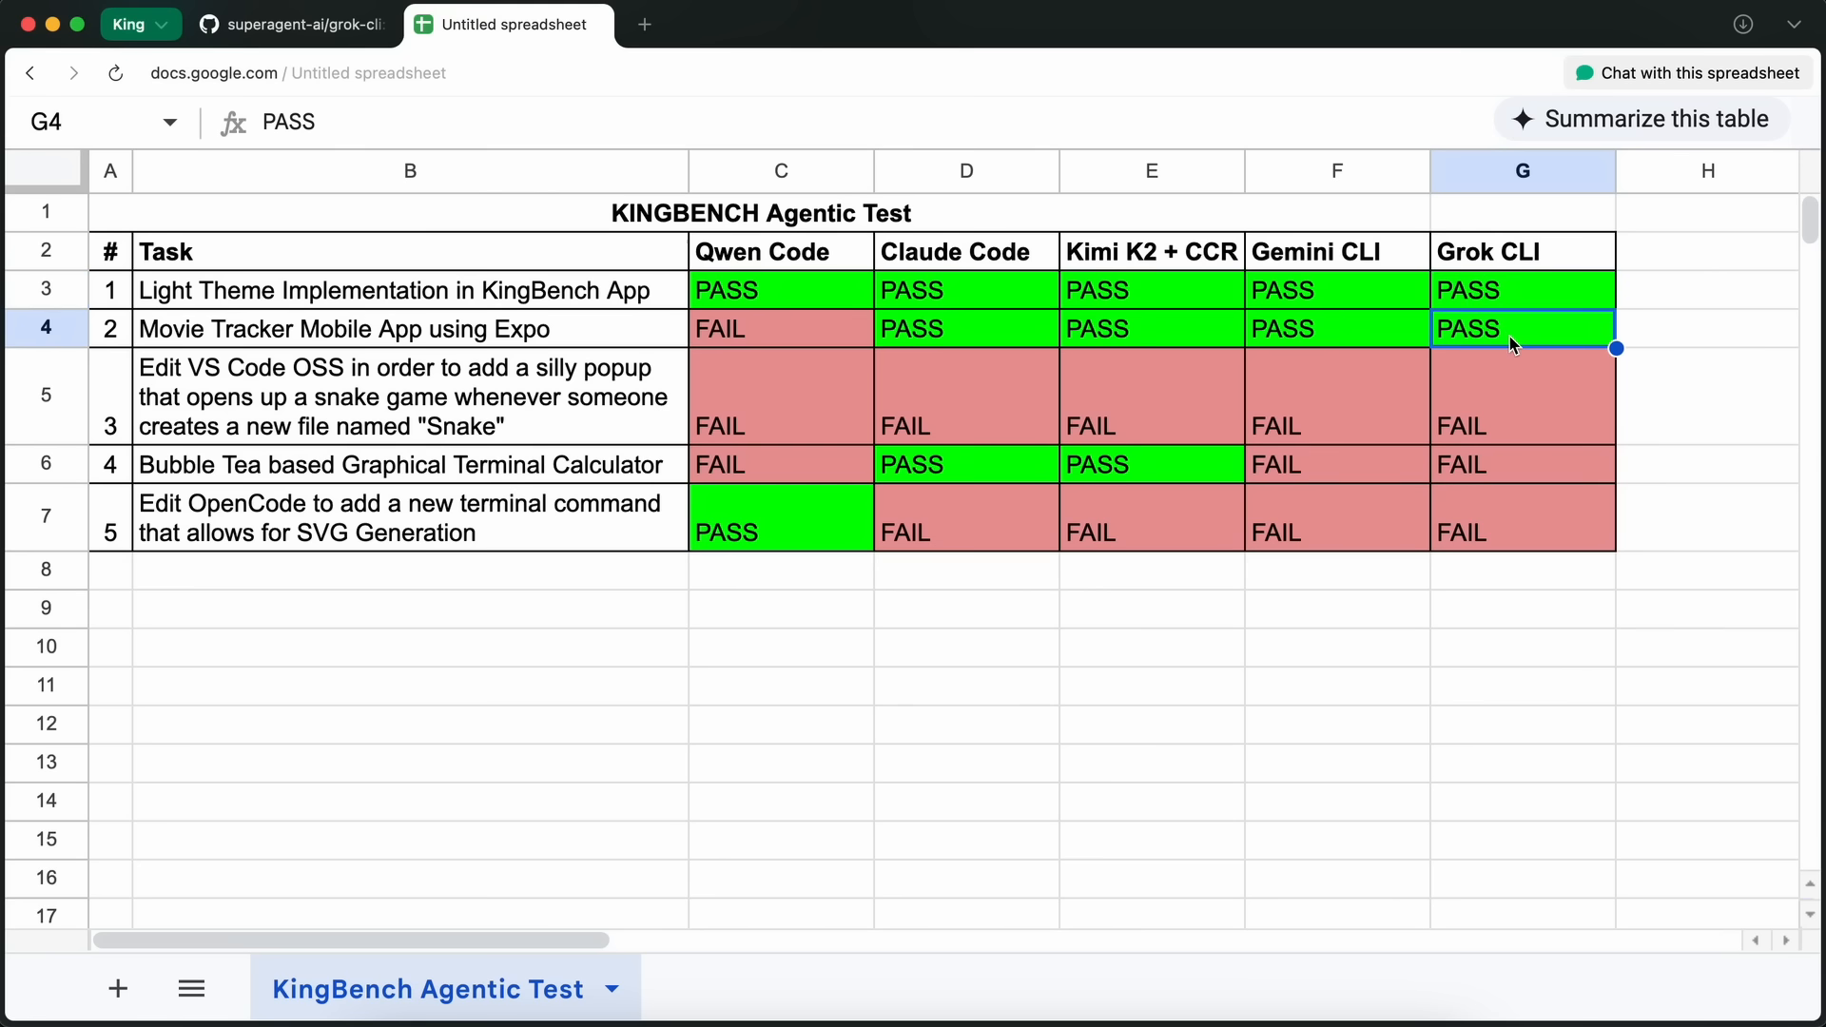
pyautogui.click(1520, 396)
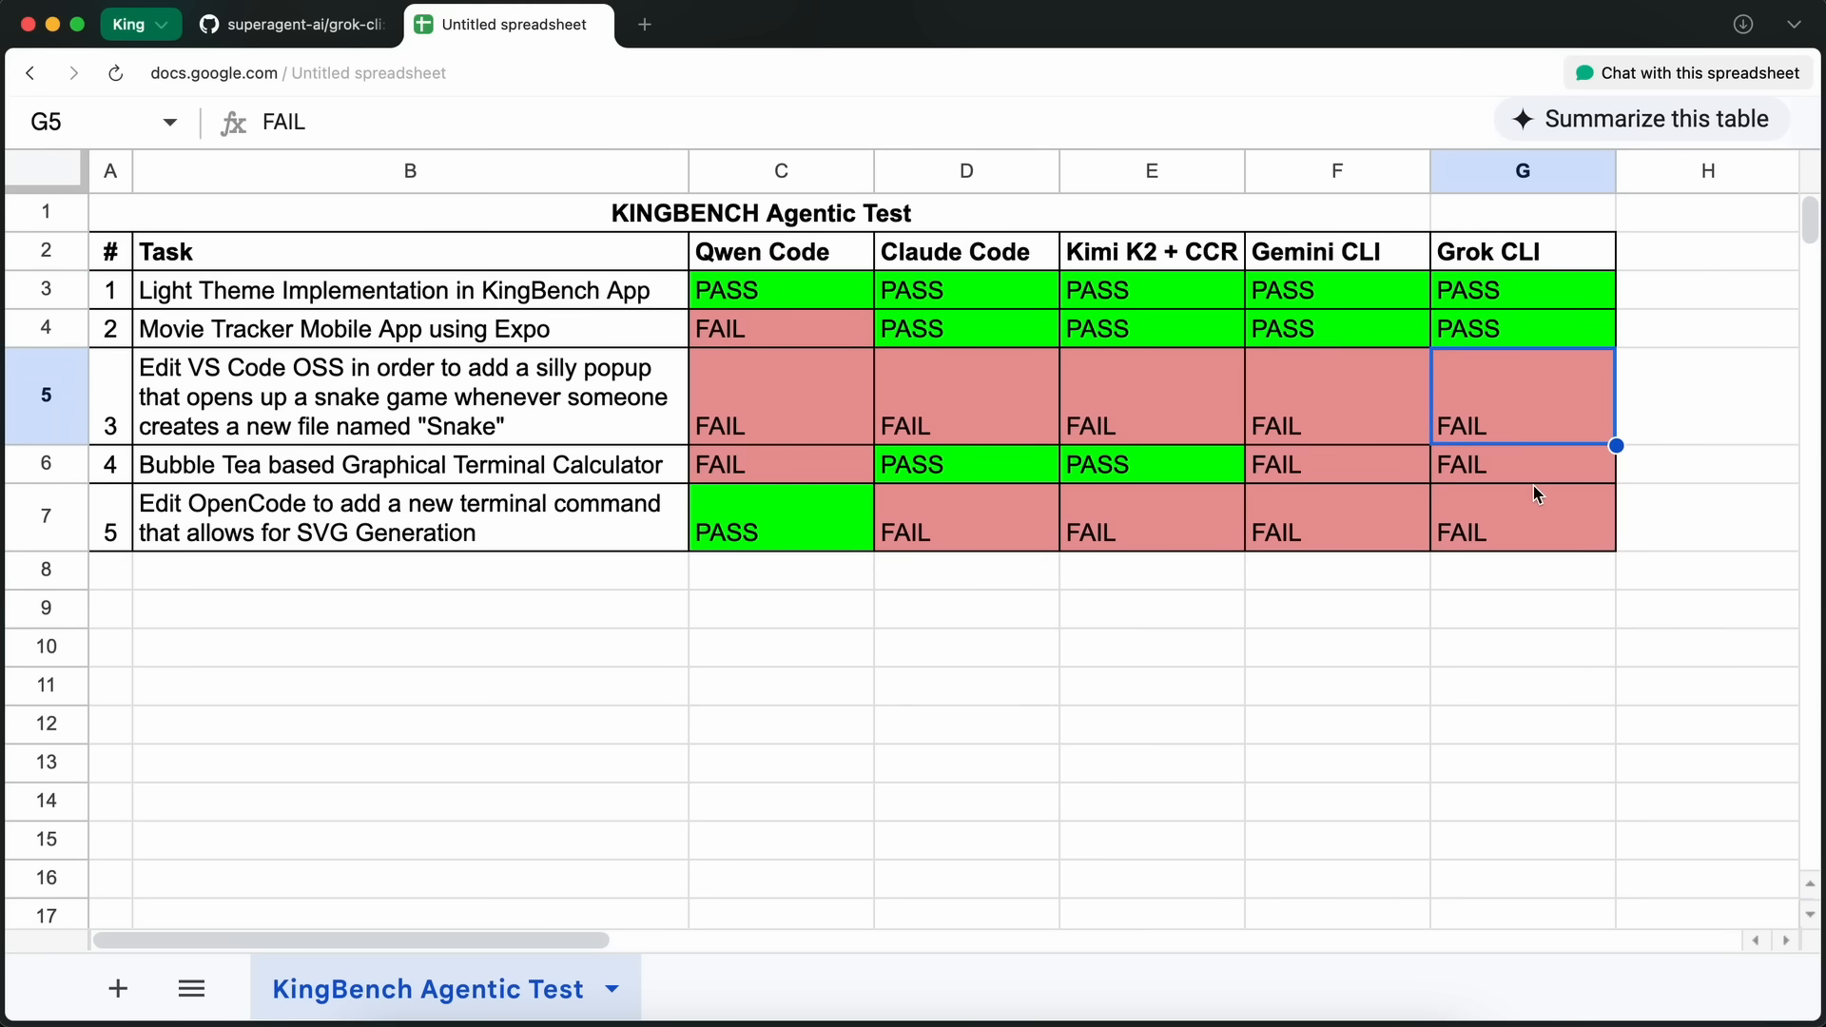
pyautogui.click(1336, 533)
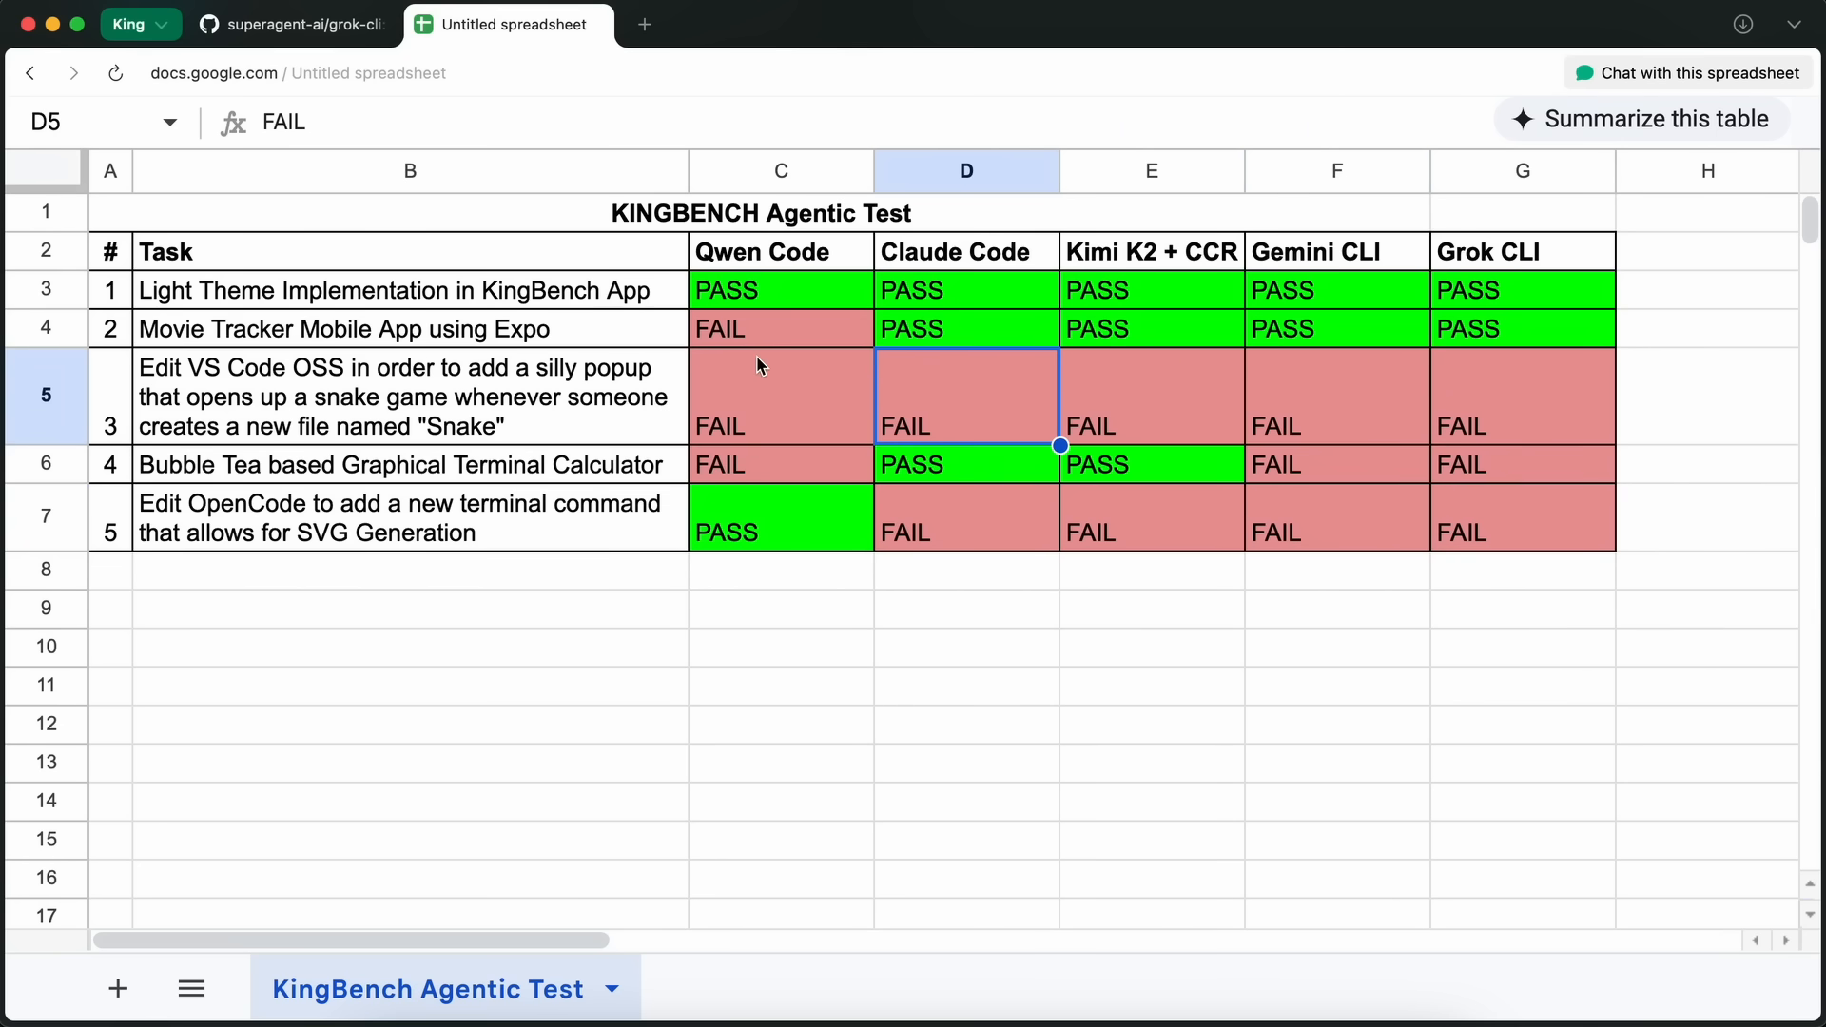
pyautogui.click(780, 396)
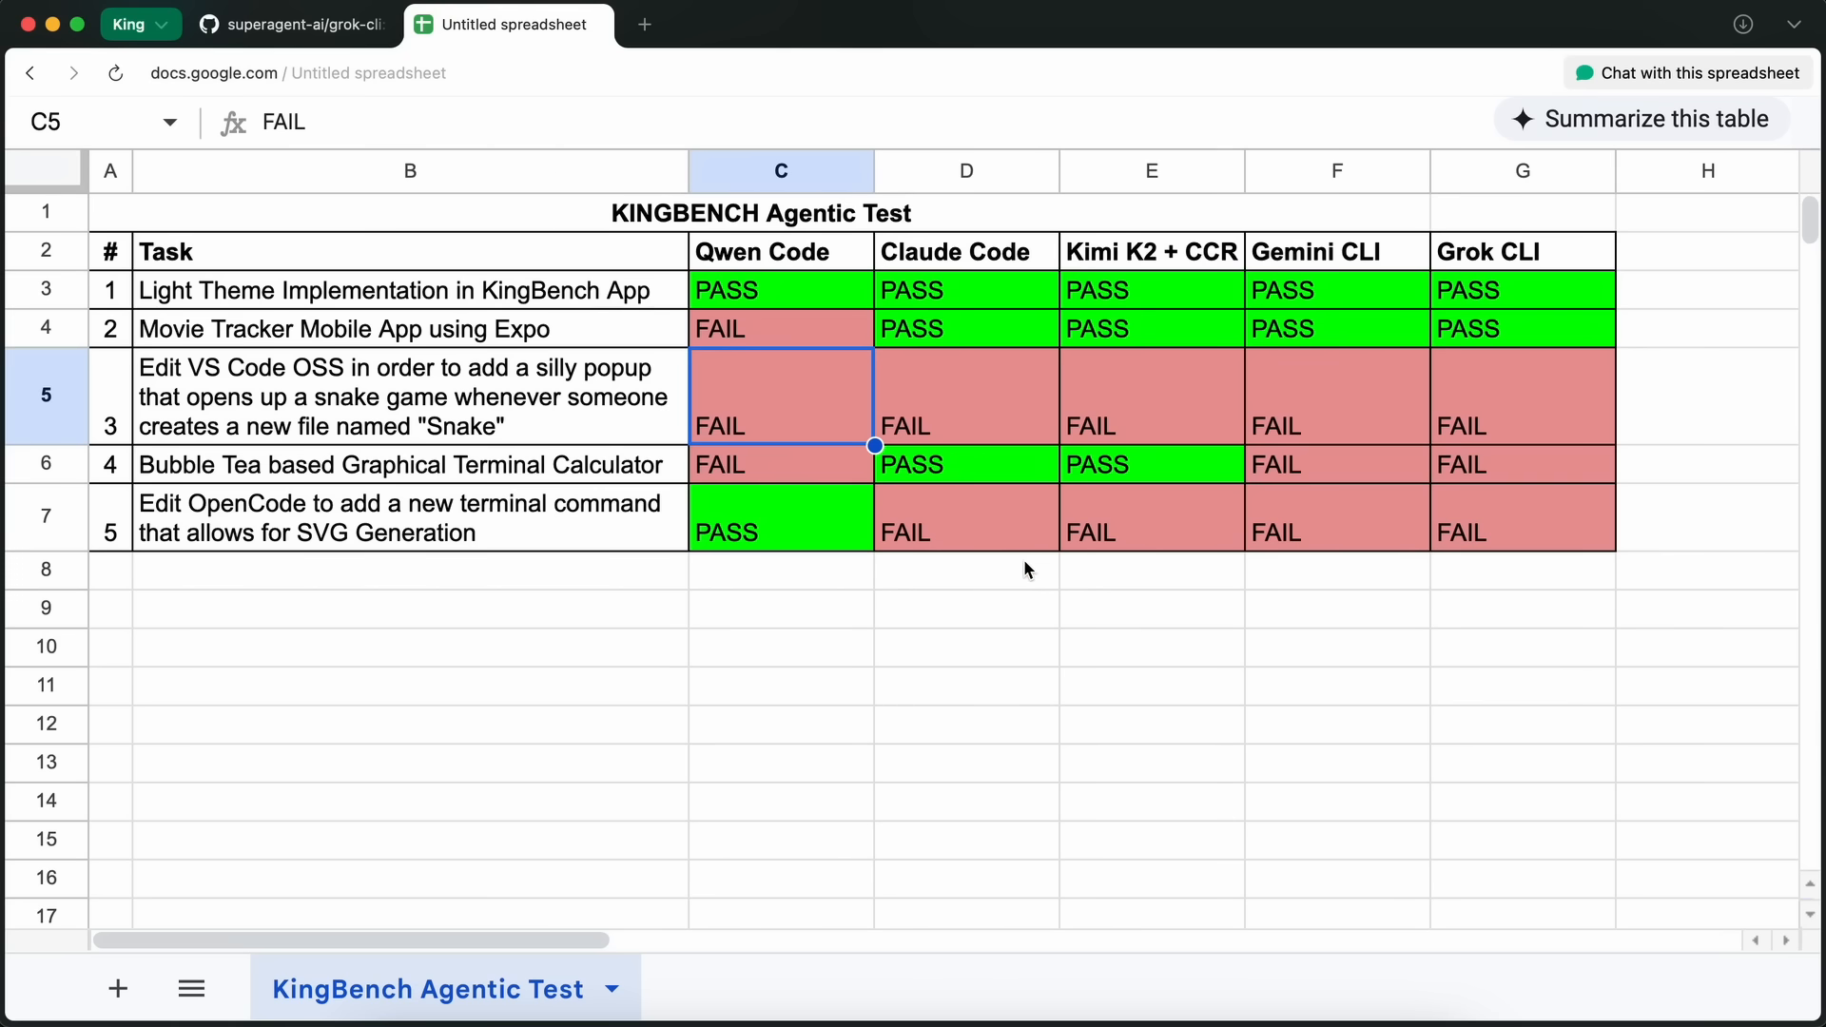
pyautogui.moveTo(522, 238)
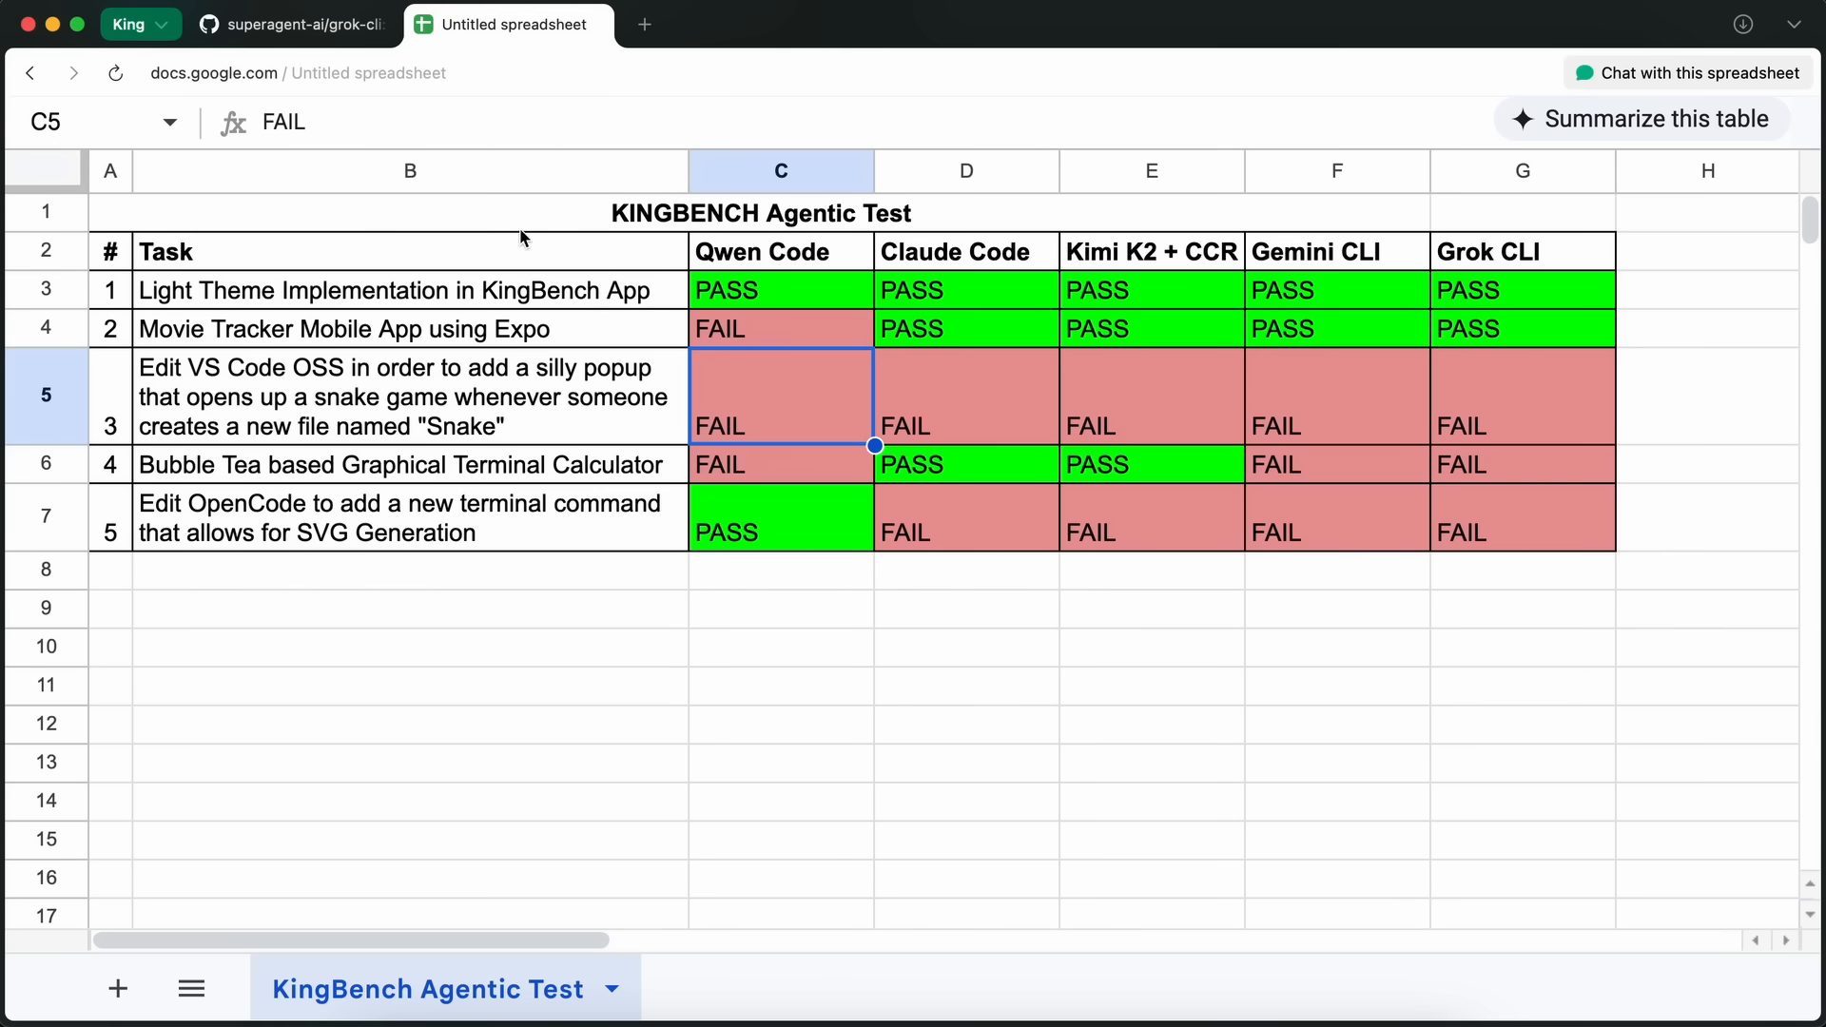
pyautogui.click(291, 23)
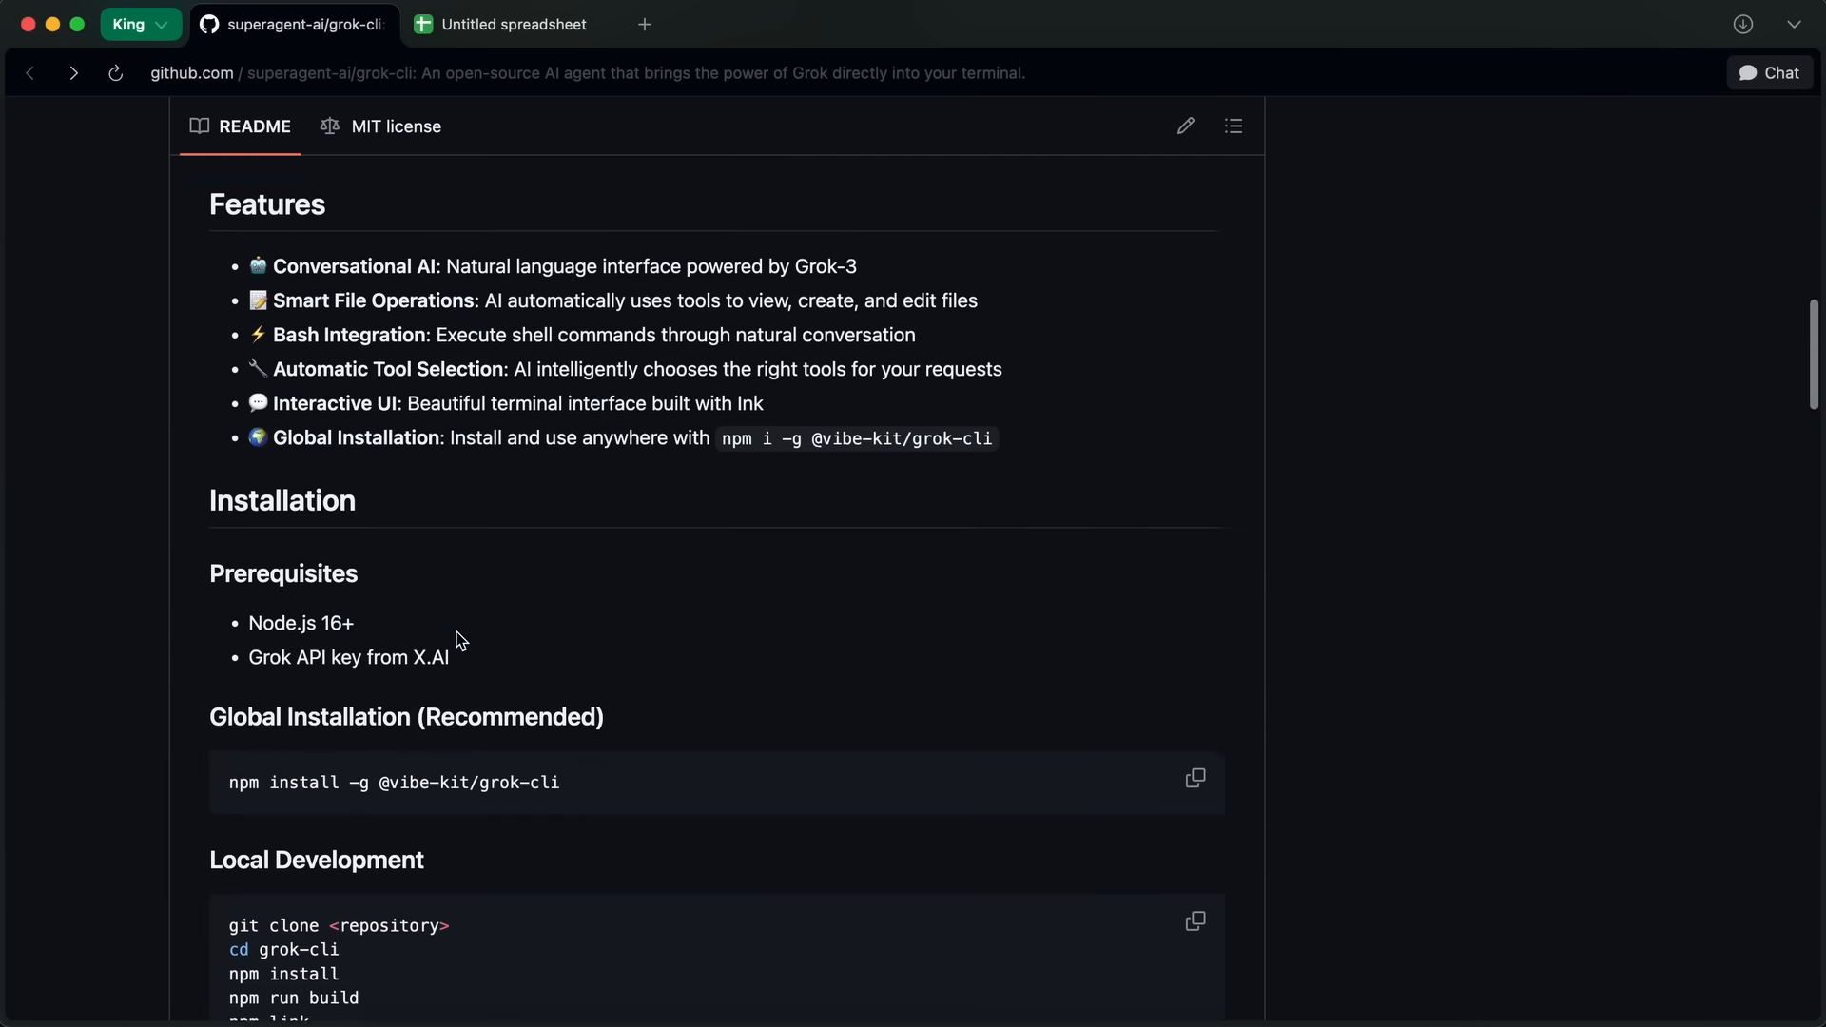
pyautogui.scroll(-3)
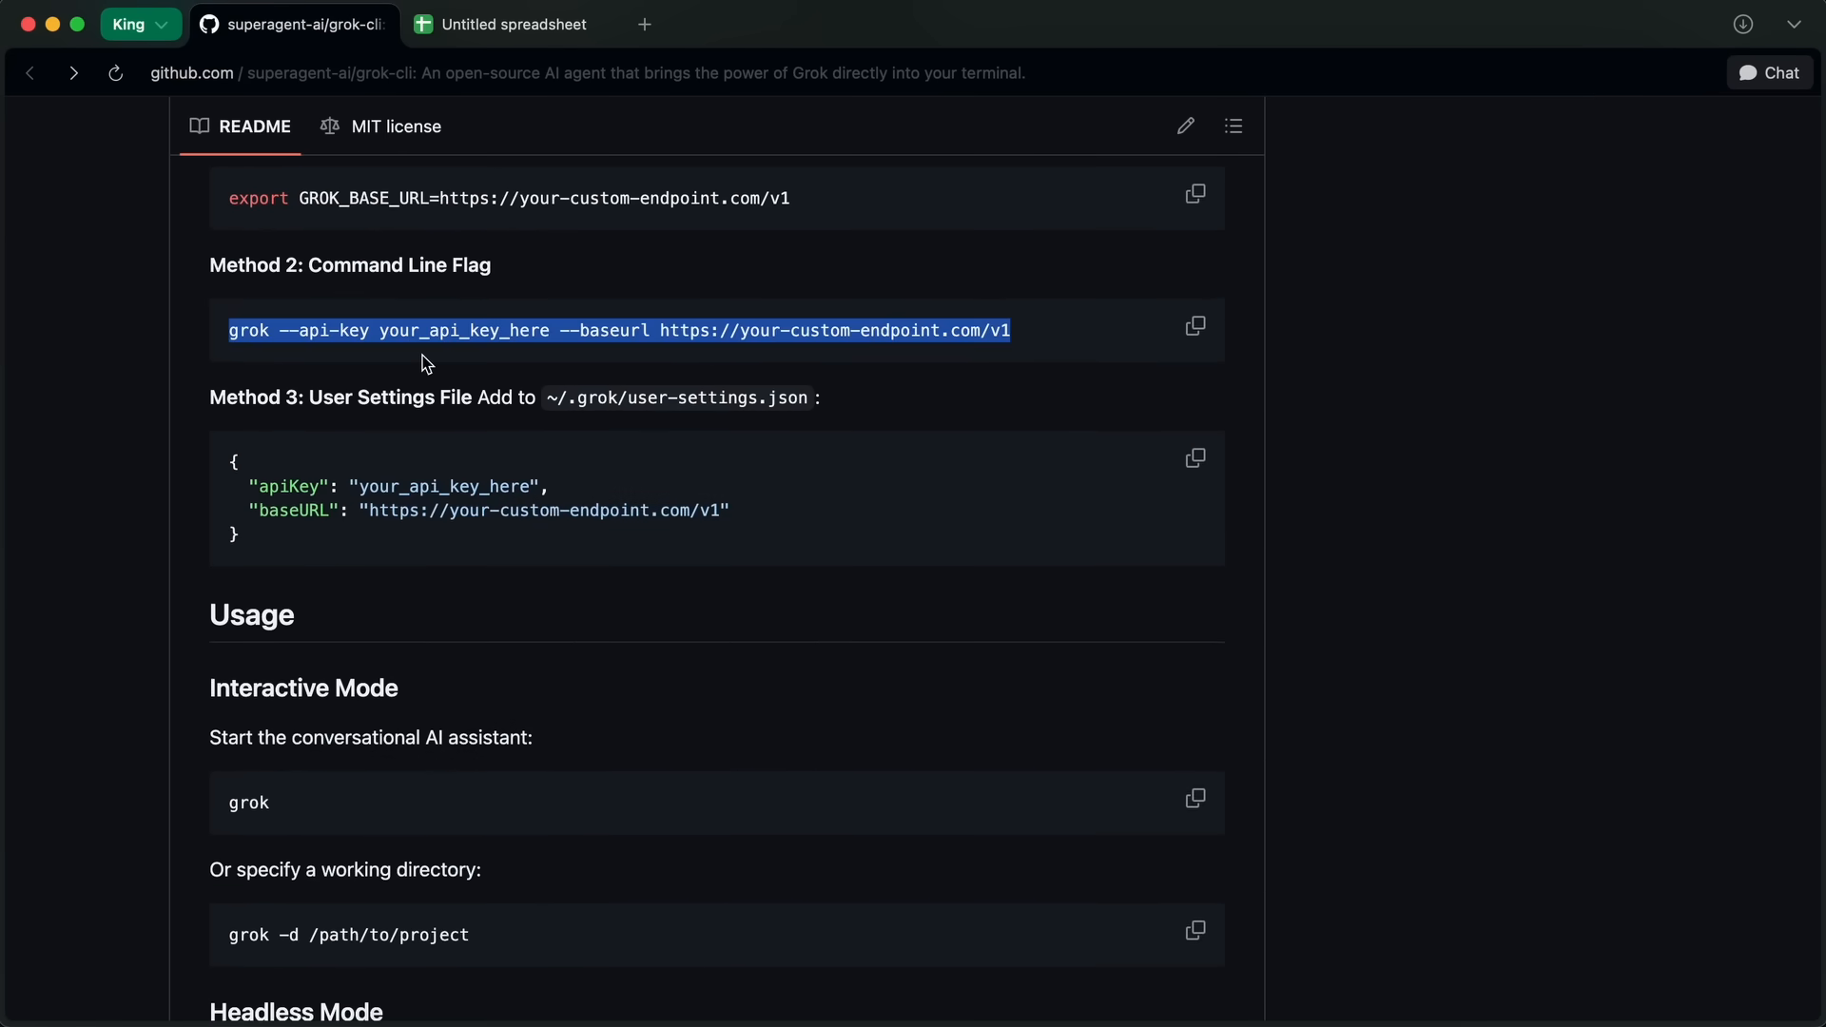
pyautogui.scroll(-3)
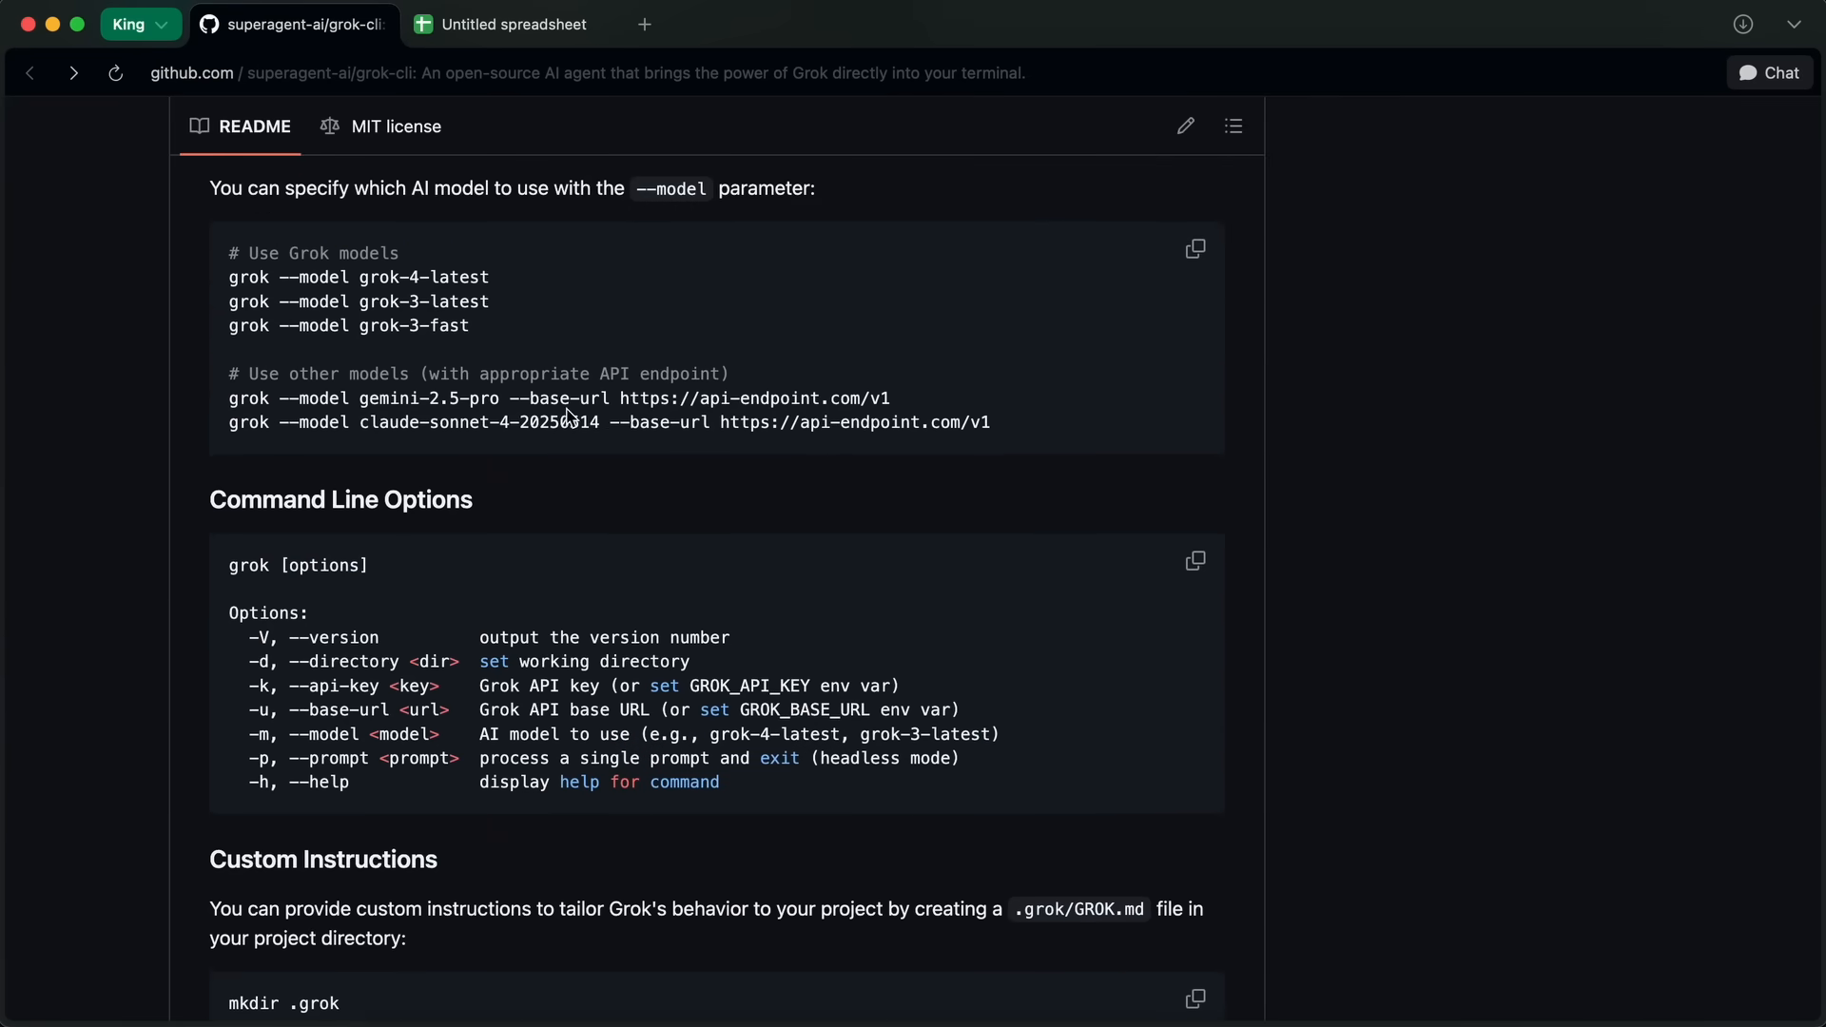
pyautogui.tripleClick(559, 399)
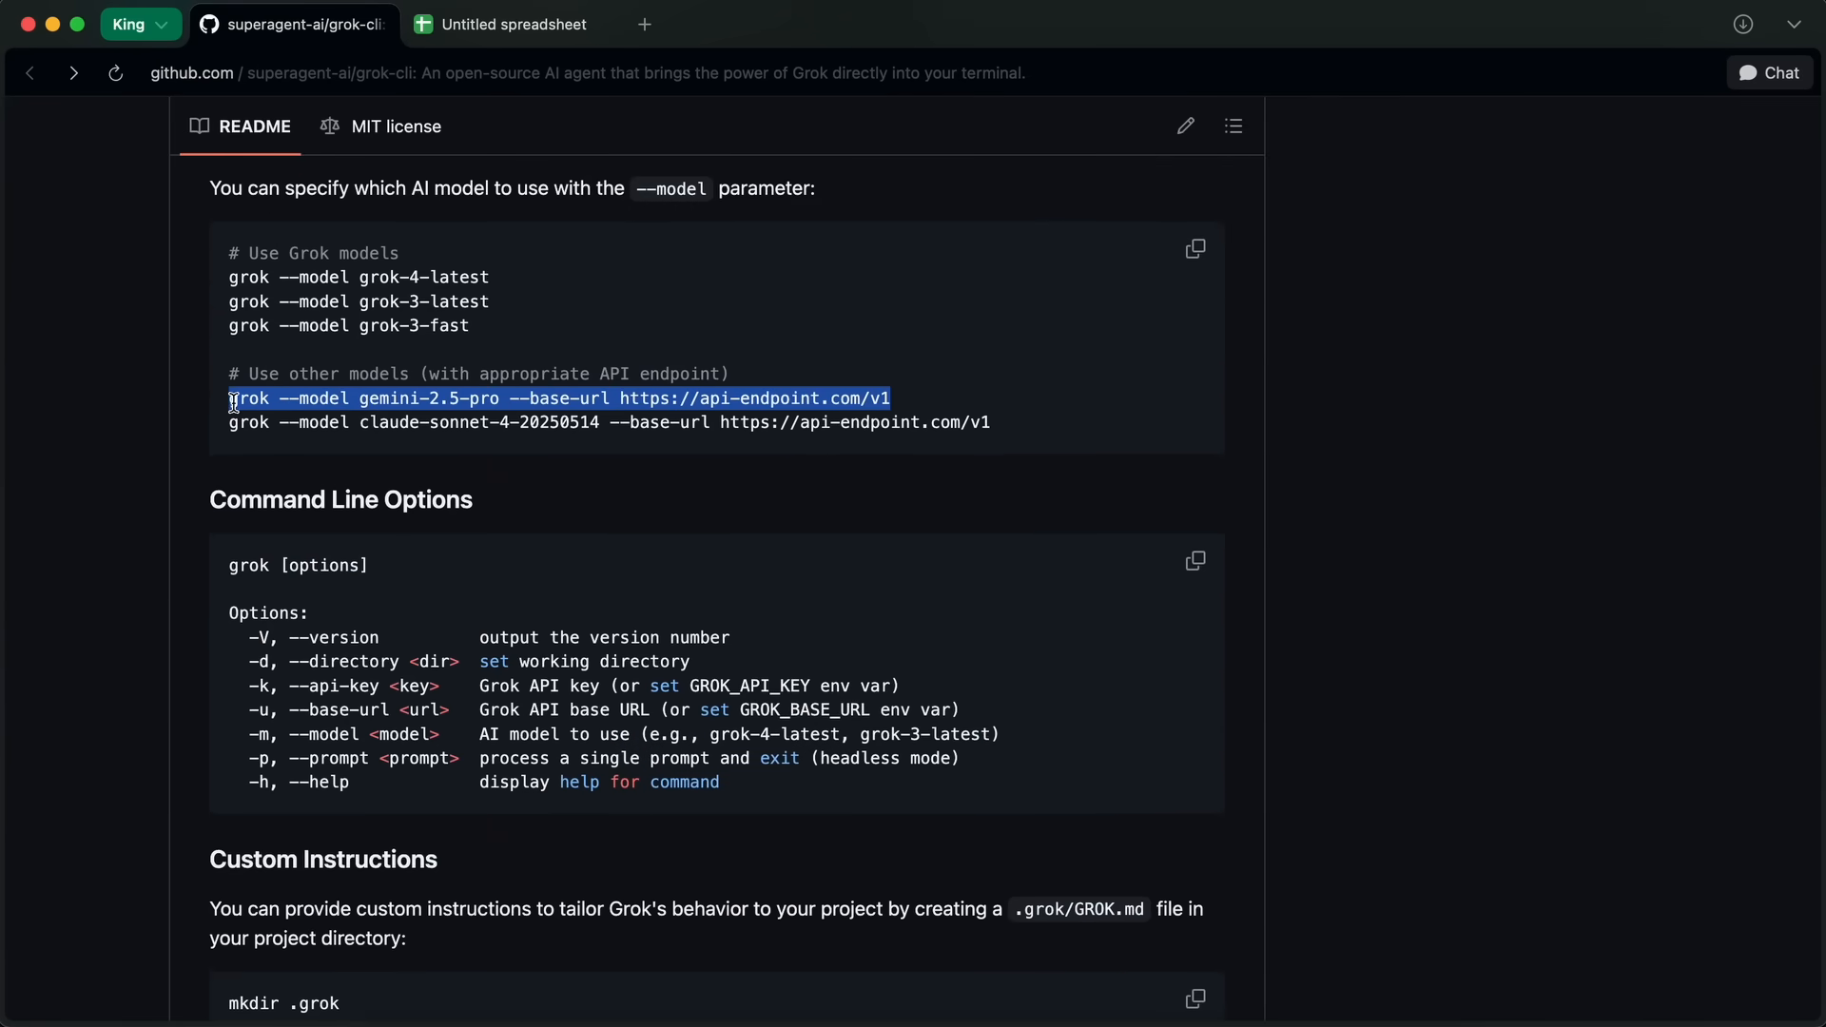
pyautogui.moveTo(229, 397); pyautogui.dragTo(992, 422)
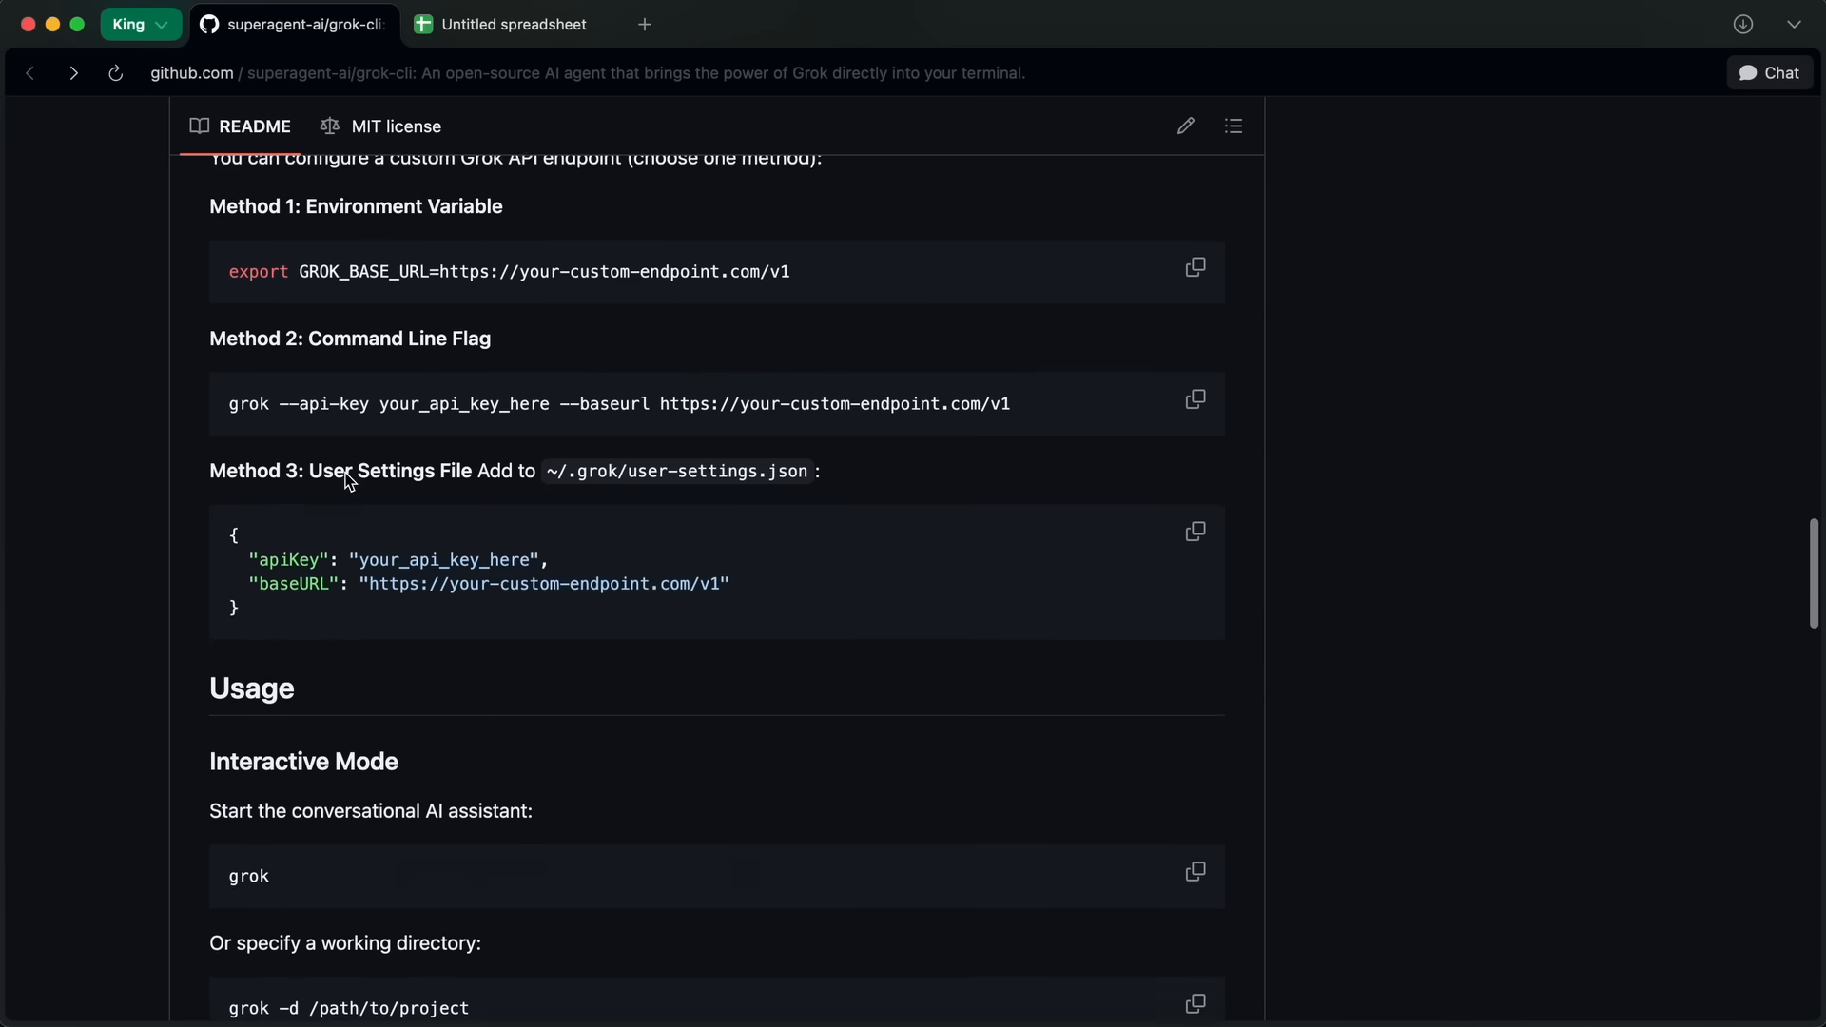
pyautogui.scroll(3)
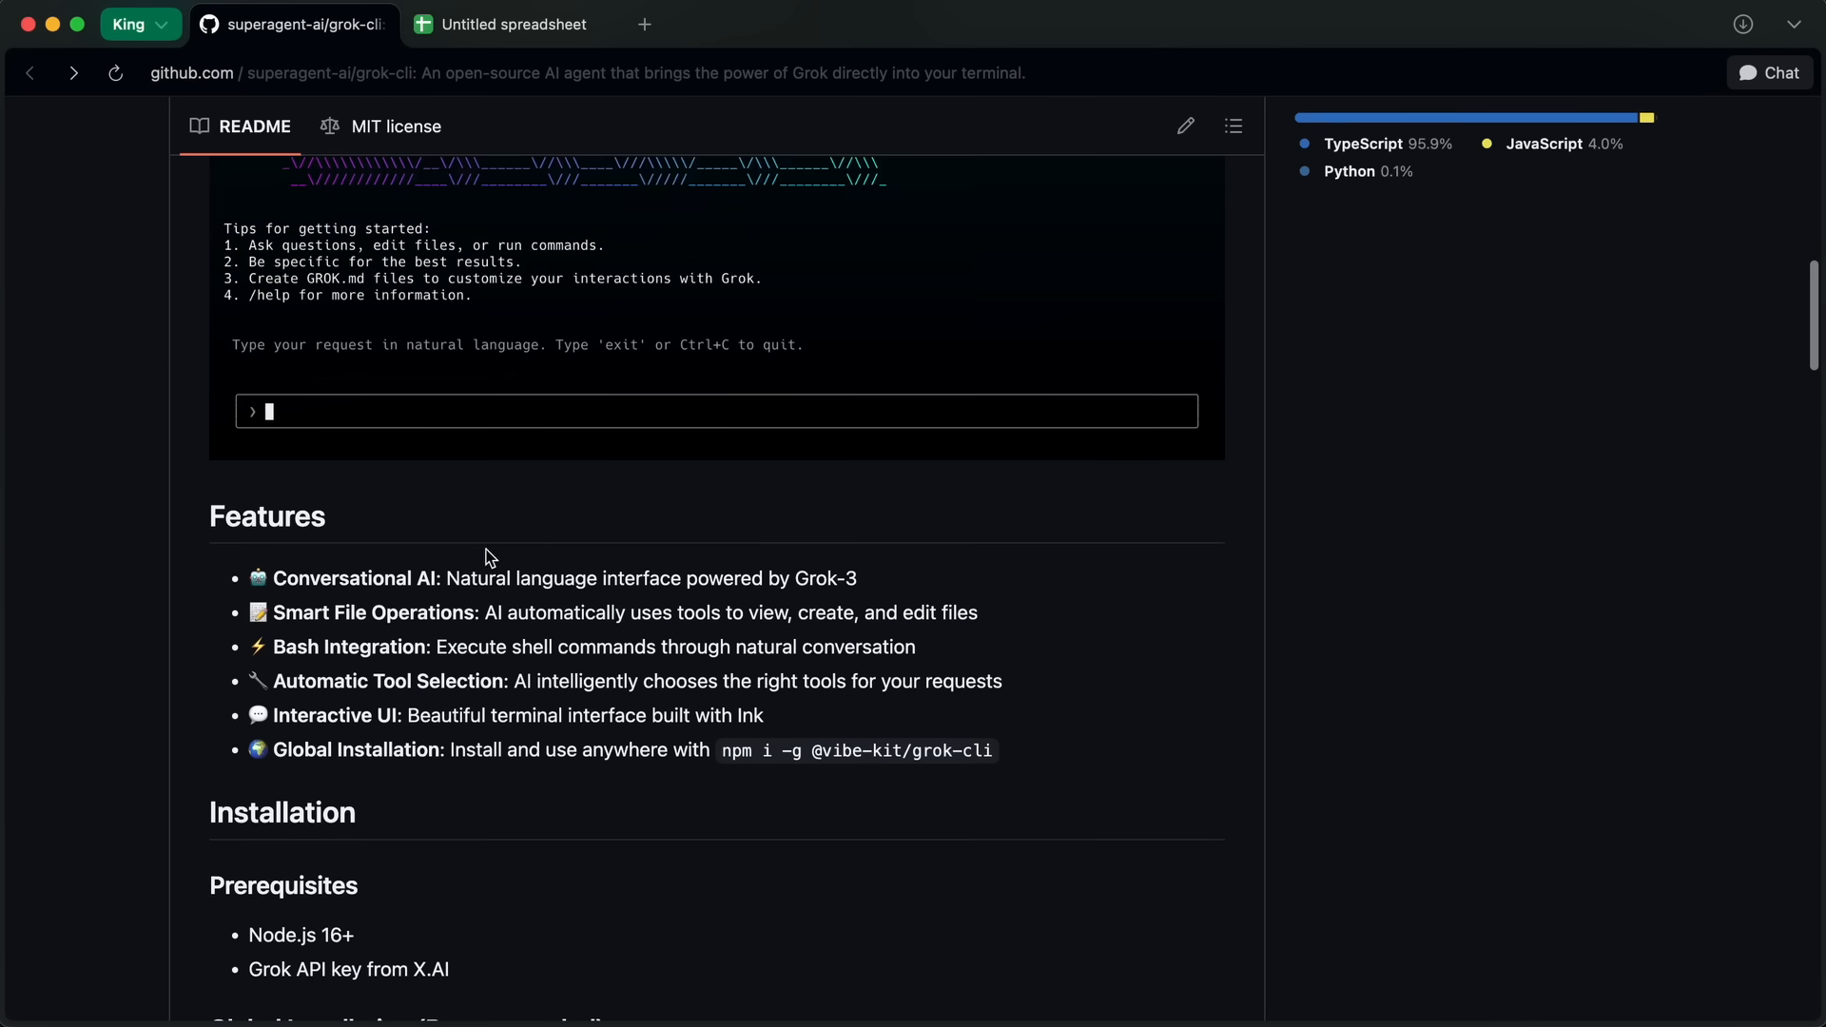
pyautogui.scroll(3)
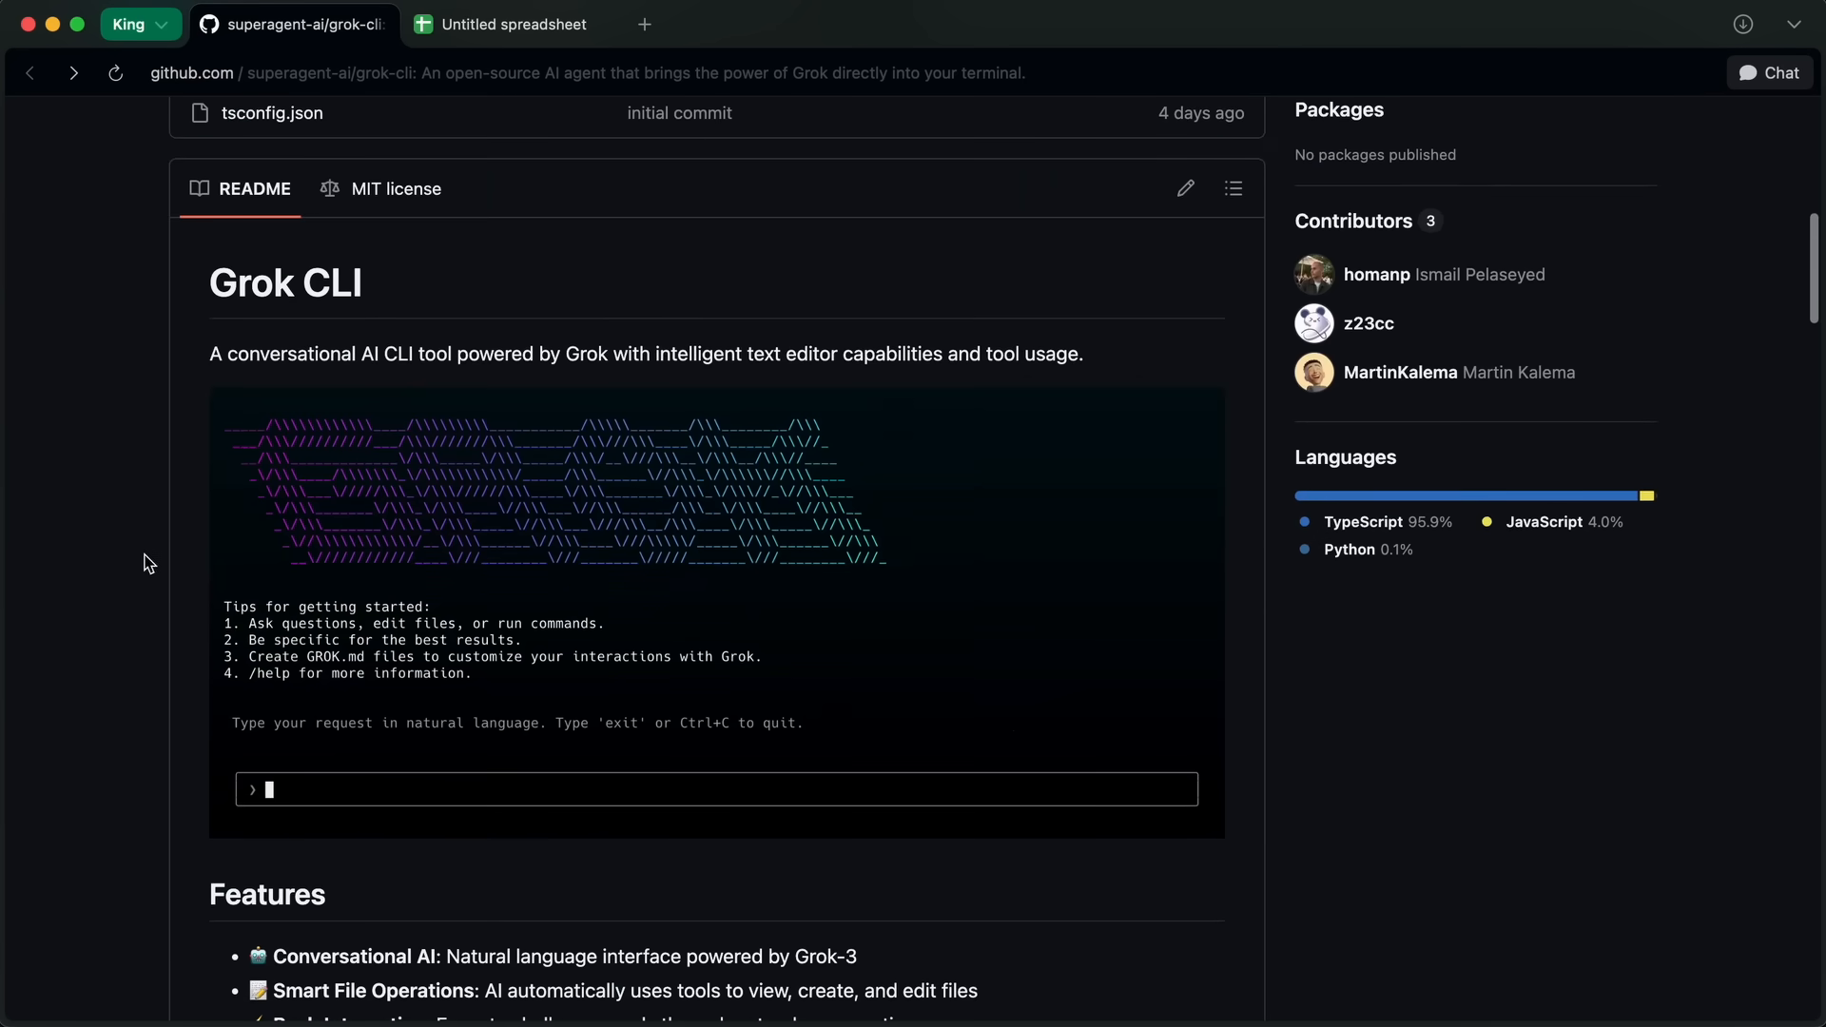
pyautogui.scroll(-3)
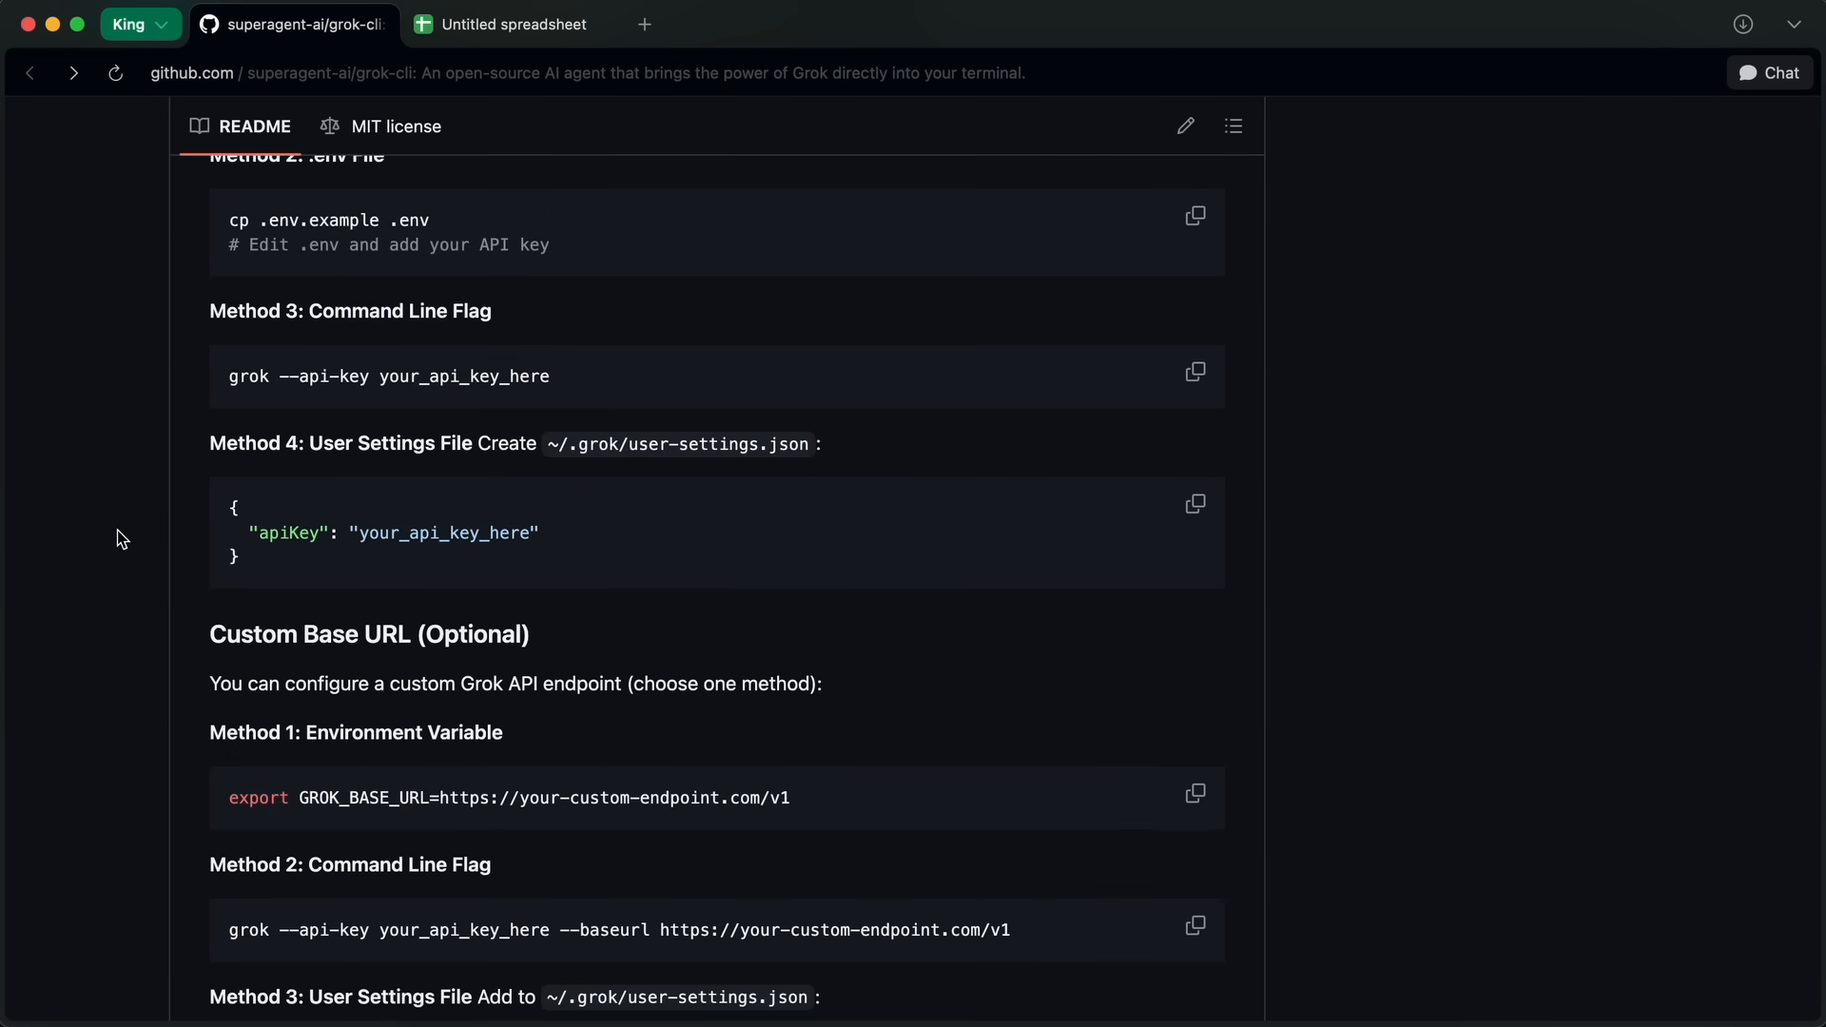
pyautogui.scroll(-3)
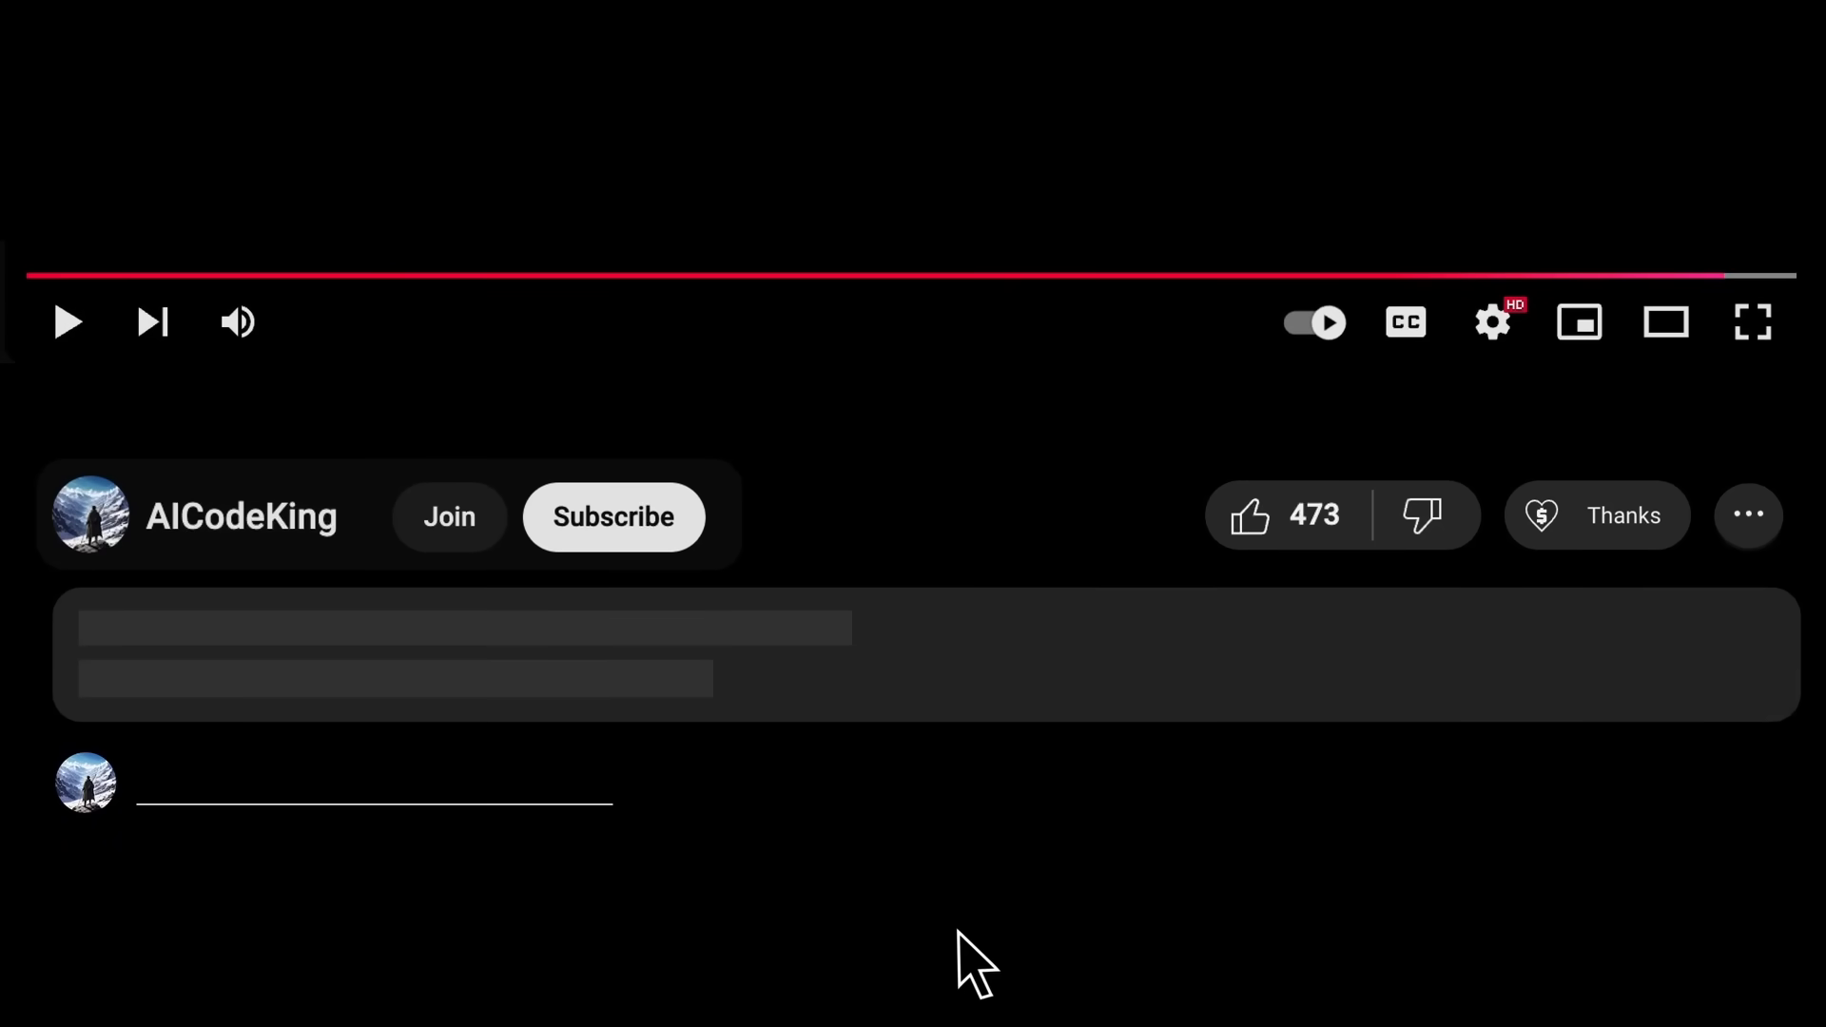
# Open AICodeKing's Super Thanks dialog, preset to a $2.00 'Thanks!' comment
pyautogui.click(1597, 515)
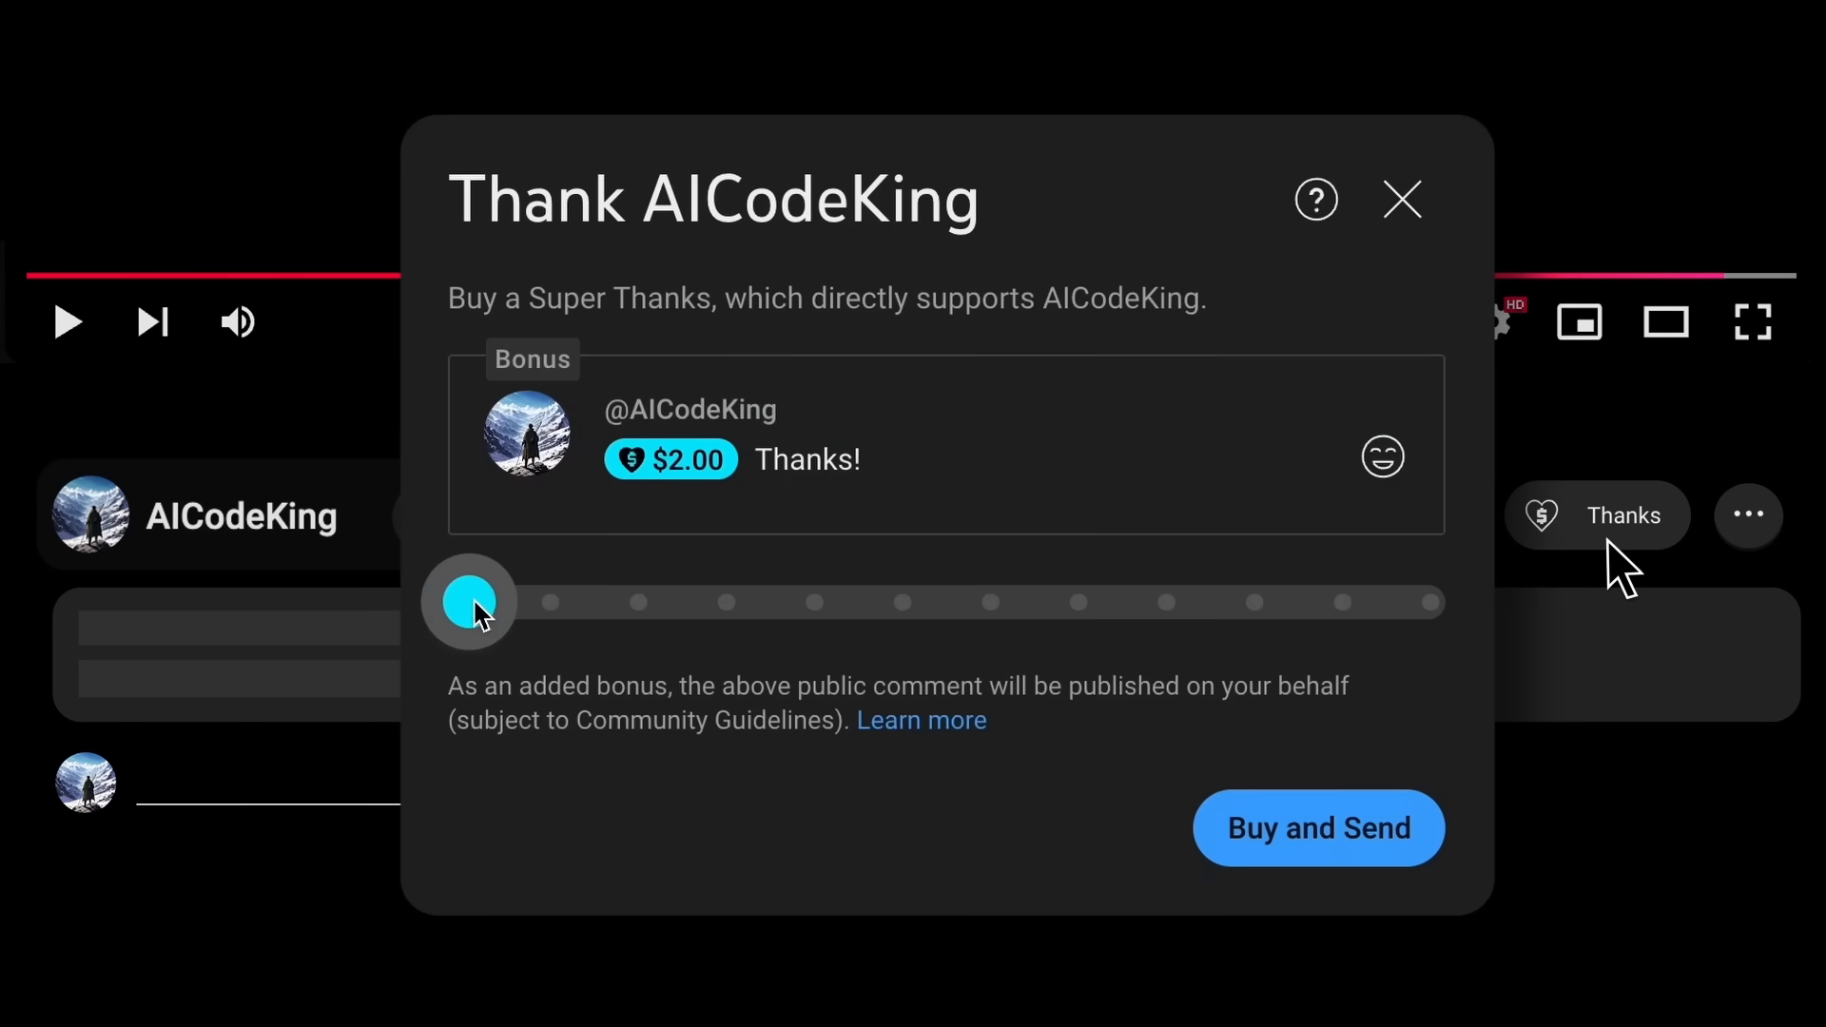